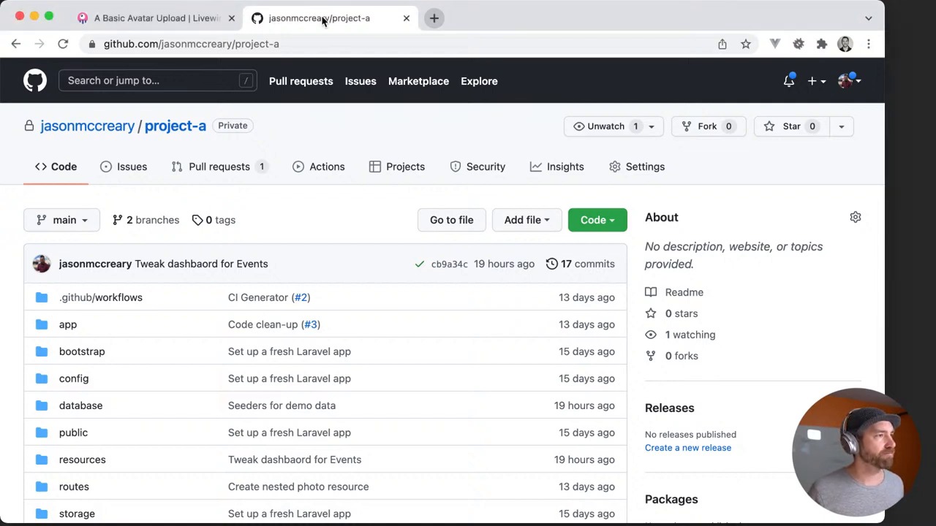
pyautogui.moveTo(581, 264)
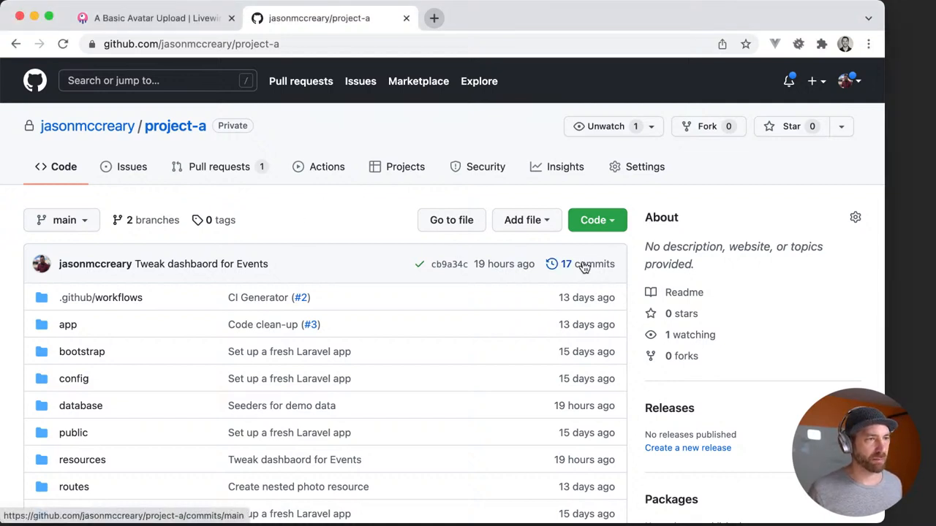
# Step: Browse project-a's 17-commit main history, briefly visiting the Livewire screencast tab
pyautogui.click(586, 264)
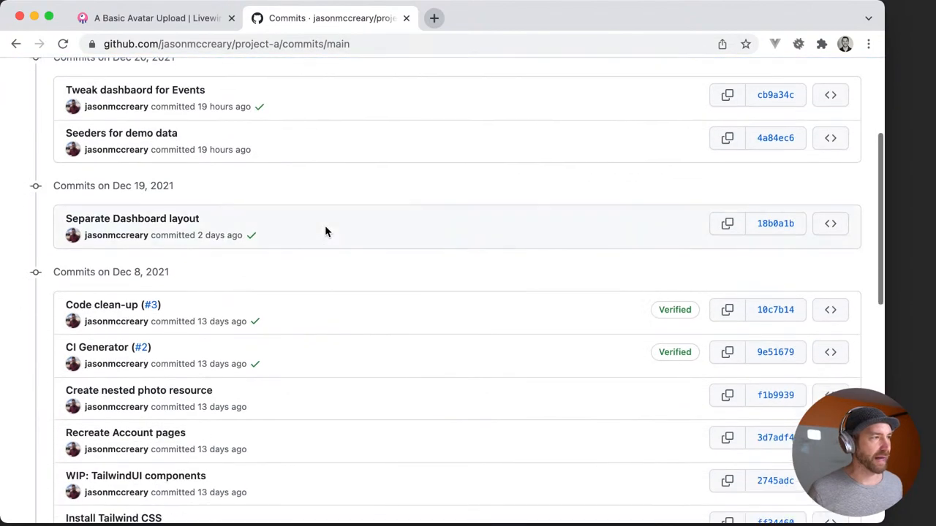
pyautogui.scroll(-3)
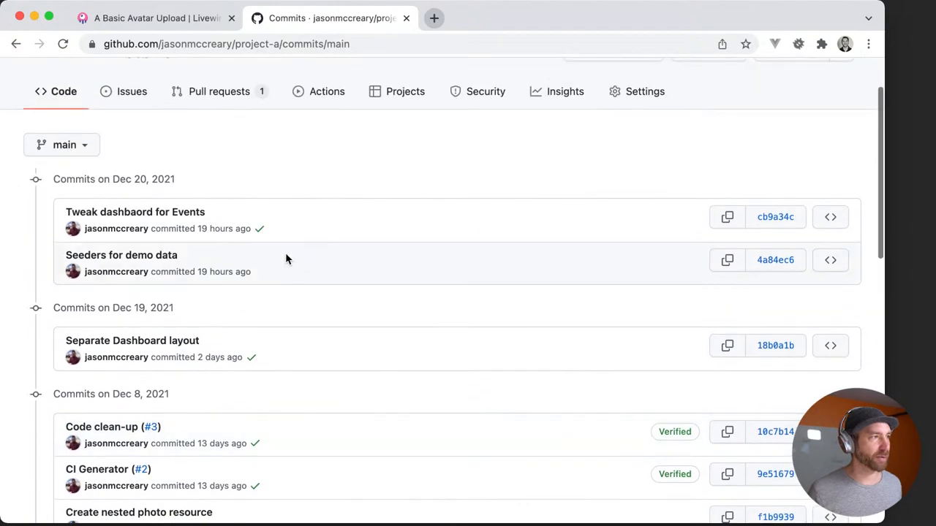
pyautogui.scroll(-3)
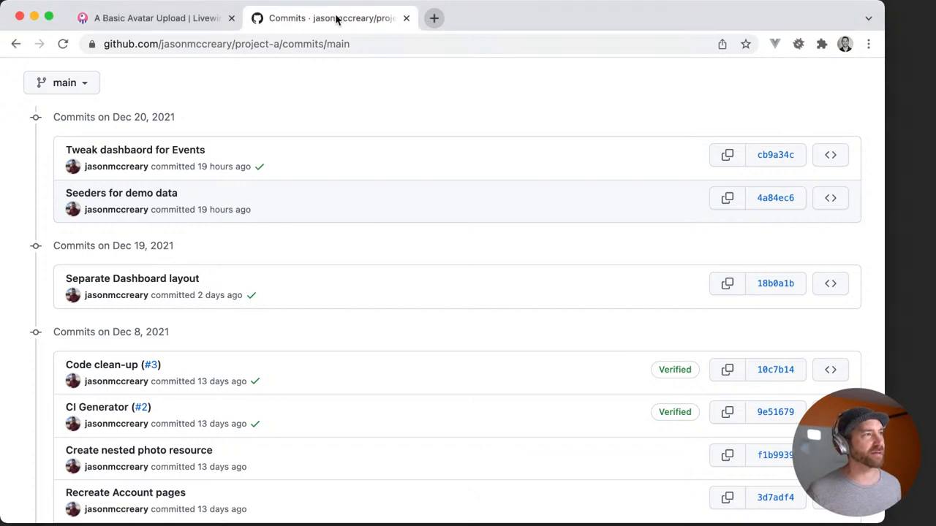
pyautogui.click(153, 17)
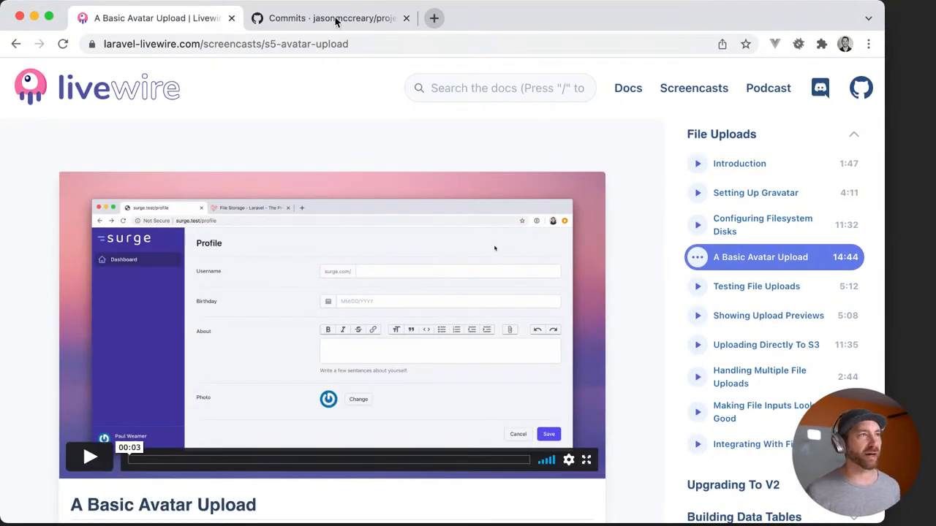
pyautogui.click(331, 18)
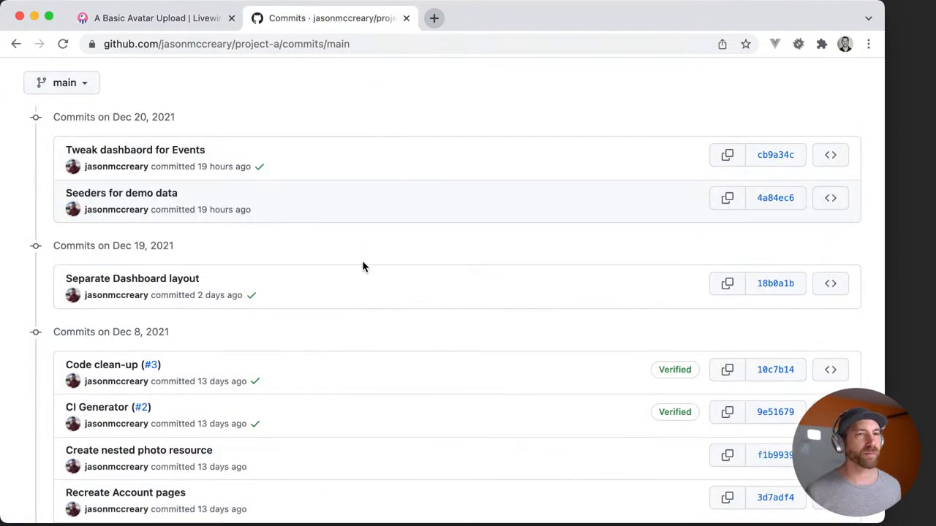
pyautogui.moveTo(834, 326)
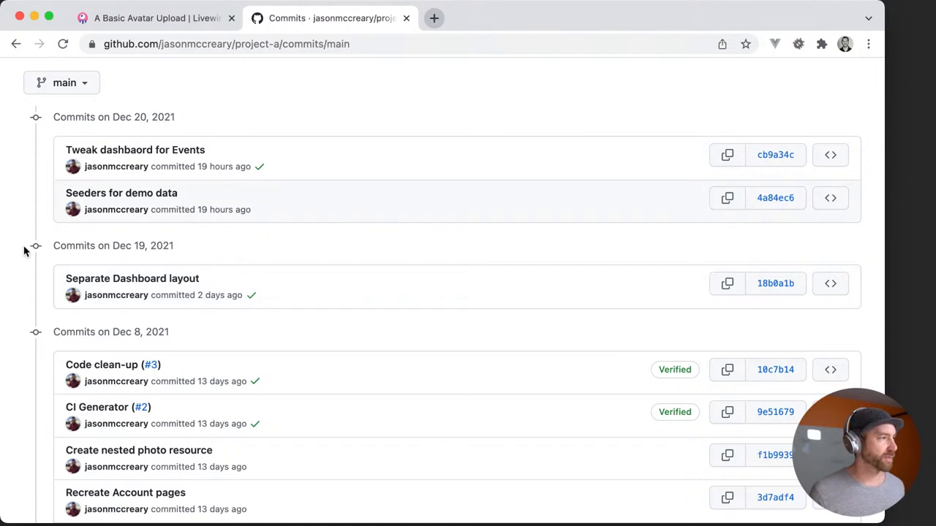
pyautogui.moveTo(6, 255)
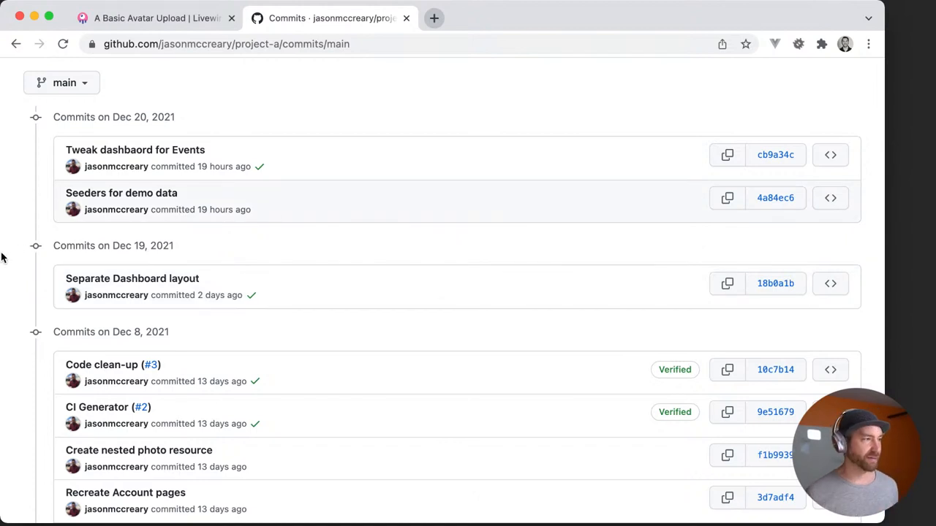
pyautogui.moveTo(700, 189)
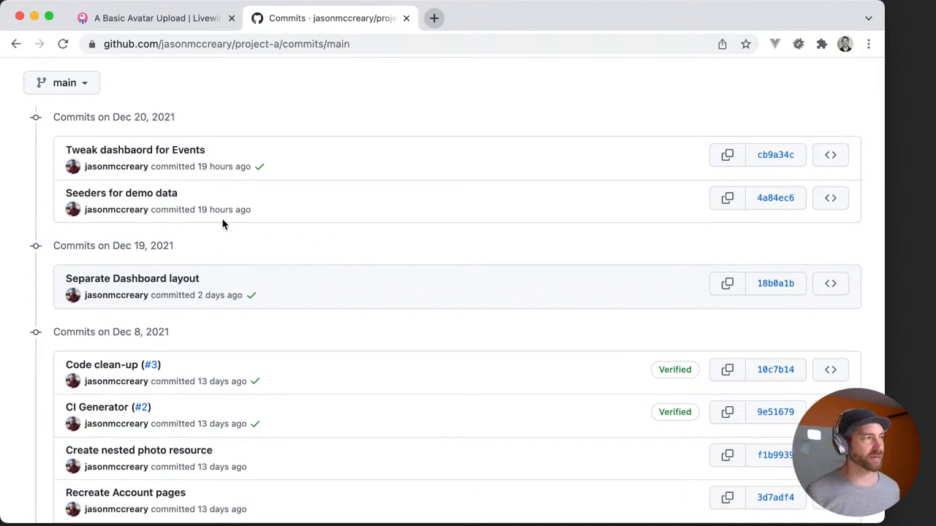
pyautogui.moveTo(351, 236)
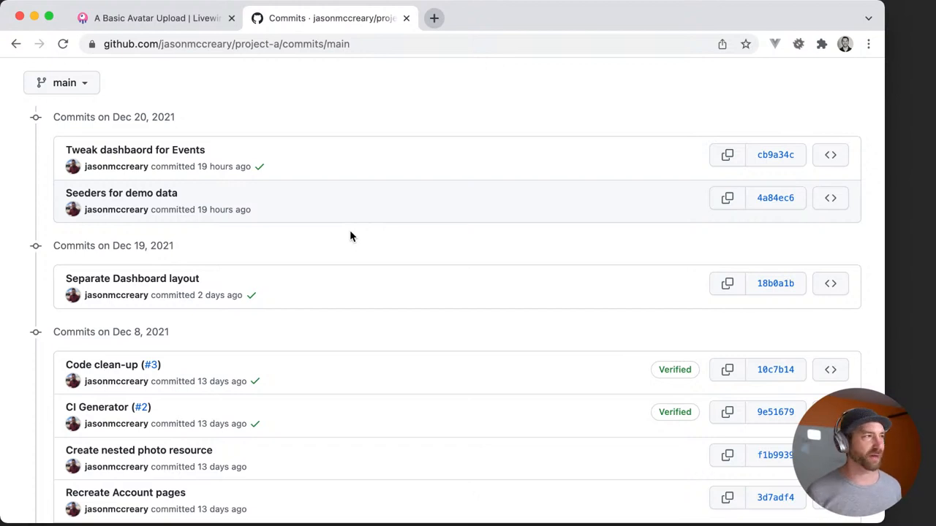
pyautogui.click(775, 198)
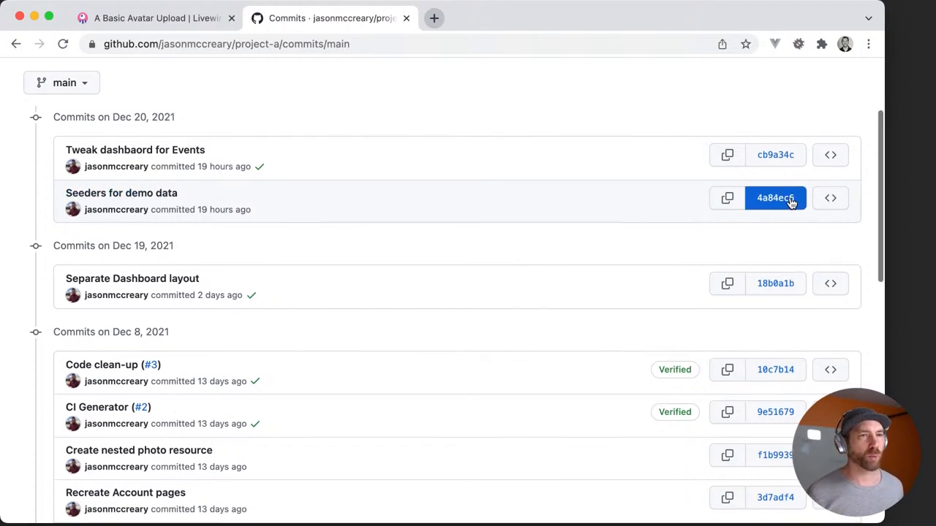
pyautogui.click(774, 198)
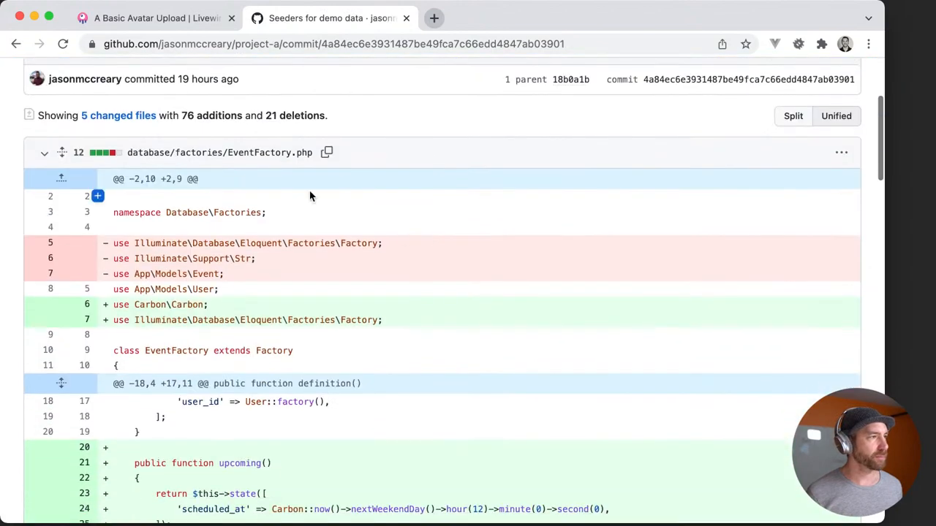
pyautogui.scroll(-3)
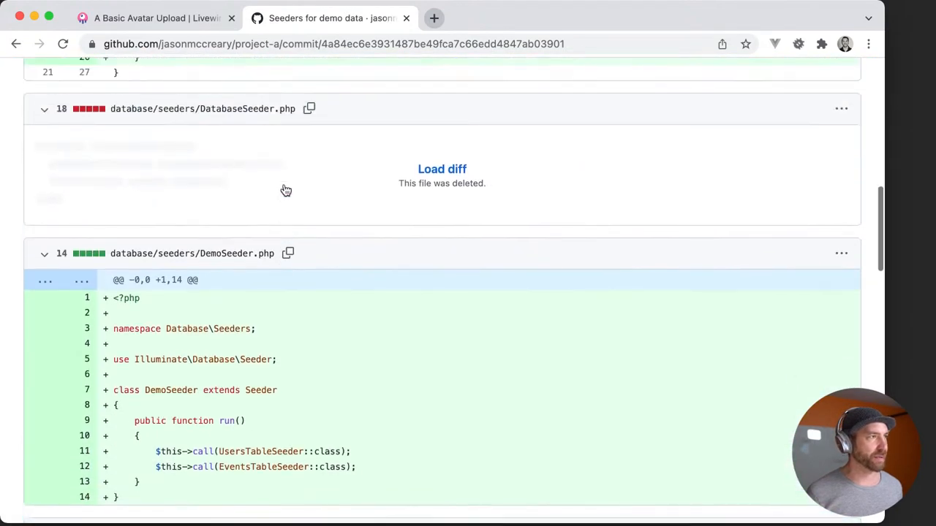
pyautogui.moveTo(307, 216)
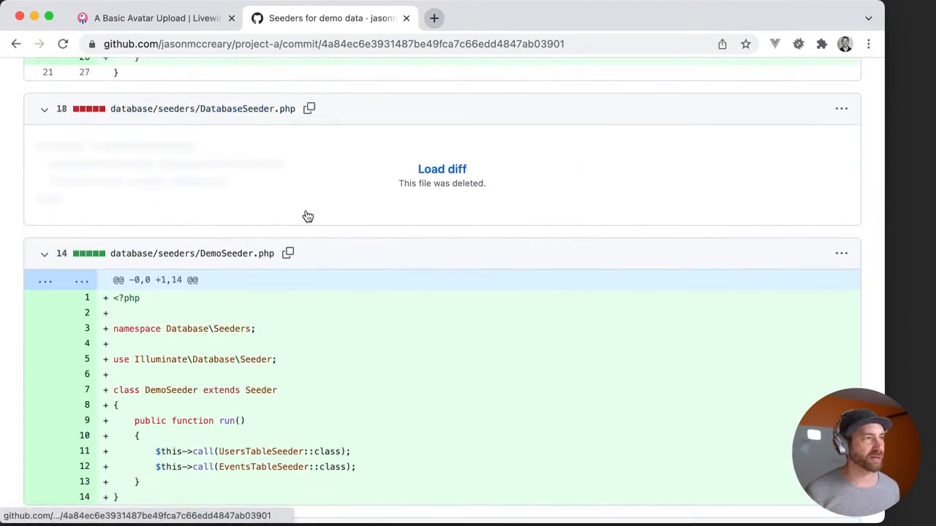
pyautogui.scroll(-3)
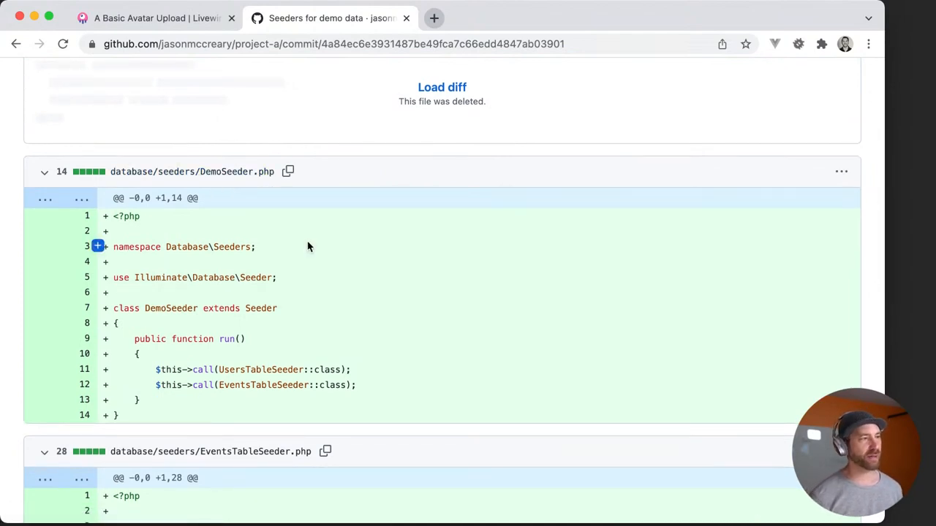
pyautogui.moveTo(295, 367)
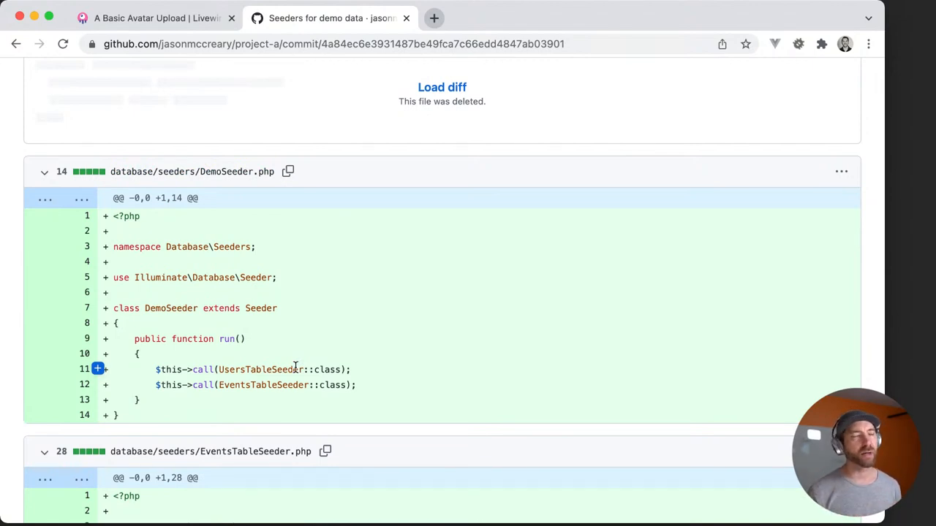
pyautogui.moveTo(254, 370)
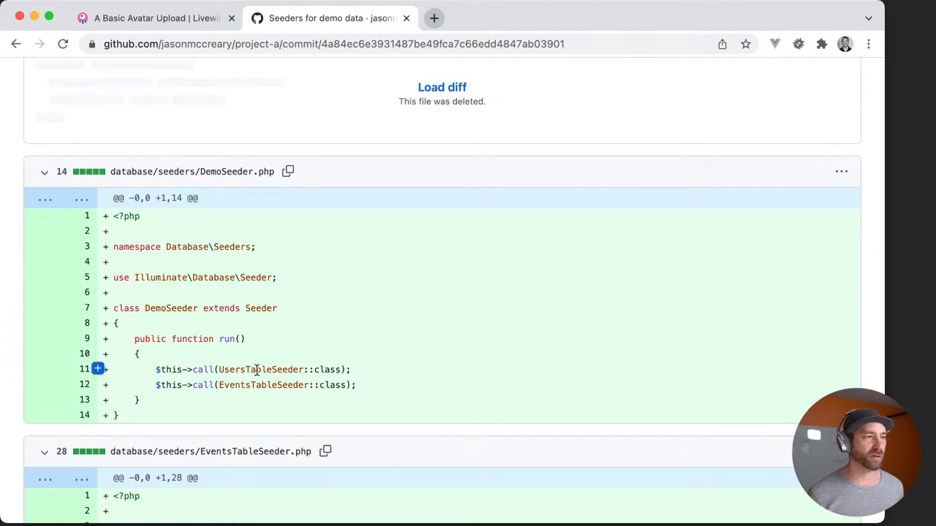
pyautogui.moveTo(264, 372)
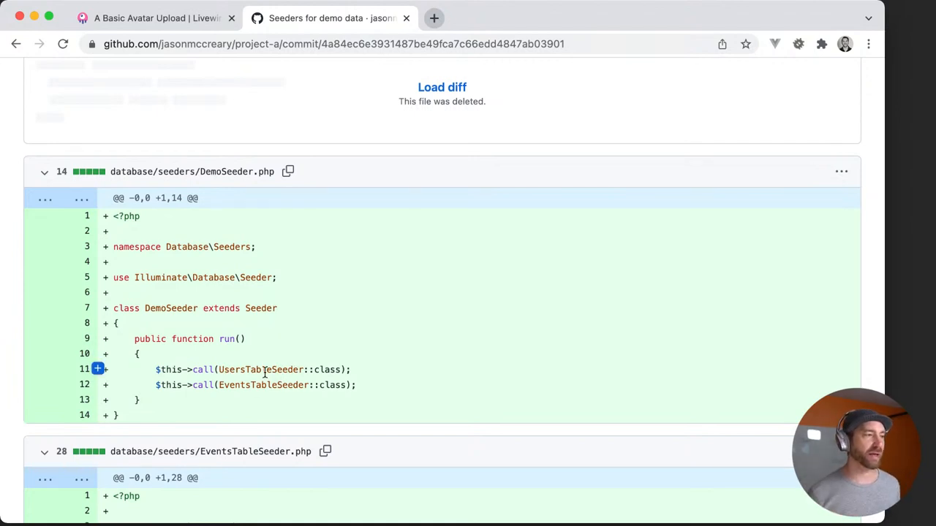
pyautogui.doubleClick(259, 369)
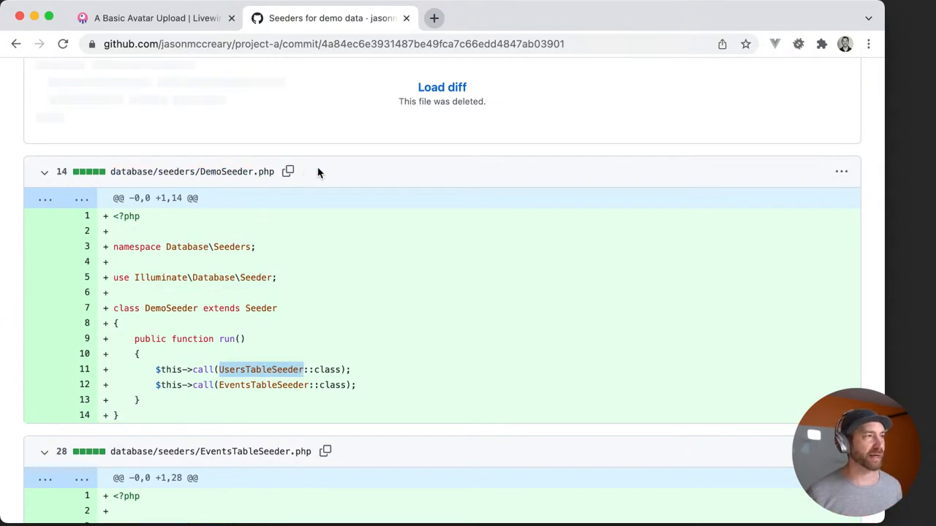
pyautogui.doubleClick(191, 171)
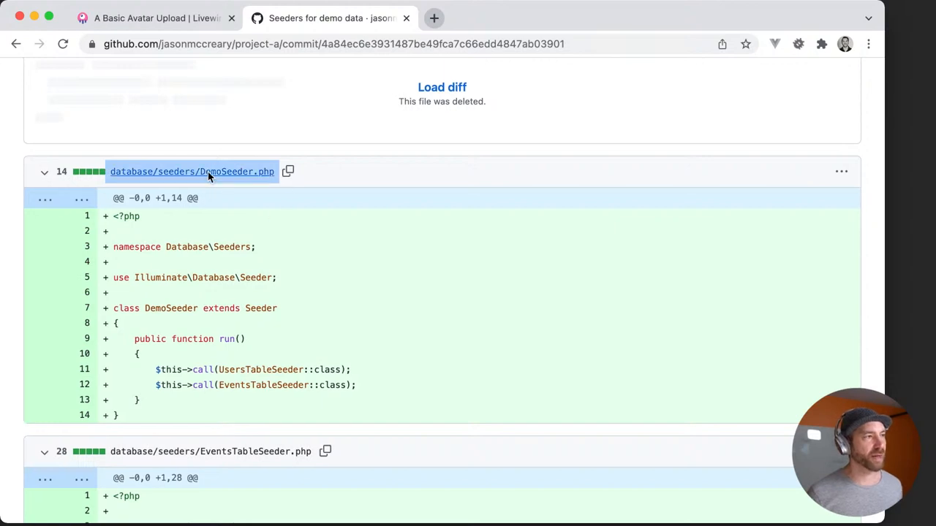
pyautogui.scroll(-3)
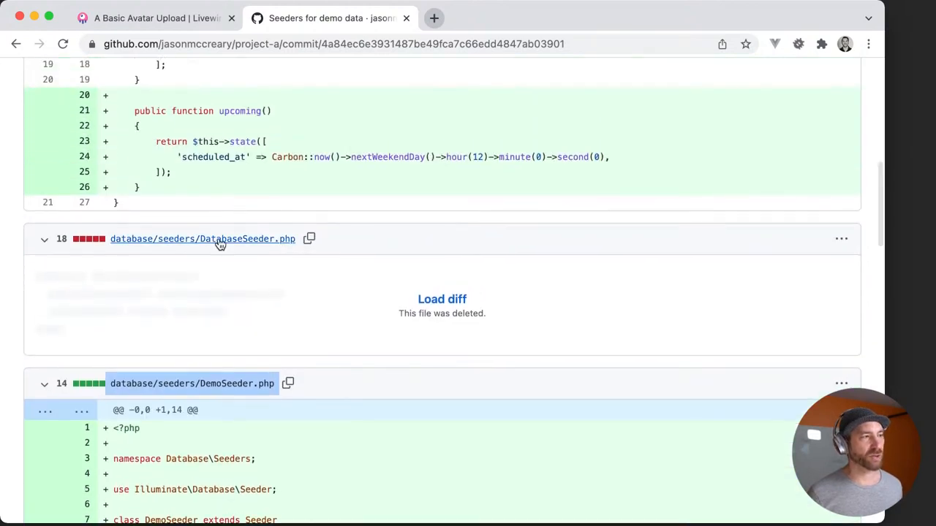
pyautogui.moveTo(247, 285)
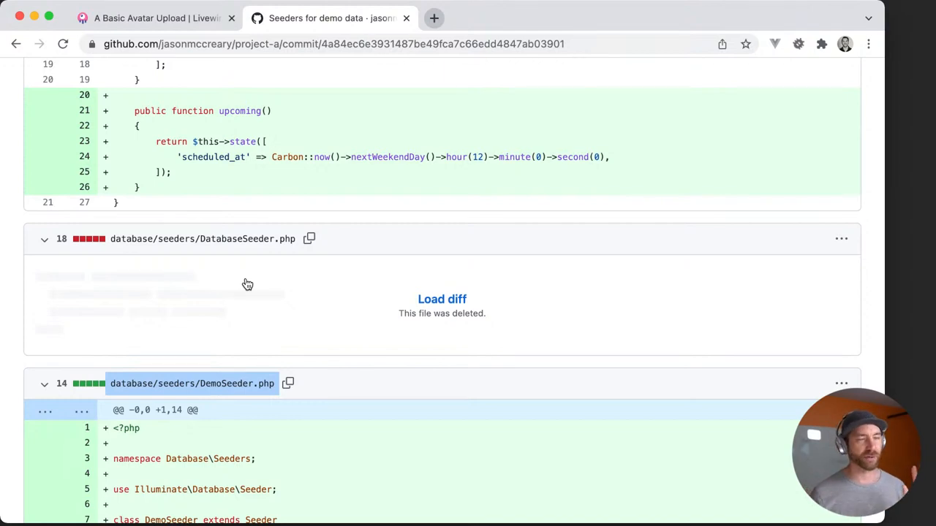
pyautogui.moveTo(195, 249)
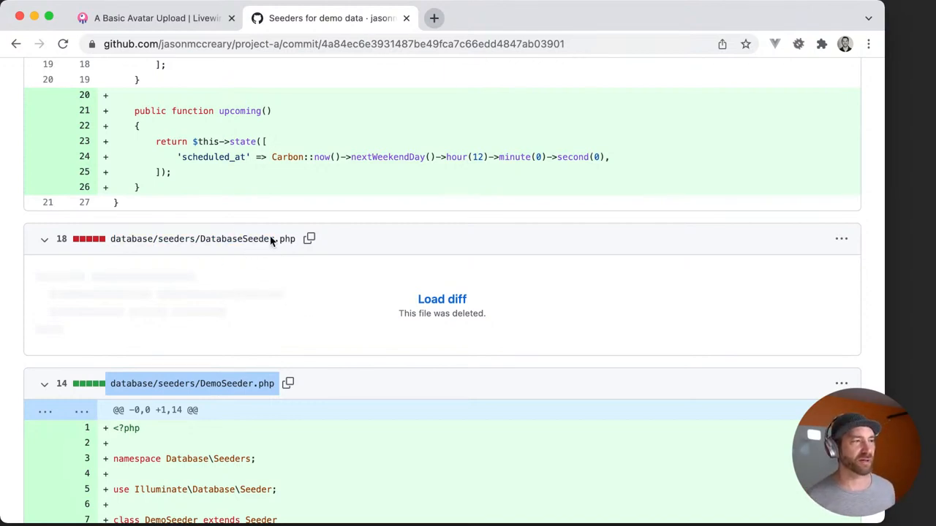
pyautogui.scroll(-3)
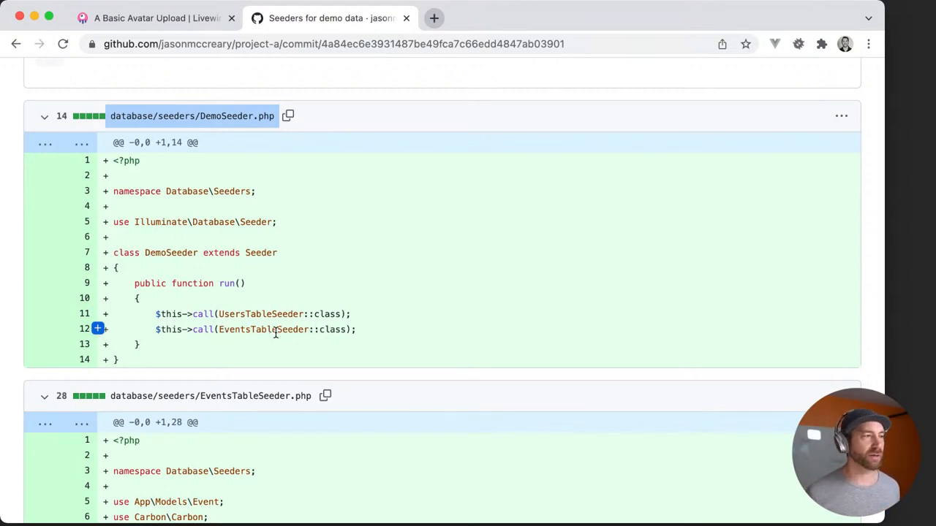
pyautogui.scroll(3)
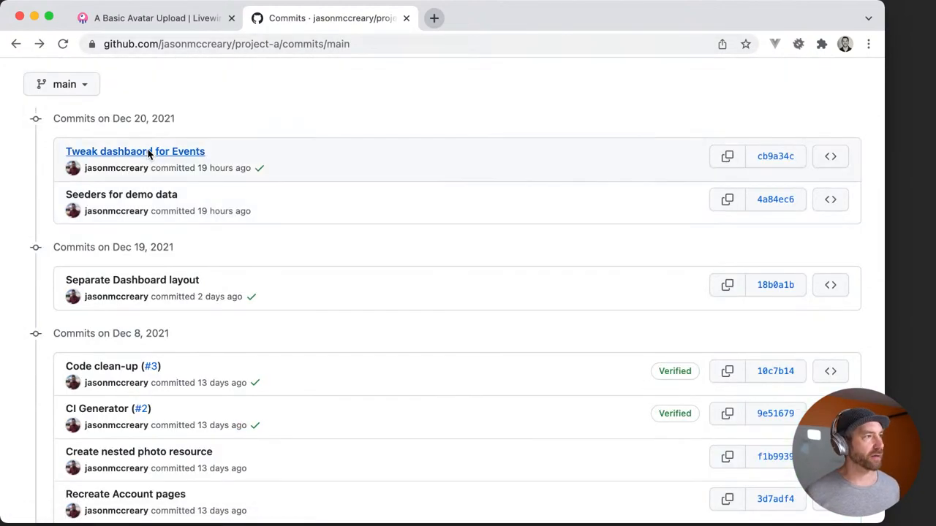
pyautogui.moveTo(176, 152)
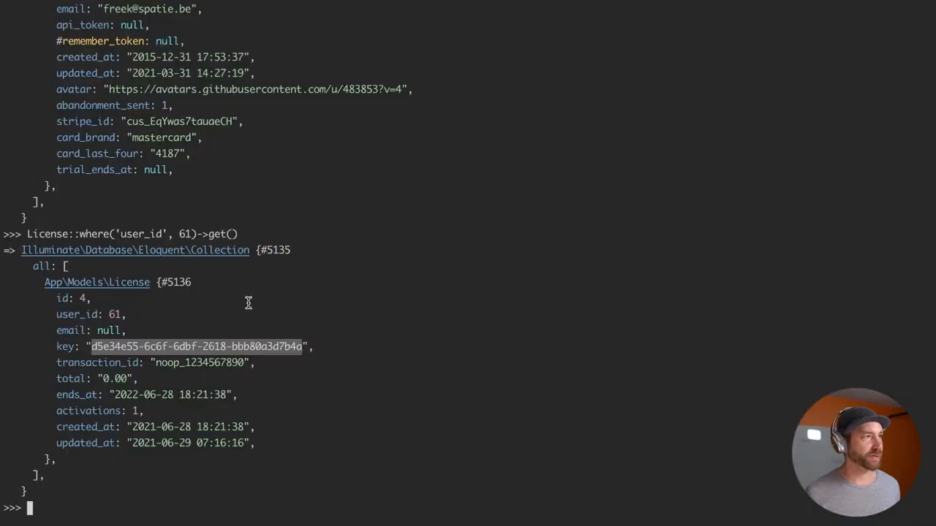
# Step: Exit the tinker session and run 'php artisan serve' at the project-a prompt
pyautogui.press('ctrl+d')
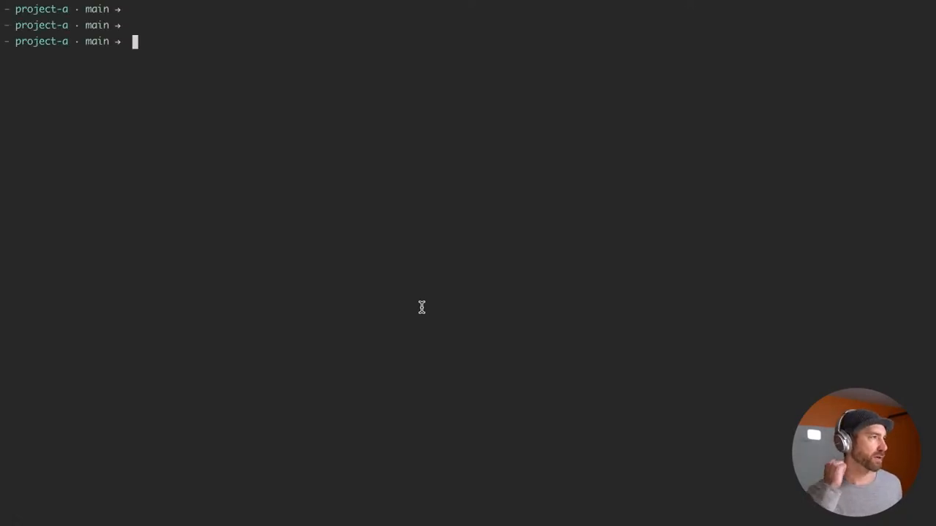
pyautogui.write('php artiasn')
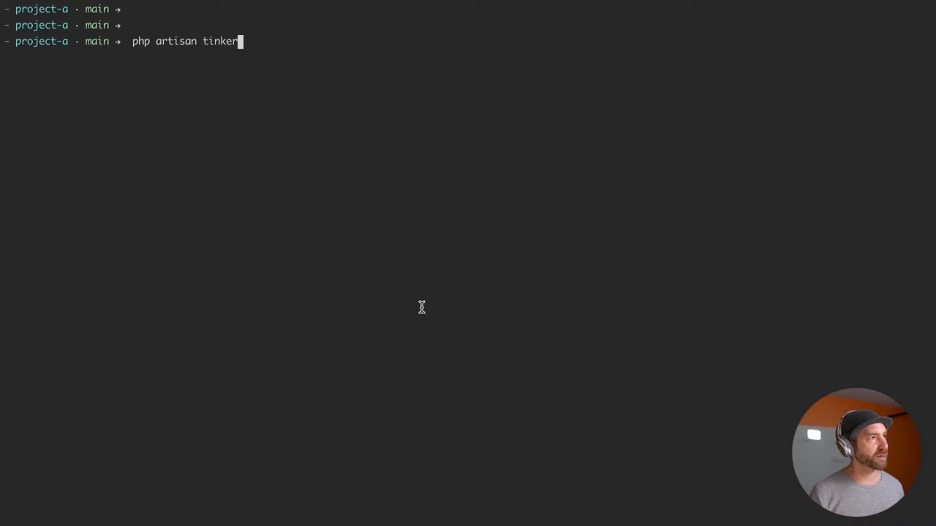
pyautogui.press('backspace')
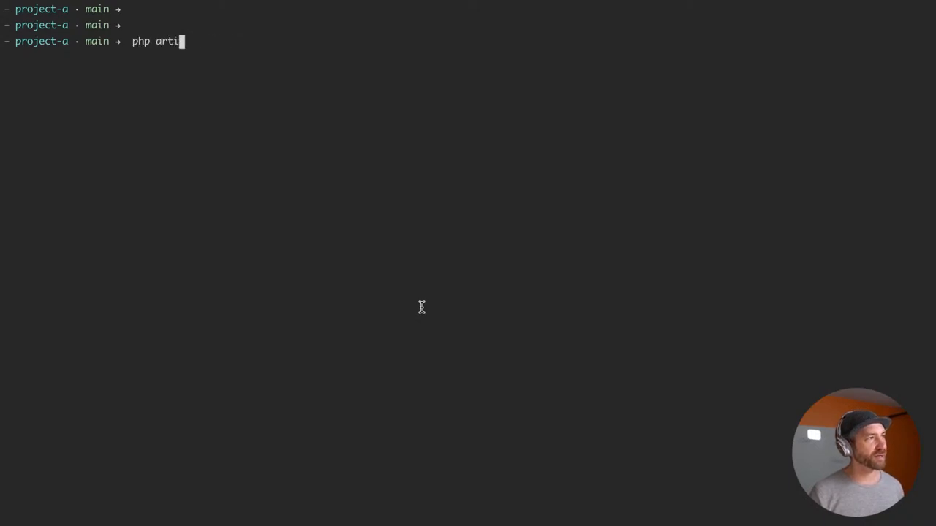
pyautogui.write('san serve')
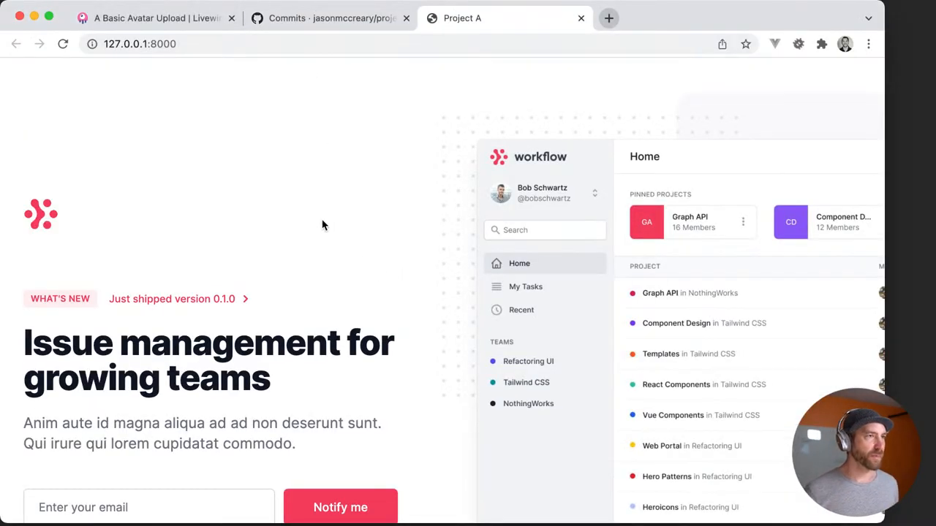
pyautogui.moveTo(318, 221)
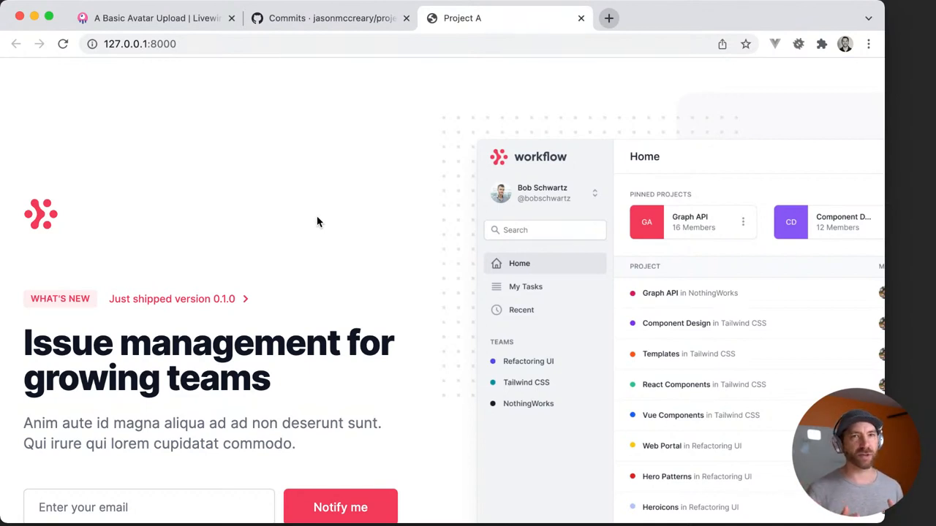
pyautogui.moveTo(329, 252)
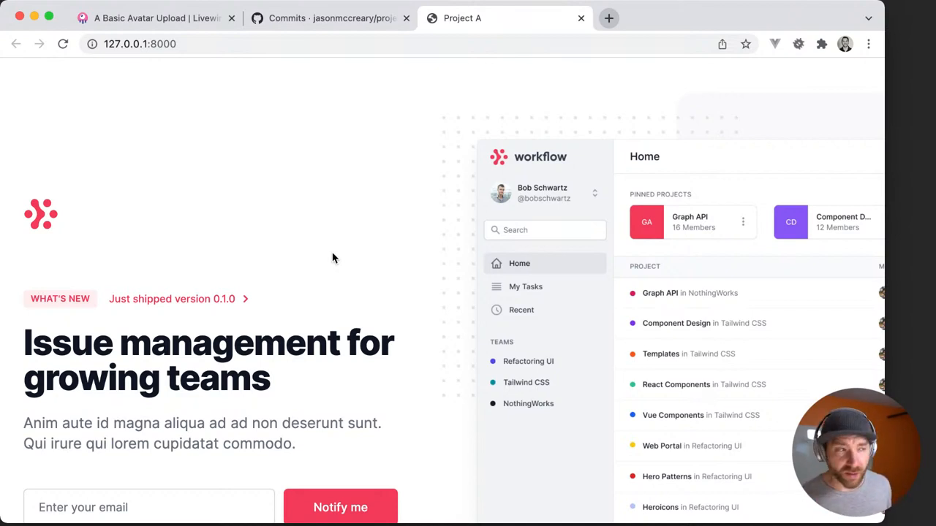
pyautogui.moveTo(182, 57)
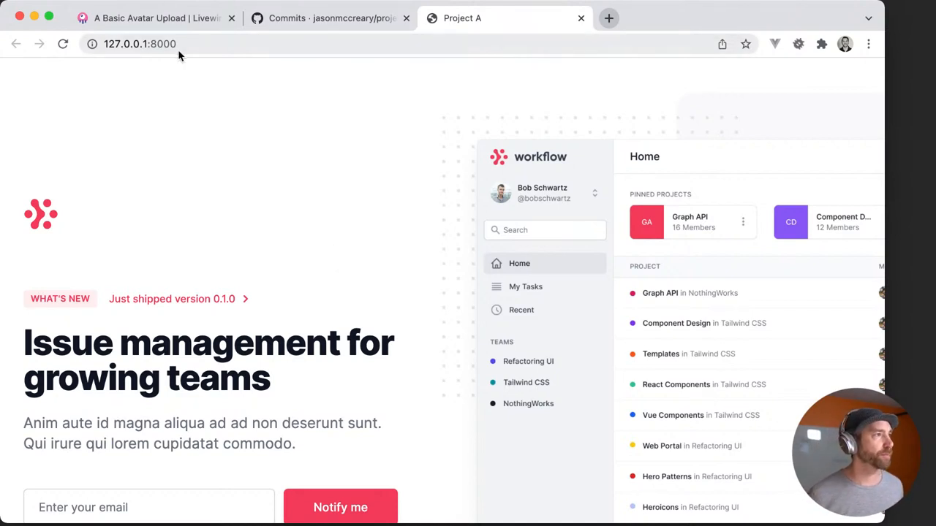
# Step: Go to 127.0.0.1:8000/login to load the sign-in page
pyautogui.write('/login')
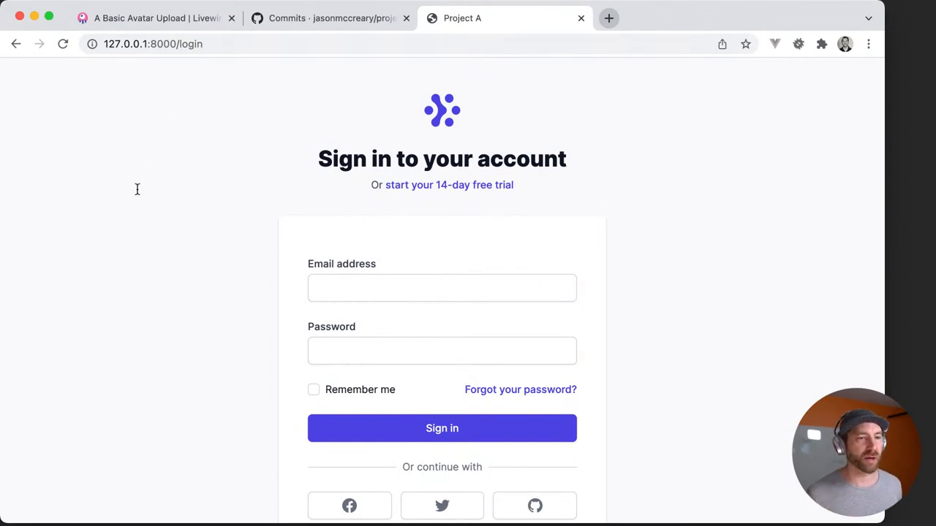
pyautogui.write('f')
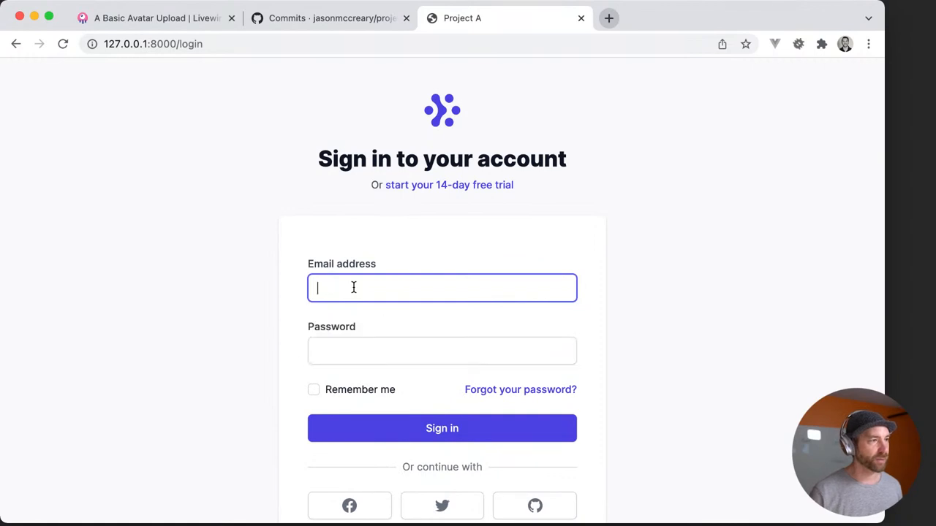
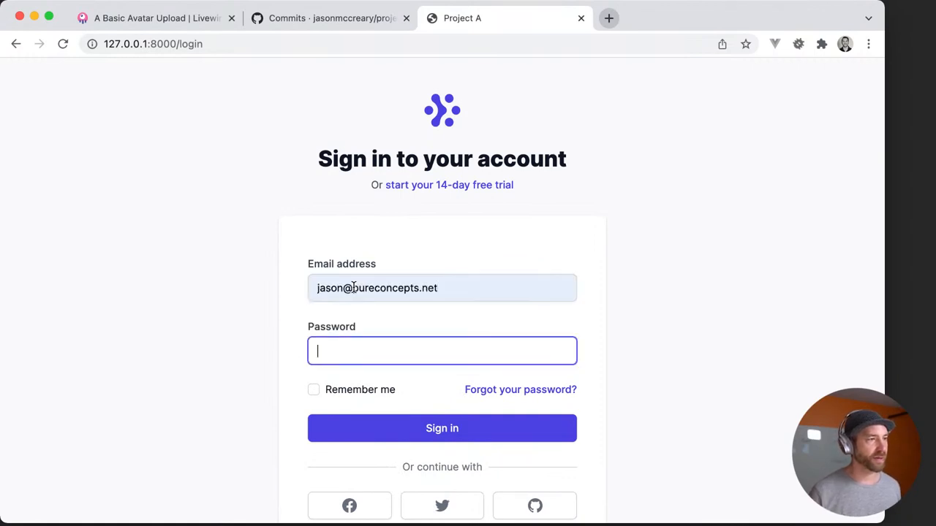
pyautogui.write('password')
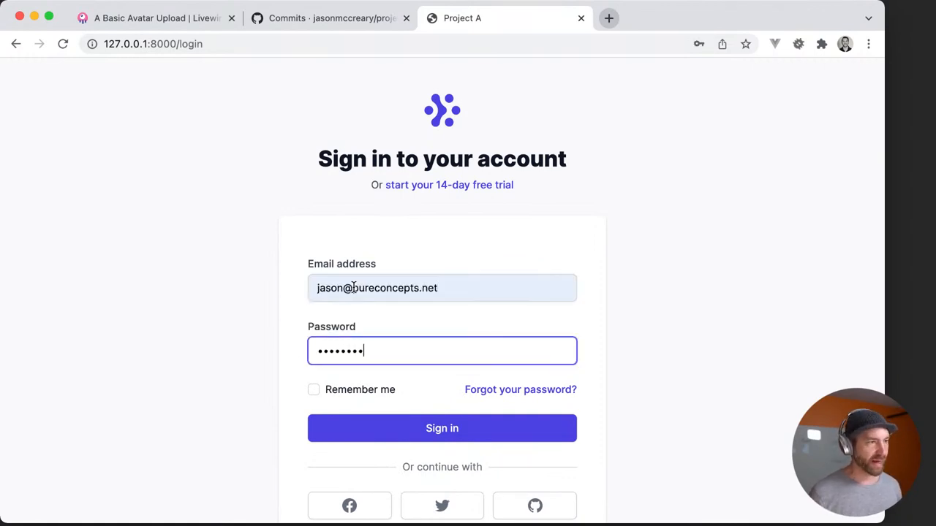
pyautogui.click(442, 428)
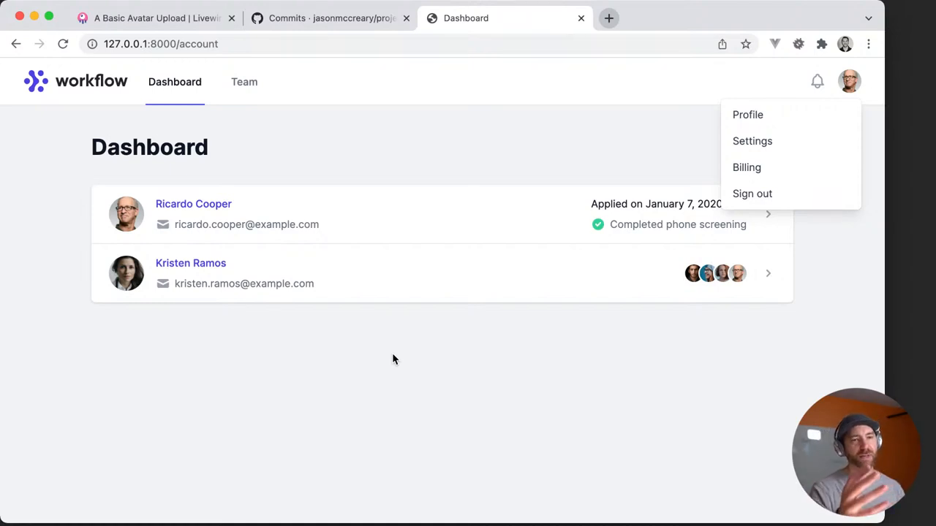
pyautogui.moveTo(371, 206)
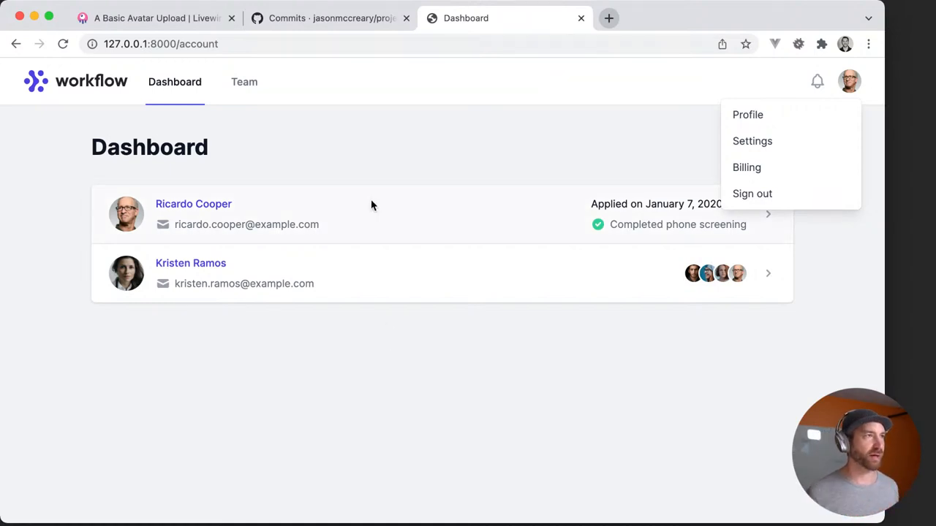
# Step: Compare the GitHub commits tab with the Dashboard, then select the Dashboard page address
pyautogui.click(330, 17)
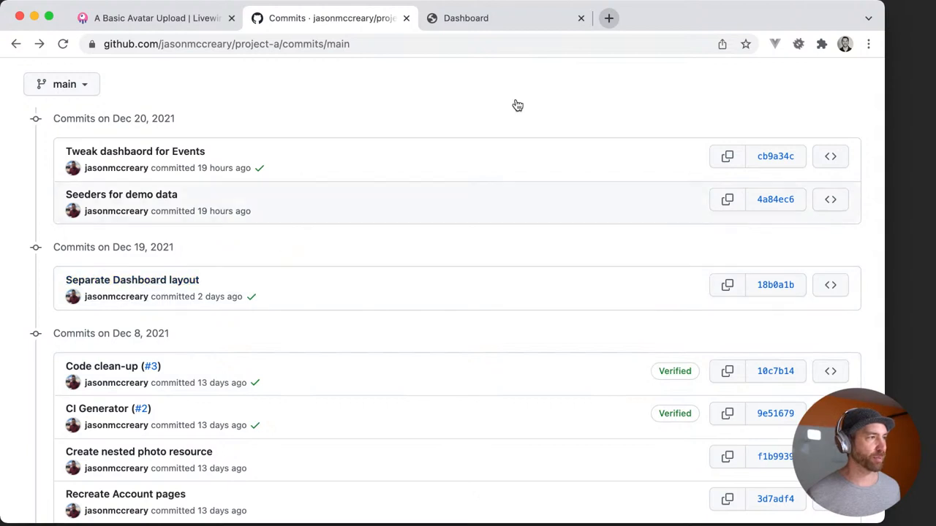
pyautogui.click(466, 17)
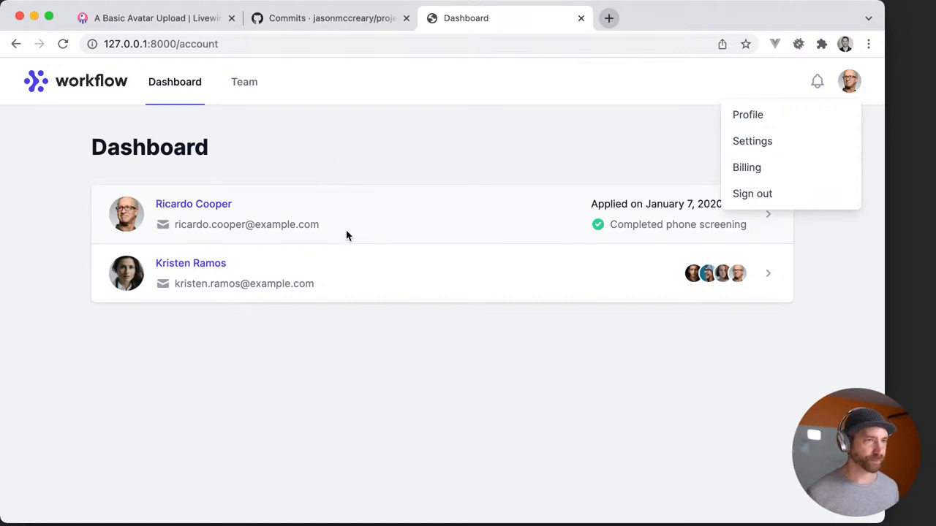
pyautogui.moveTo(427, 163)
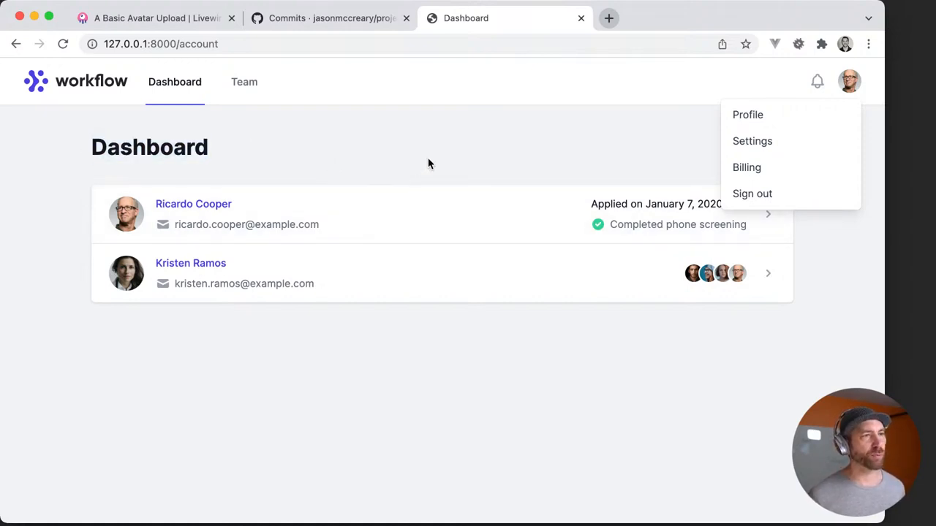
pyautogui.moveTo(366, 189)
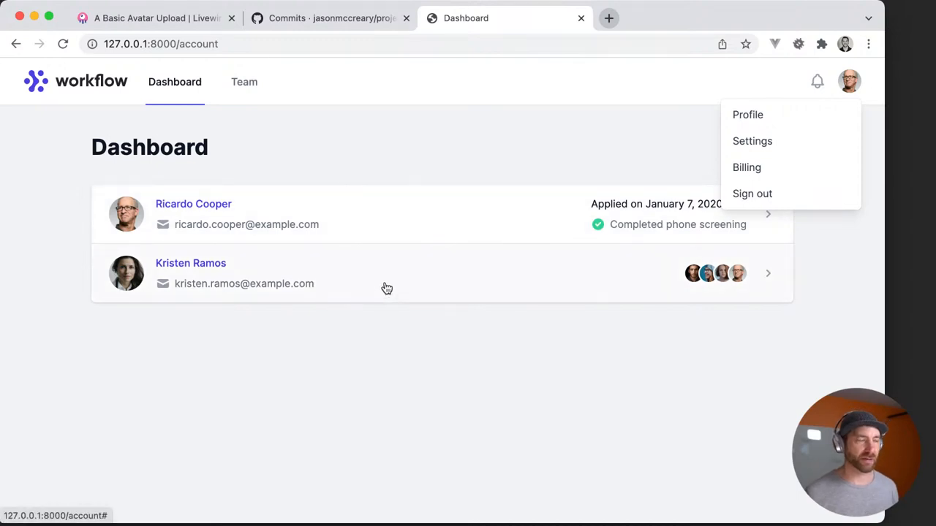
pyautogui.moveTo(347, 43)
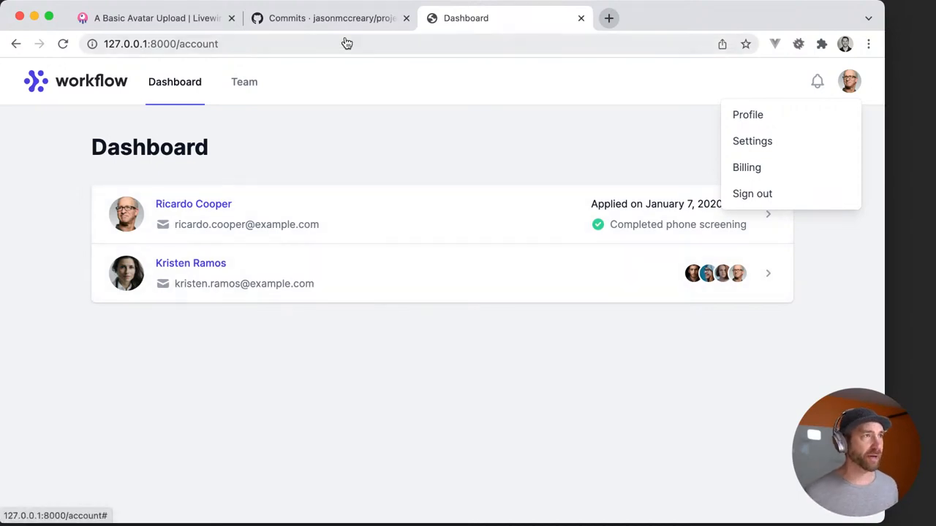
pyautogui.click(329, 17)
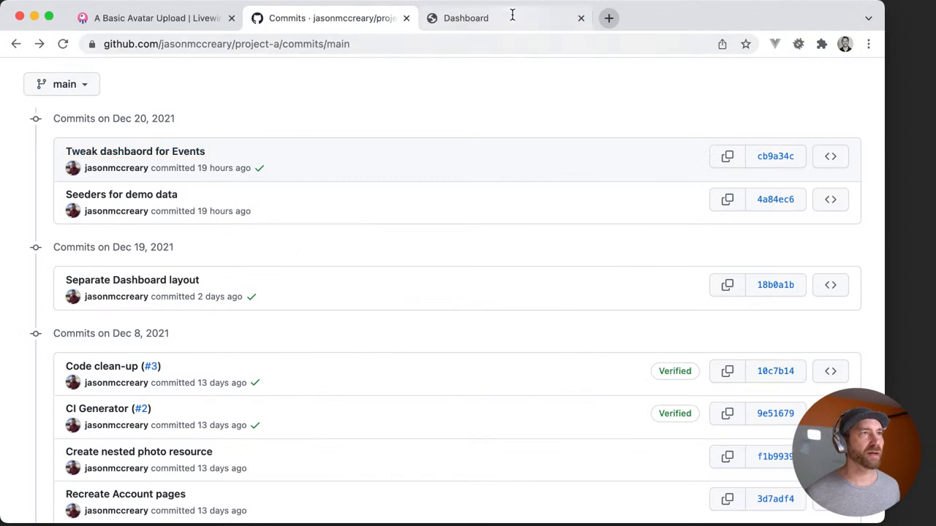
pyautogui.click(466, 18)
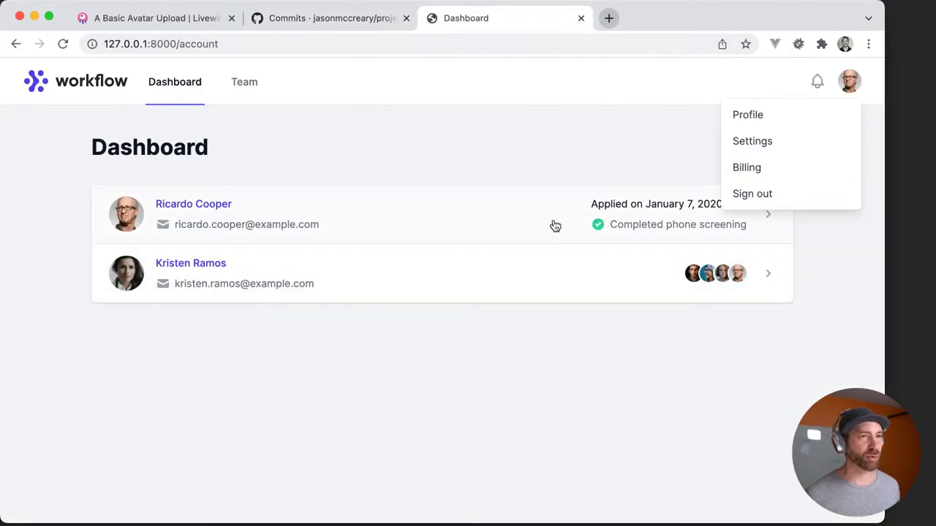
pyautogui.moveTo(120, 203)
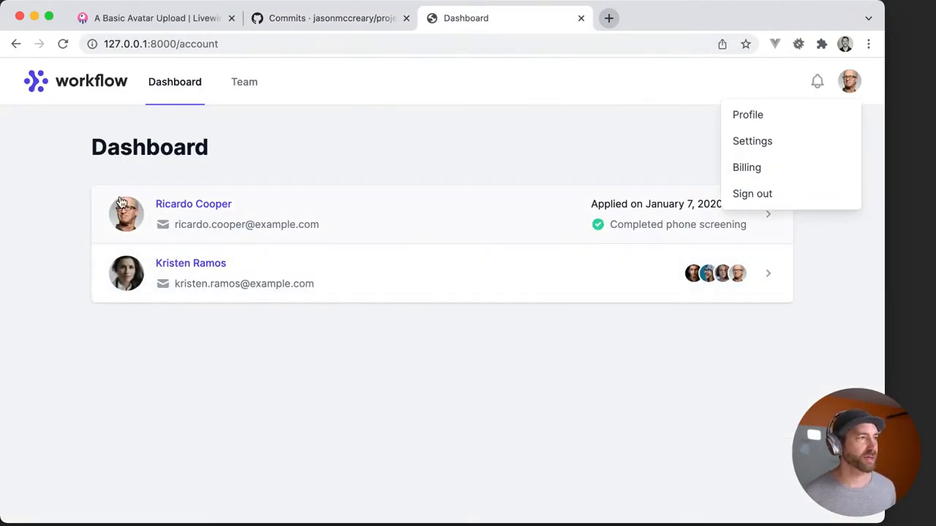
pyautogui.moveTo(285, 321)
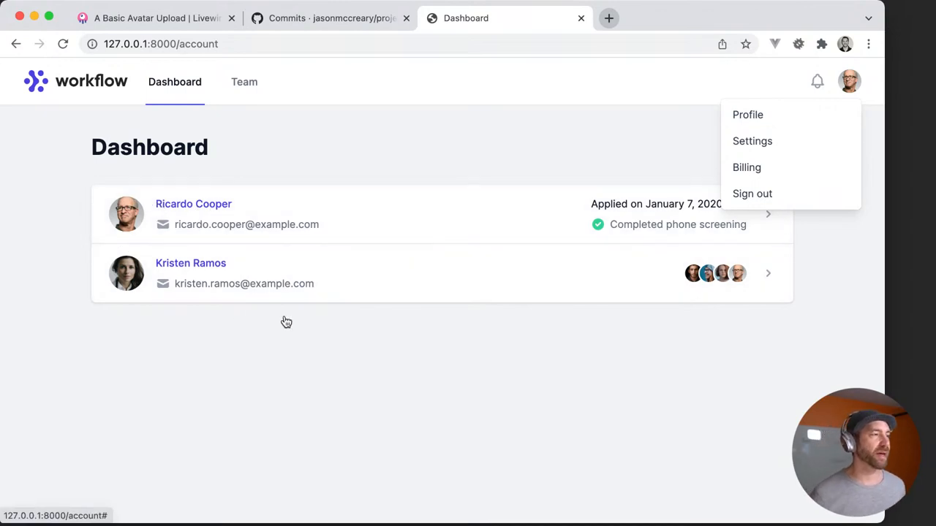
pyautogui.moveTo(307, 329)
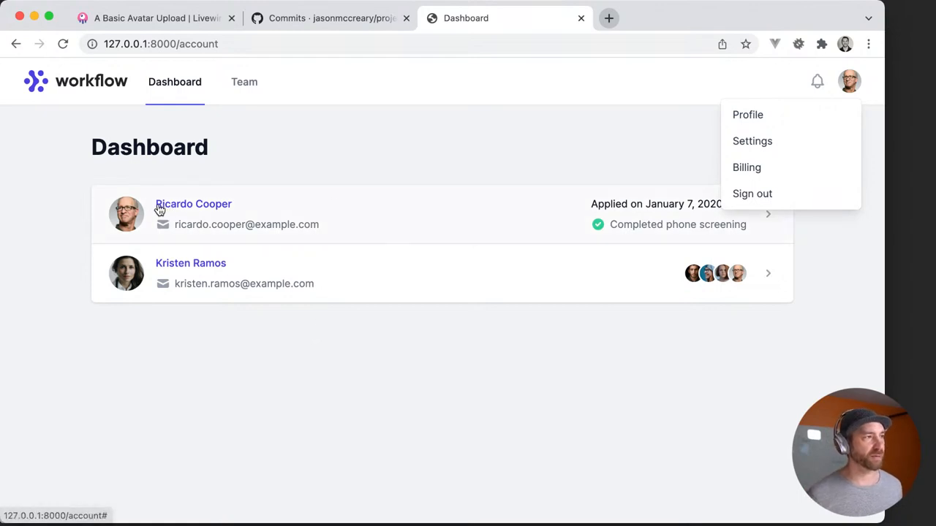
pyautogui.moveTo(134, 214)
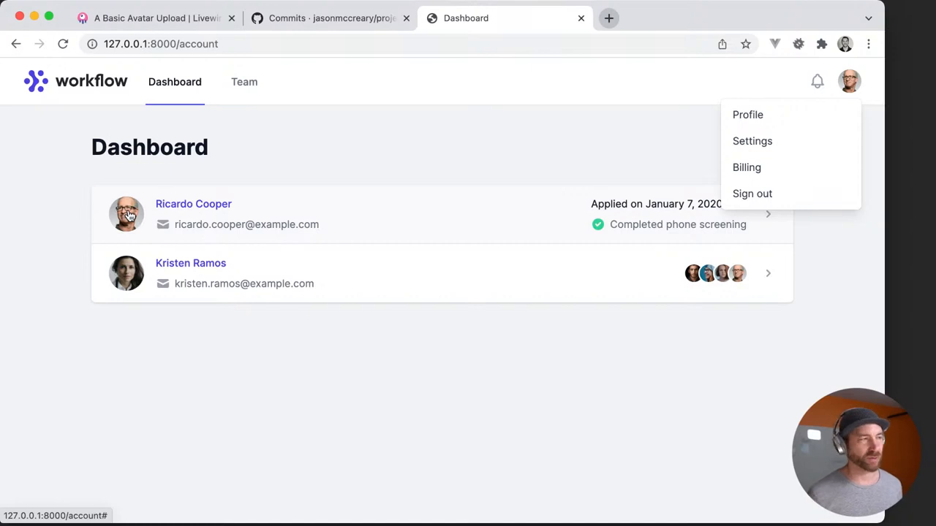
pyautogui.moveTo(140, 211)
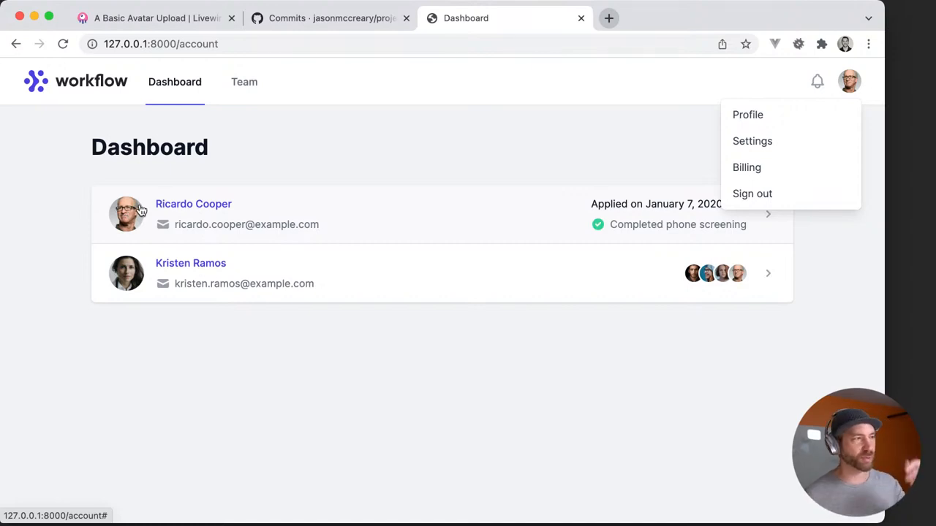
pyautogui.moveTo(314, 232)
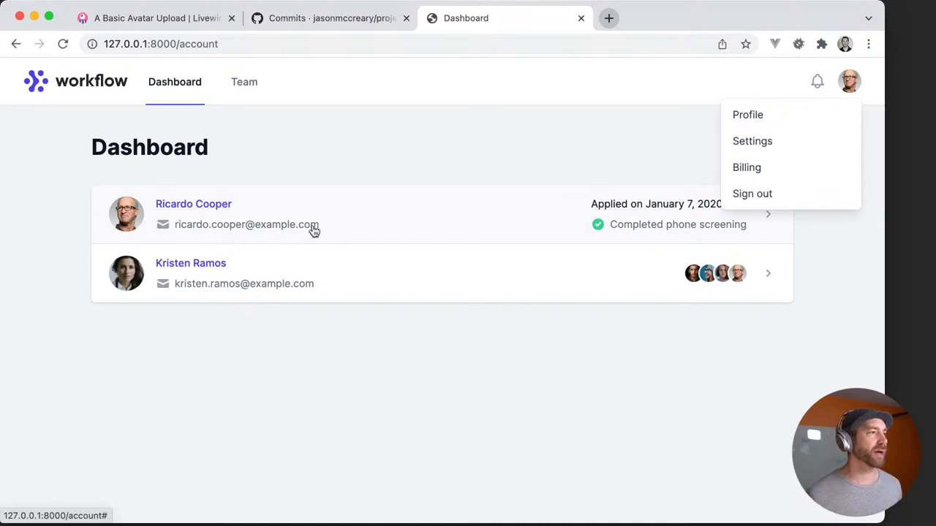
pyautogui.scroll(-3)
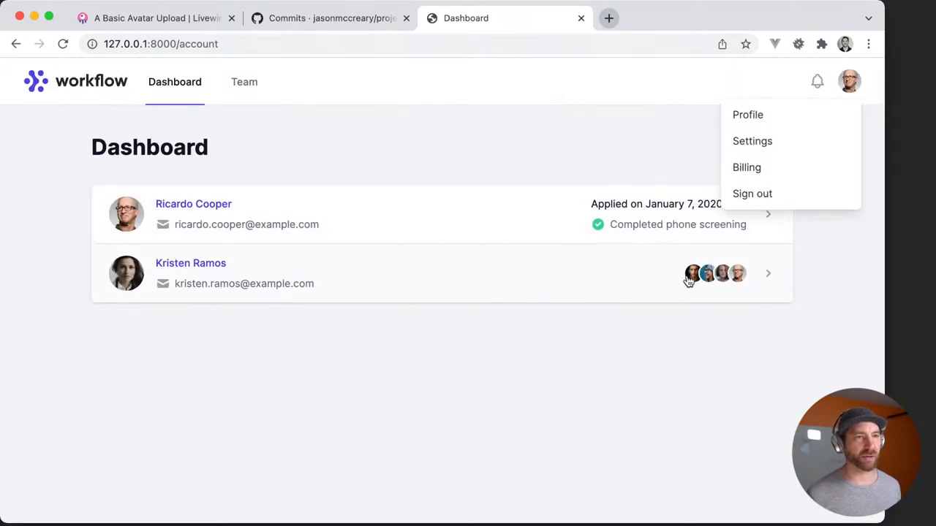
pyautogui.moveTo(748, 280)
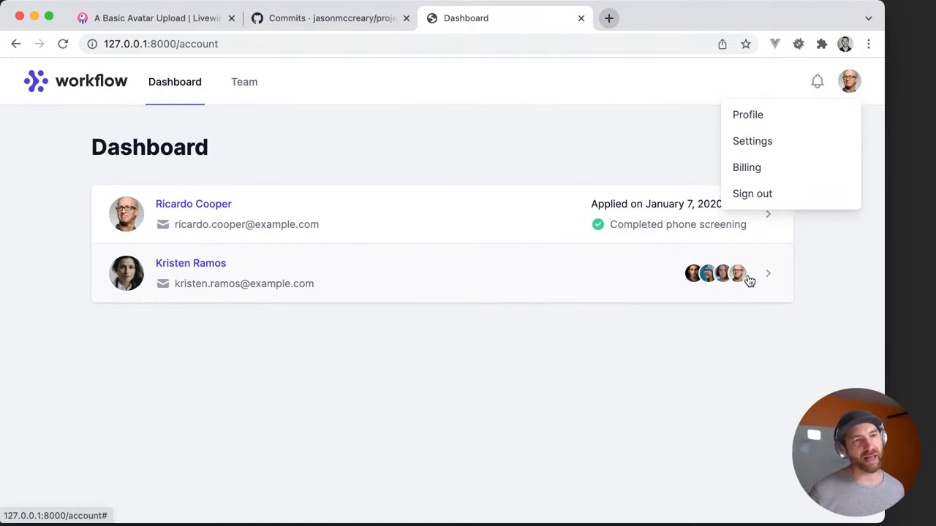
pyautogui.moveTo(567, 297)
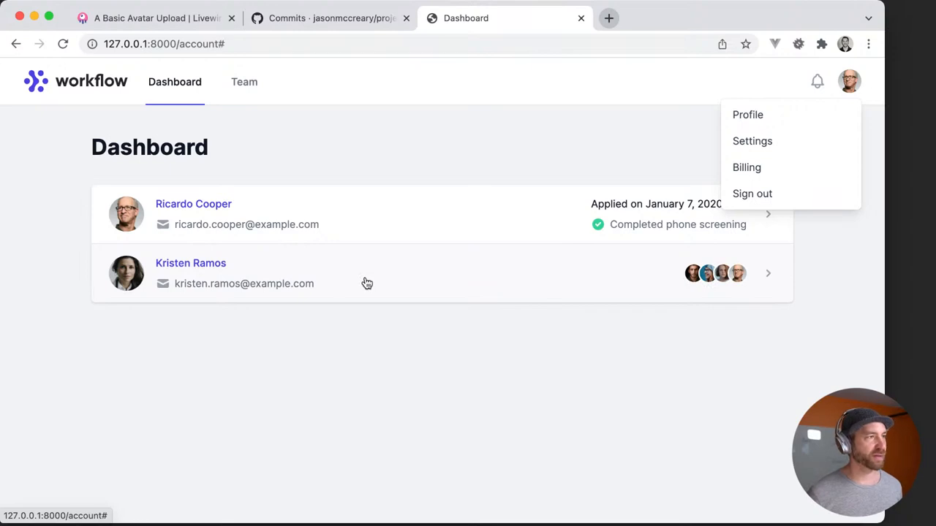
pyautogui.click(165, 44)
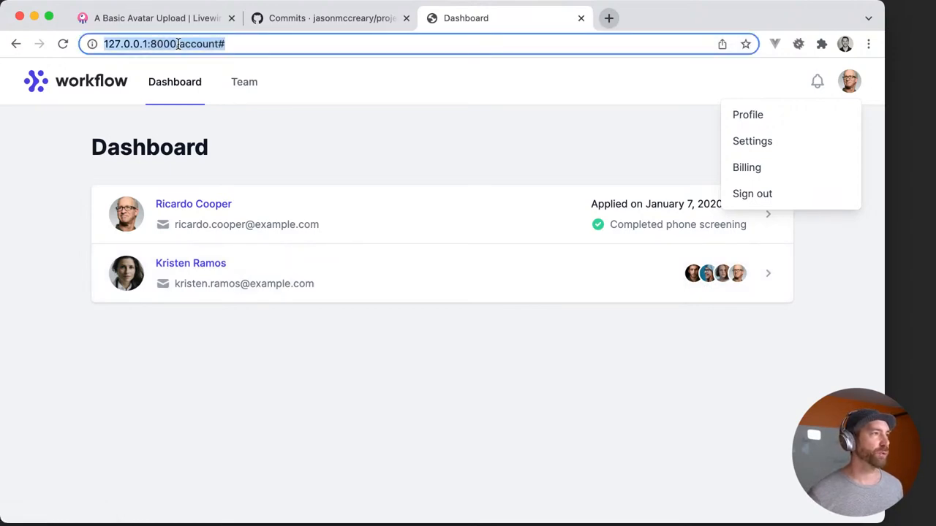
pyautogui.click(271, 44)
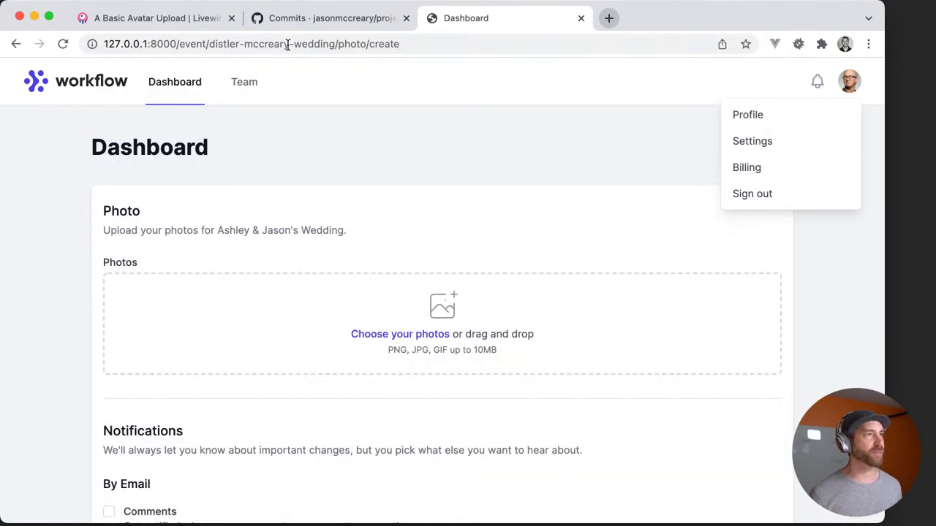
pyautogui.moveTo(391, 150)
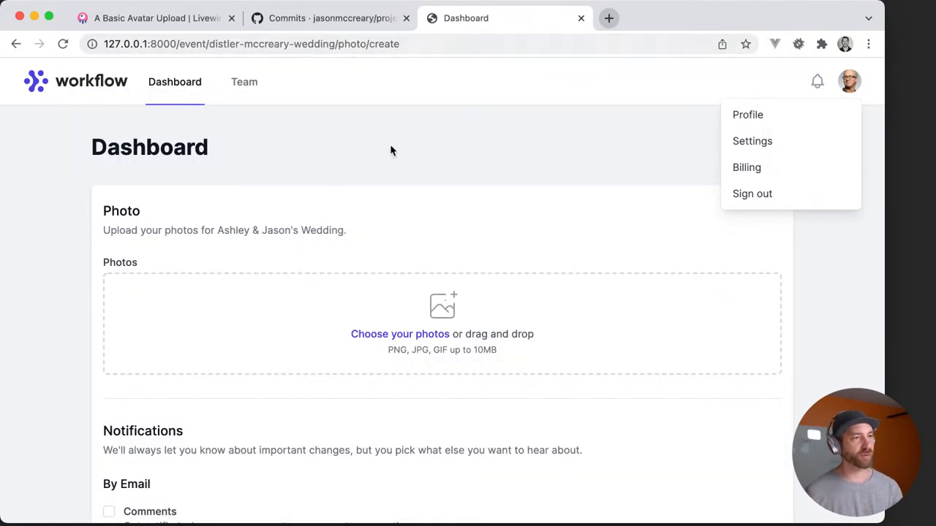
pyautogui.moveTo(168, 227)
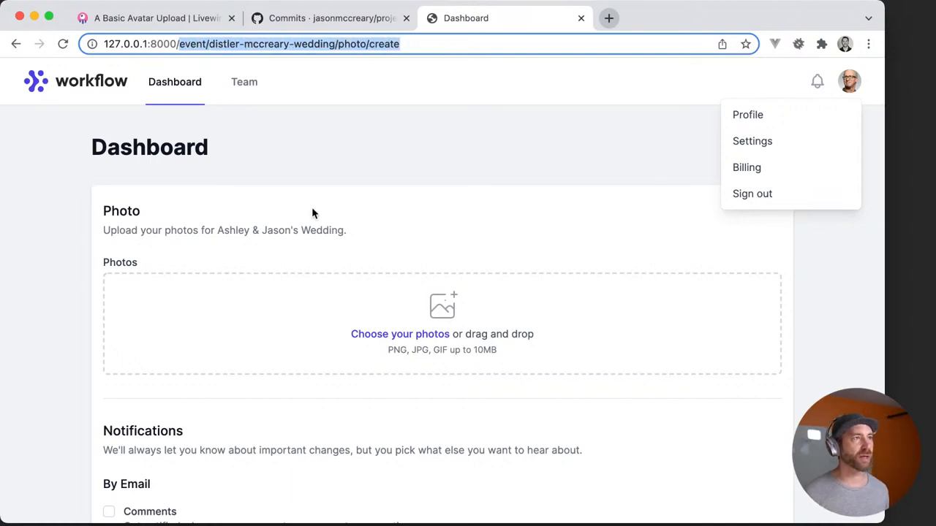
pyautogui.scroll(-3)
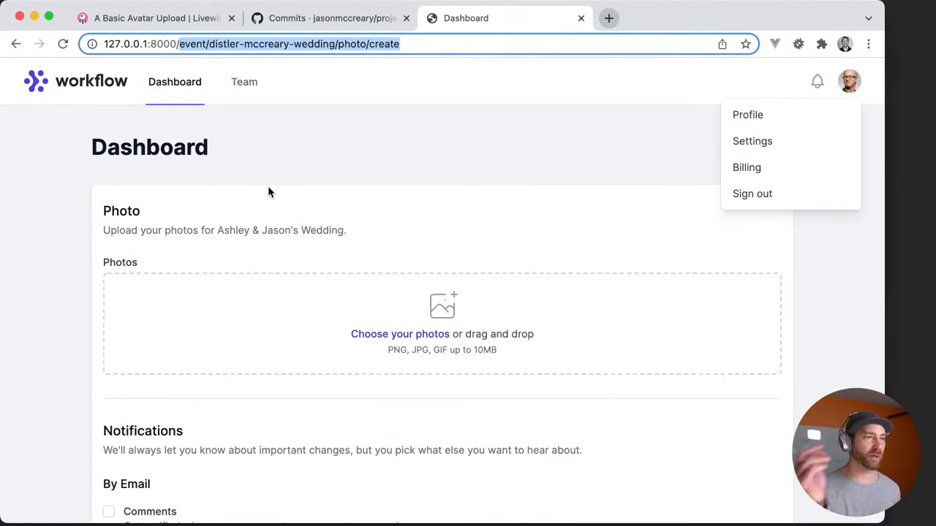
pyautogui.scroll(-3)
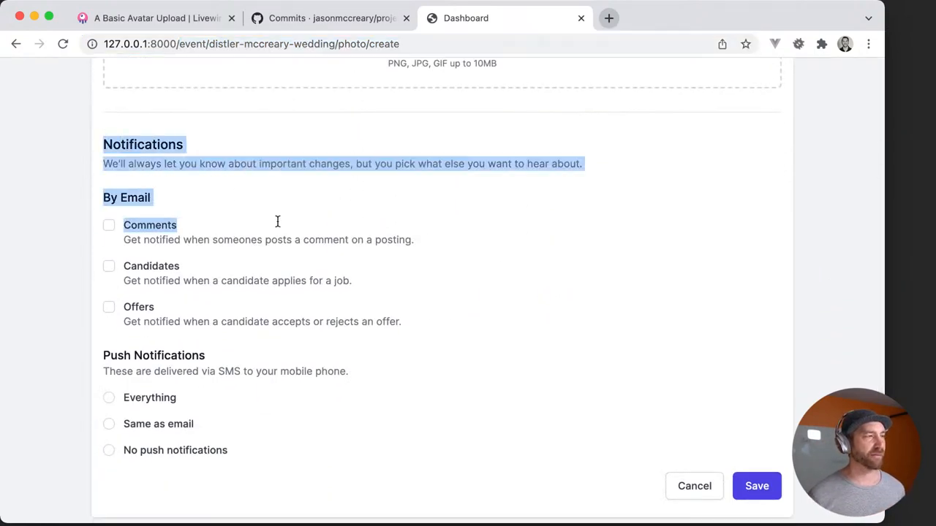
pyautogui.scroll(-3)
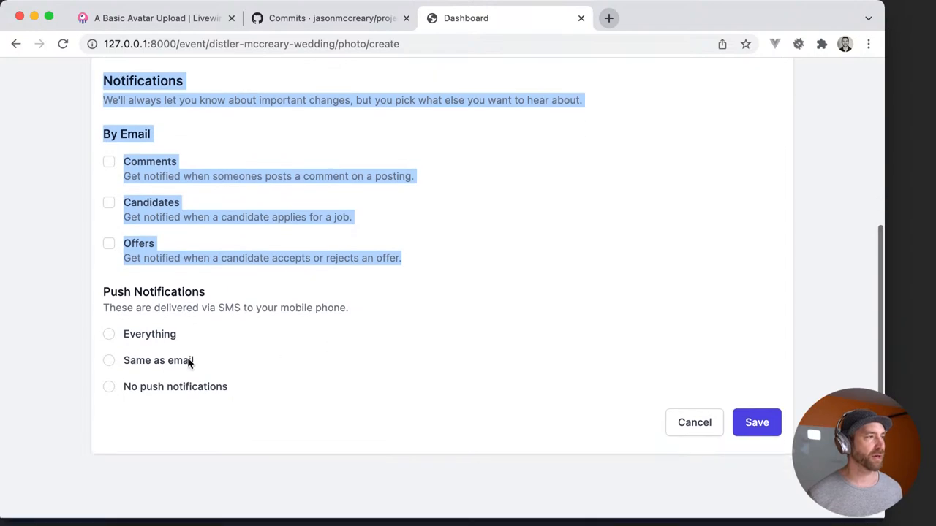
pyautogui.scroll(3)
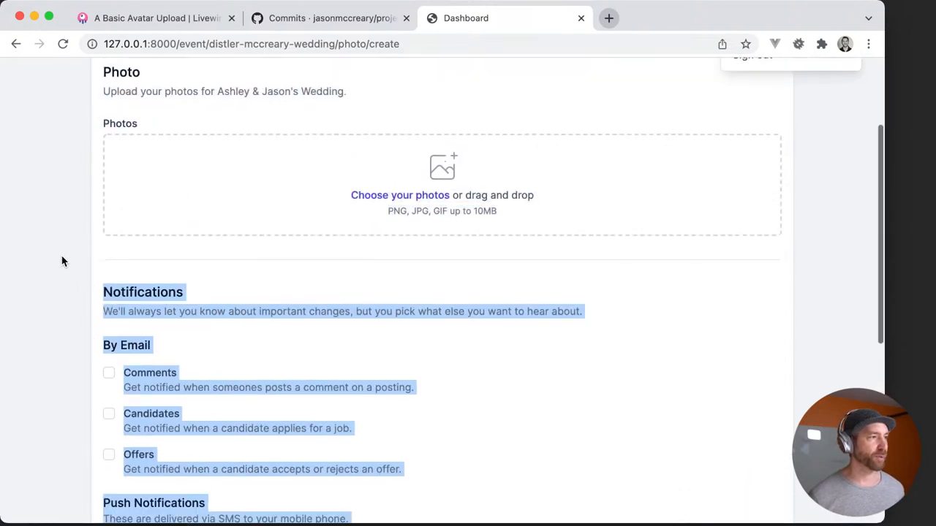
pyautogui.scroll(-3)
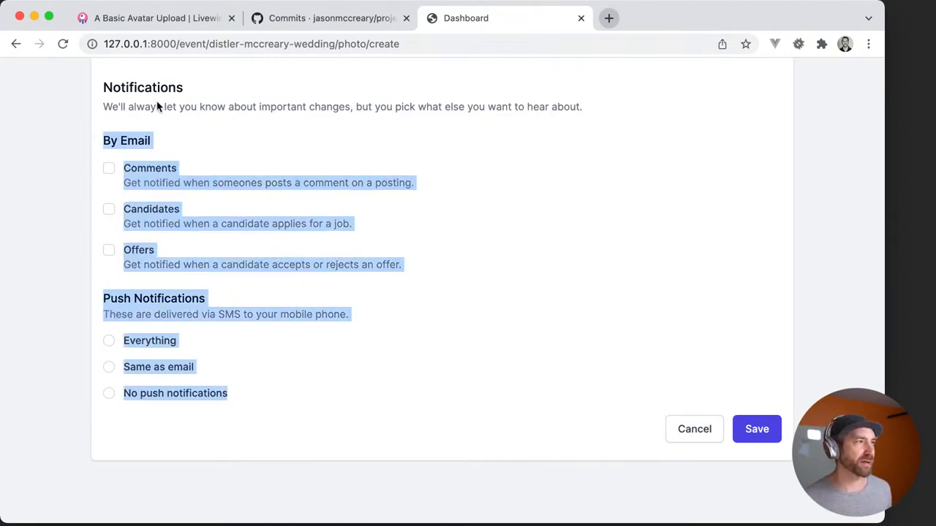
pyautogui.click(305, 280)
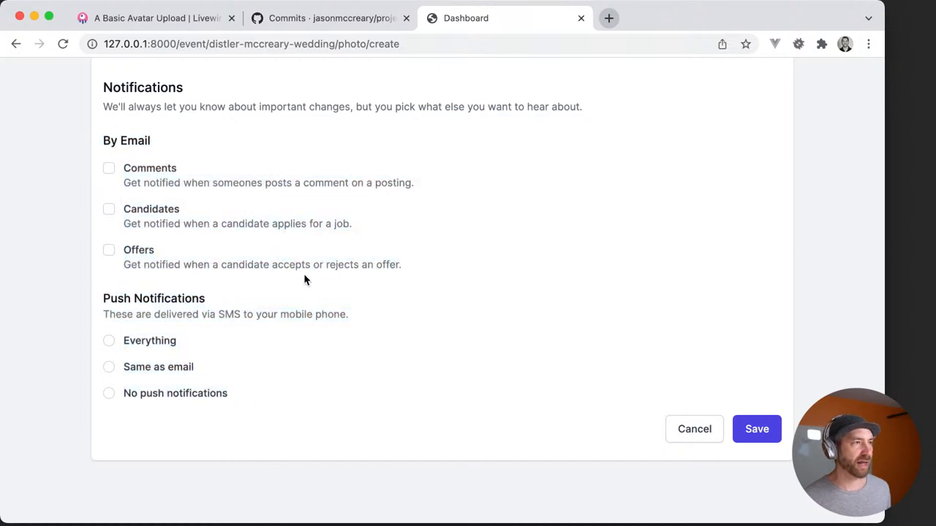
pyautogui.click(849, 81)
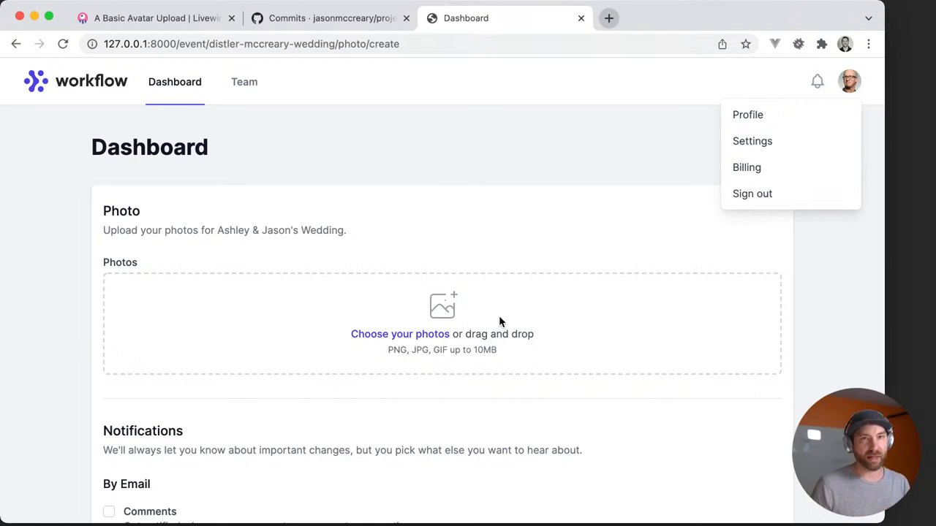
pyautogui.moveTo(466, 344)
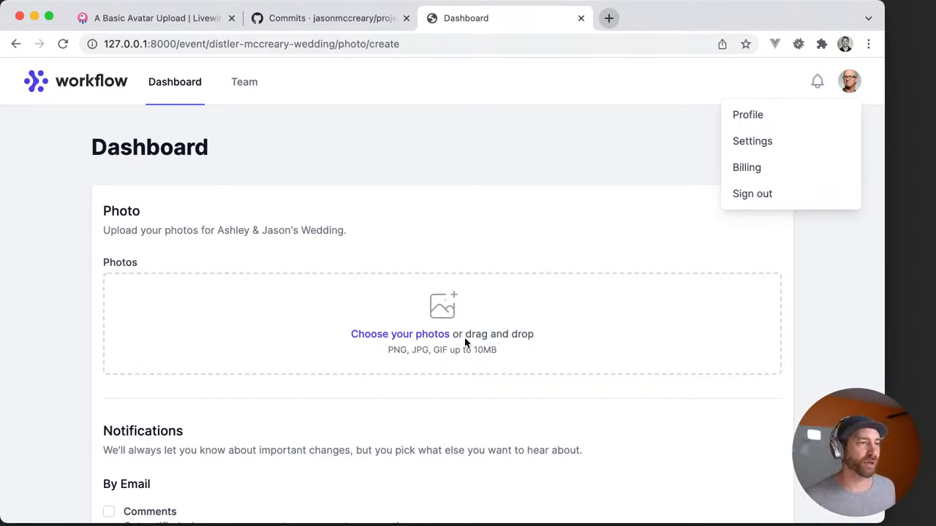
pyautogui.scroll(-3)
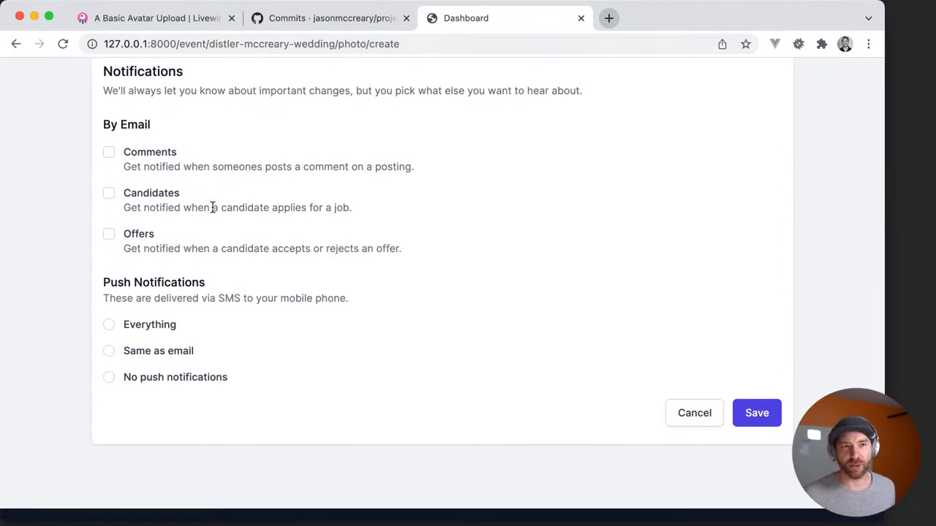
pyautogui.scroll(3)
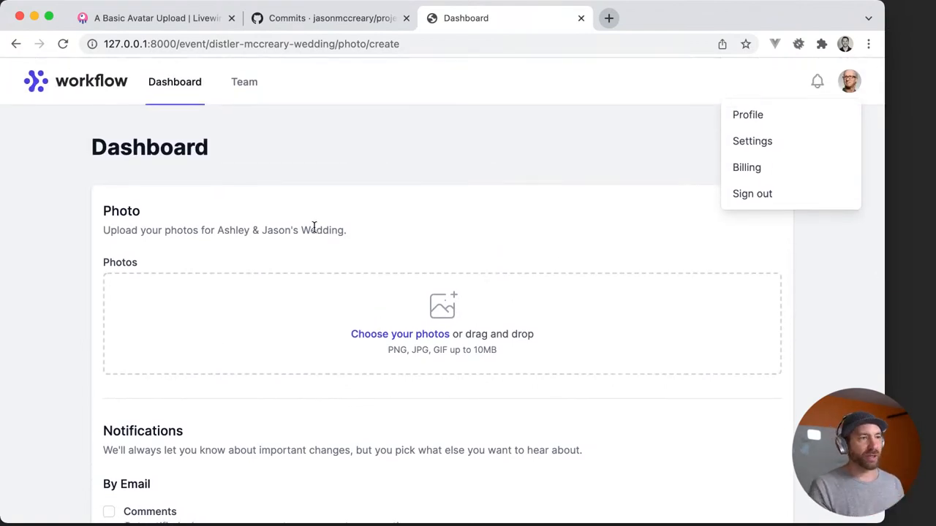
pyautogui.moveTo(539, 322)
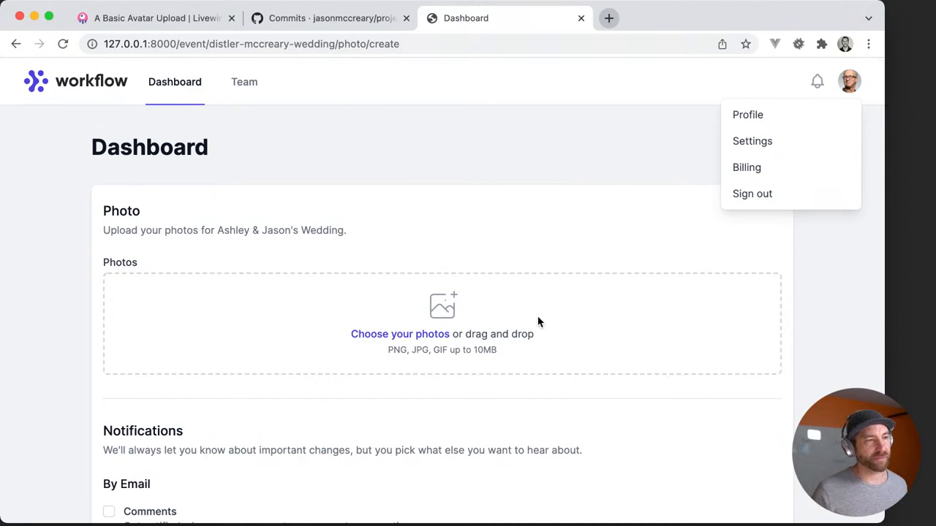
pyautogui.scroll(-3)
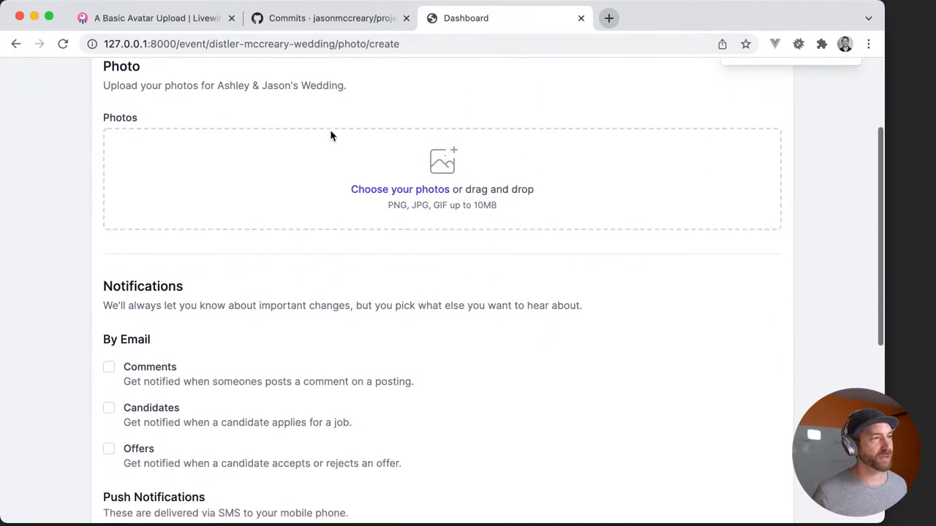
pyautogui.scroll(-3)
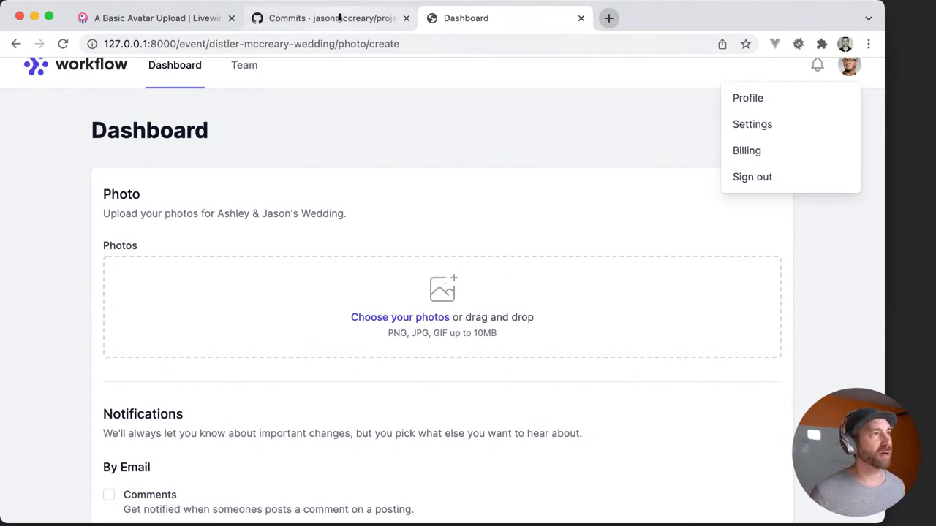
# Step: Toggle between the Livewire screencast tab and the photo upload form, ending on the form
pyautogui.click(157, 18)
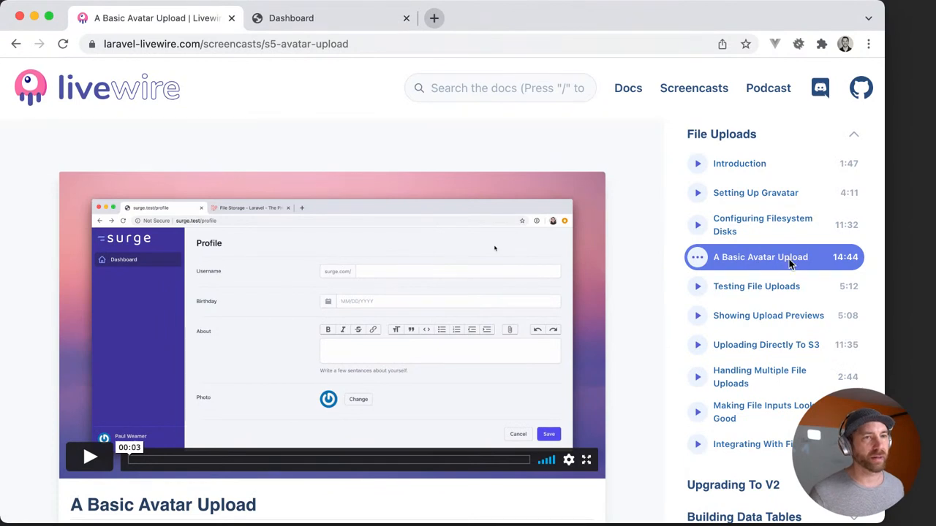
pyautogui.moveTo(739, 163)
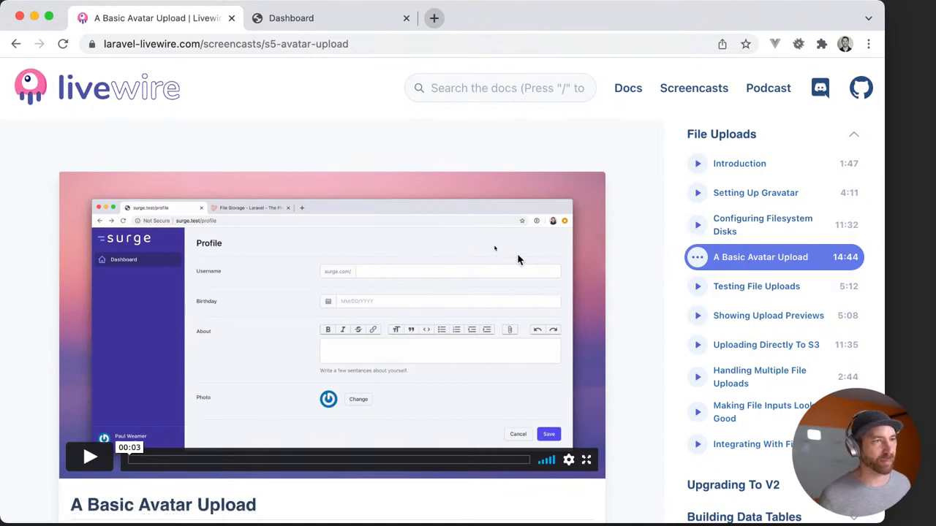
pyautogui.moveTo(643, 217)
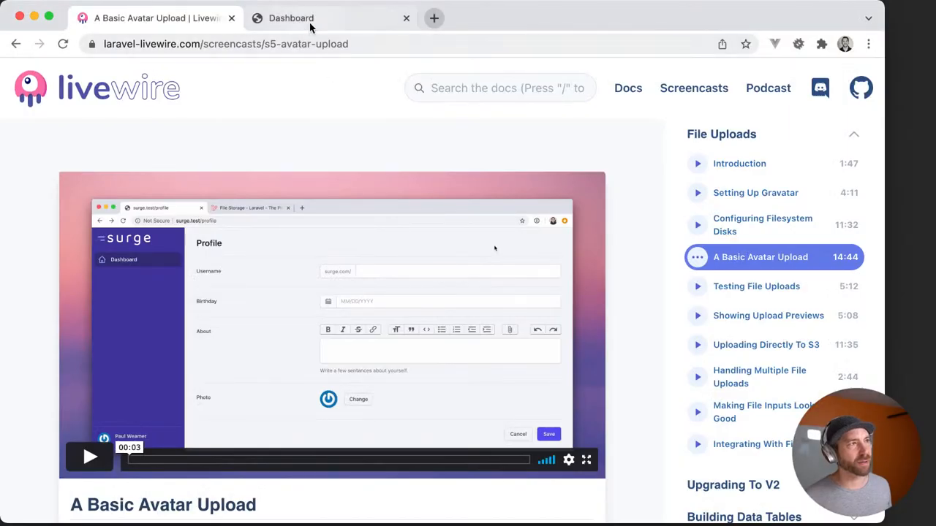
pyautogui.click(291, 17)
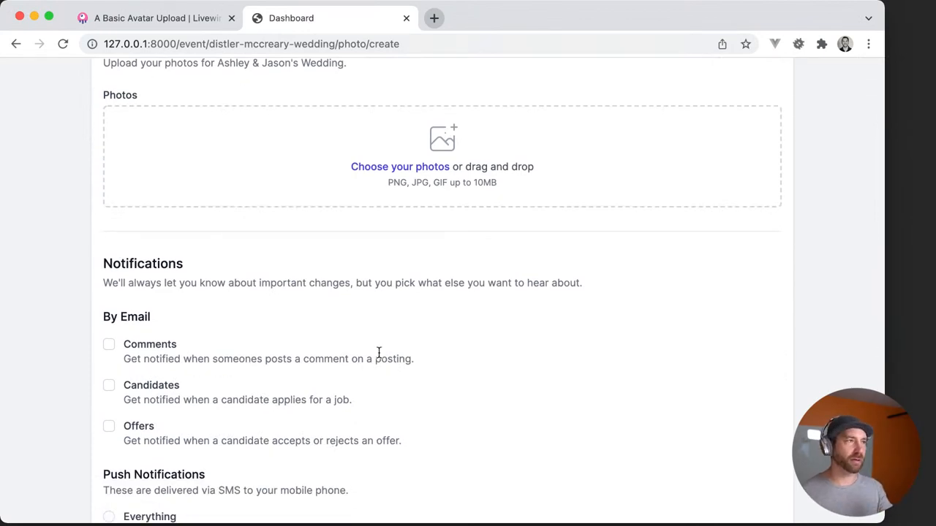
pyautogui.click(153, 18)
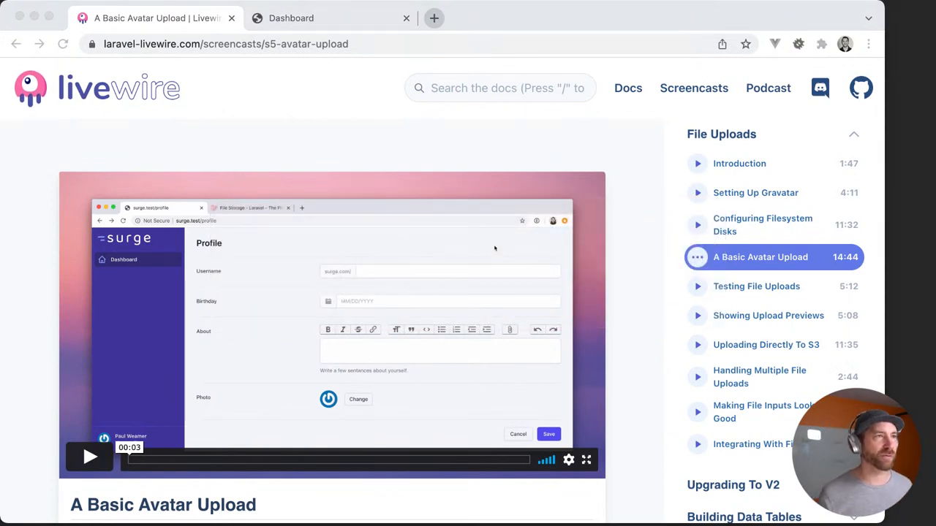
pyautogui.moveTo(619, 330)
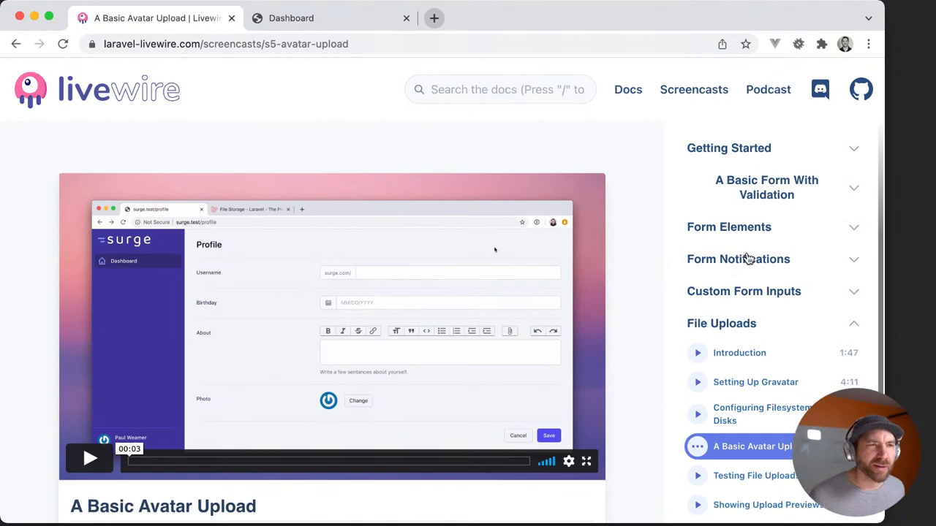
pyautogui.click(291, 17)
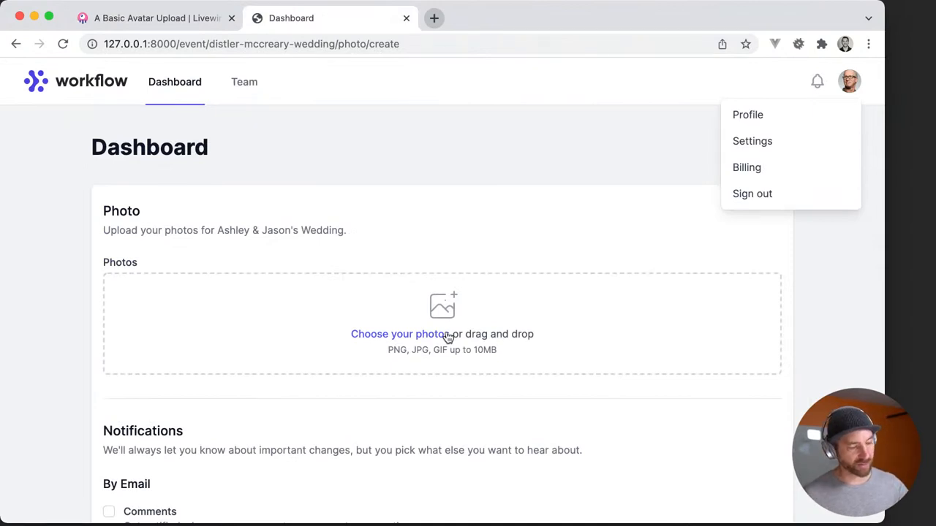
pyautogui.moveTo(360, 178)
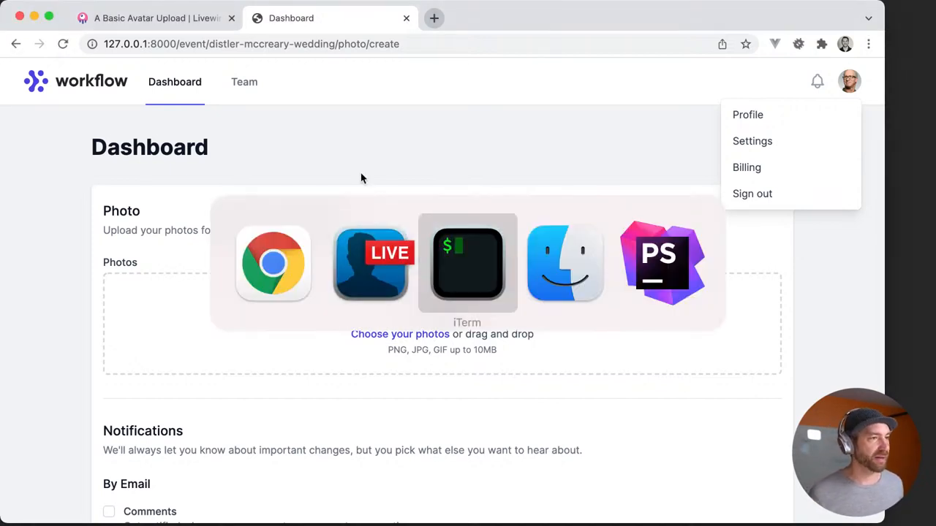
# Step: Switch to iTerm and type the git push to origin for project-a
pyautogui.click(467, 263)
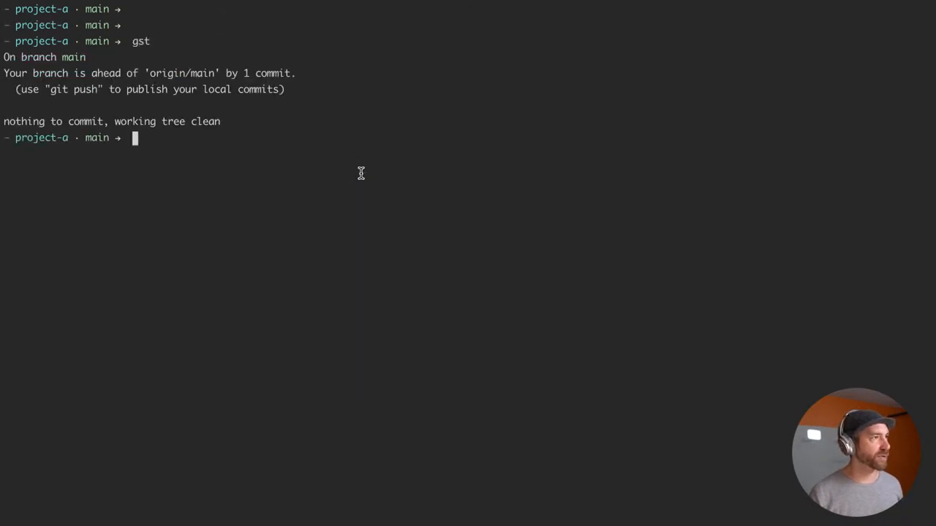
pyautogui.write('git push org')
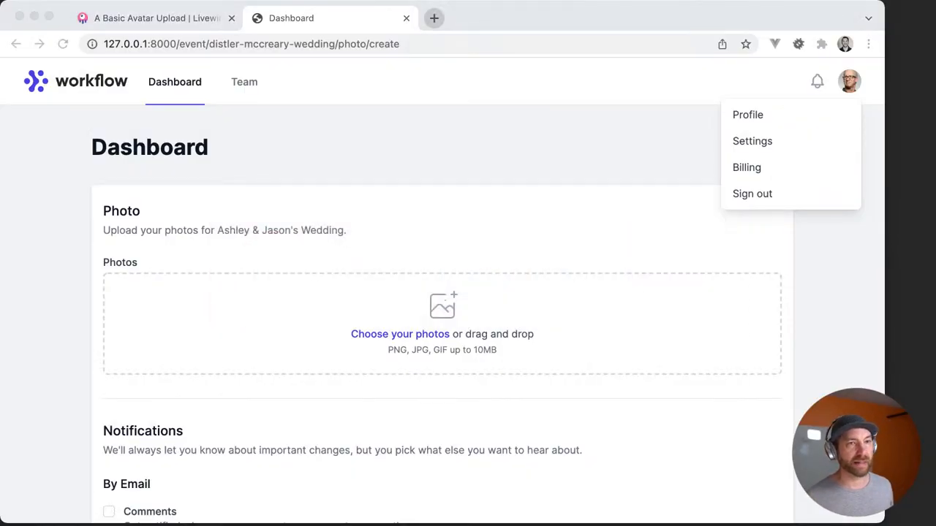
# Step: Scroll down the photo upload form and select Everything under Push Notifications
pyautogui.scroll(-3)
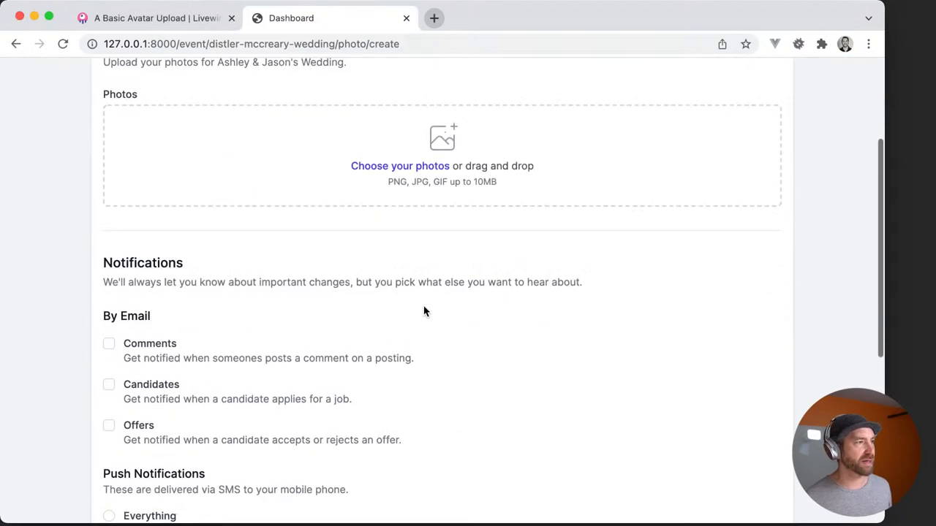
pyautogui.scroll(-3)
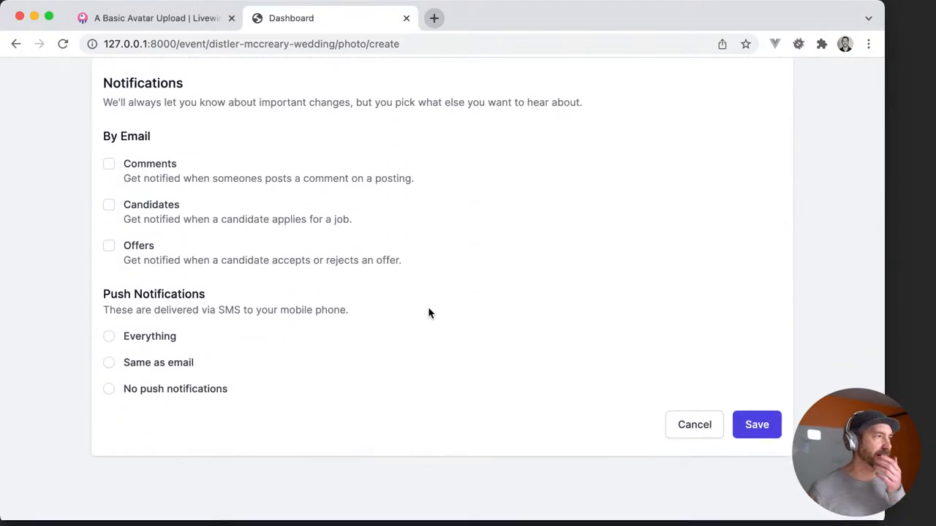
pyautogui.moveTo(202, 294)
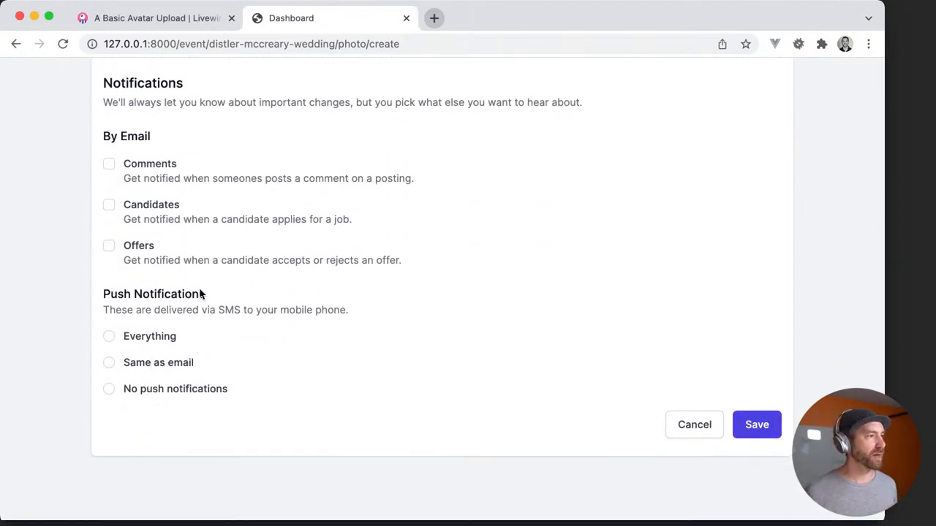
pyautogui.scroll(3)
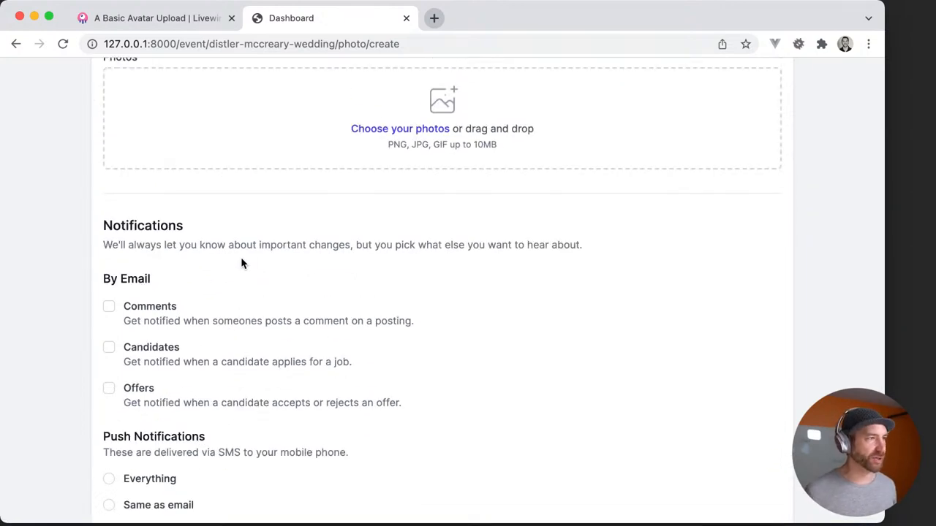
pyautogui.scroll(-3)
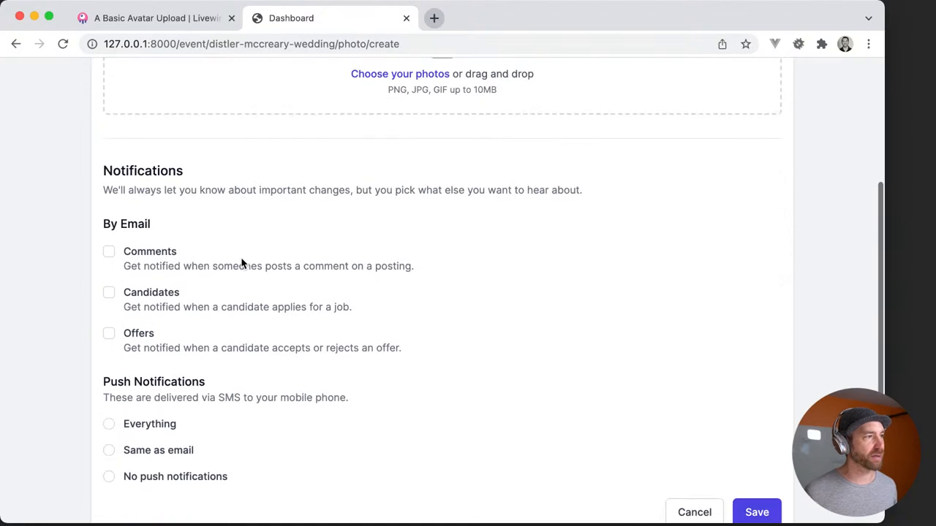
pyautogui.scroll(-3)
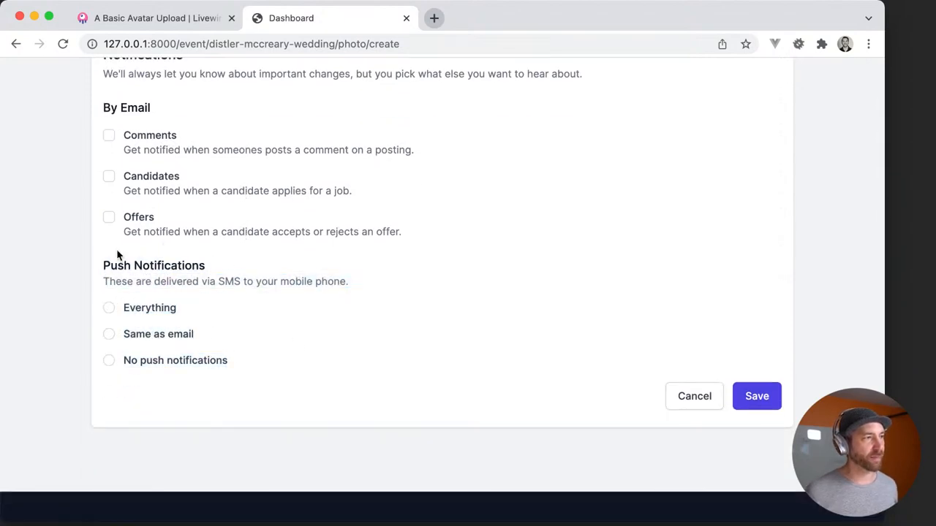
pyautogui.click(108, 307)
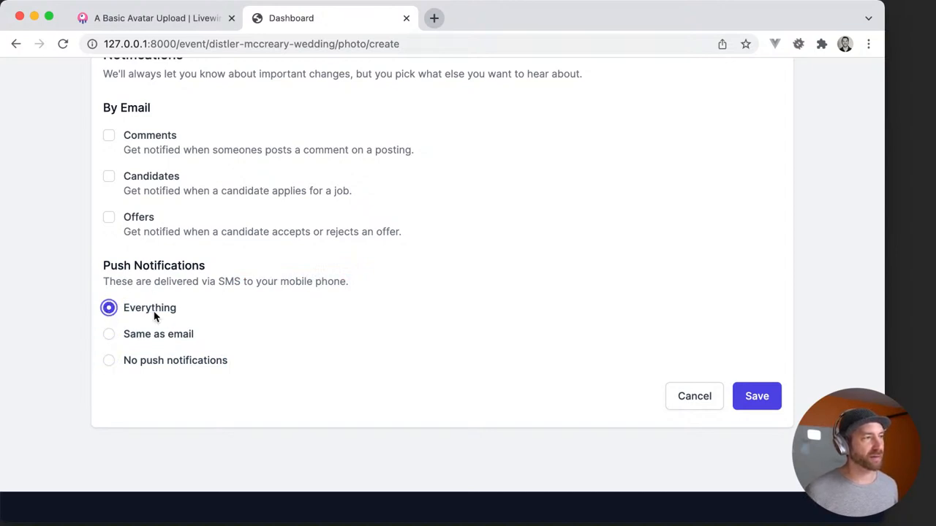
pyautogui.moveTo(117, 265)
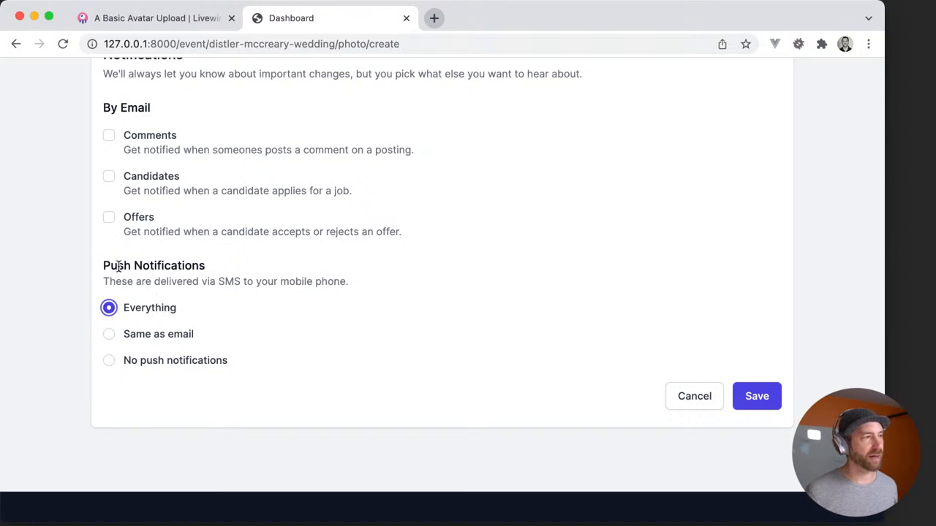
pyautogui.moveTo(103, 265); pyautogui.dragTo(194, 334)
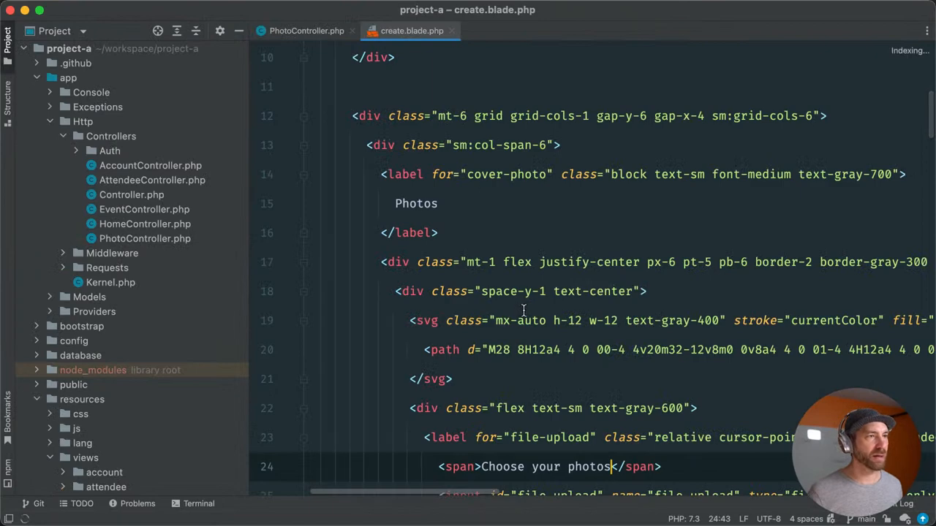
# Step: Complete the 'Visibility' heading and type 'Let us know who should see these photos.' below it
pyautogui.scroll(-3)
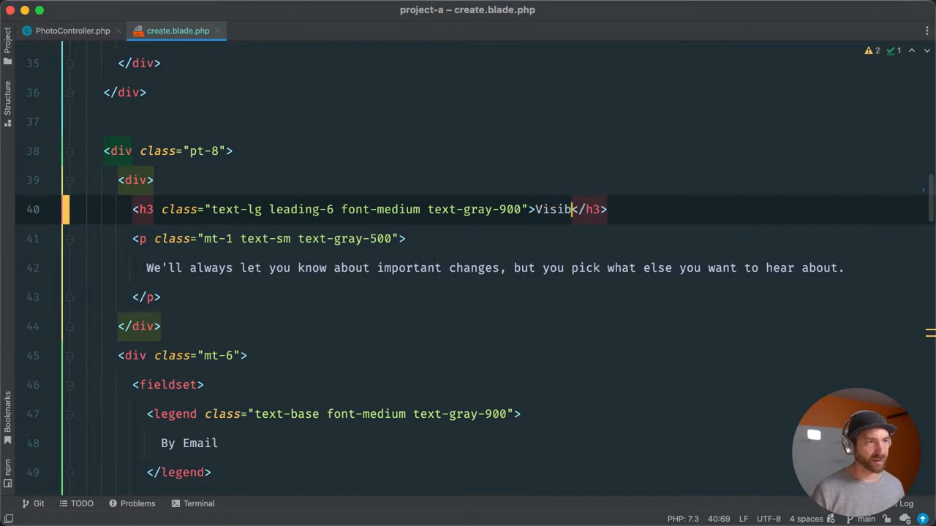
pyautogui.write('ility')
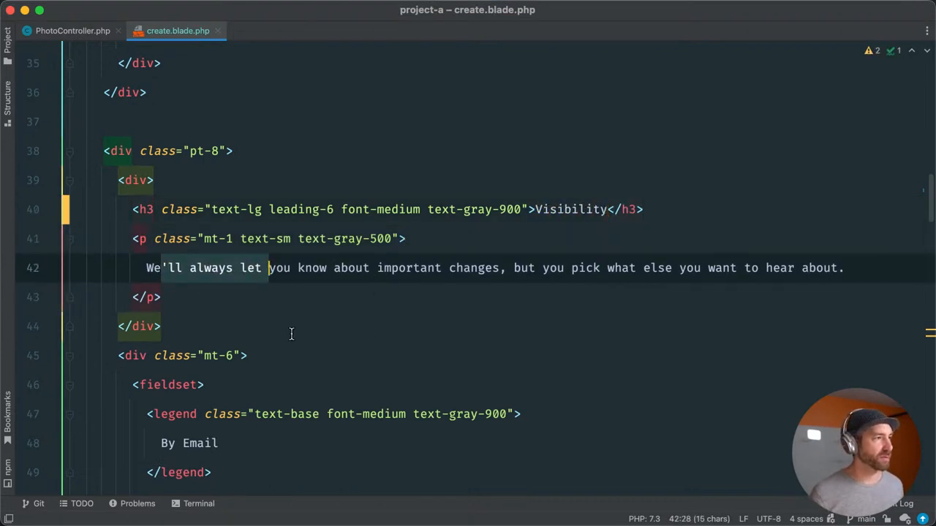
pyautogui.scroll(-3)
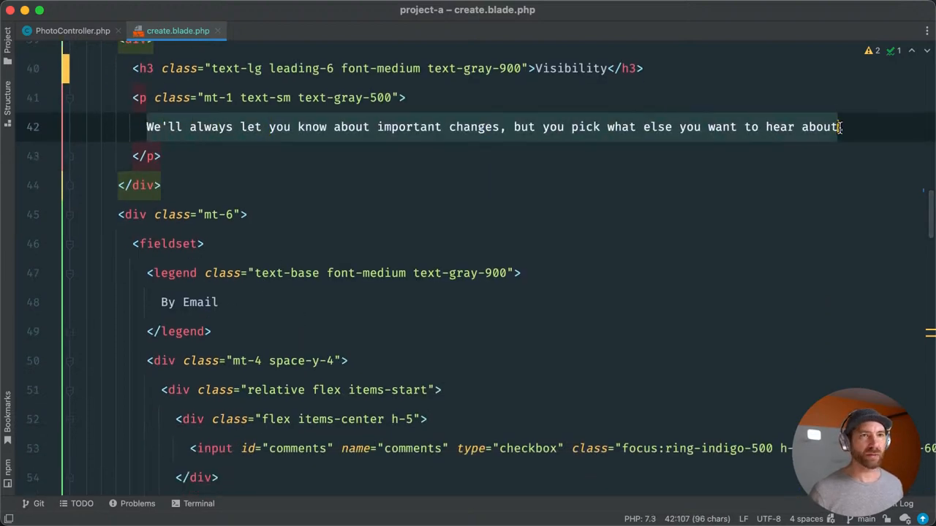
pyautogui.write('Let us.')
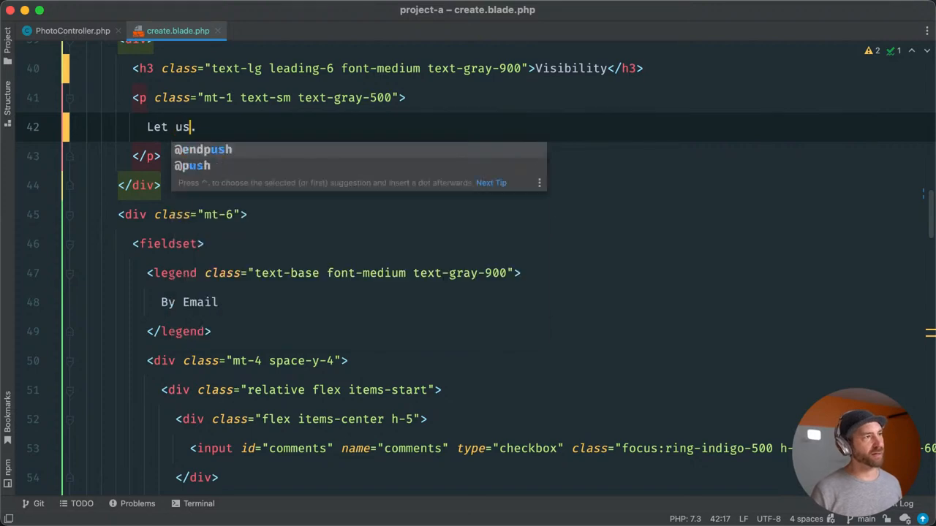
pyautogui.write('know who should s')
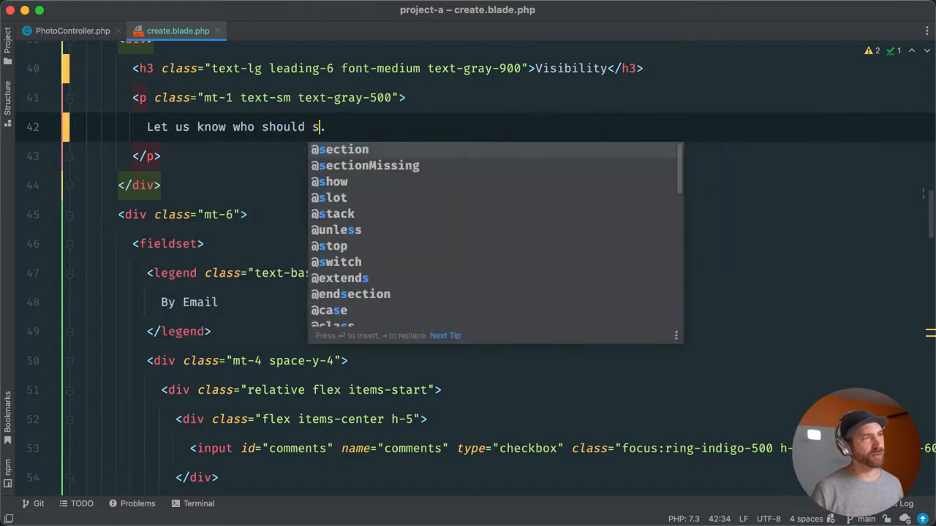
pyautogui.write('ee these f')
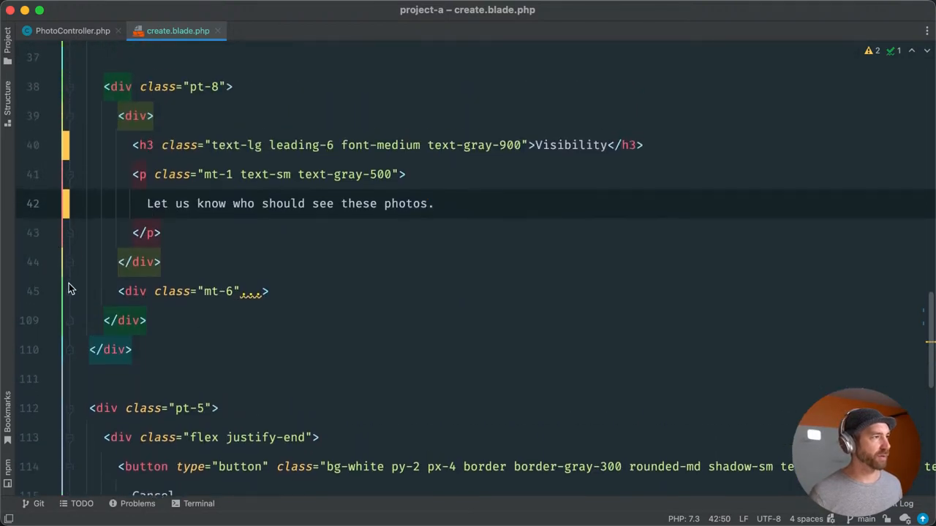
# Step: Delete the By Email legend and checkbox block from the fieldset
pyautogui.scroll(-3)
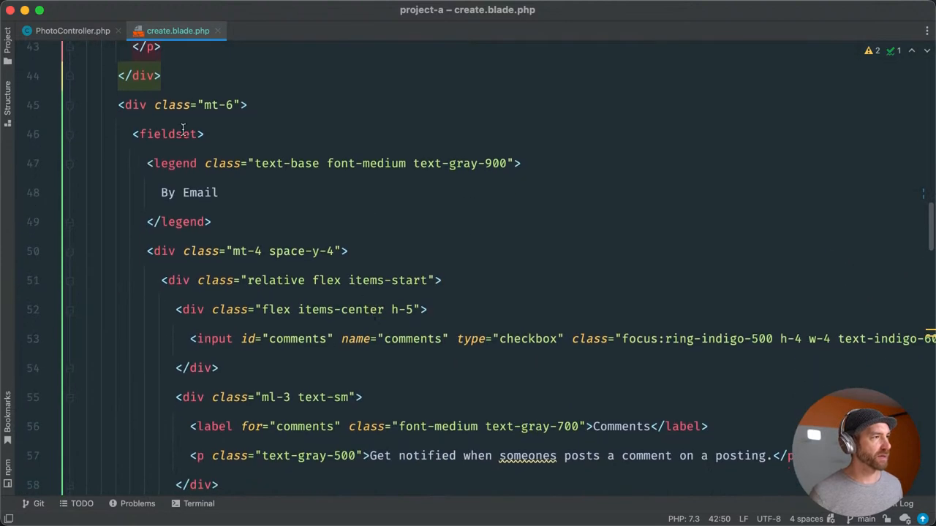
pyautogui.click(71, 134)
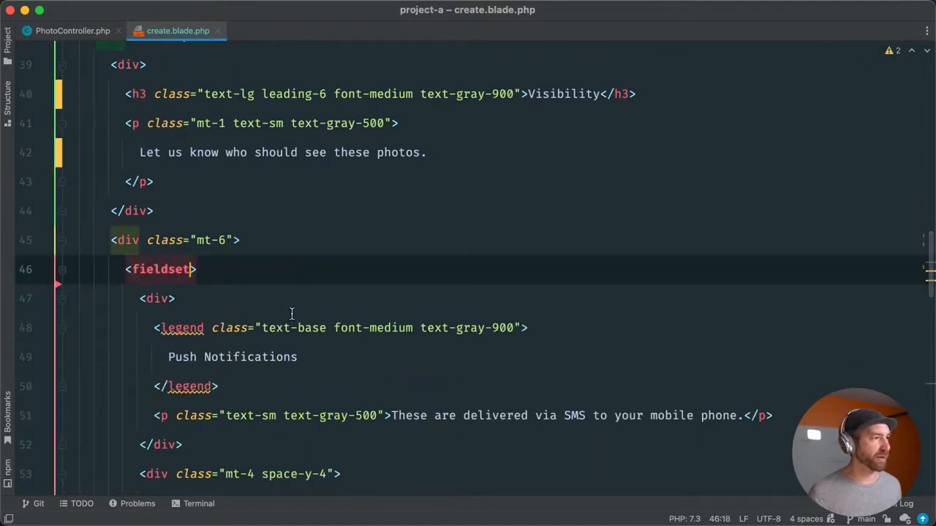
pyautogui.scroll(-3)
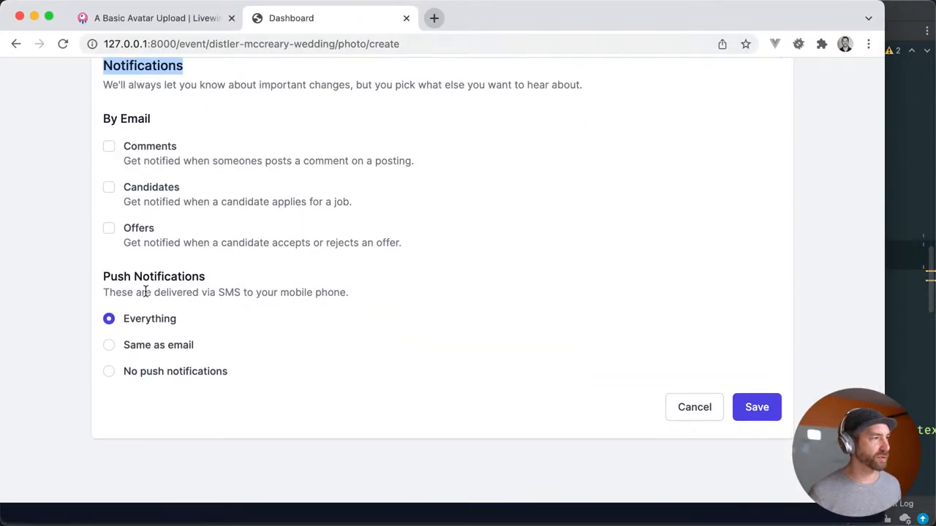
pyautogui.moveTo(164, 358)
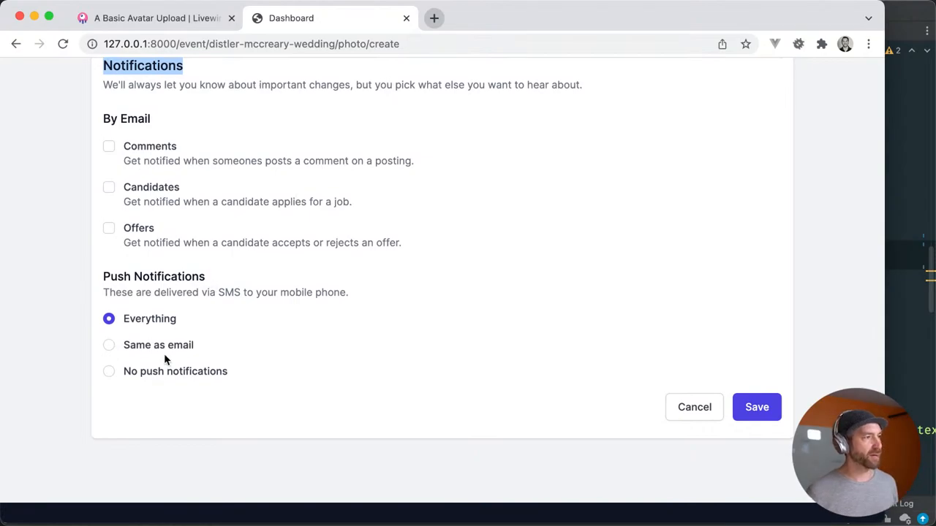
pyautogui.click(178, 30)
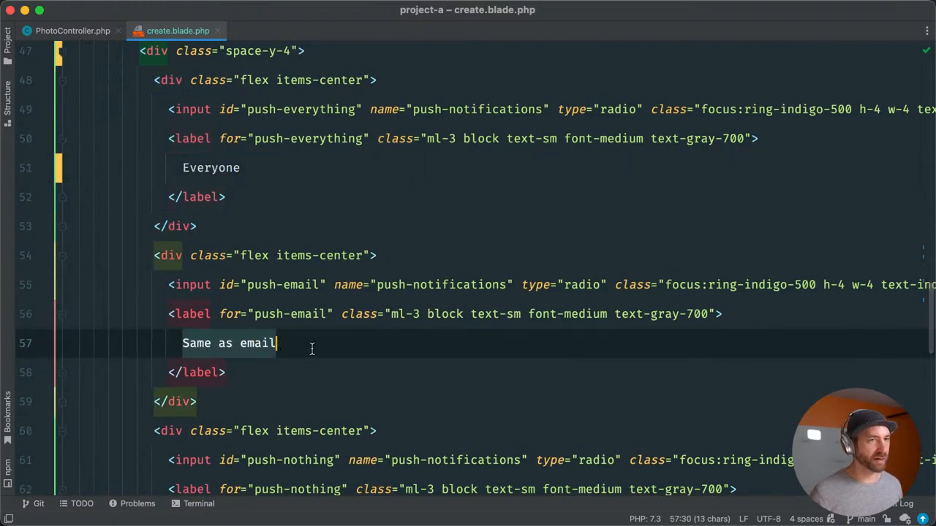
# Step: Rename the second radio option's label to 'Just Jason & Ashley'
pyautogui.scroll(-3)
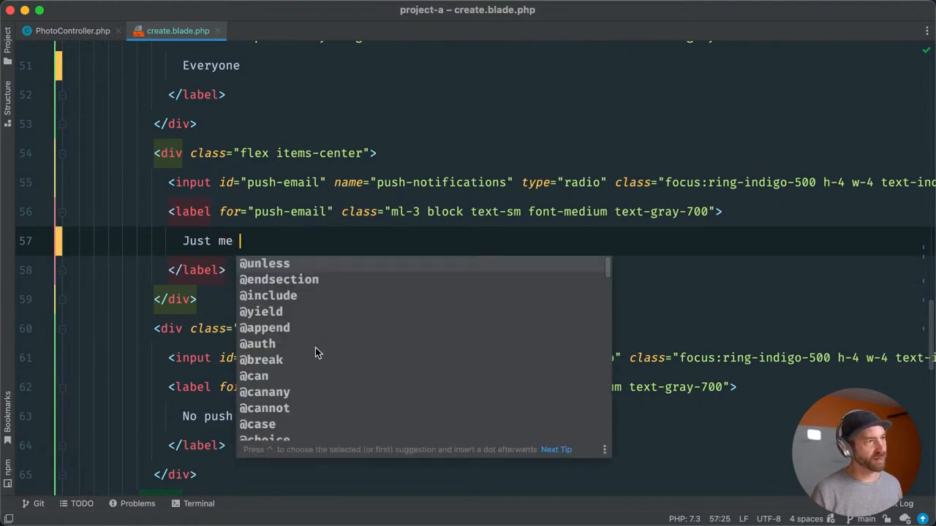
pyautogui.write('Jason & Ashley')
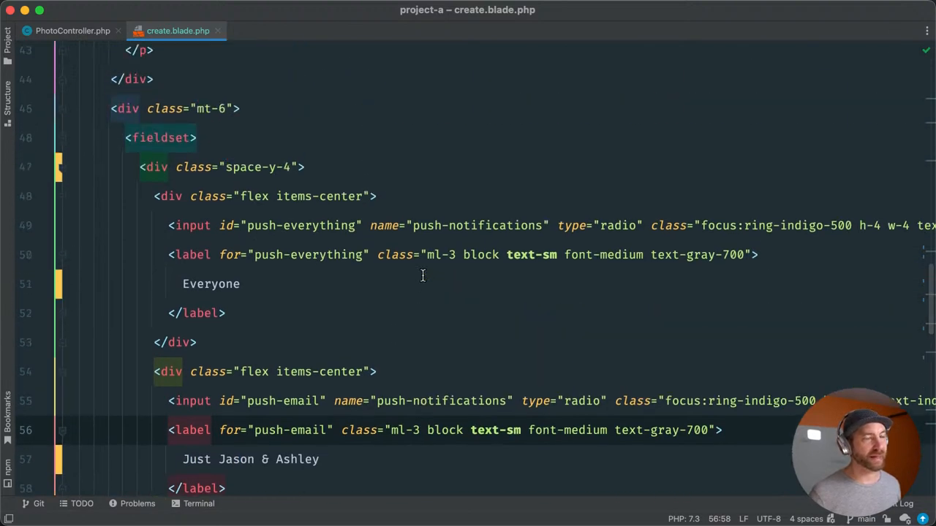
pyautogui.moveTo(366, 287)
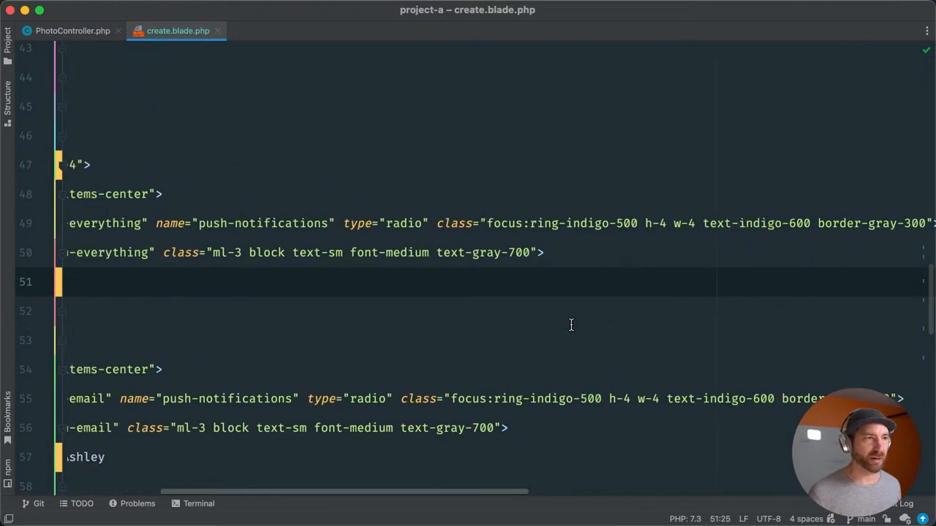
pyautogui.hscroll(-3)
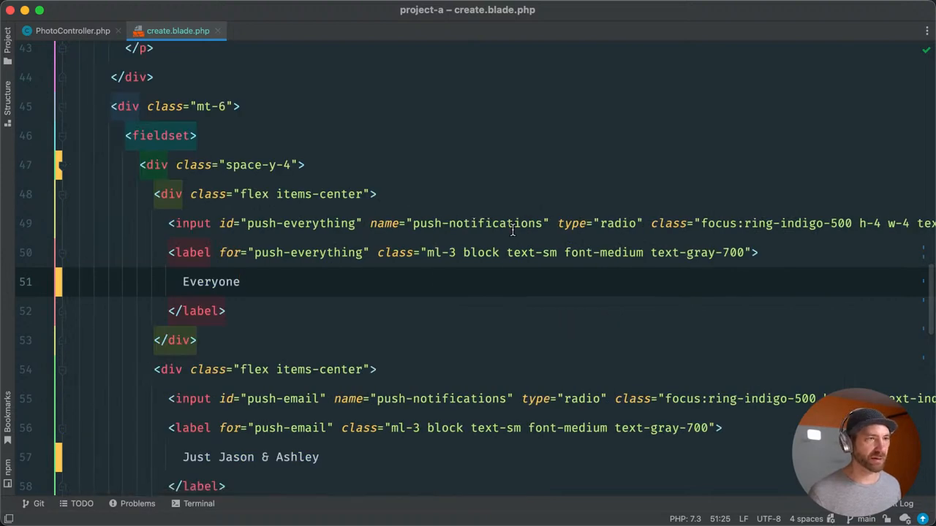
pyautogui.hscroll(3)
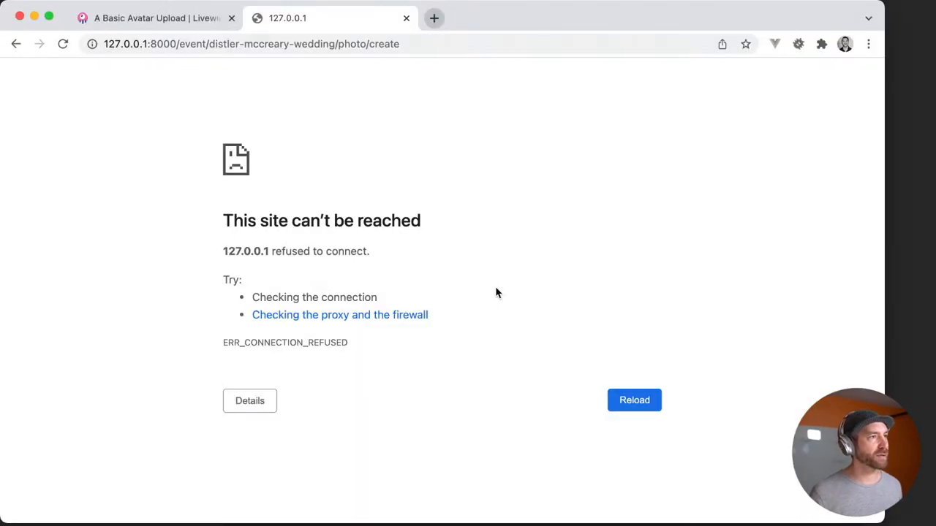
# Step: Reload the photo form and try the Just Jason & Ashley, Only me and Everyone visibility options
pyautogui.click(633, 400)
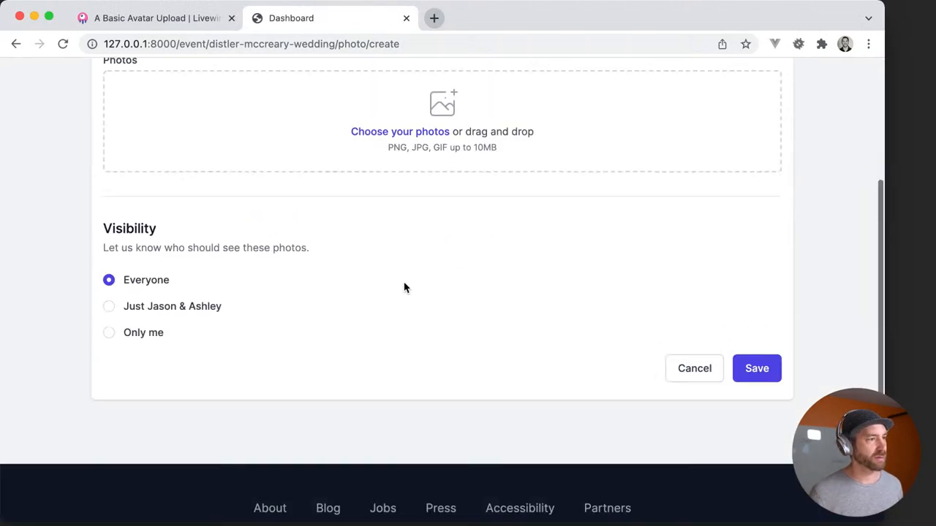
pyautogui.scroll(-3)
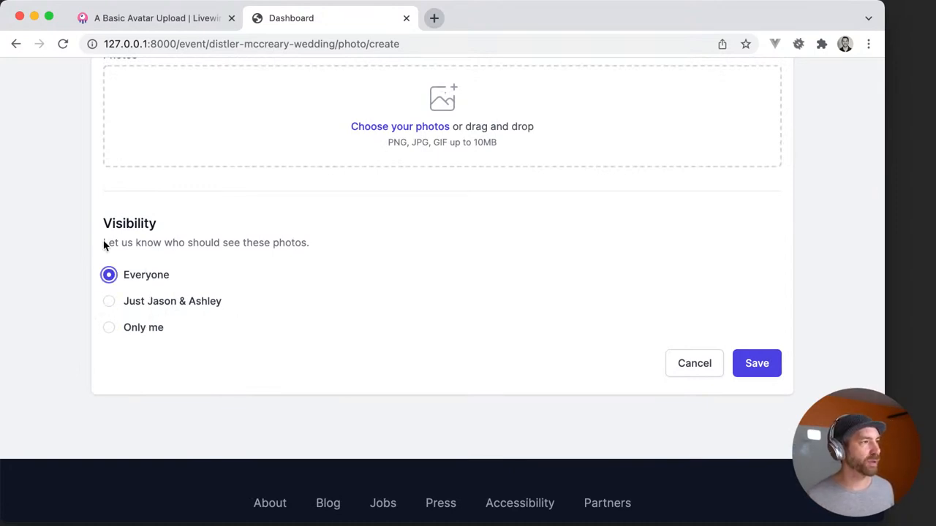
pyautogui.click(108, 301)
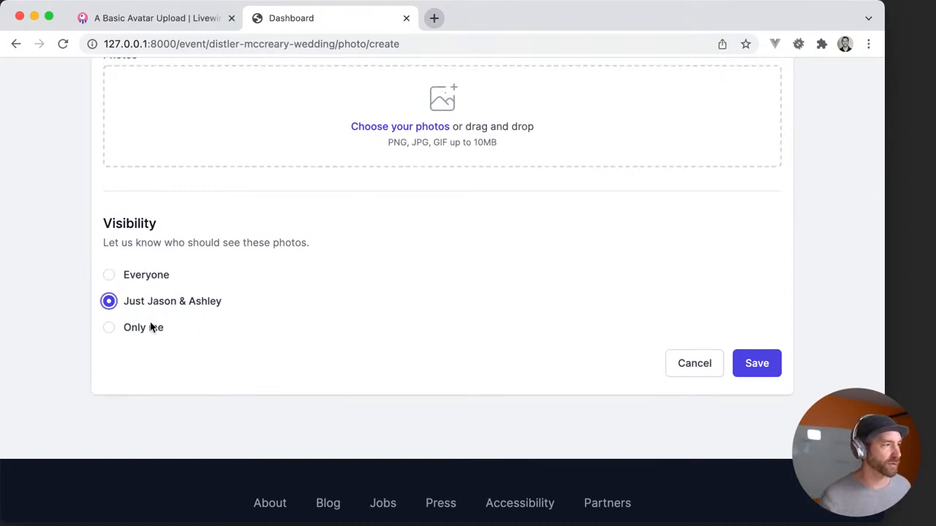
pyautogui.click(108, 327)
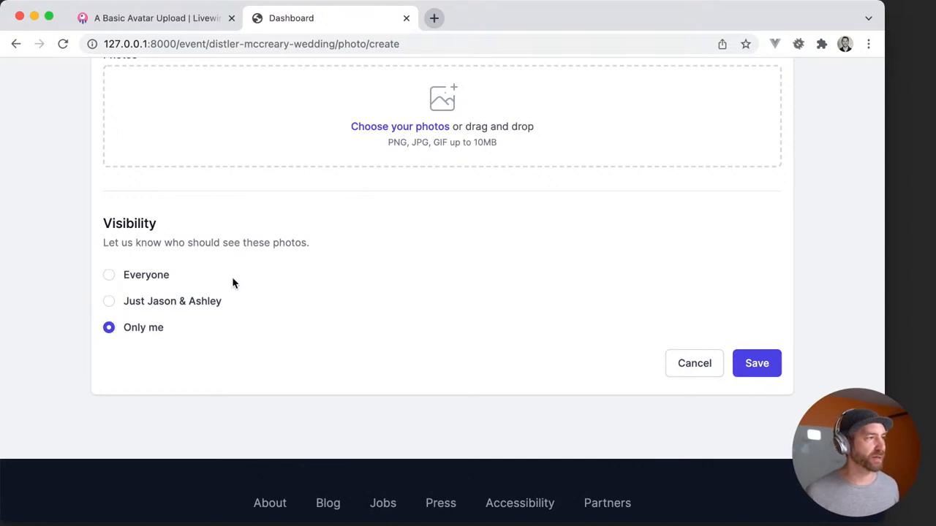
pyautogui.click(109, 275)
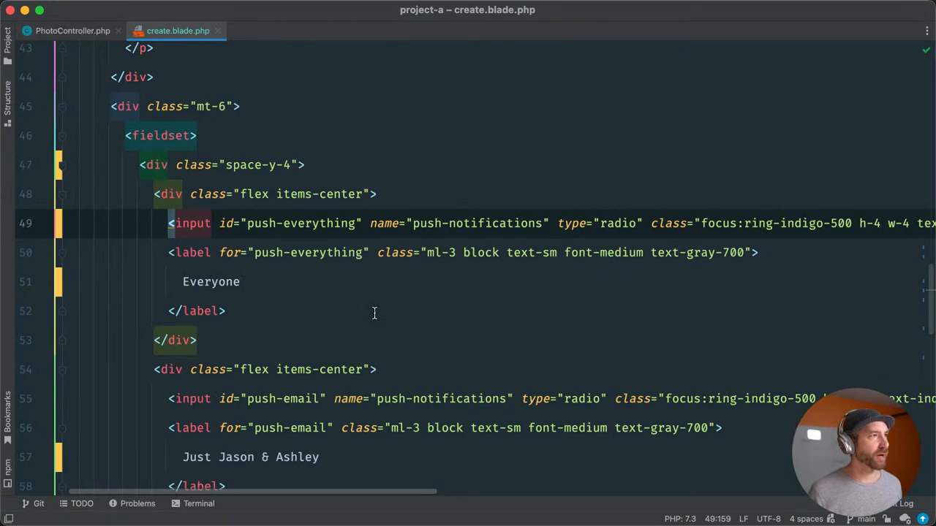
# Step: Switch to PhotoController.php to view the store method
pyautogui.click(72, 31)
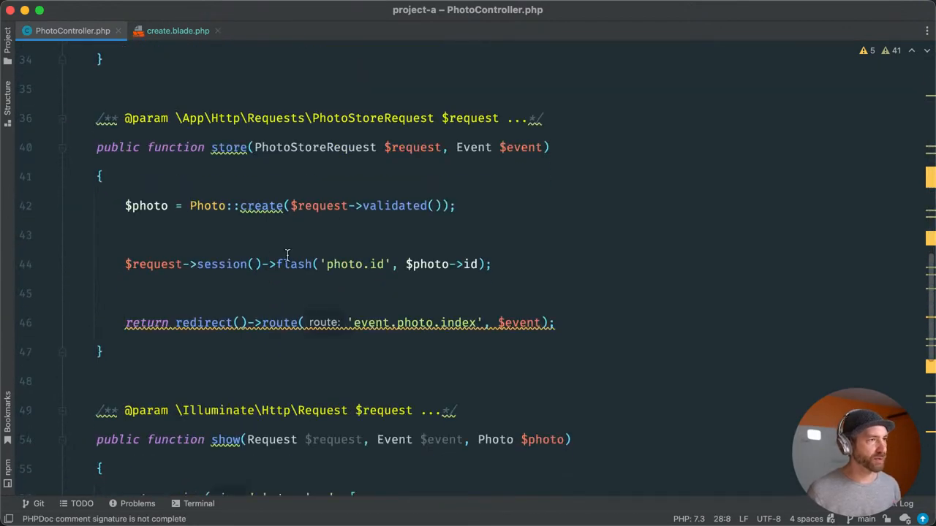
pyautogui.moveTo(293, 264)
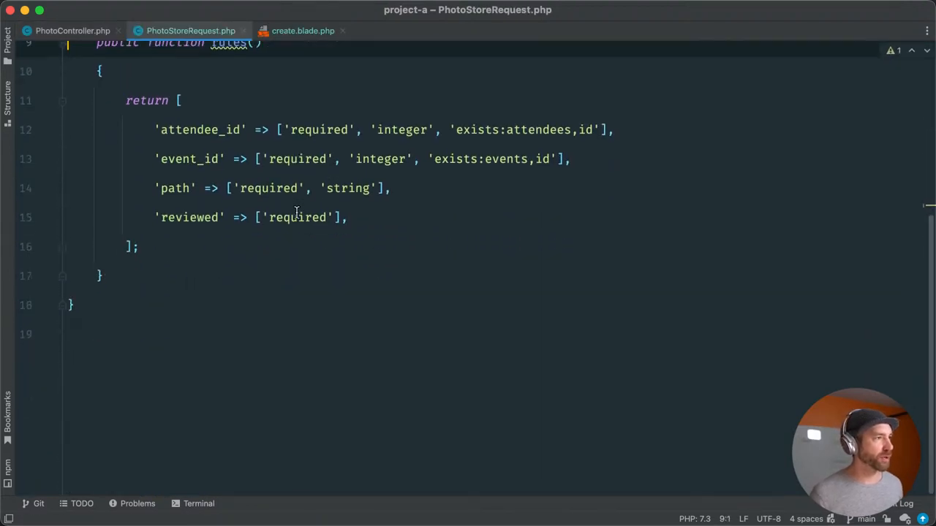
# Step: Compare against PhotoController's store method, then delete the attendee_id and event_id rules
pyautogui.doubleClick(199, 129)
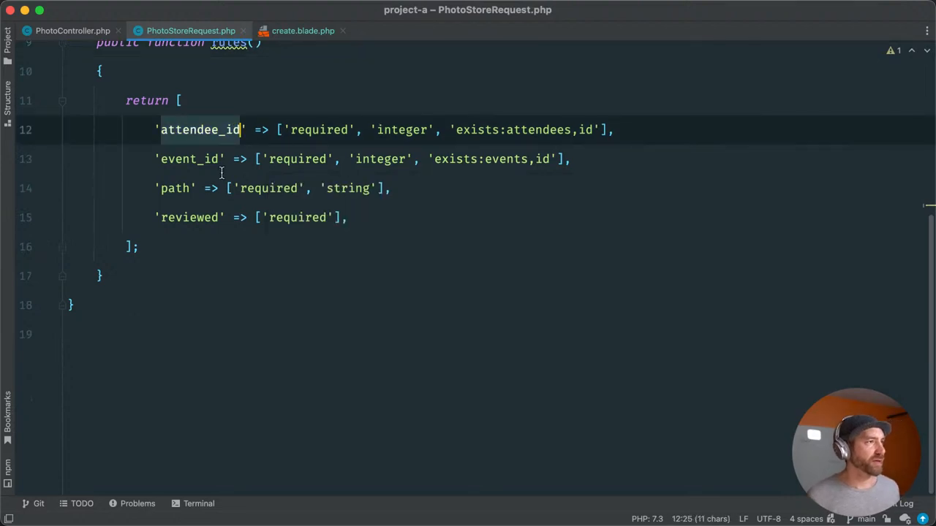
pyautogui.moveTo(296, 218)
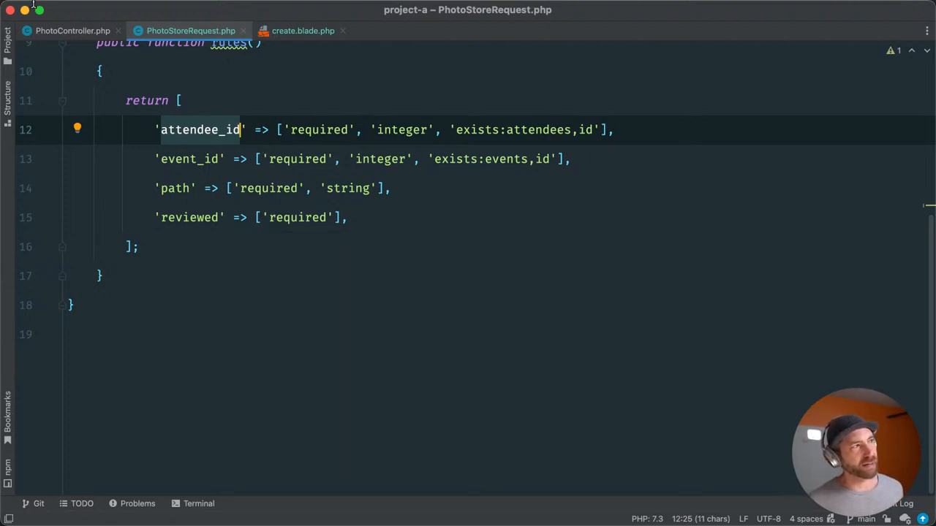
pyautogui.click(73, 31)
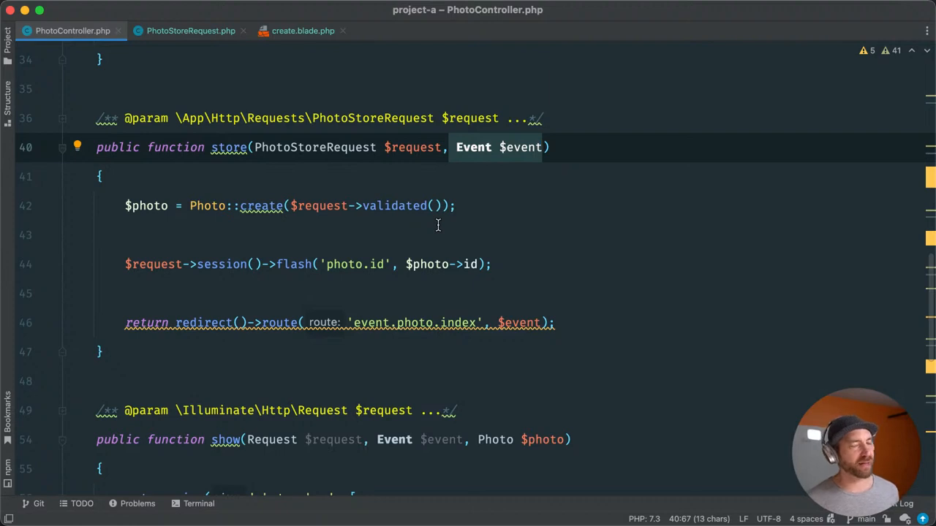
pyautogui.click(191, 30)
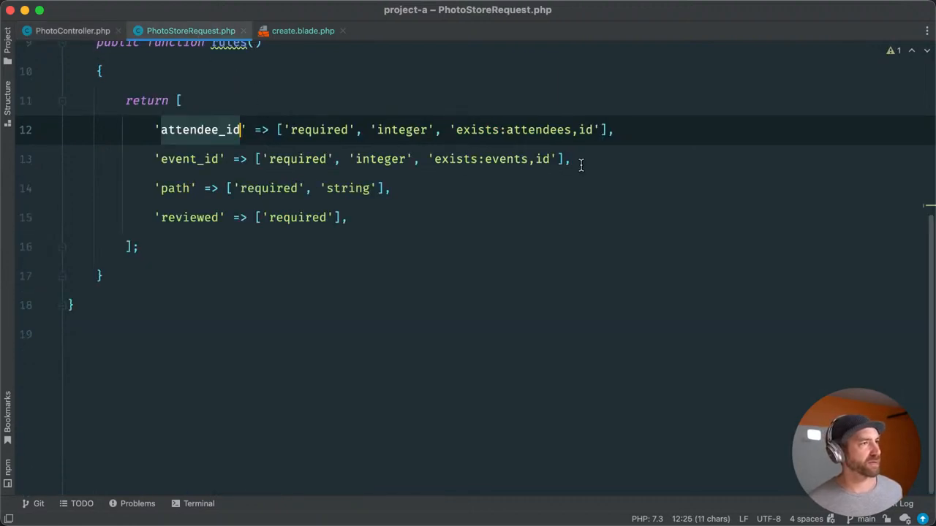
pyautogui.click(570, 159)
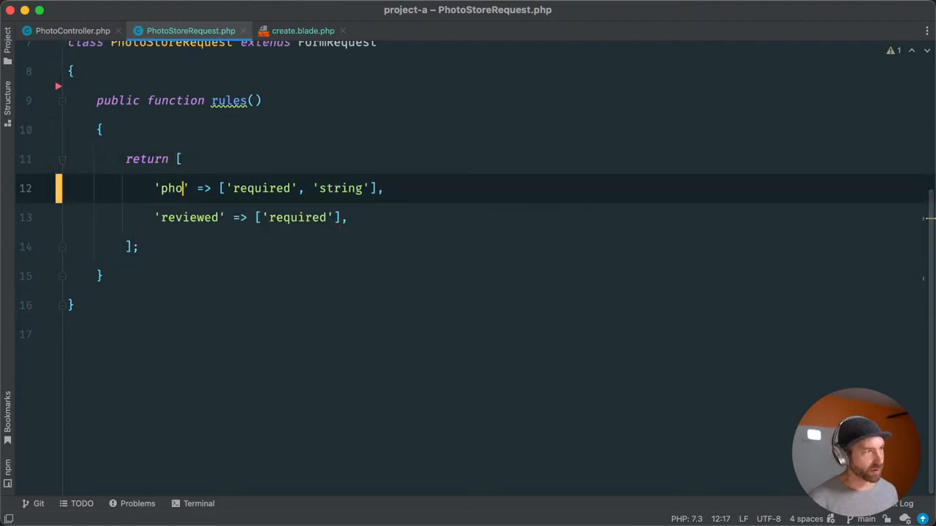
# Step: Make the first rule 'photo' => required, image, 'max:10MB'
pyautogui.write('to')
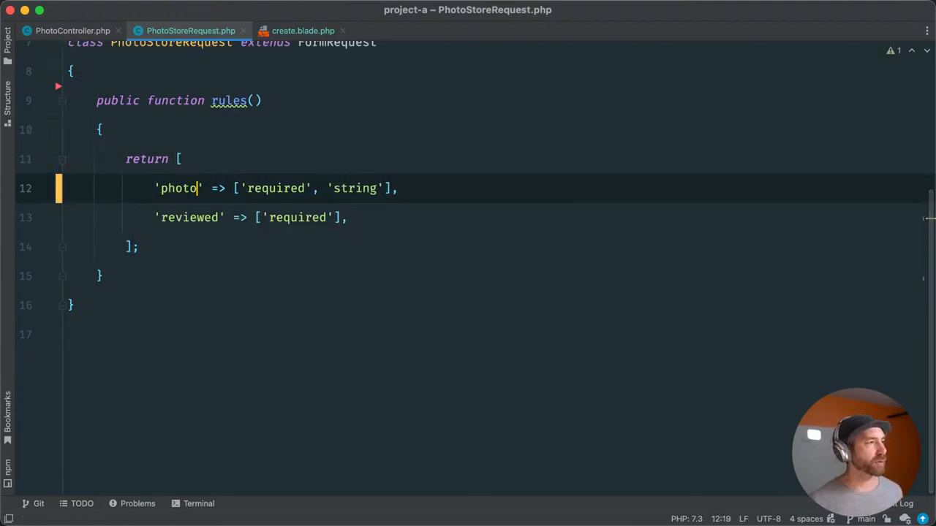
pyautogui.doubleClick(354, 187)
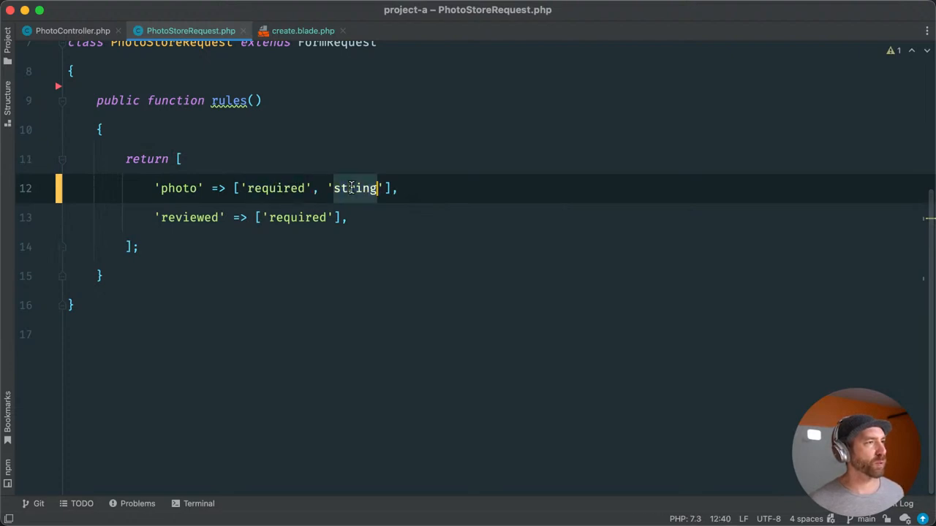
pyautogui.write('image')
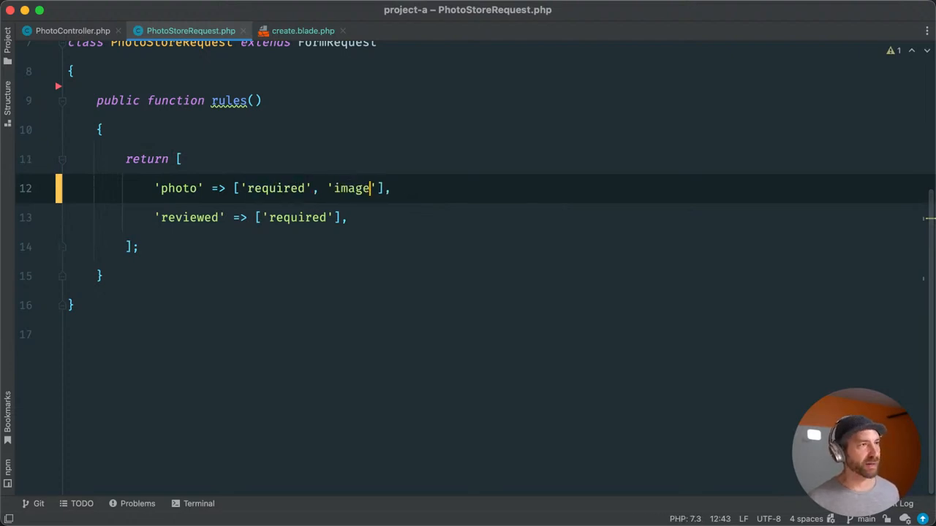
pyautogui.write(", 'max")
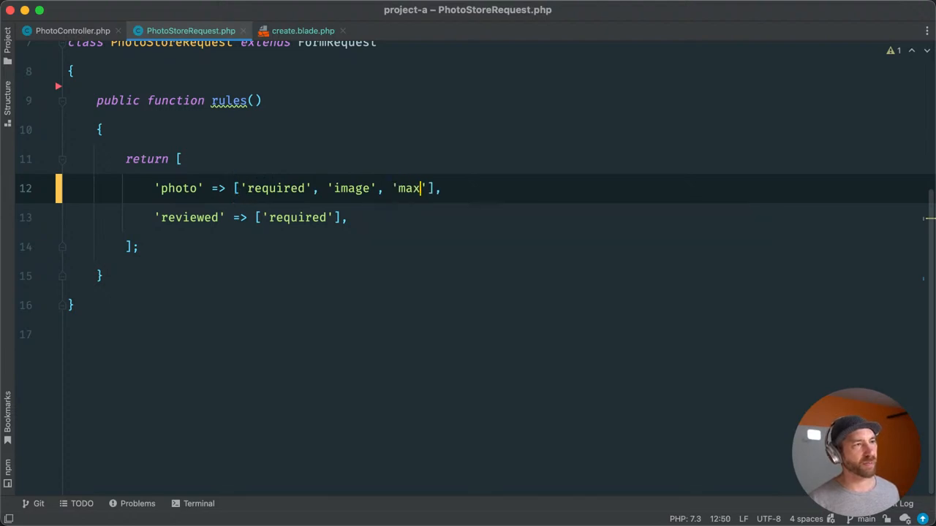
pyautogui.write(':')
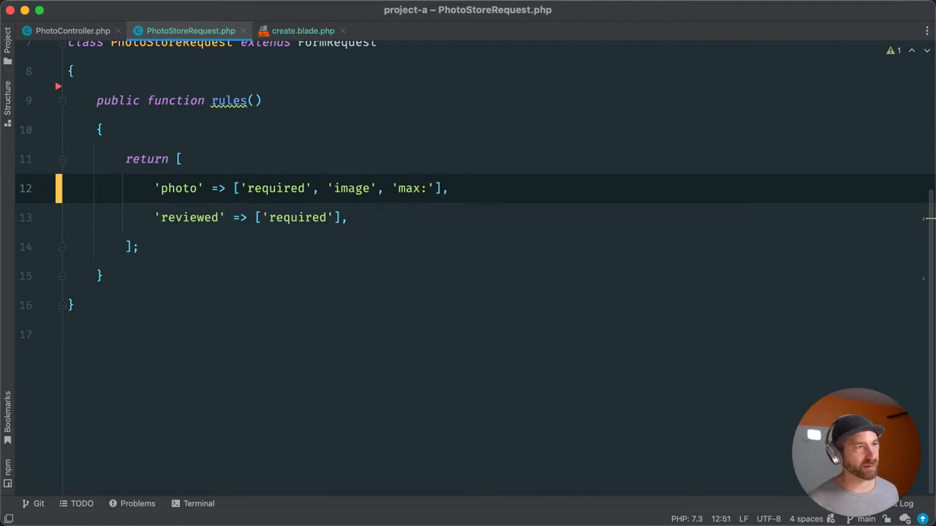
pyautogui.write('10MB')
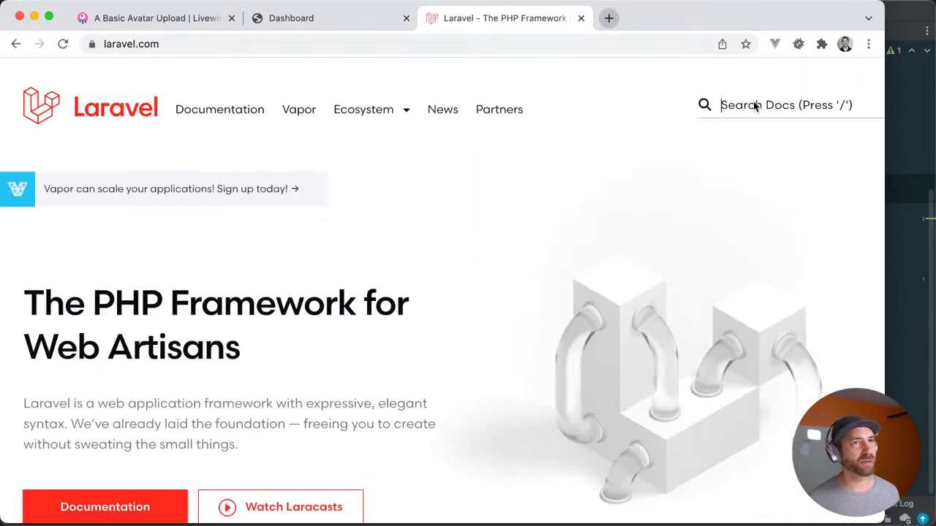
# Step: Look up the max and size rules in Laravel's Validation docs, which measure files in kilobytes
pyautogui.write('validation')
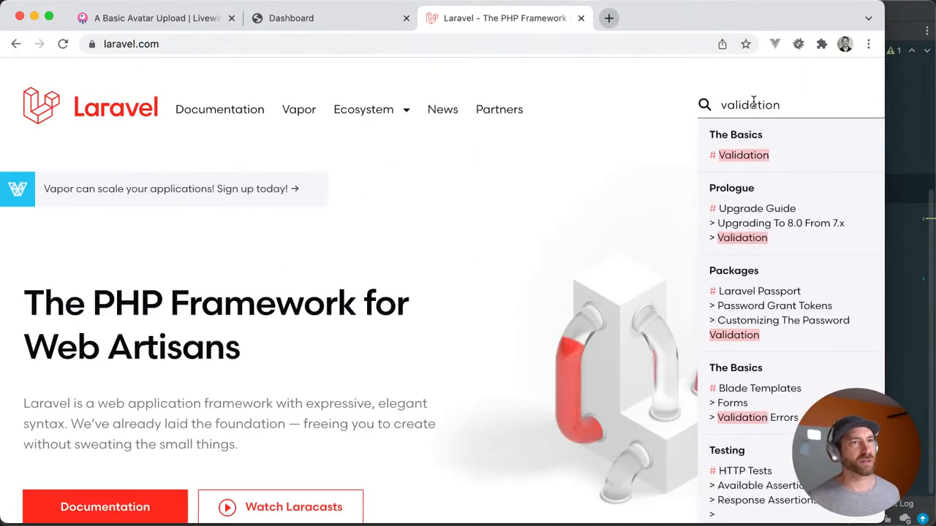
pyautogui.click(744, 154)
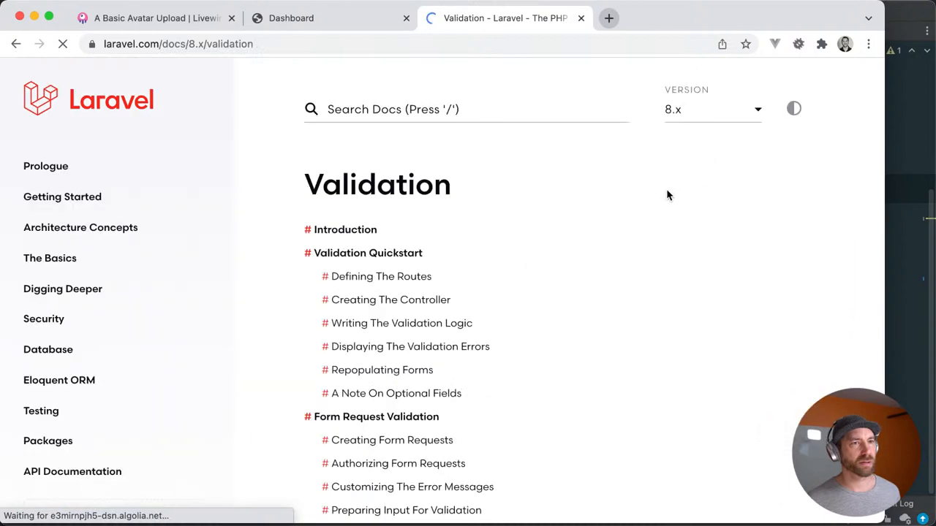
pyautogui.scroll(-3)
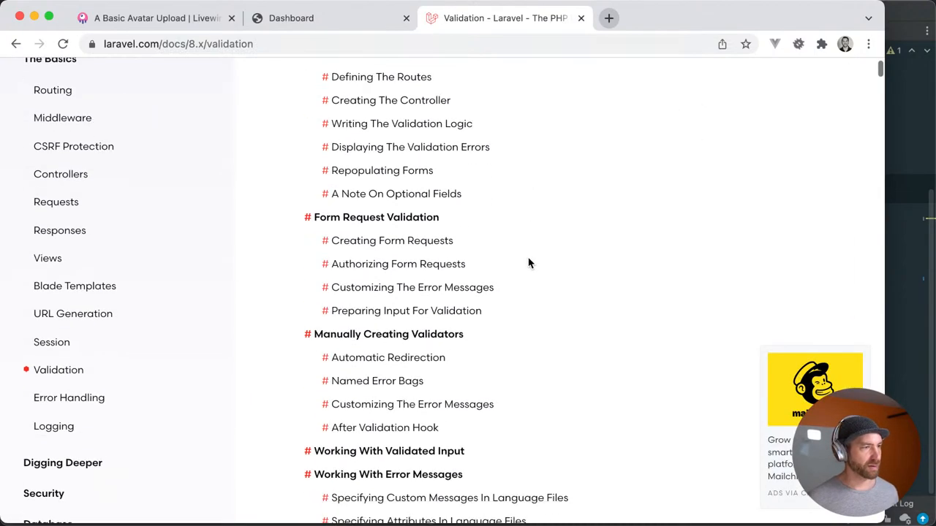
pyautogui.scroll(-3)
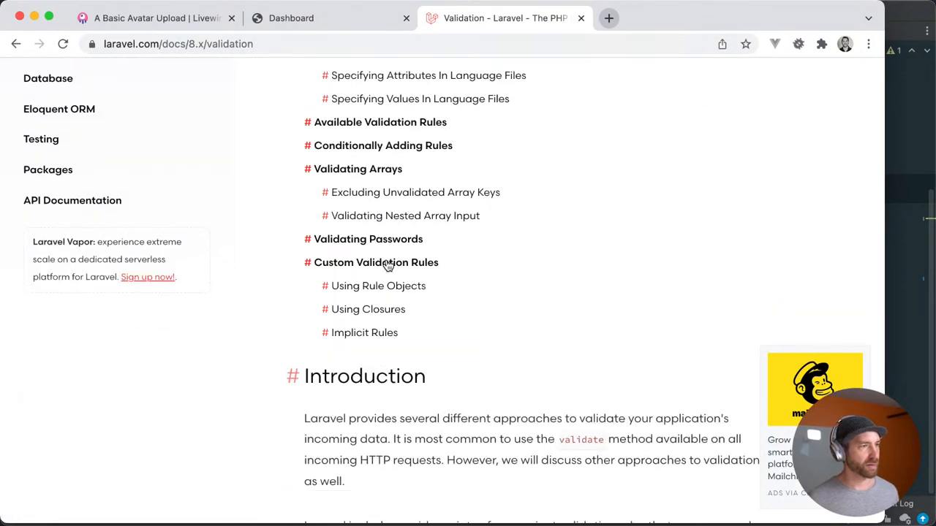
pyautogui.click(379, 122)
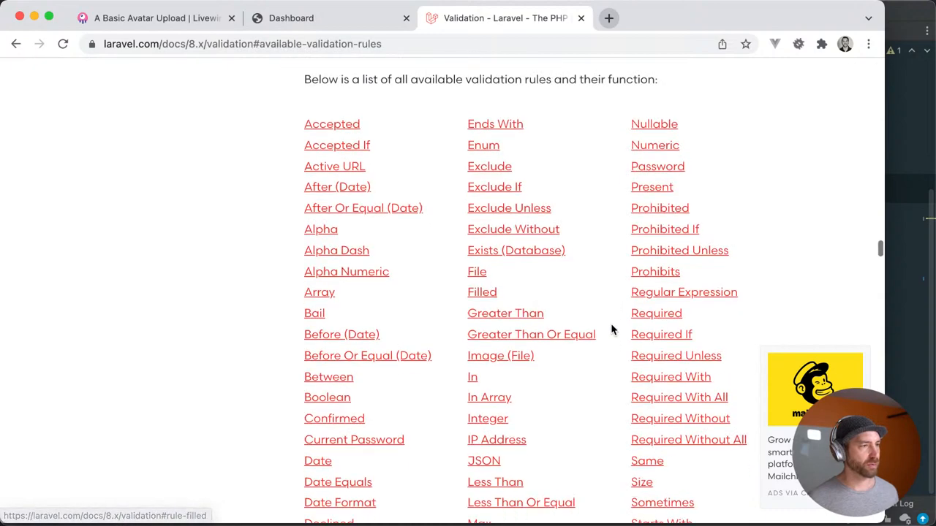
pyautogui.scroll(-3)
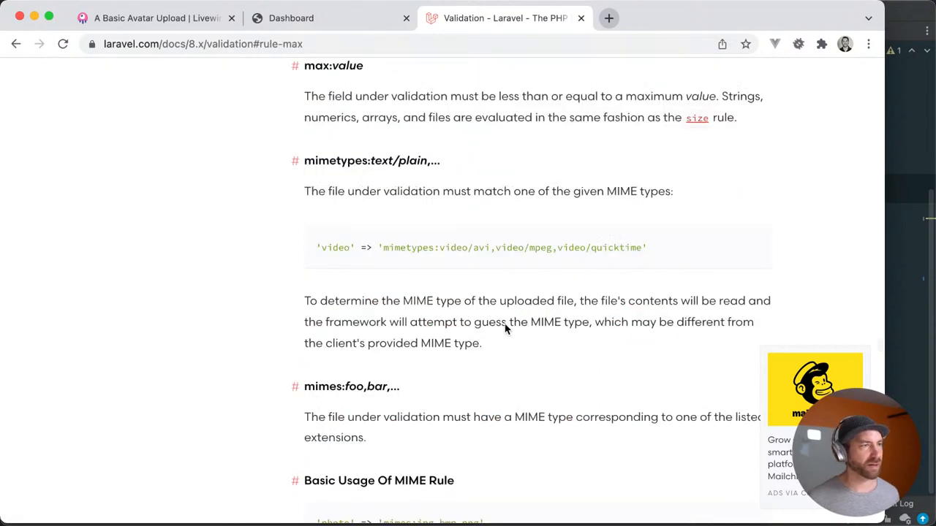
pyautogui.moveTo(362, 111)
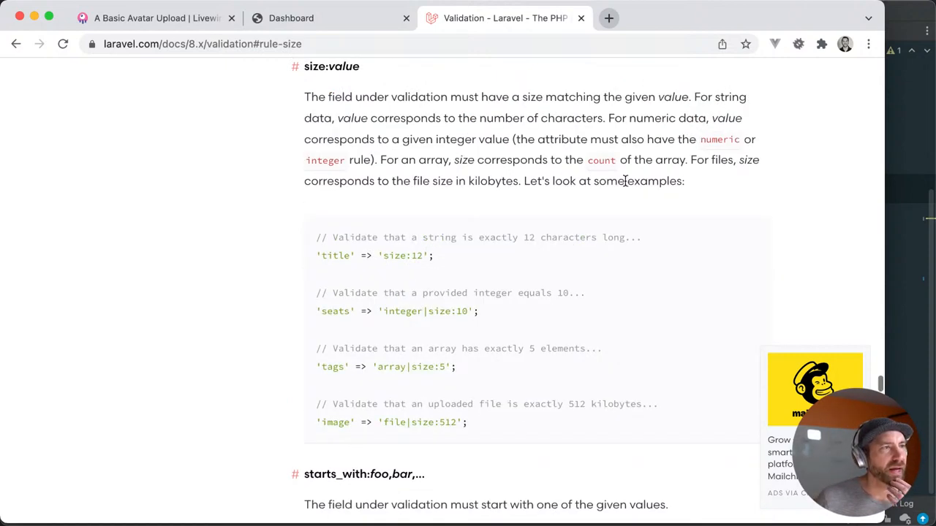
pyautogui.scroll(-3)
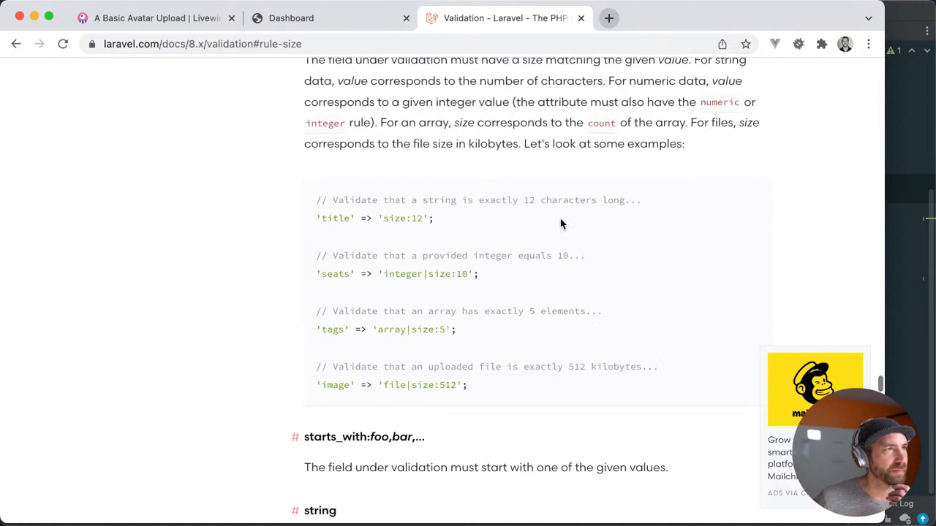
pyautogui.scroll(3)
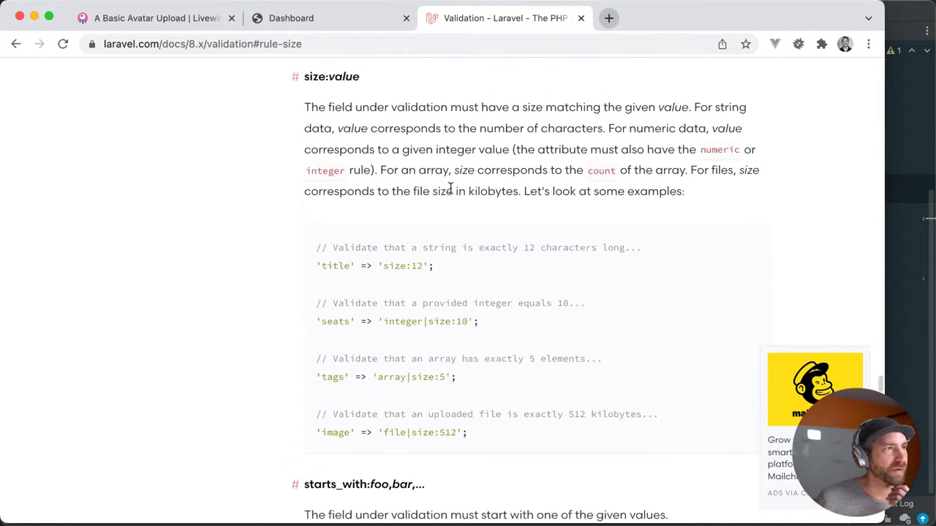
pyautogui.moveTo(499, 193)
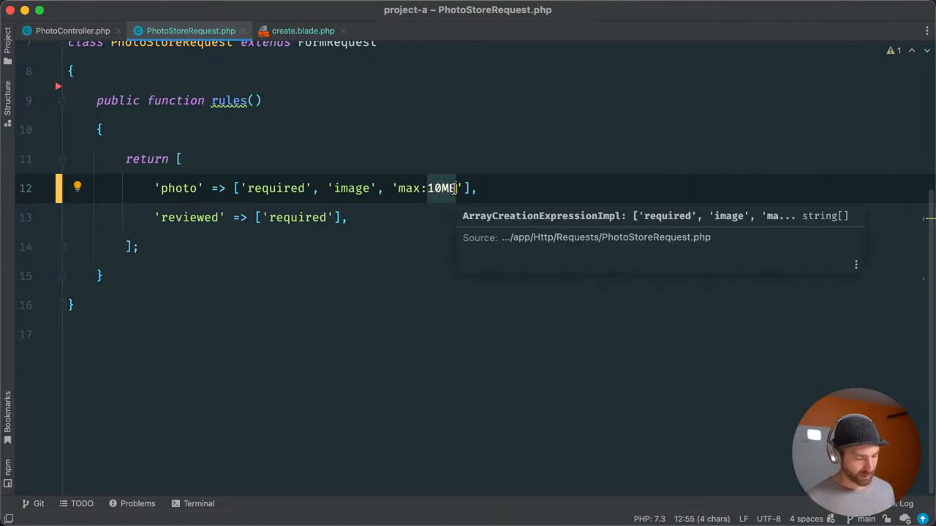
# Step: Replace 10MB in the photo max rule with 10480
pyautogui.write('104')
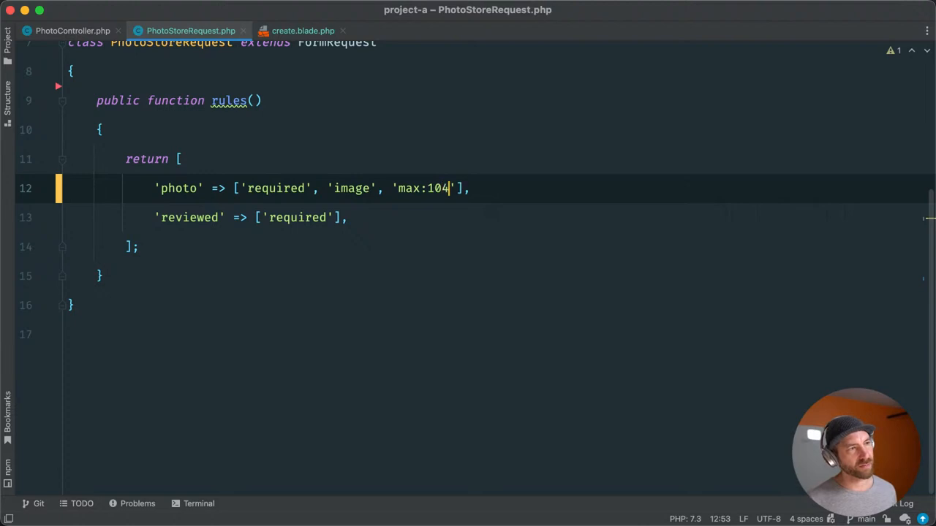
pyautogui.write('80')
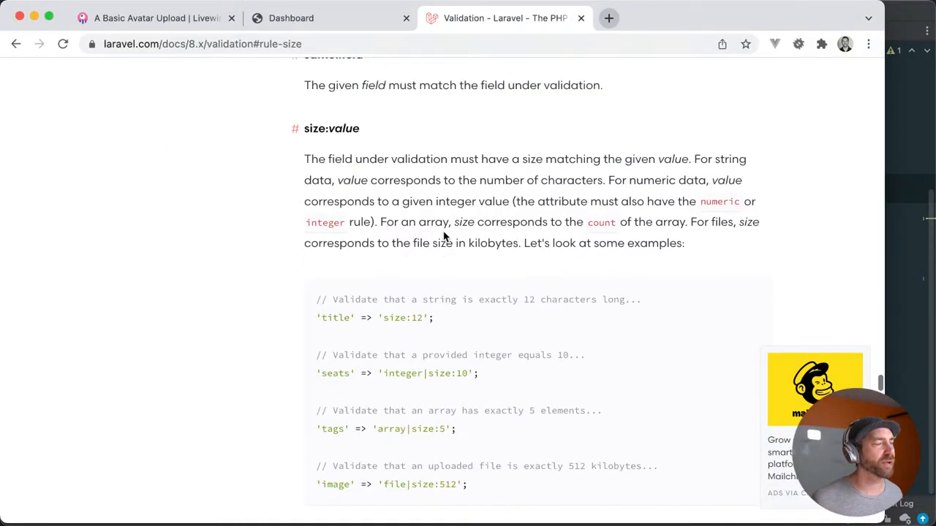
pyautogui.scroll(-3)
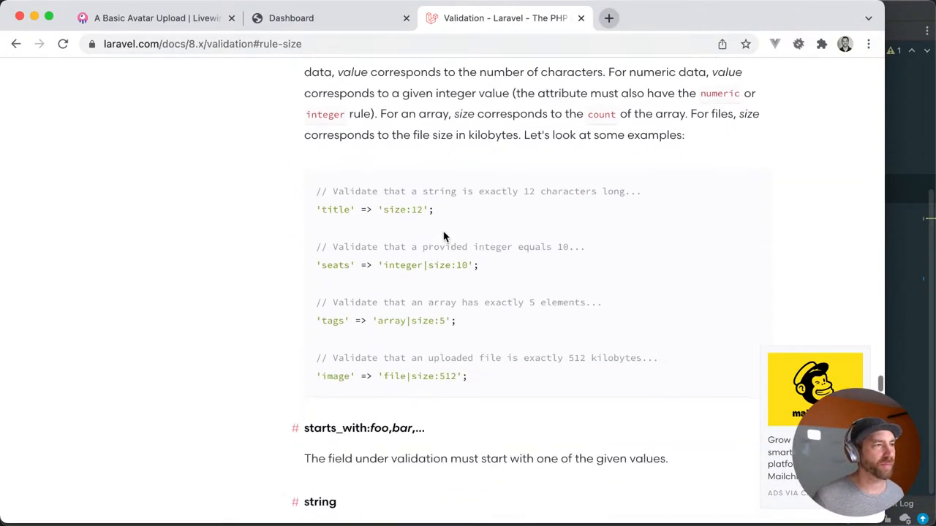
# Step: Scroll the validation docs to the image rule's accepted file types
pyautogui.scroll(-3)
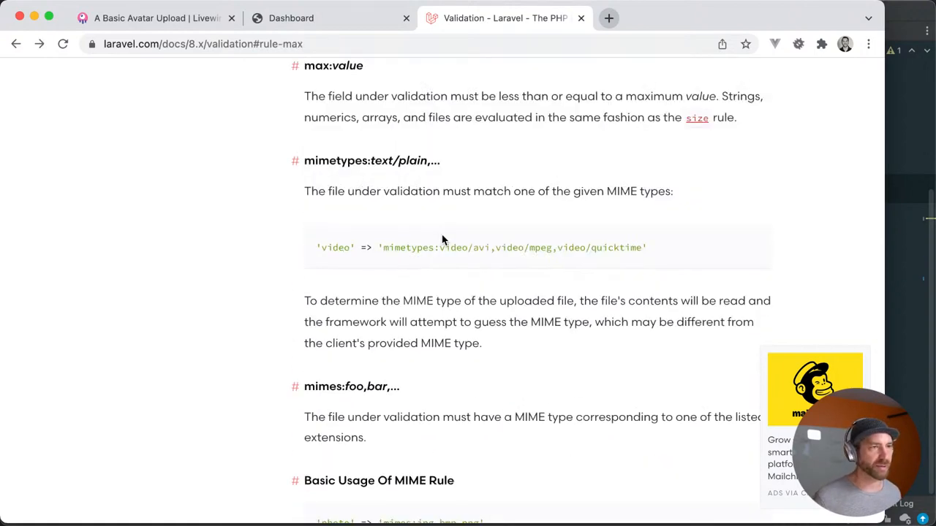
pyautogui.moveTo(423, 354)
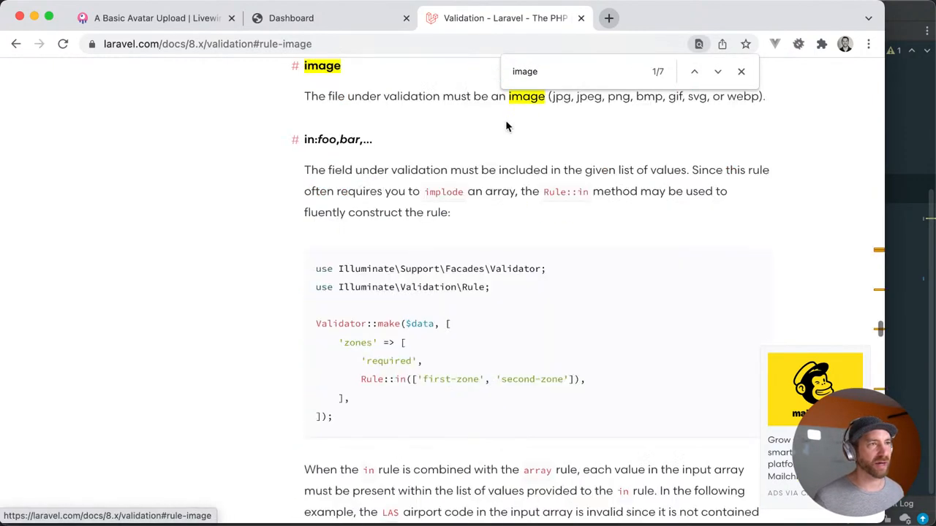
pyautogui.scroll(-3)
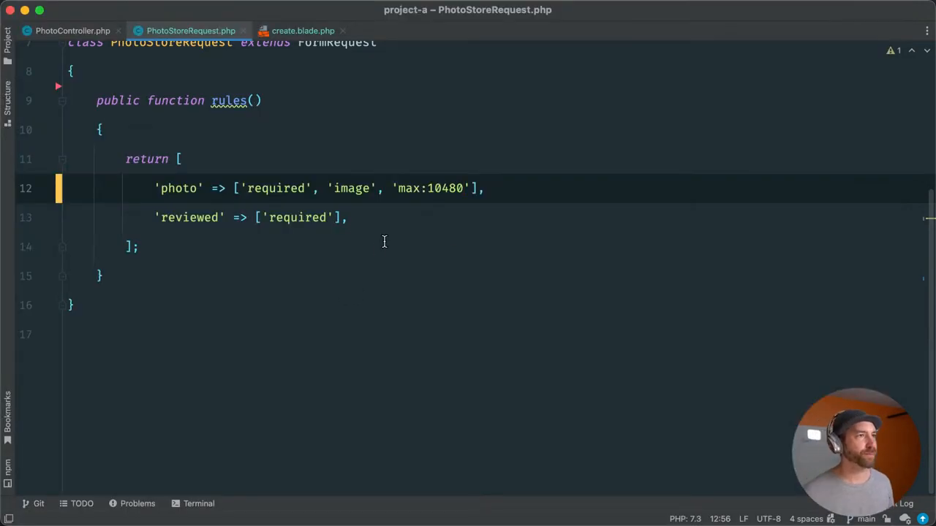
# Step: Rename 'reviewed' to 'visibility' and add Rule::in() after required
pyautogui.doubleClick(189, 218)
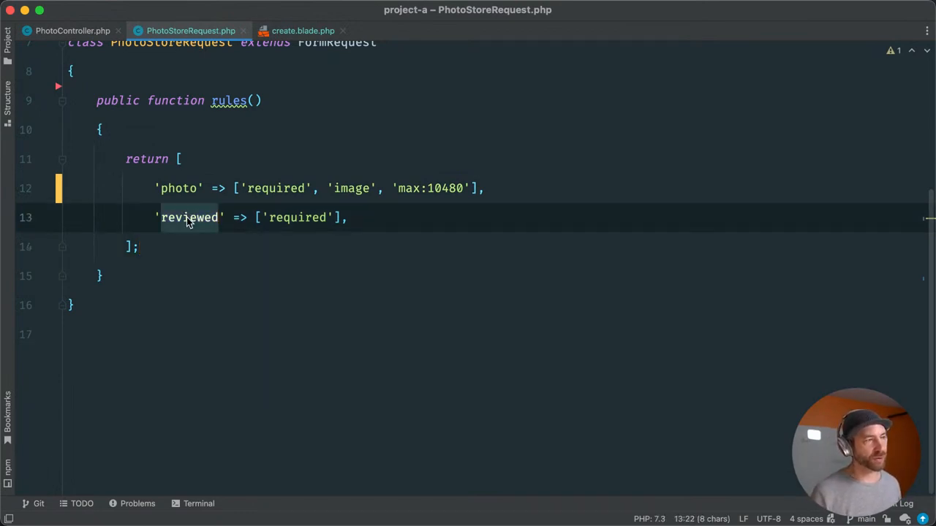
pyautogui.write('v')
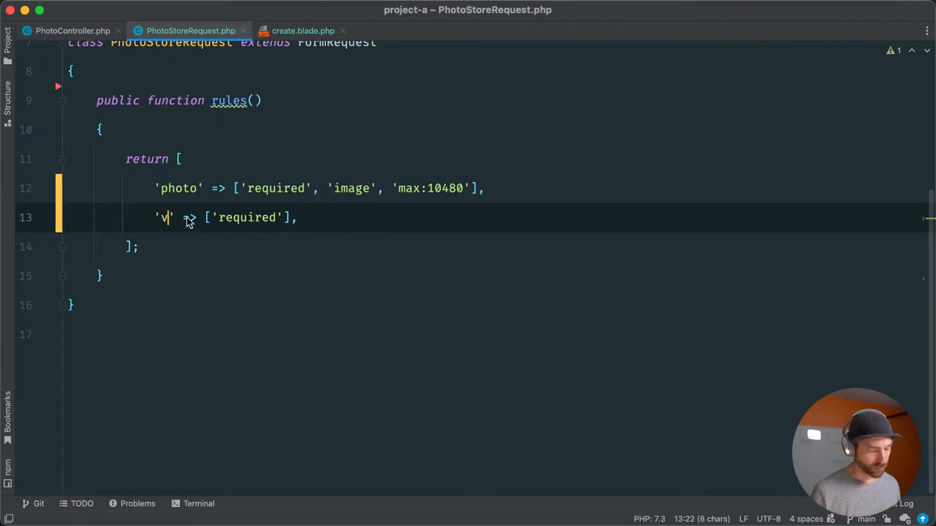
pyautogui.write('isibility')
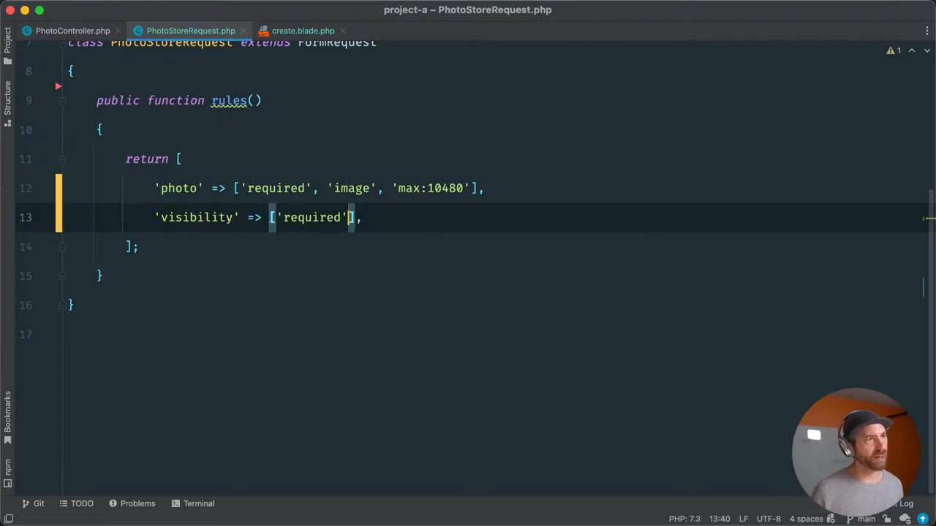
pyautogui.write('",')
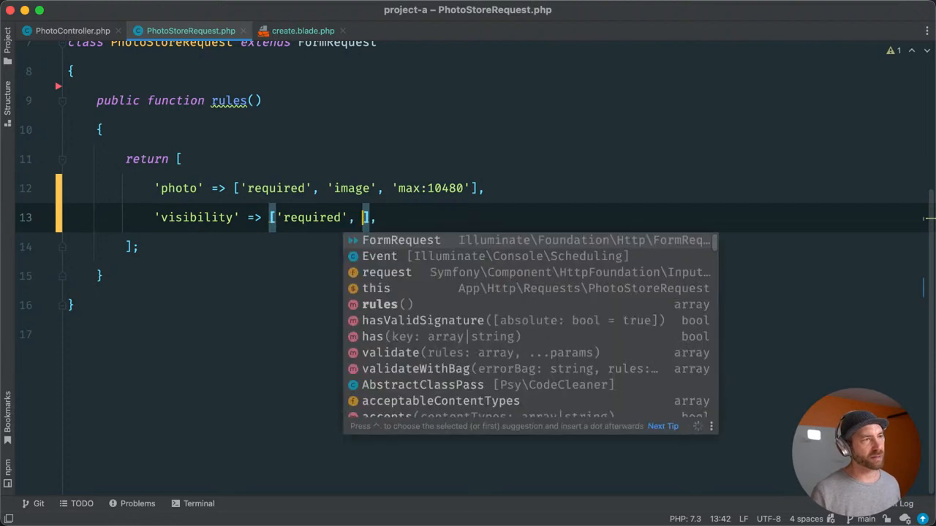
pyautogui.write('Rule::')
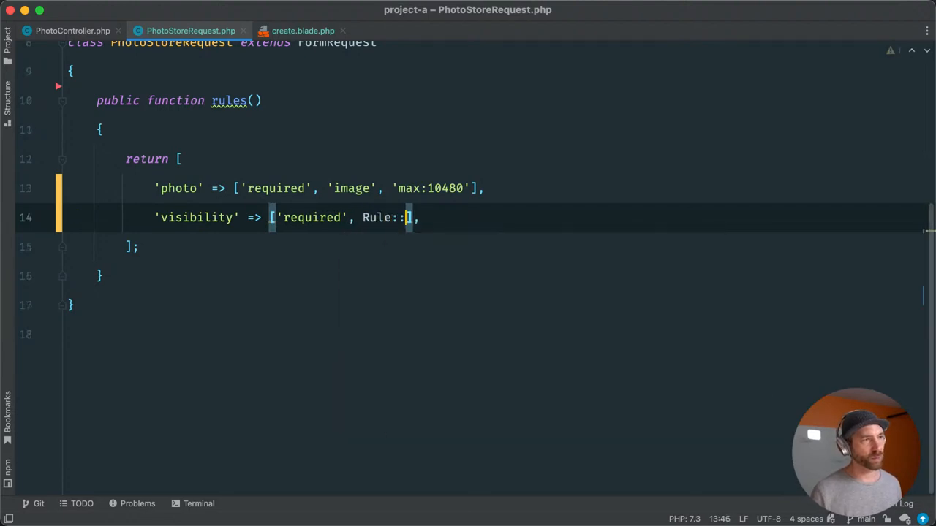
pyautogui.write('in()')
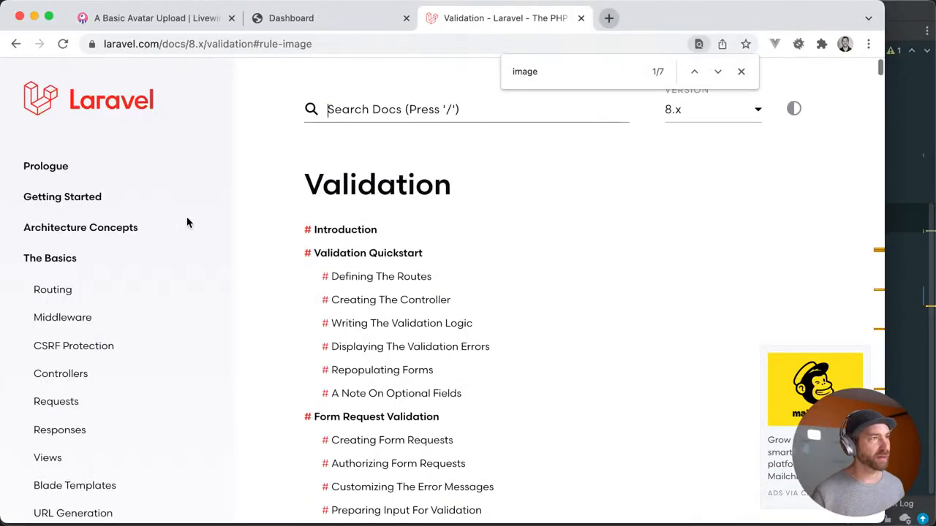
# Step: Search the docs for 'enum' and read the Enum rule, which requires PHP 8.1+
pyautogui.write('enum')
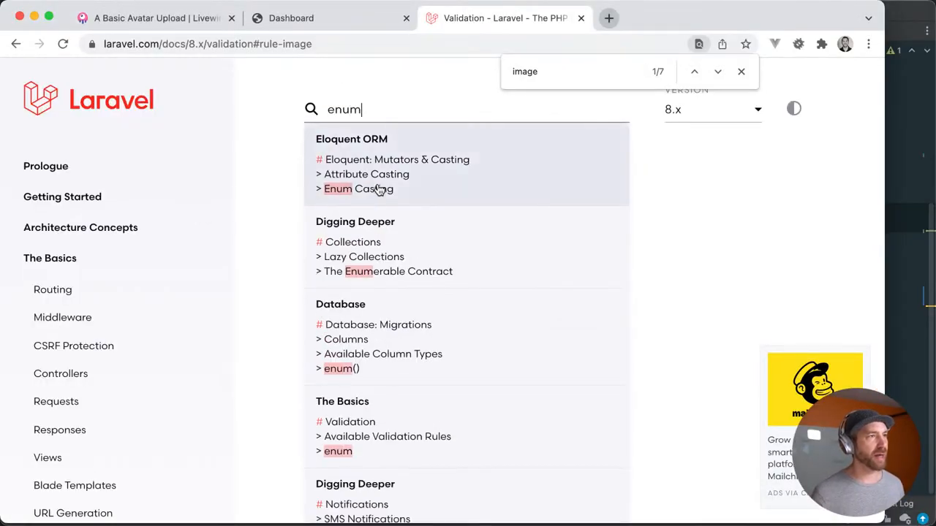
pyautogui.click(337, 188)
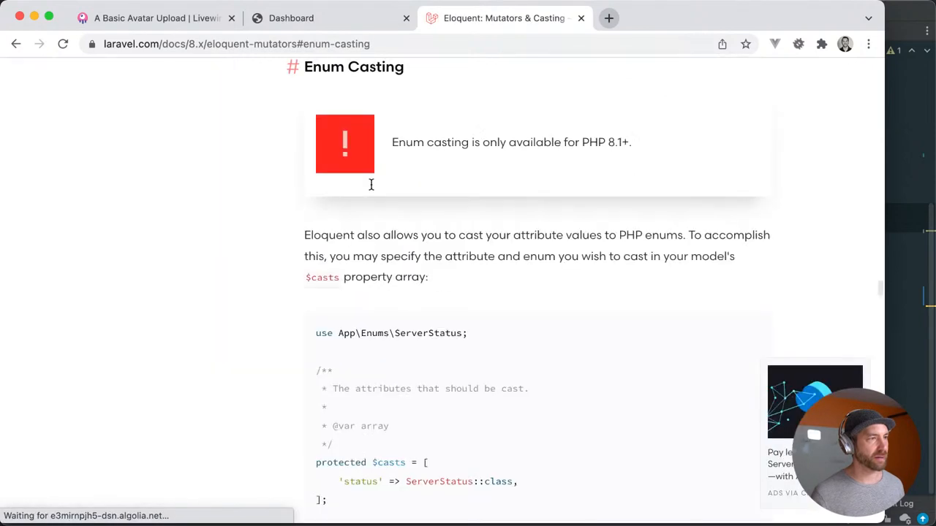
pyautogui.scroll(-3)
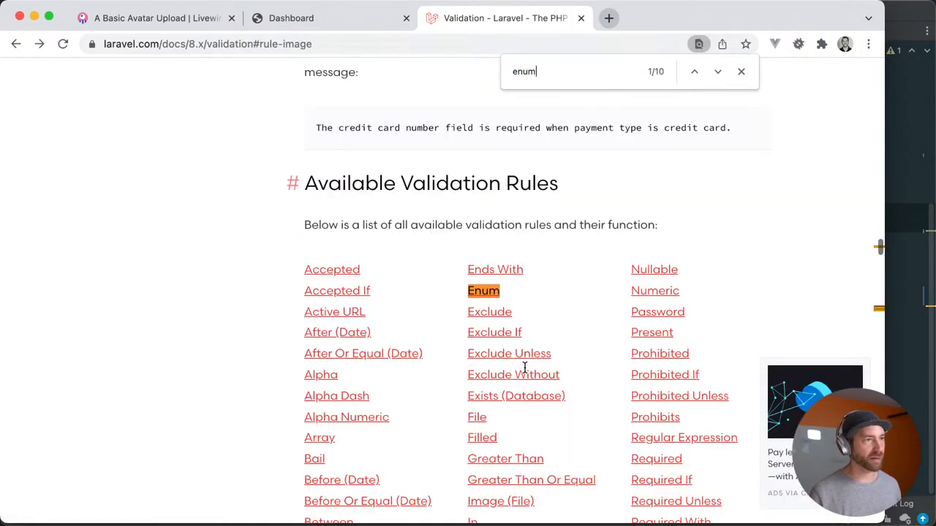
pyautogui.click(483, 290)
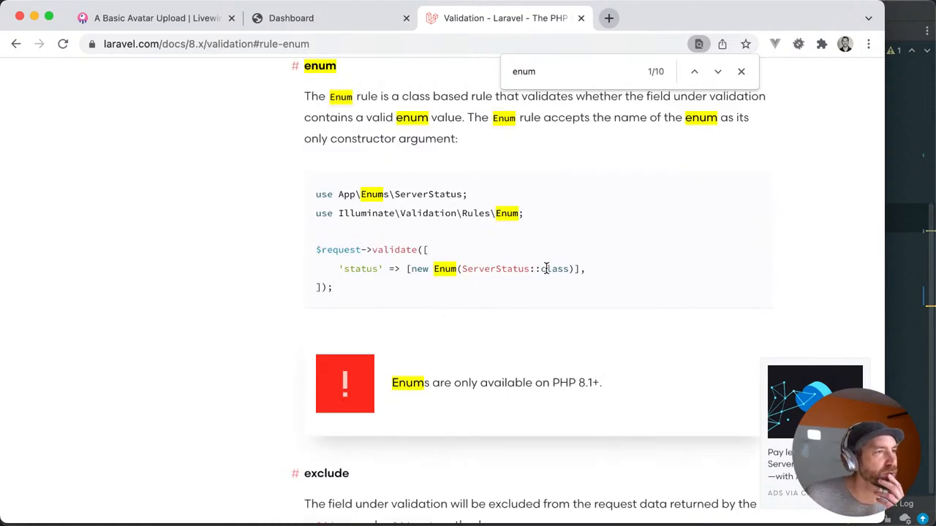
pyautogui.moveTo(524, 308)
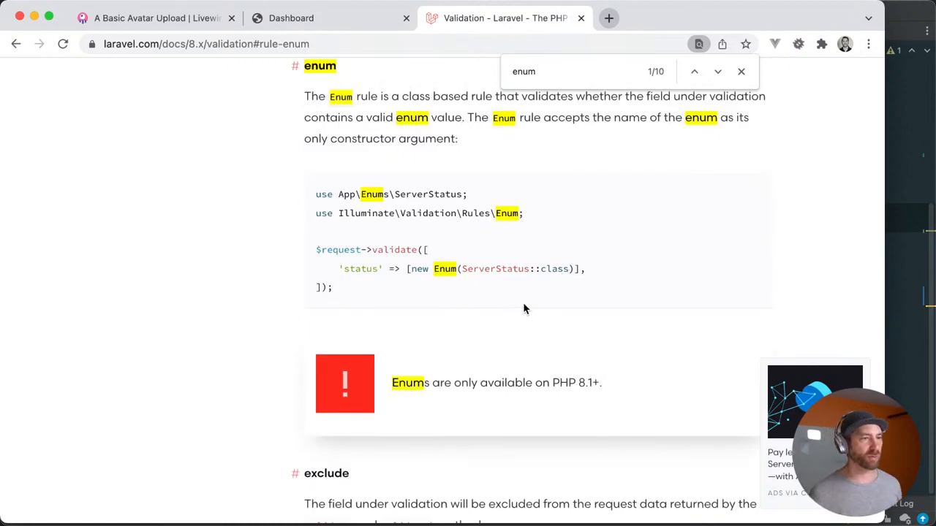
pyautogui.moveTo(599, 383)
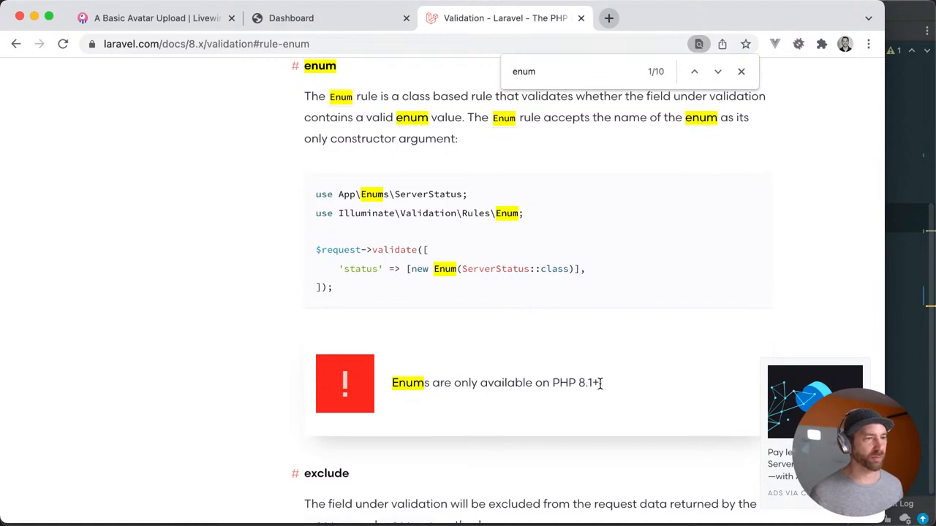
pyautogui.moveTo(603, 387)
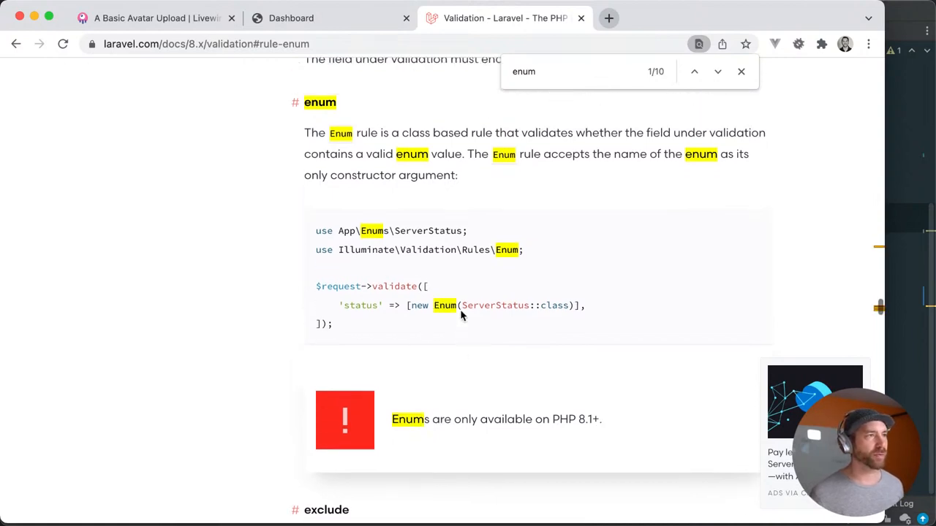
pyautogui.scroll(-3)
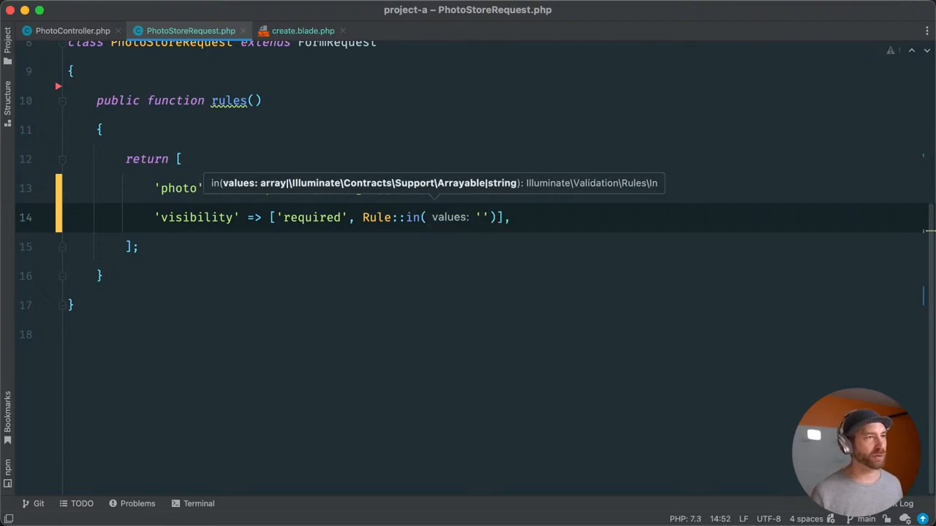
# Step: Fill Rule::in with 'Everyone', 'Coordinator', 'Owner' and import Illuminate\Validation\Rule
pyautogui.write('Everyone')
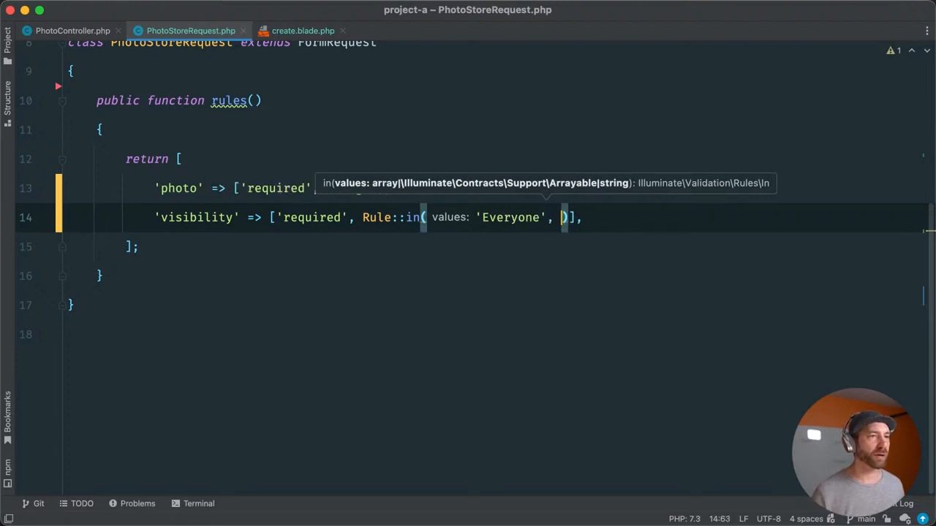
pyautogui.write("Owner', ''")
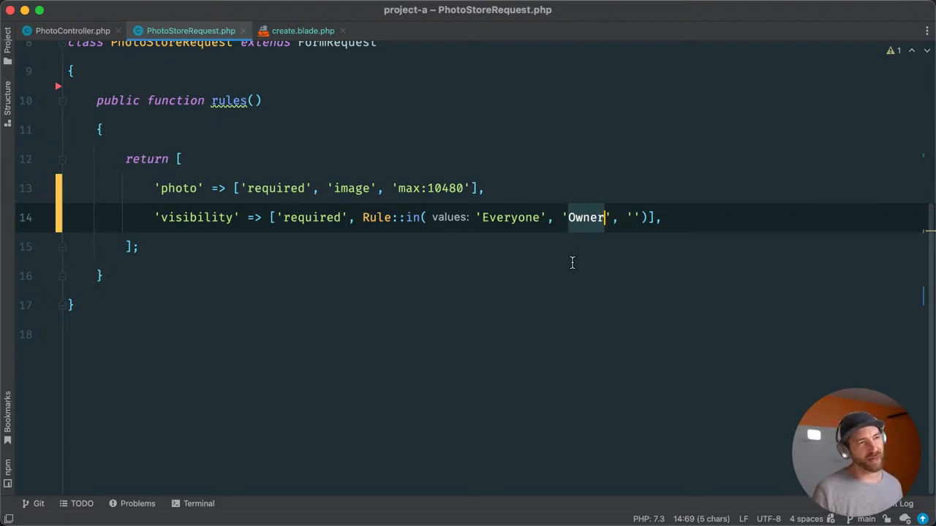
pyautogui.write('Event,')
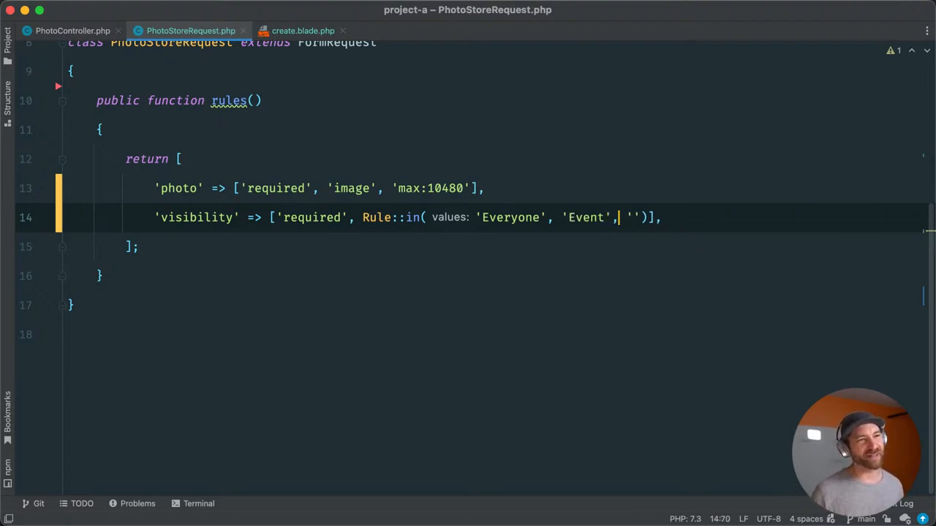
pyautogui.write('Owner')
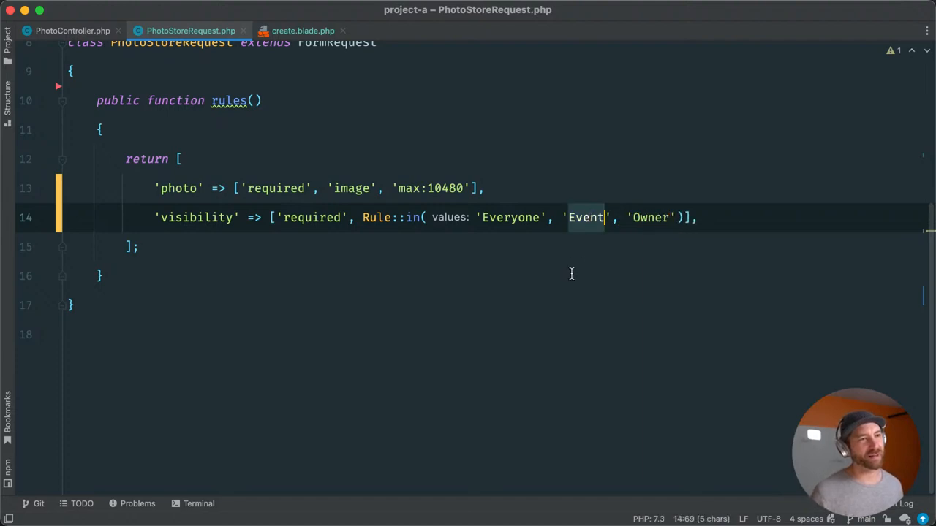
pyautogui.write('Coordinat')
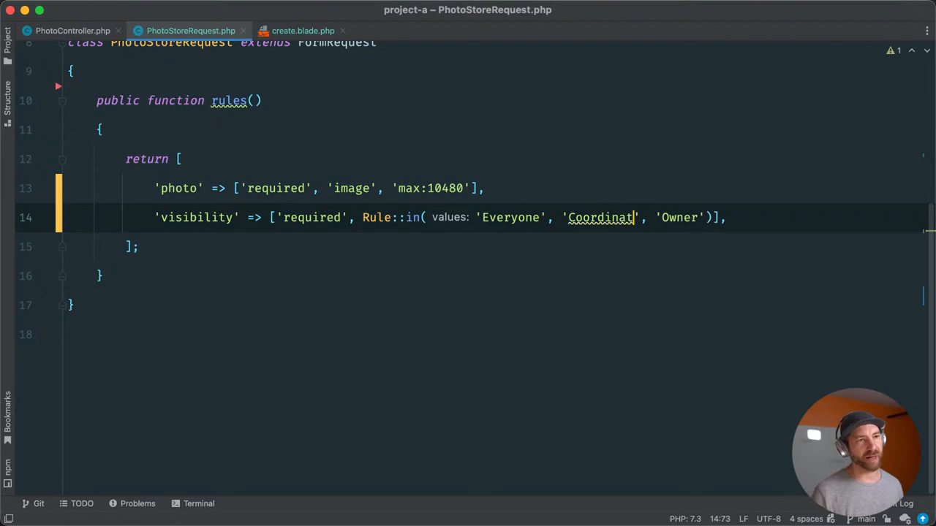
pyautogui.write('or')
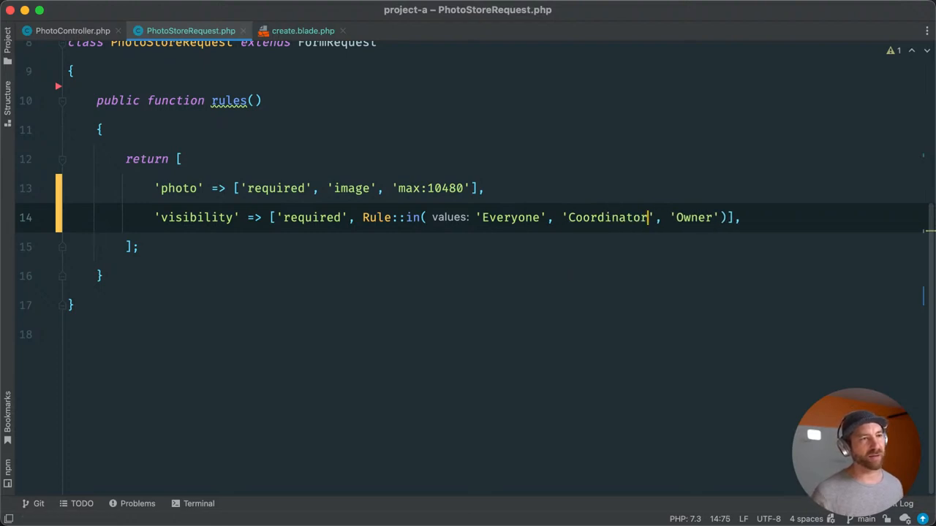
pyautogui.click(692, 217)
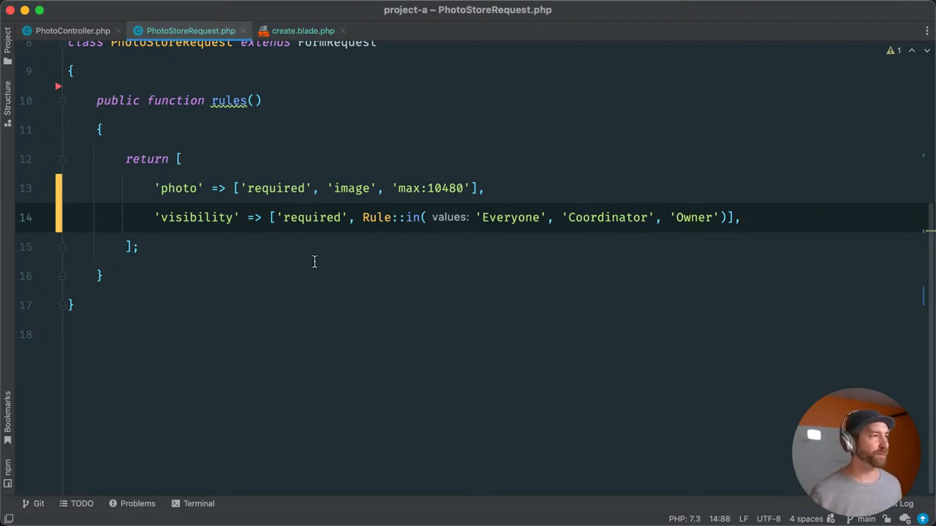
pyautogui.press('enter')
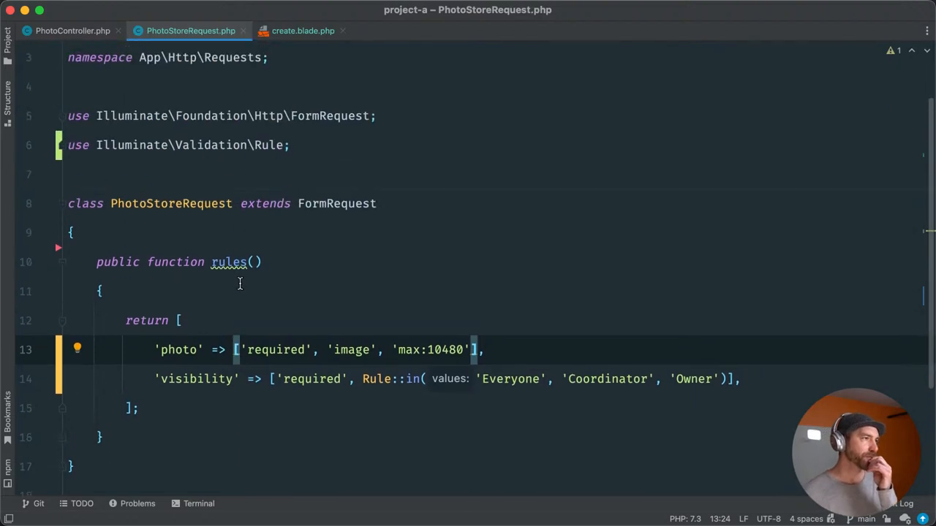
# Step: Select the photo key and then the whole photo validation rule
pyautogui.doubleClick(179, 342)
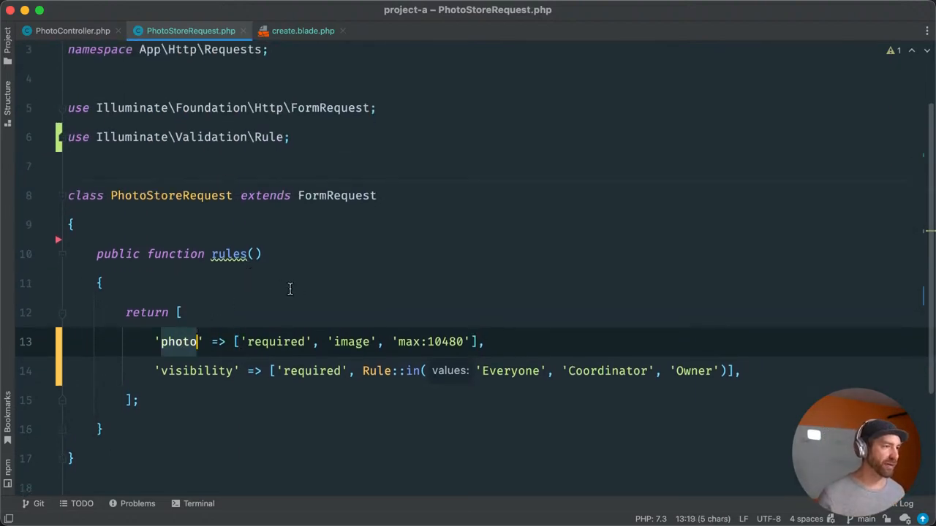
pyautogui.scroll(-3)
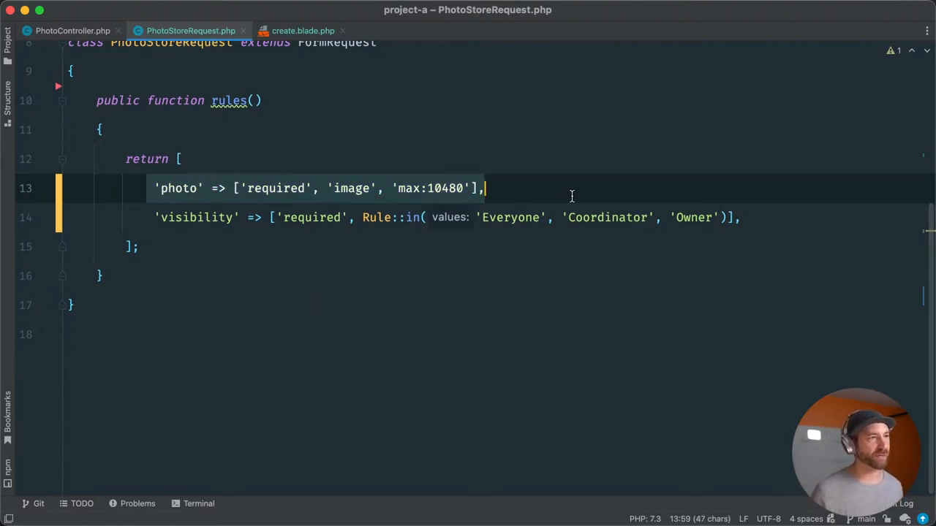
pyautogui.doubleClick(178, 187)
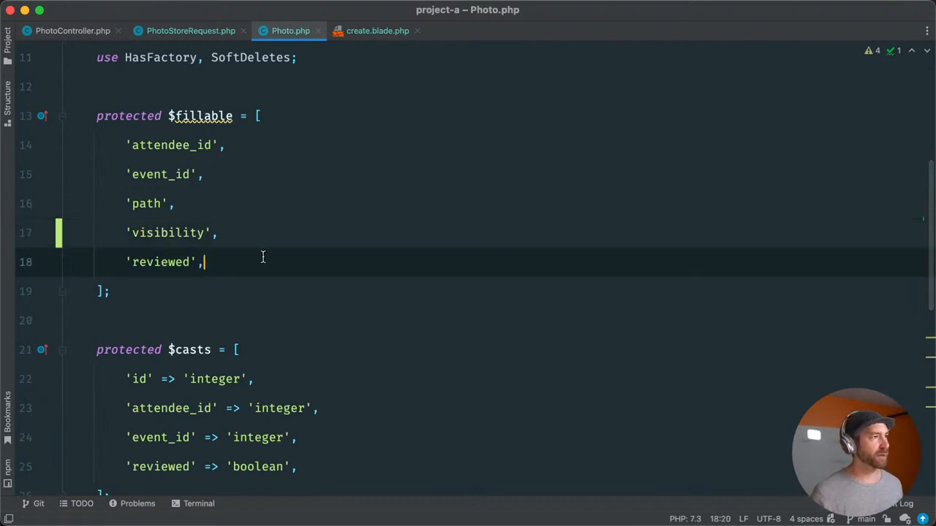
# Step: Rename the duplicate 'path' column to 'visibility' in the create_photos_table migration
pyautogui.write('photo_')
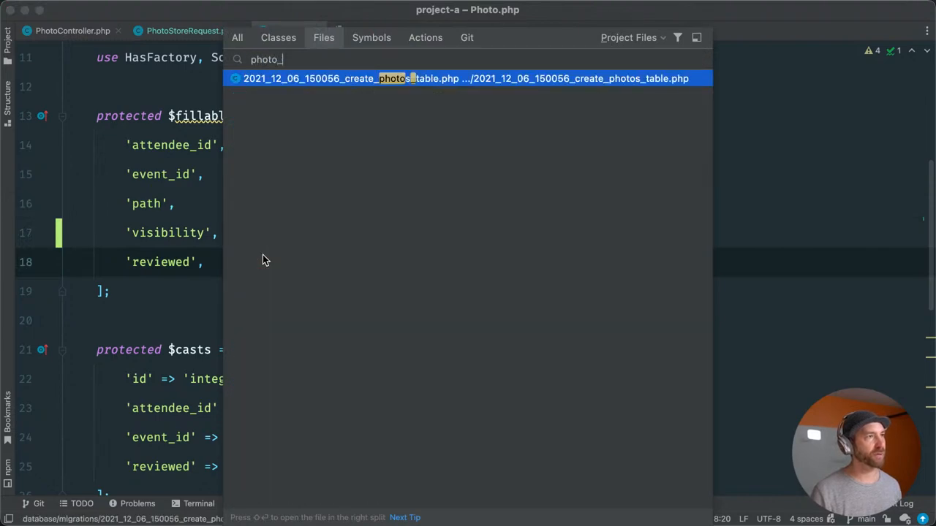
pyautogui.click(465, 78)
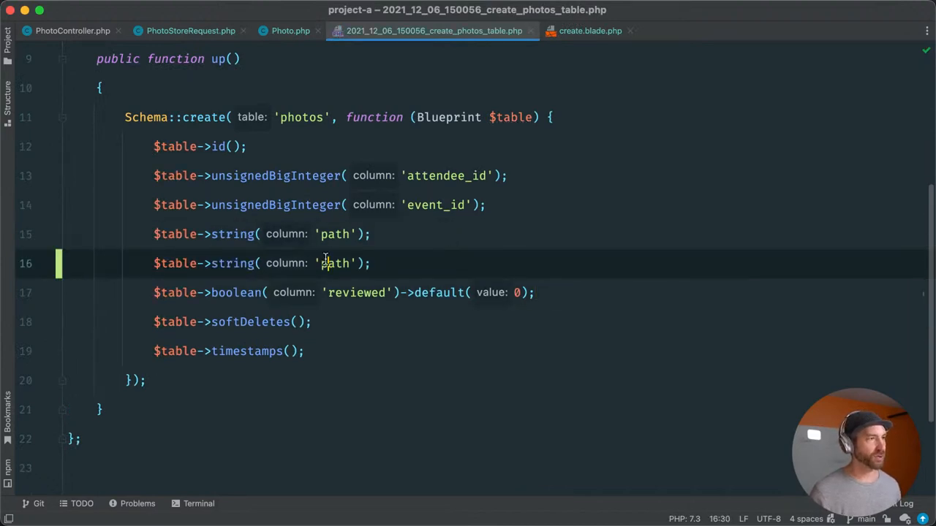
pyautogui.write('visibility')
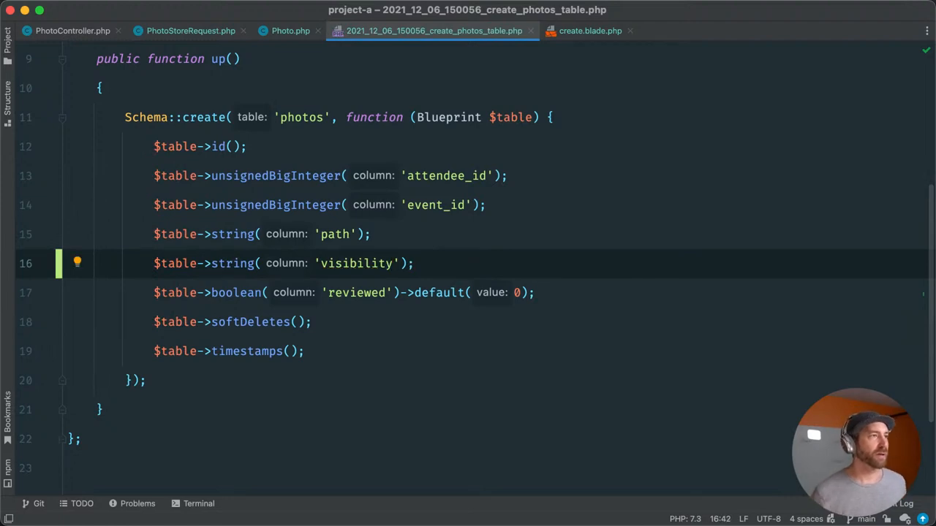
pyautogui.click(290, 31)
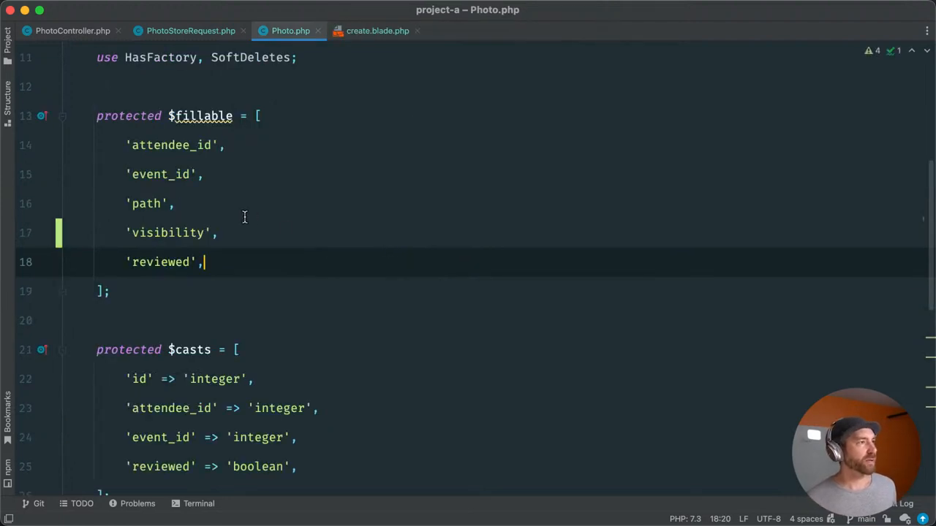
pyautogui.scroll(-3)
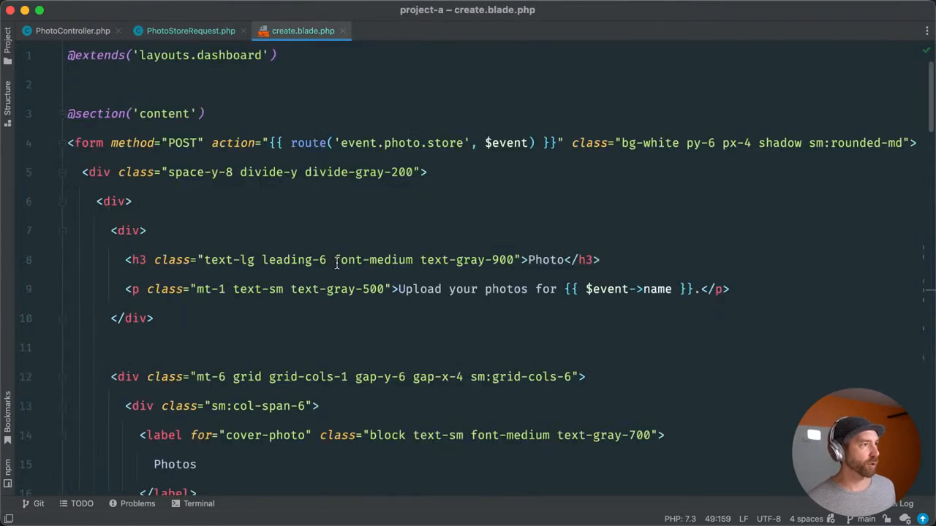
# Step: Scroll create.blade.php to the radio fieldset and select all three push-notifications name values
pyautogui.scroll(-3)
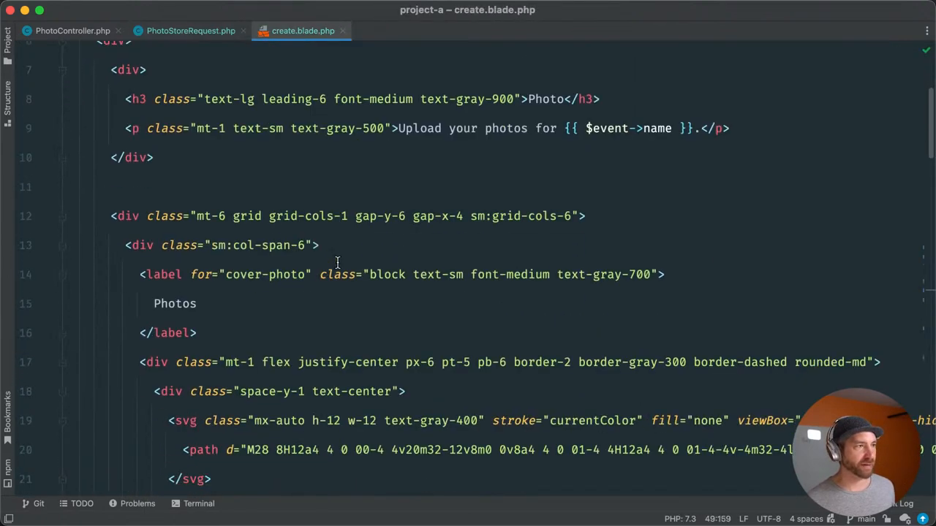
pyautogui.scroll(-3)
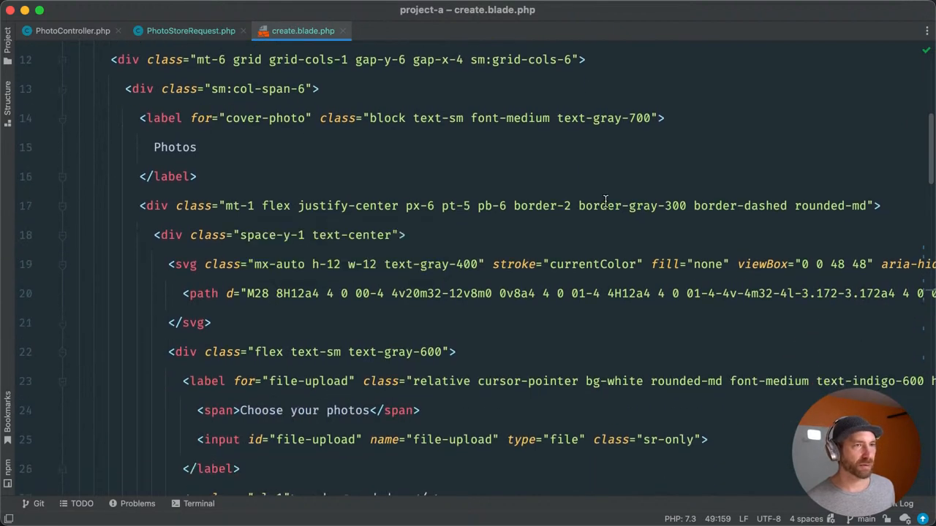
pyautogui.doubleClick(268, 118)
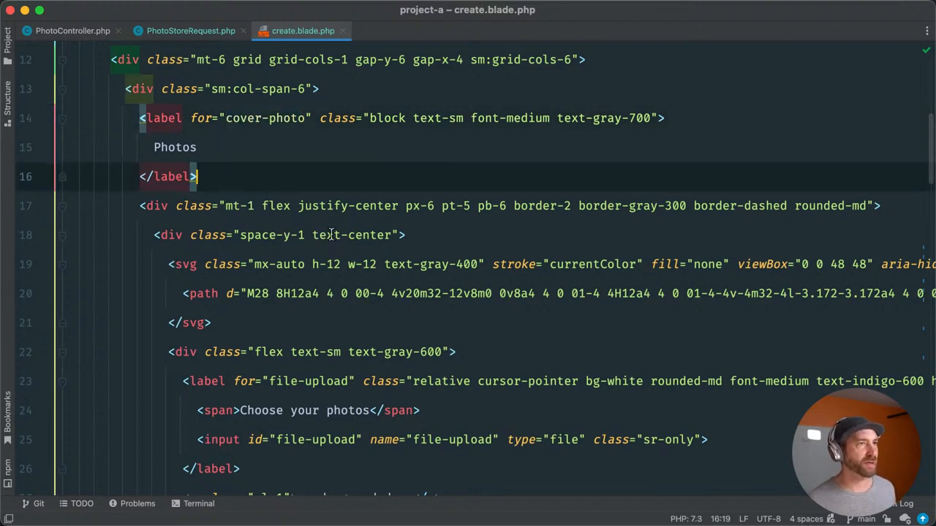
pyautogui.scroll(-3)
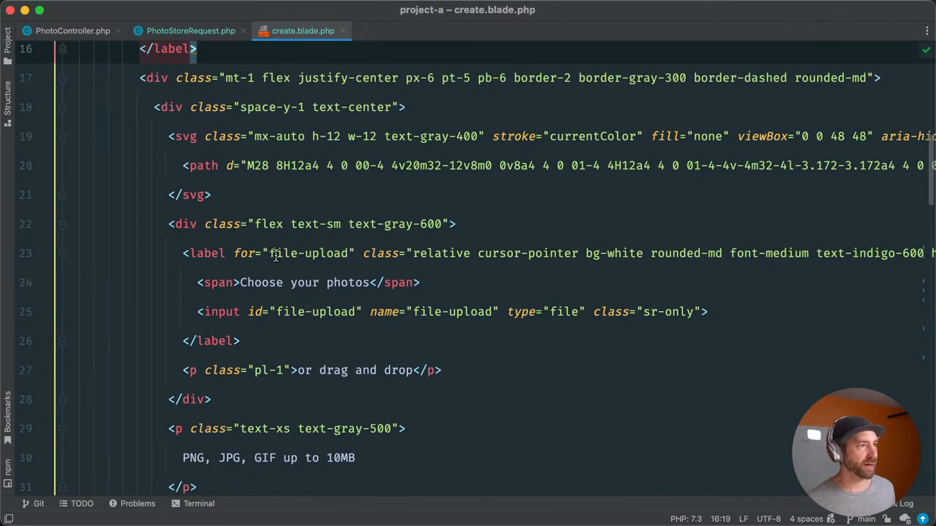
pyautogui.doubleClick(309, 253)
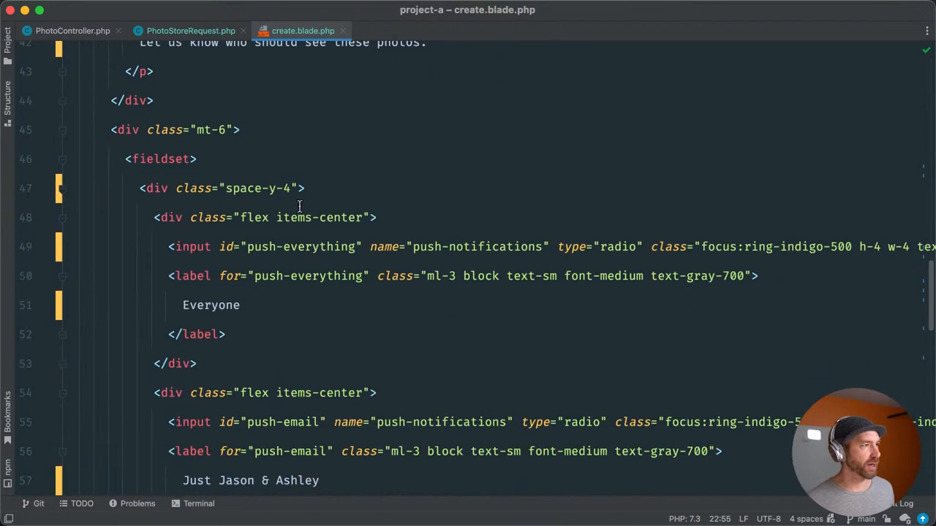
pyautogui.scroll(-3)
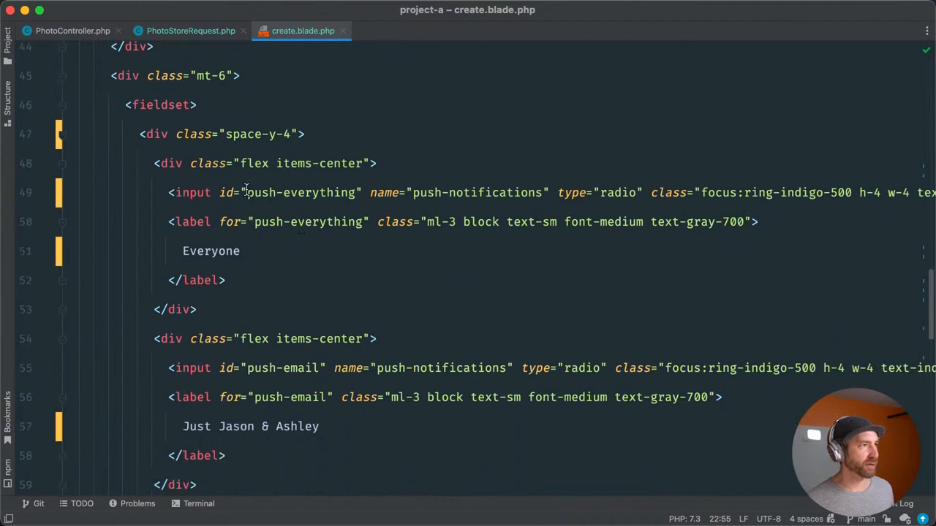
pyautogui.doubleClick(299, 192)
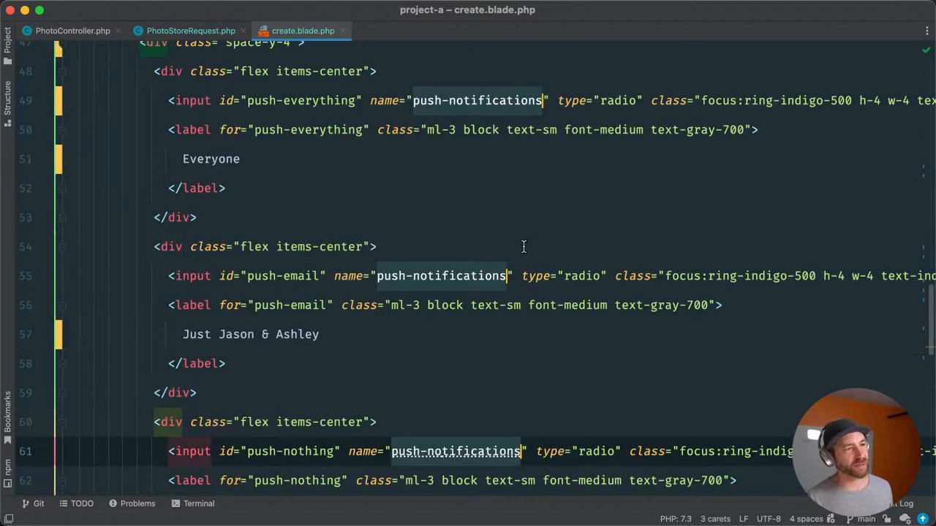
# Step: Rename the radio names to 'visibility' and their ids to push-everyone, push-coordinator, push-owner
pyautogui.write('visibil')
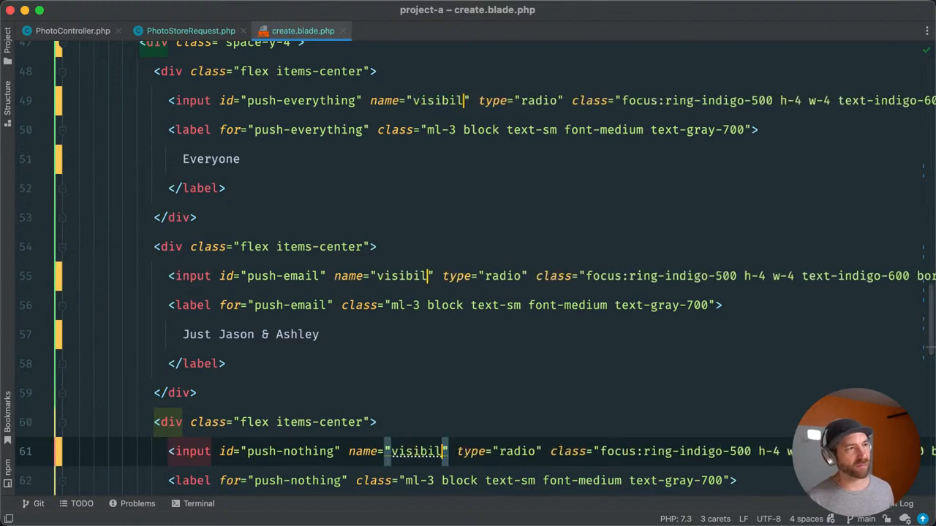
pyautogui.write('ty')
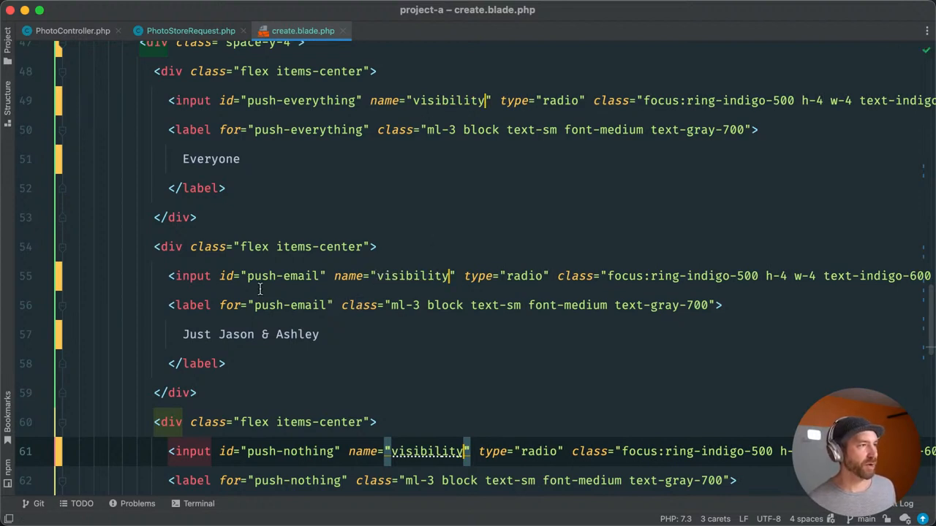
pyautogui.doubleClick(287, 100)
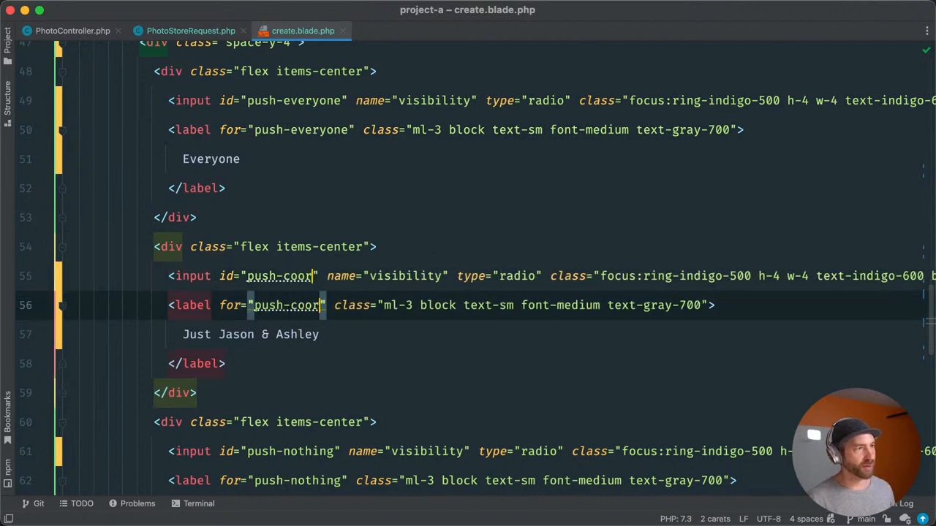
pyautogui.write('dinator')
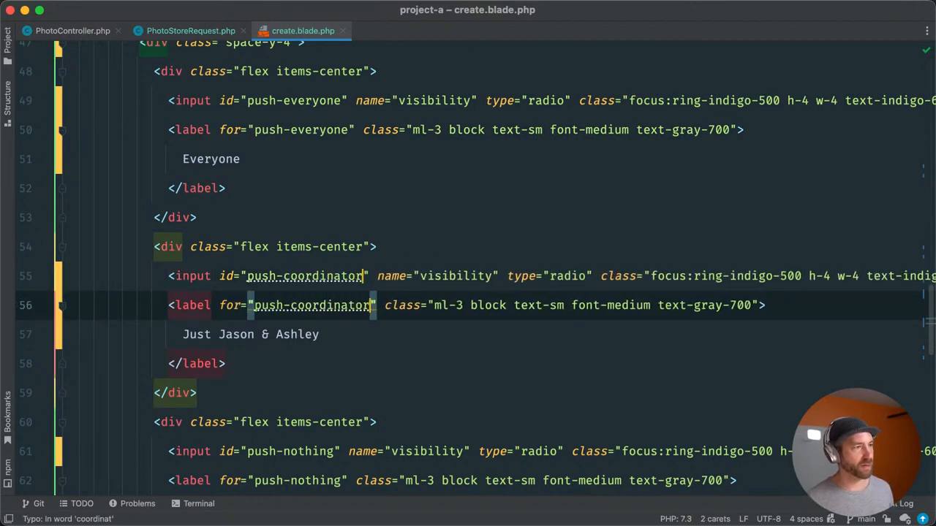
pyautogui.scroll(-3)
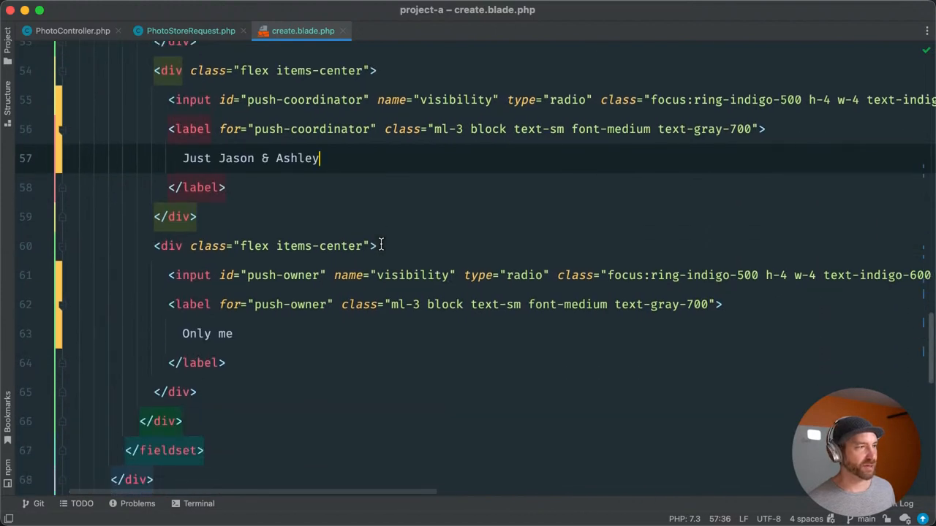
pyautogui.hscroll(3)
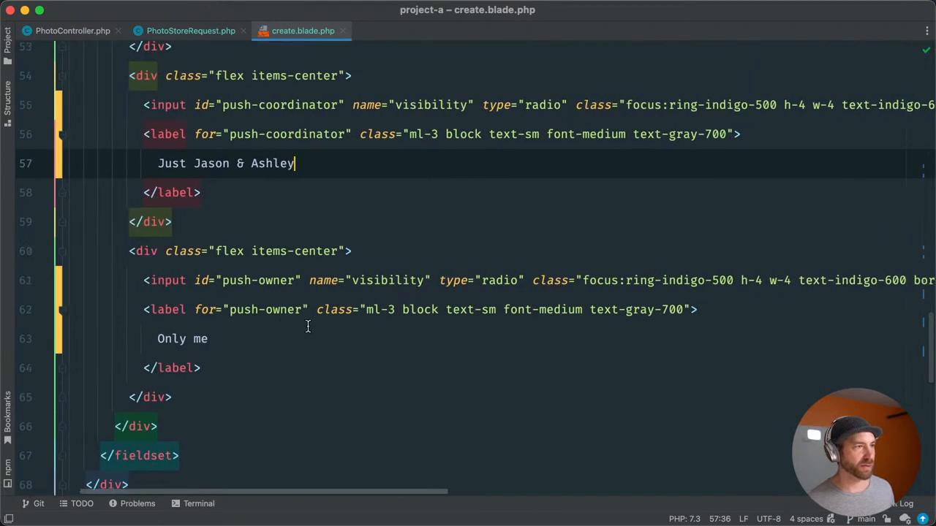
# Step: Add value attributes Everyone, Coordinator and Owner to the three visibility radio inputs
pyautogui.hscroll(3)
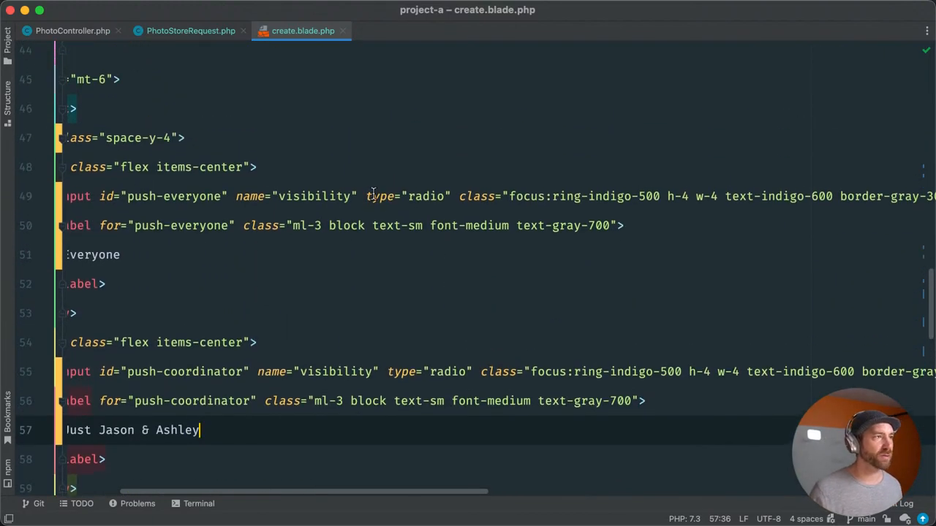
pyautogui.write('v')
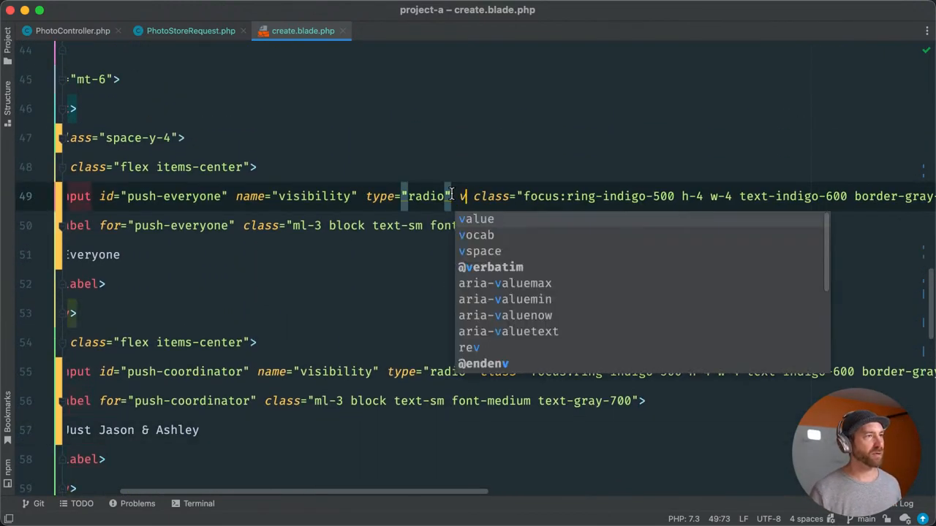
pyautogui.write('value="Everyone')
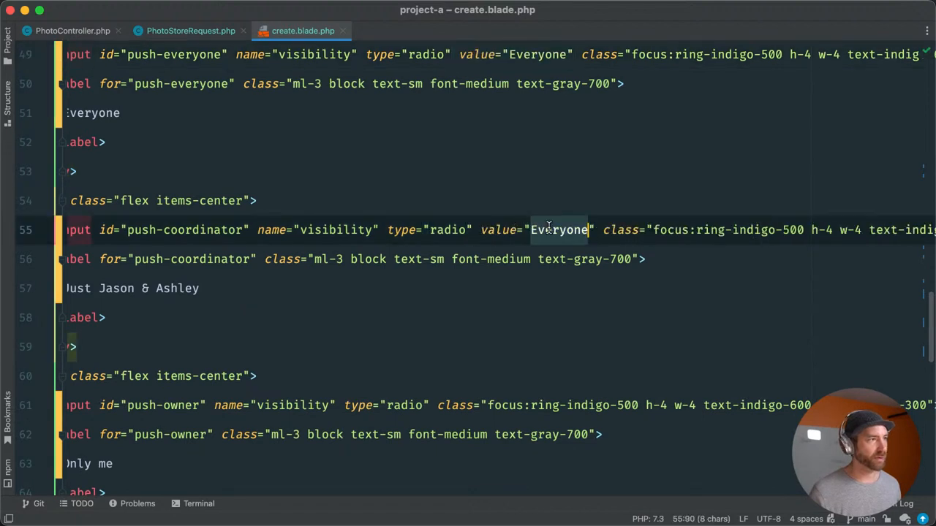
pyautogui.moveTo(559, 229)
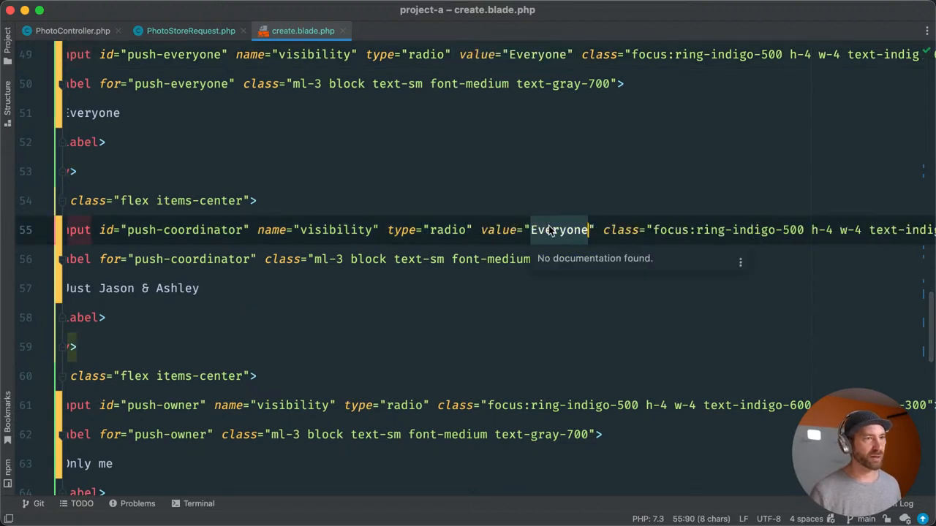
pyautogui.write('Coordinator')
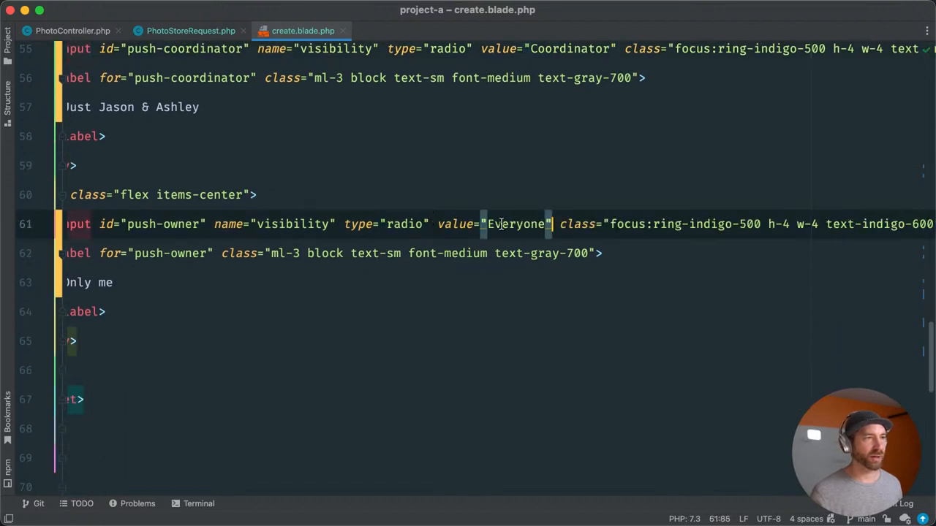
pyautogui.doubleClick(518, 224)
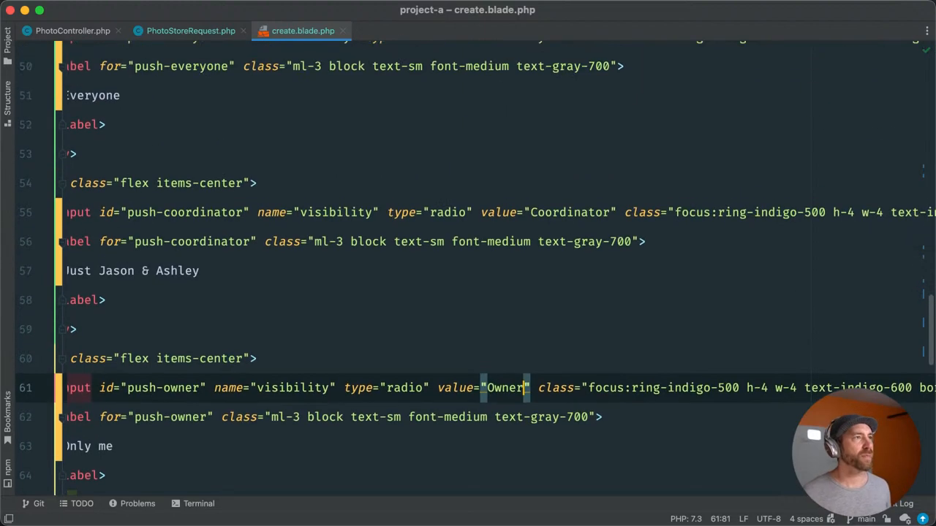
pyautogui.click(191, 30)
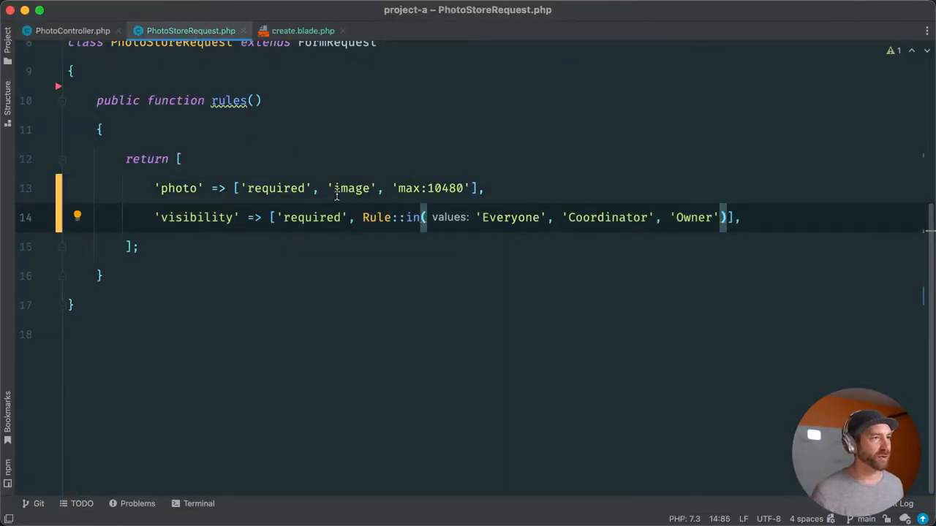
# Step: Insert a dd() call on a new line at the top of the store method
pyautogui.click(72, 30)
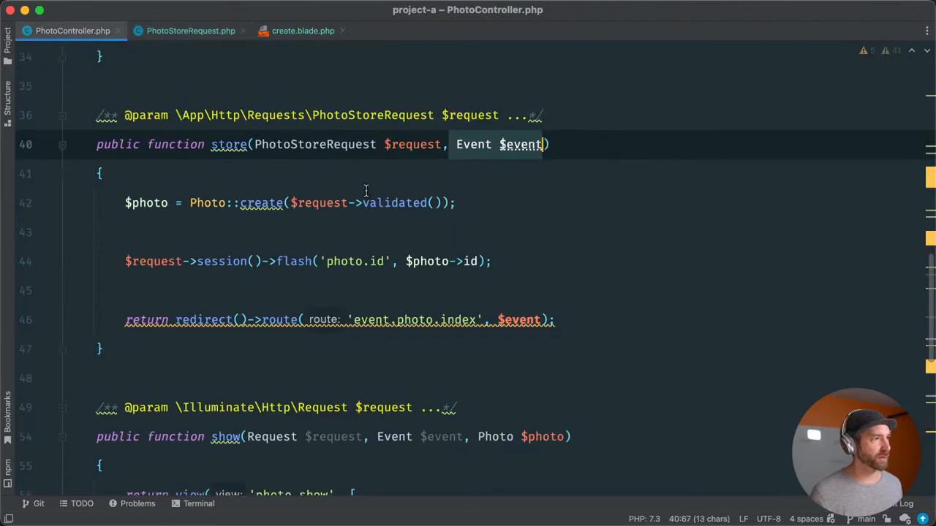
pyautogui.write('d')
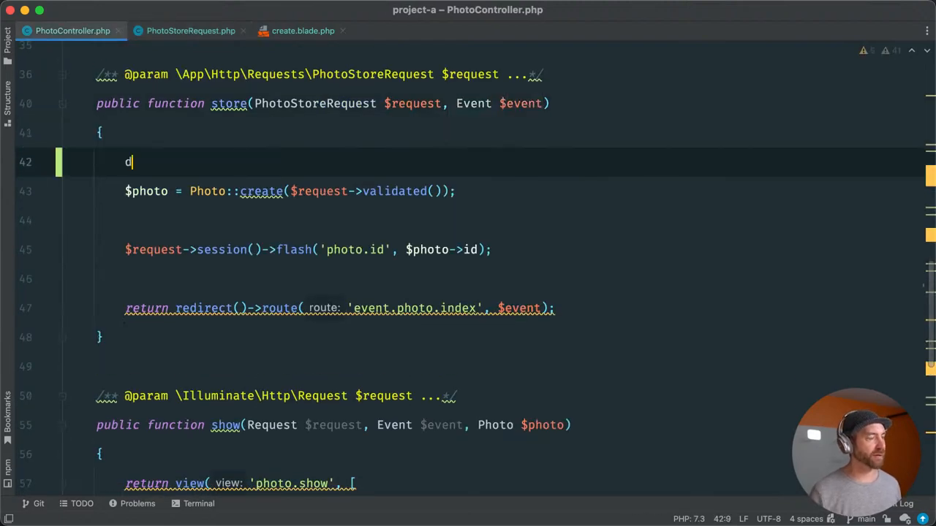
pyautogui.write('d()')
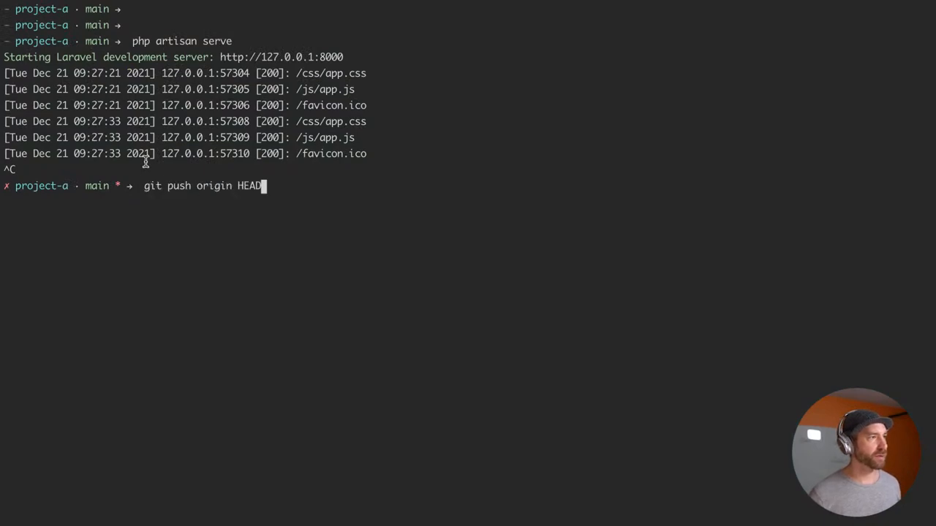
# Step: Stop the server, rerun migrate:fresh with DemoSeeder, clear the terminal and open the local site
pyautogui.press('ctrl+c')
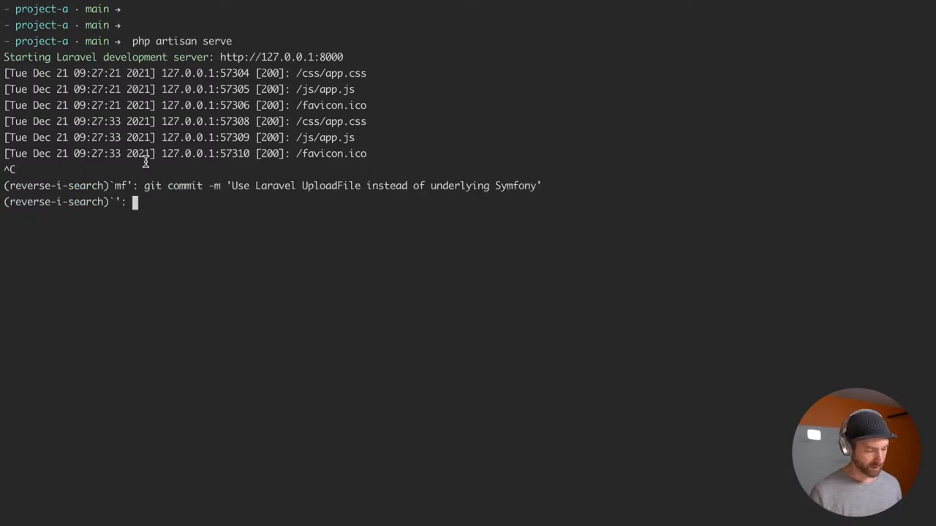
pyautogui.press('Enter')
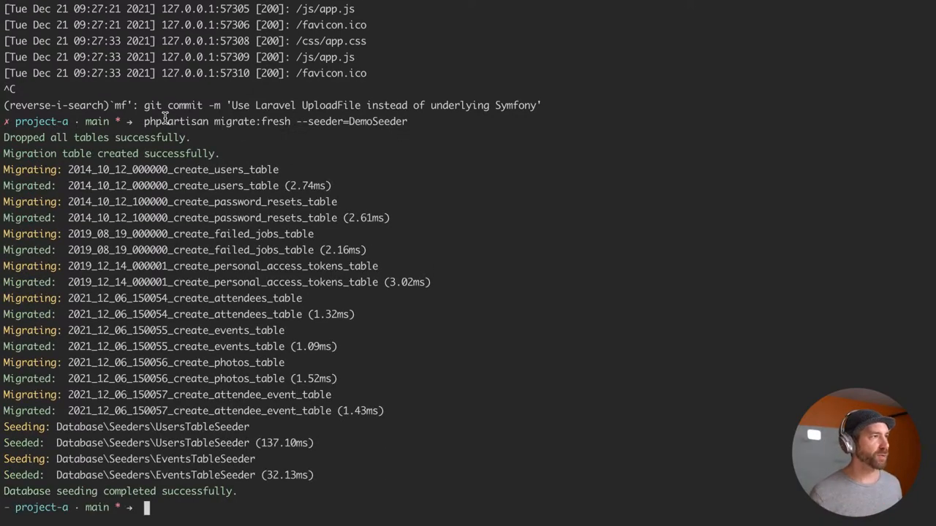
pyautogui.moveTo(297, 122)
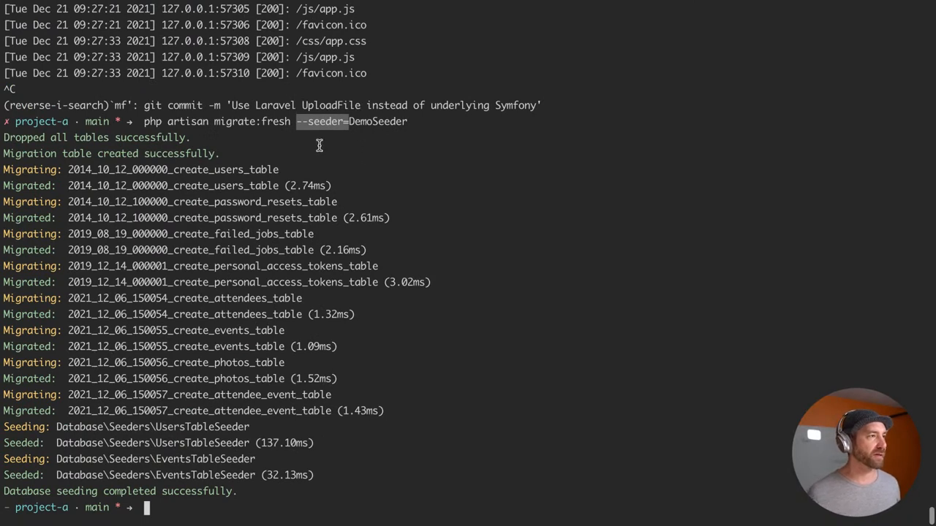
pyautogui.moveTo(272, 274)
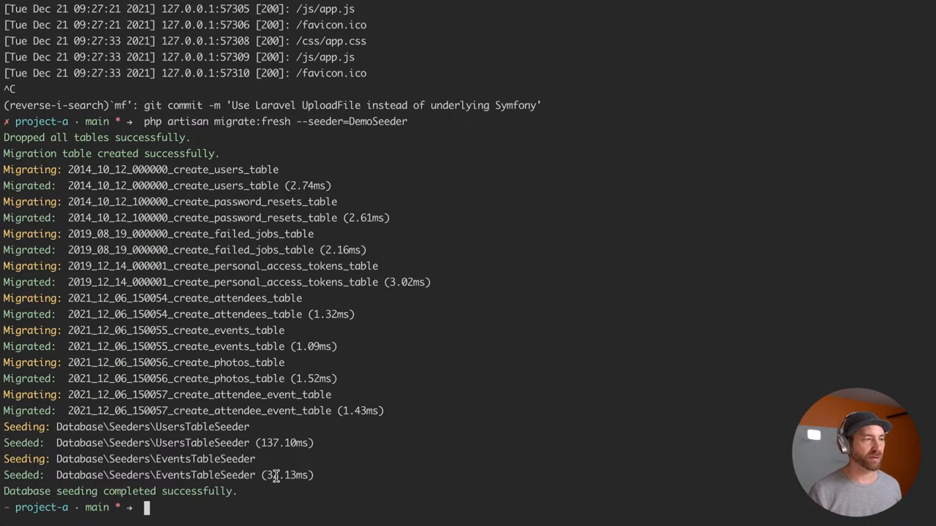
pyautogui.write('clear')
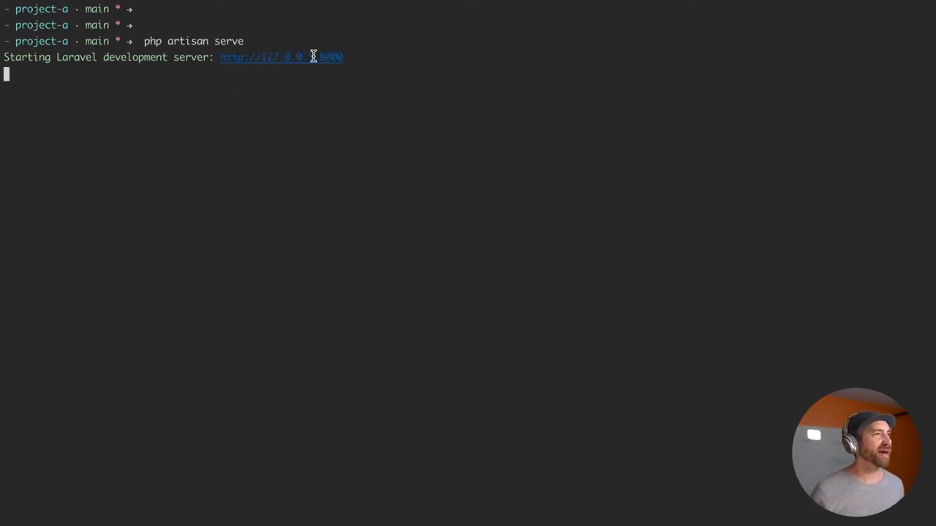
pyautogui.click(259, 57)
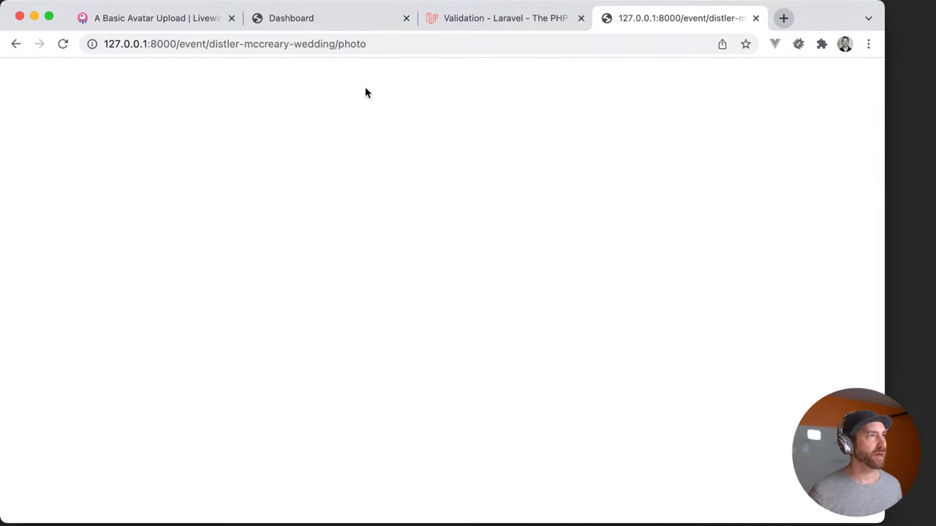
# Step: Go to the wedding's photo create page and browse the Downloads folder for a photo
pyautogui.click(421, 44)
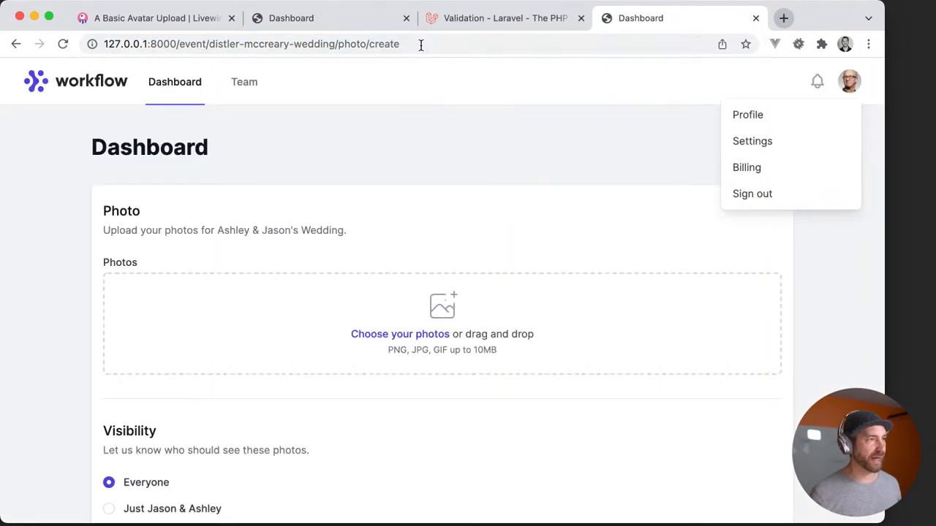
pyautogui.scroll(-3)
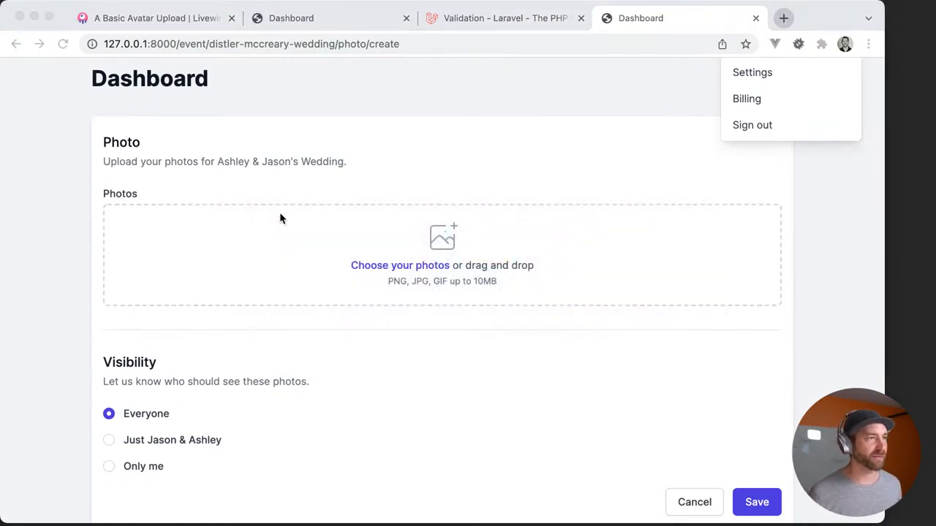
pyautogui.click(400, 264)
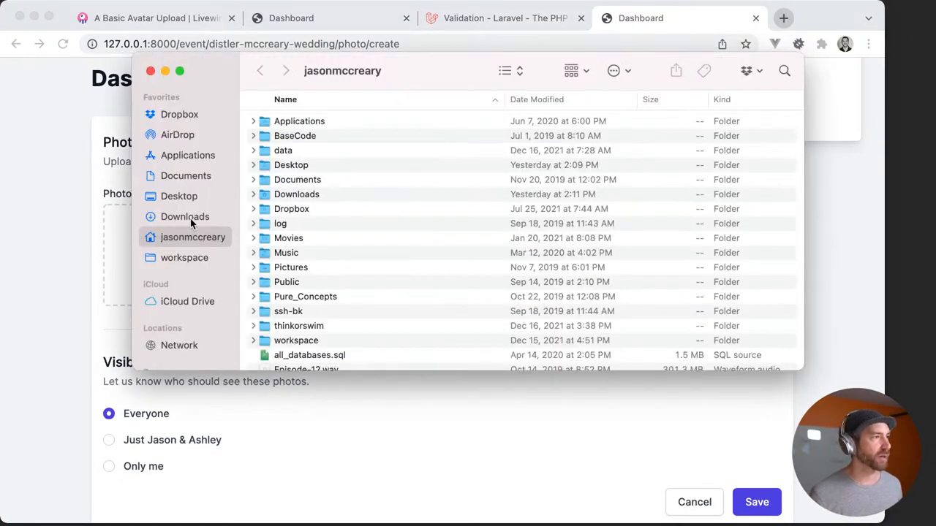
pyautogui.click(184, 216)
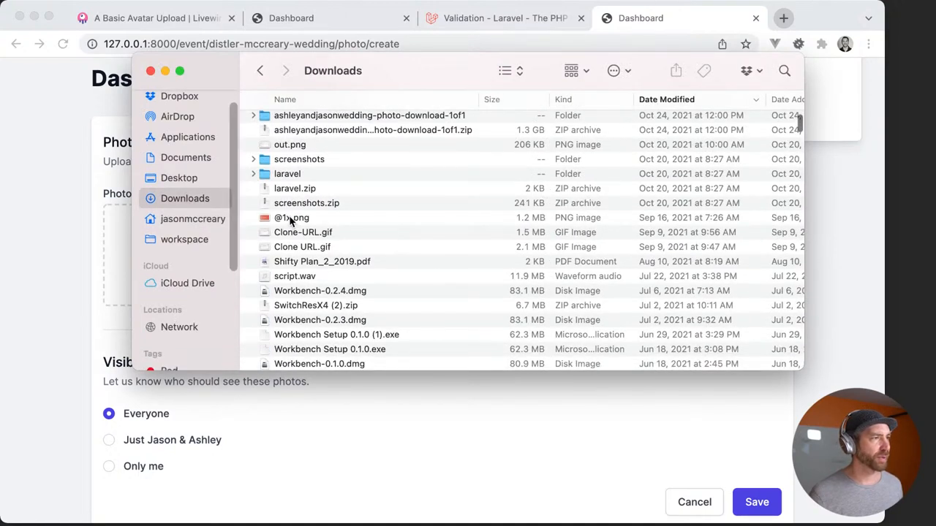
pyautogui.doubleClick(292, 218)
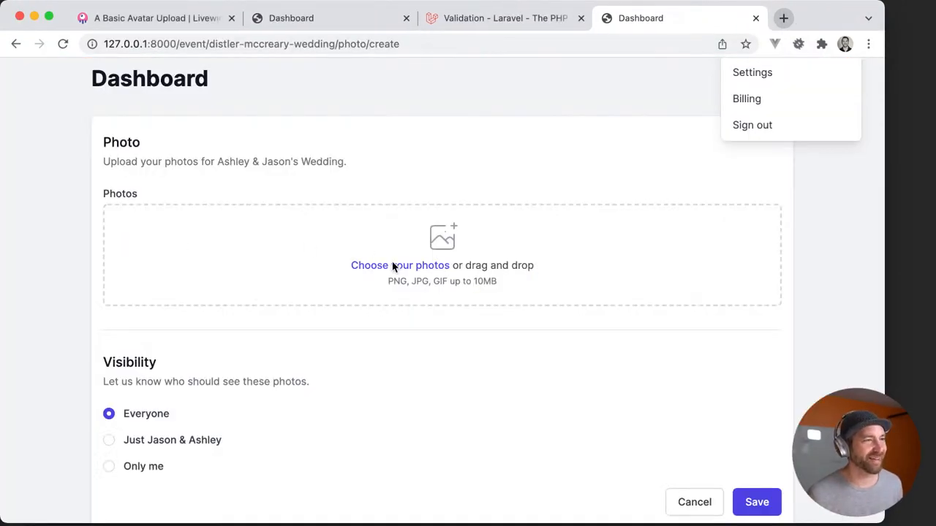
# Step: Choose an image, set visibility to Just Jason & Ashley, and save the form
pyautogui.click(400, 265)
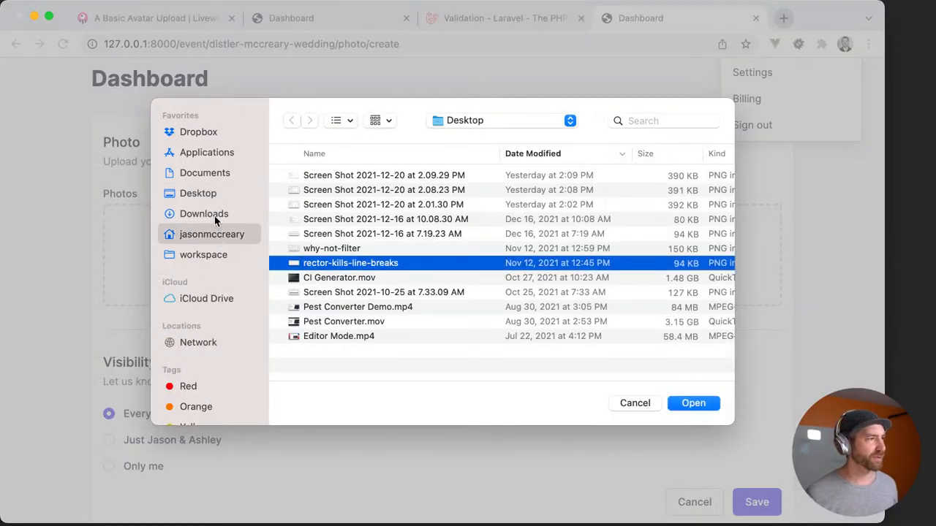
pyautogui.click(204, 213)
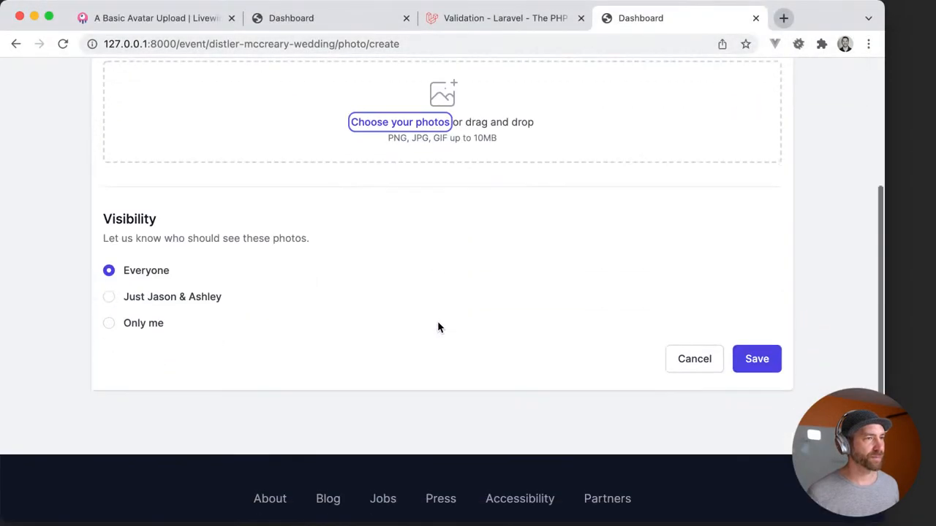
pyautogui.click(108, 296)
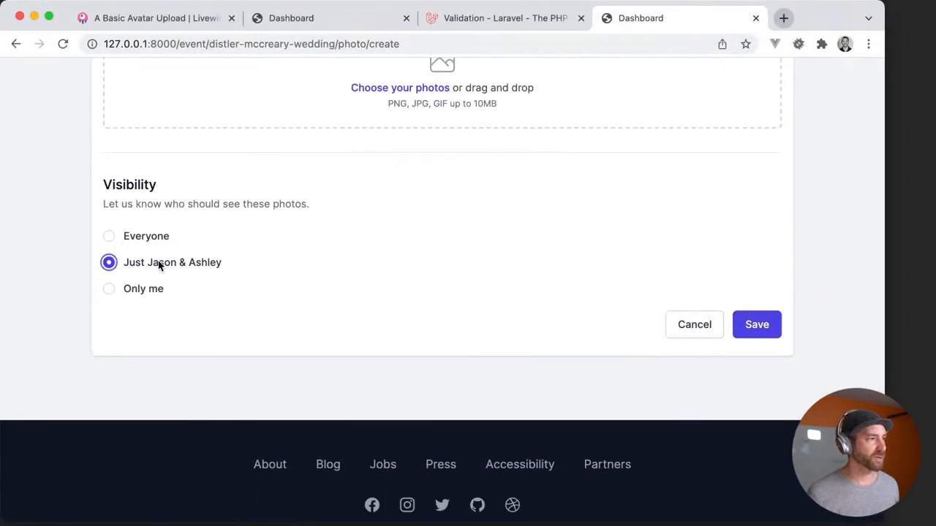
pyautogui.scroll(-3)
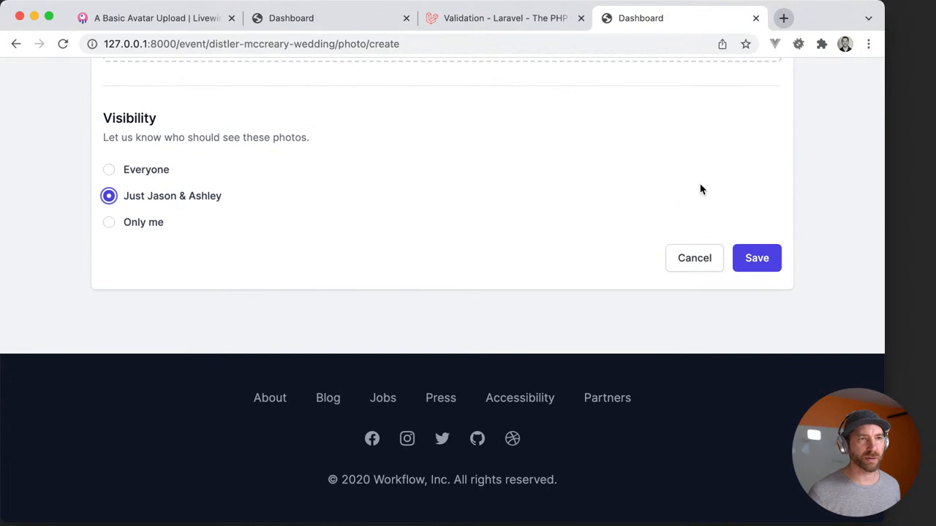
pyautogui.click(757, 258)
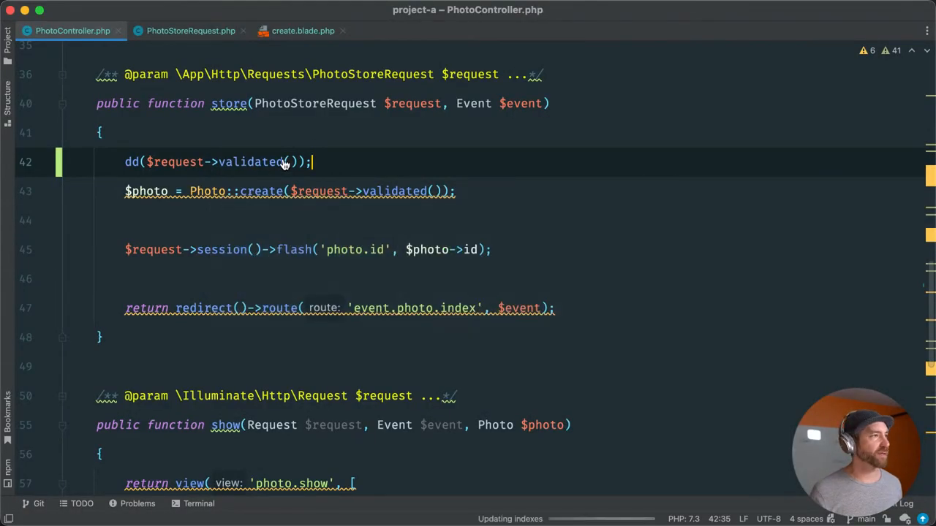
pyautogui.click(302, 31)
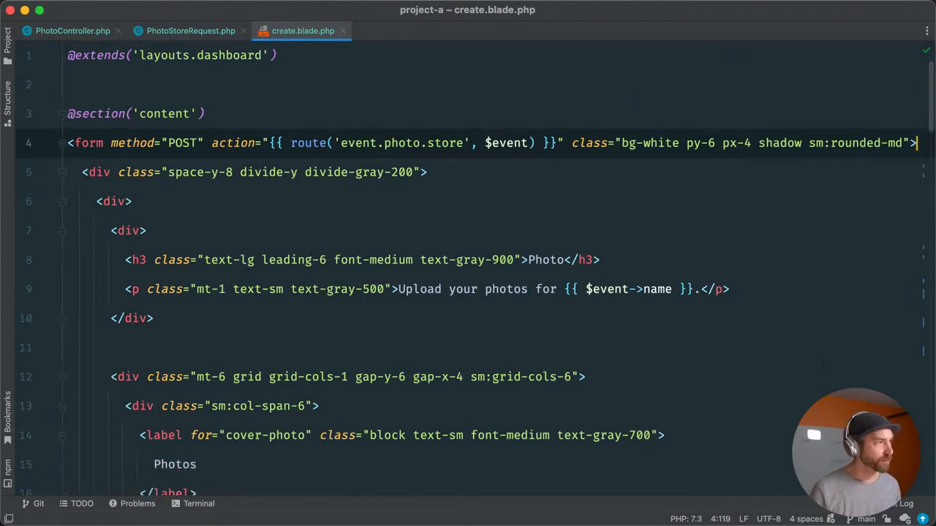
pyautogui.write('@')
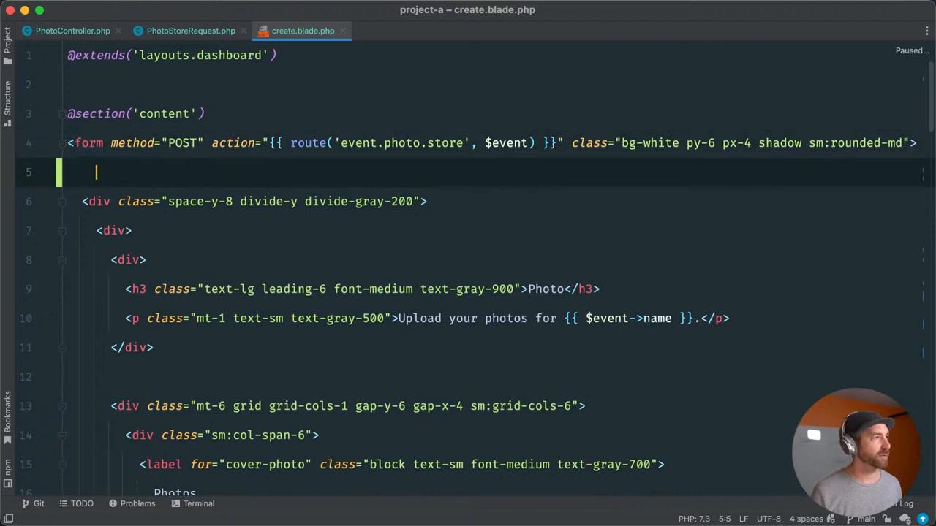
pyautogui.write('@csrf')
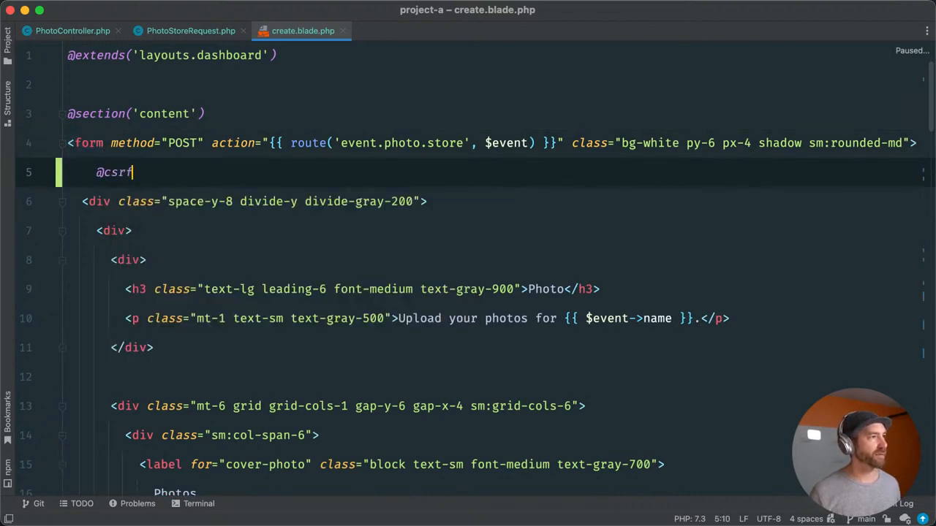
pyautogui.press('cmd+tab')
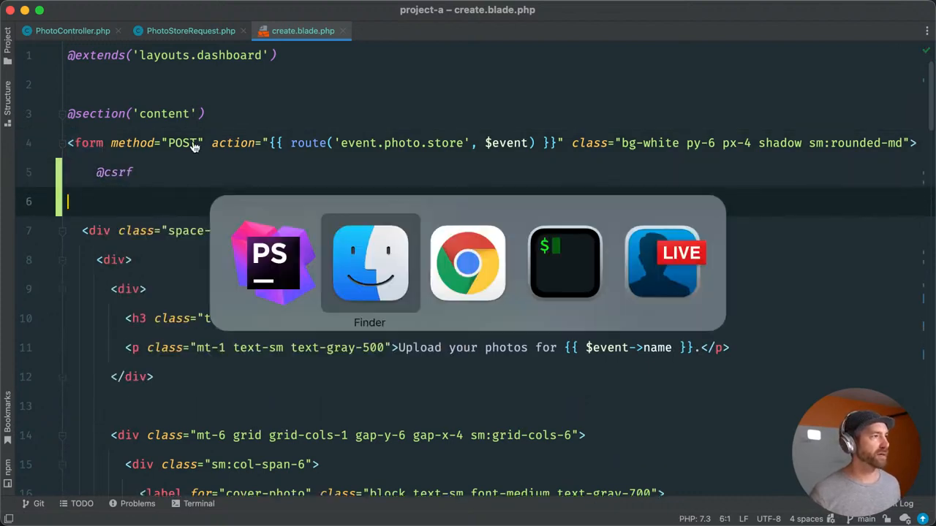
pyautogui.click(564, 264)
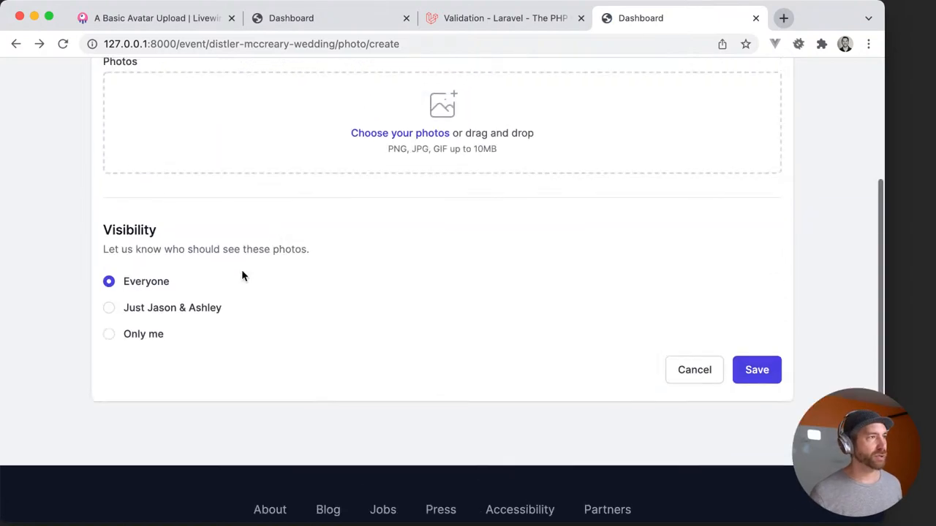
# Step: Select Just Jason & Ashley and pick a photo from Downloads, then return to create.blade.php
pyautogui.click(400, 133)
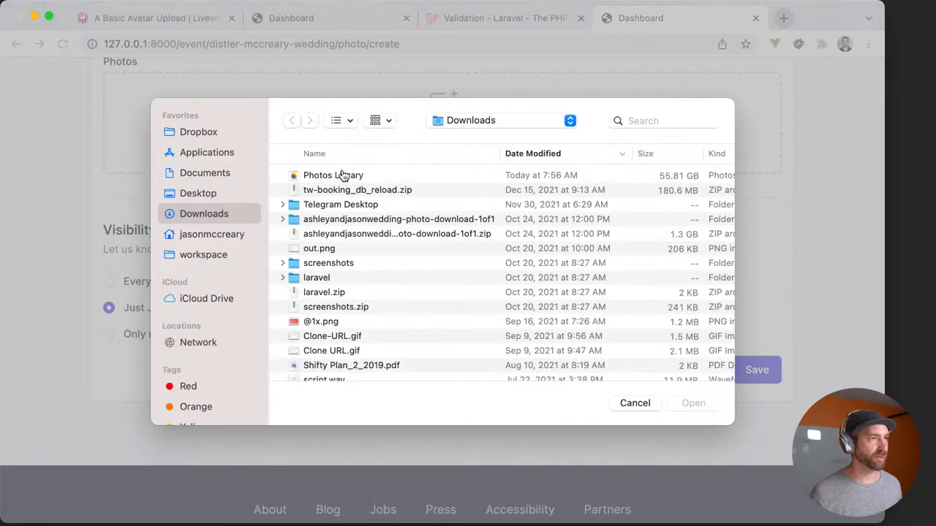
pyautogui.click(634, 402)
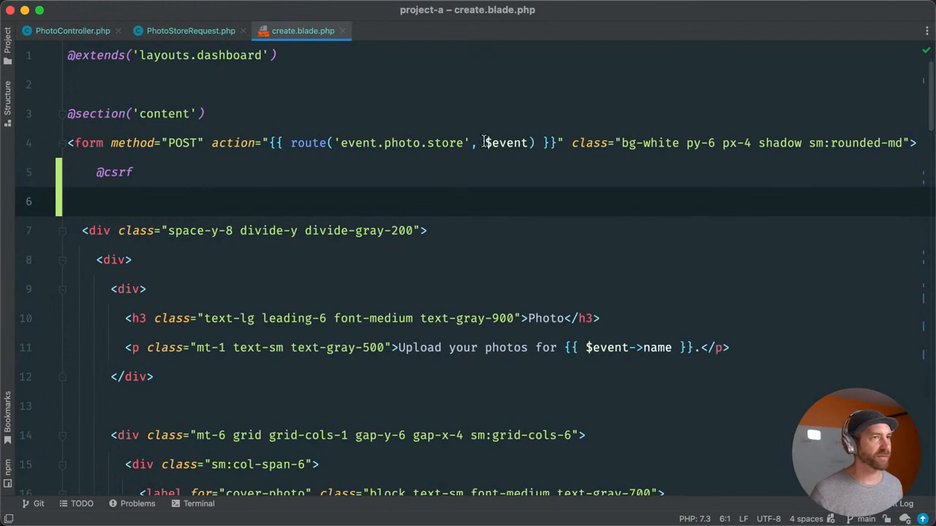
pyautogui.moveTo(329, 179)
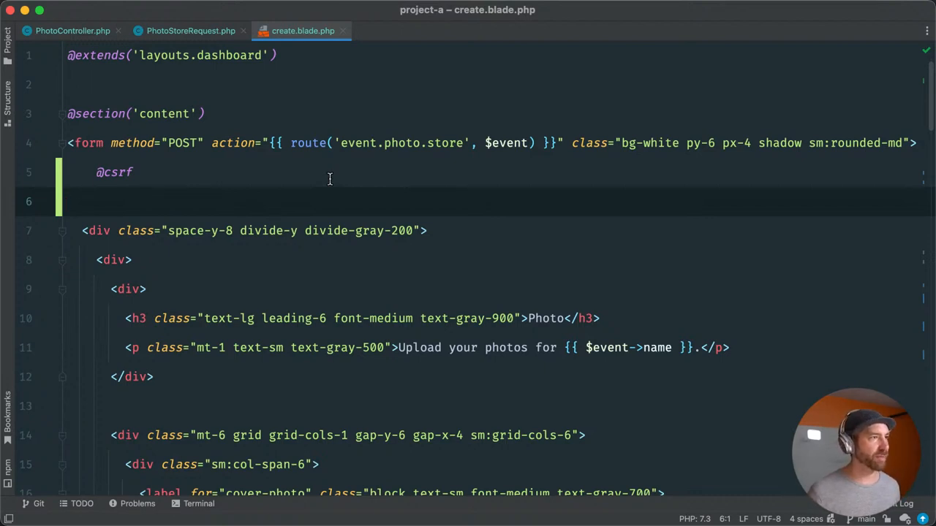
pyautogui.click(150, 85)
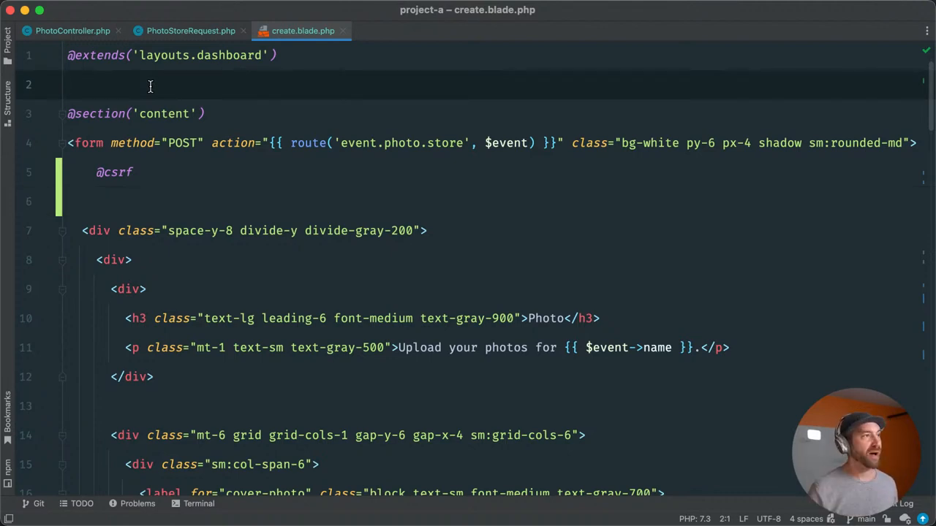
pyautogui.moveTo(174, 91)
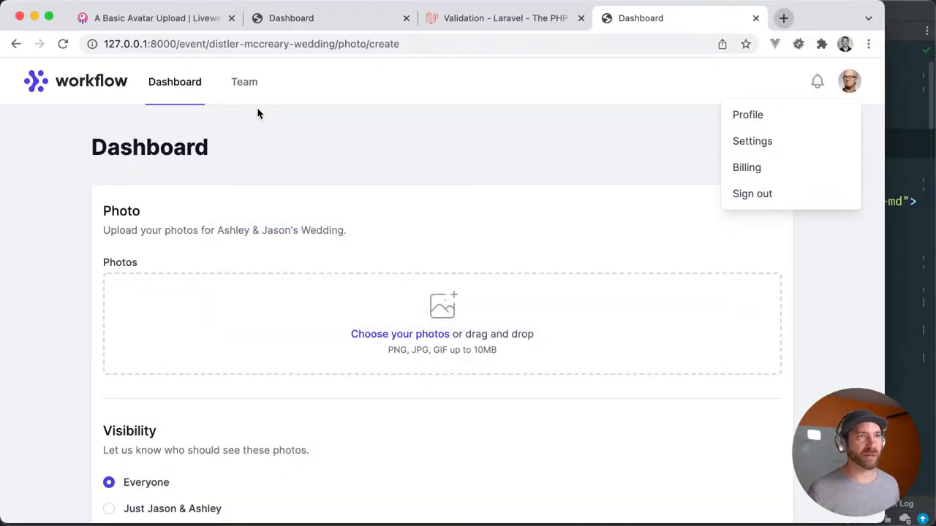
# Step: Search the Laravel Validation docs page for 'err' and jump to the next match
pyautogui.click(504, 17)
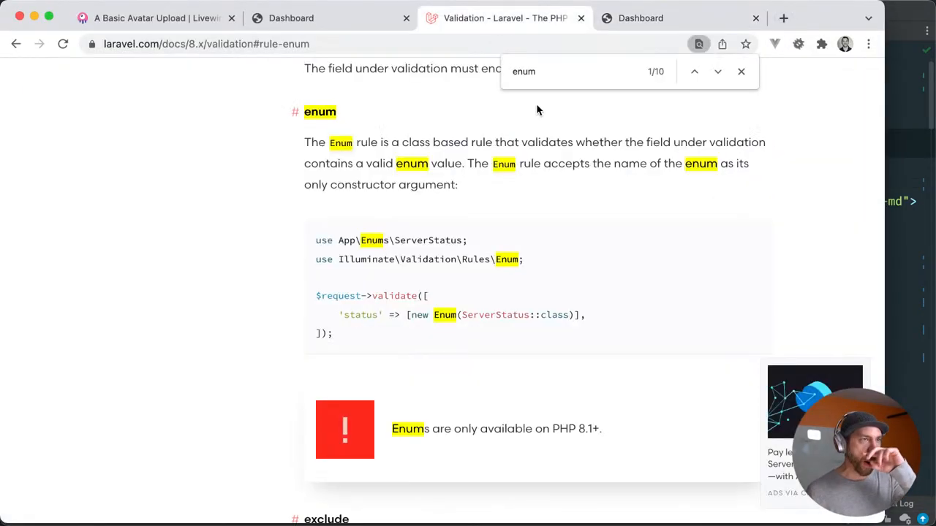
pyautogui.write('error')
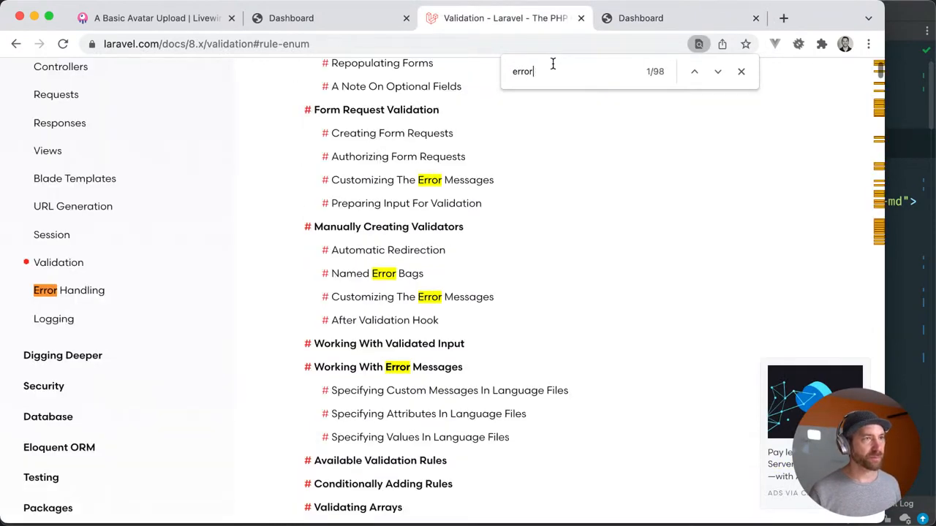
pyautogui.click(717, 72)
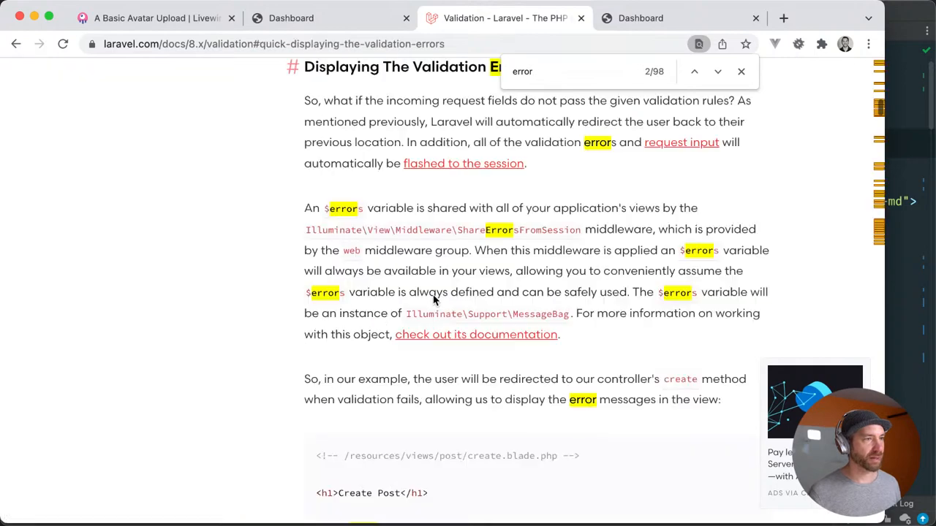
pyautogui.scroll(-3)
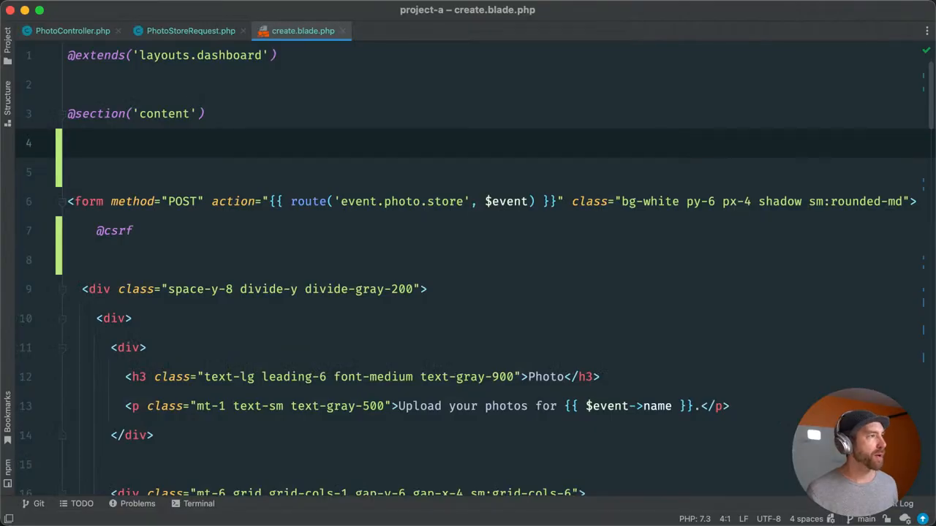
pyautogui.write('@if ($errors->any())')
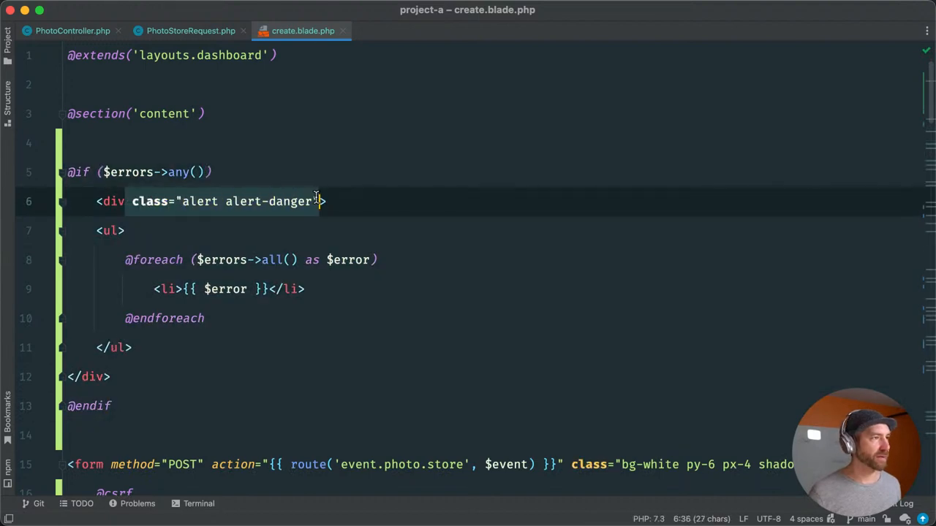
pyautogui.press('cmd+tab')
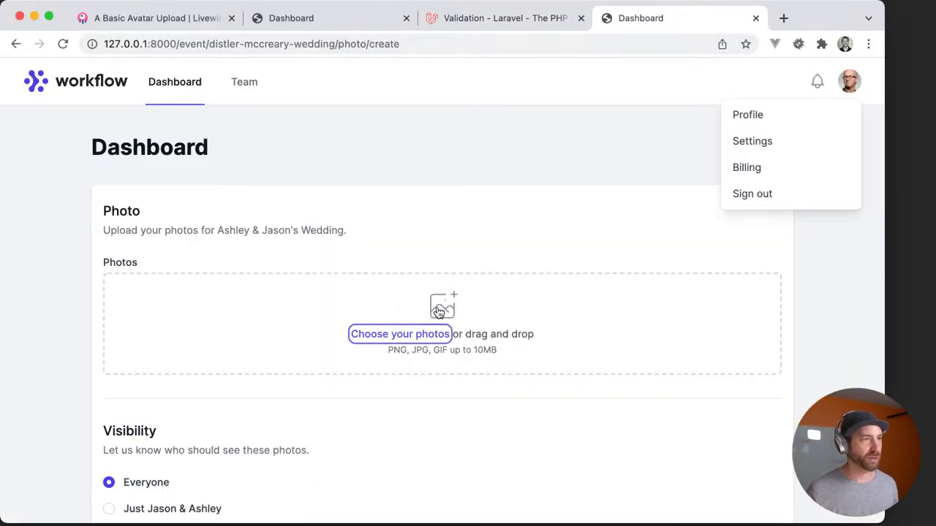
# Step: Reload the create page to show 'The photo must be an image.' and inspect 'Choose your photos'
pyautogui.click(399, 334)
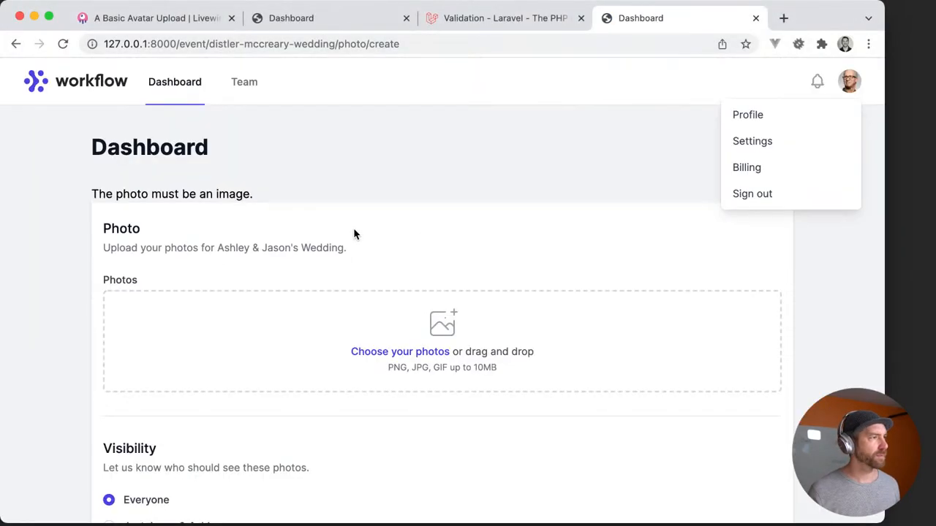
pyautogui.moveTo(346, 207)
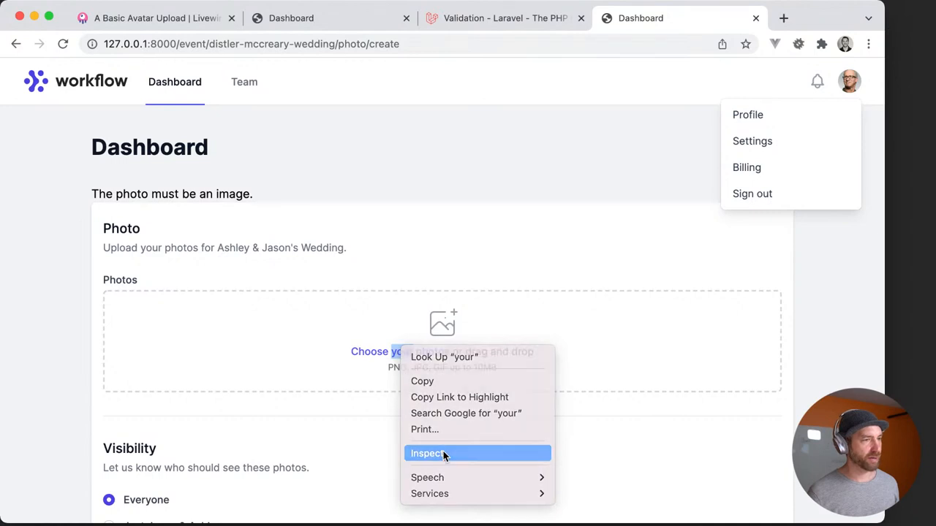
pyautogui.click(428, 454)
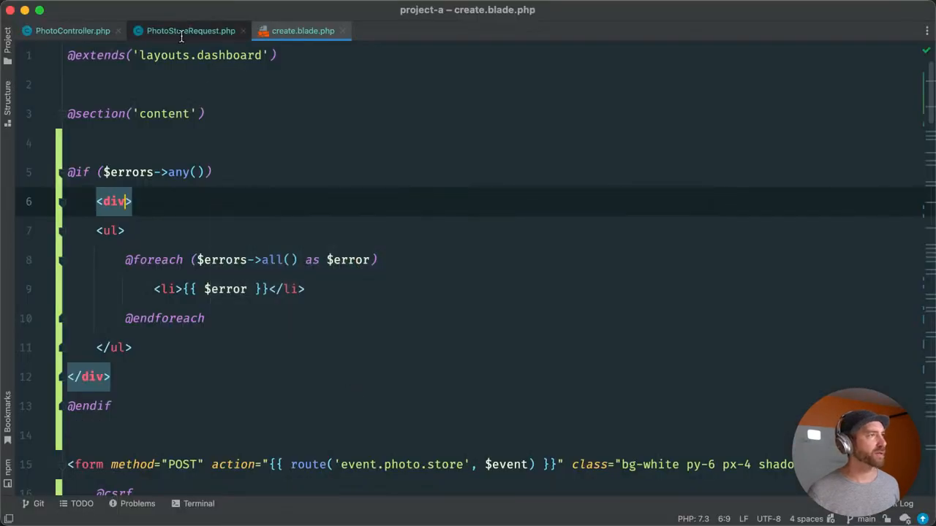
# Step: Search the Laravel Validation docs for the 'image' rule
pyautogui.click(190, 30)
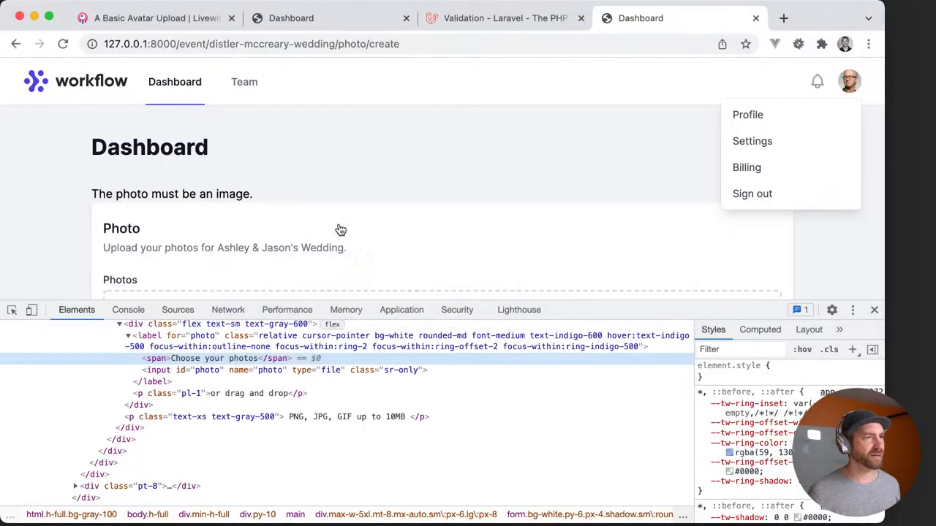
pyautogui.scroll(-3)
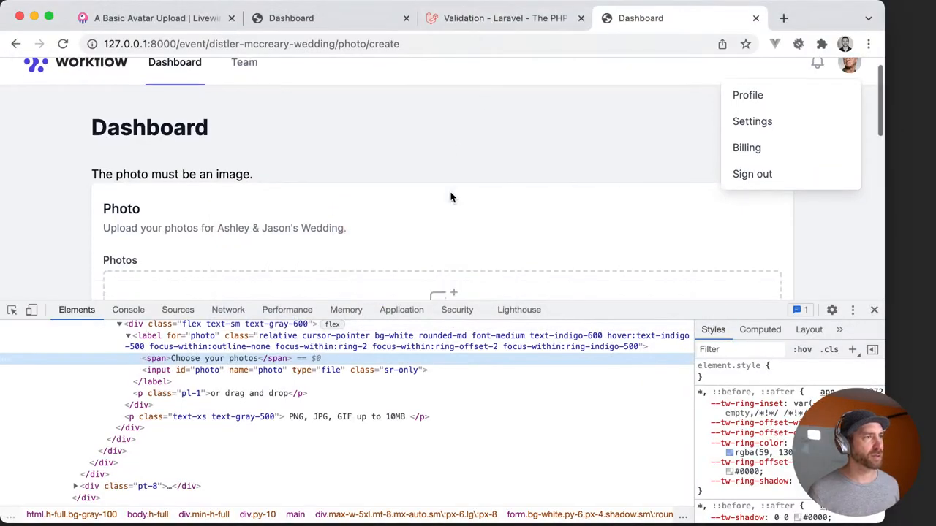
pyautogui.click(504, 17)
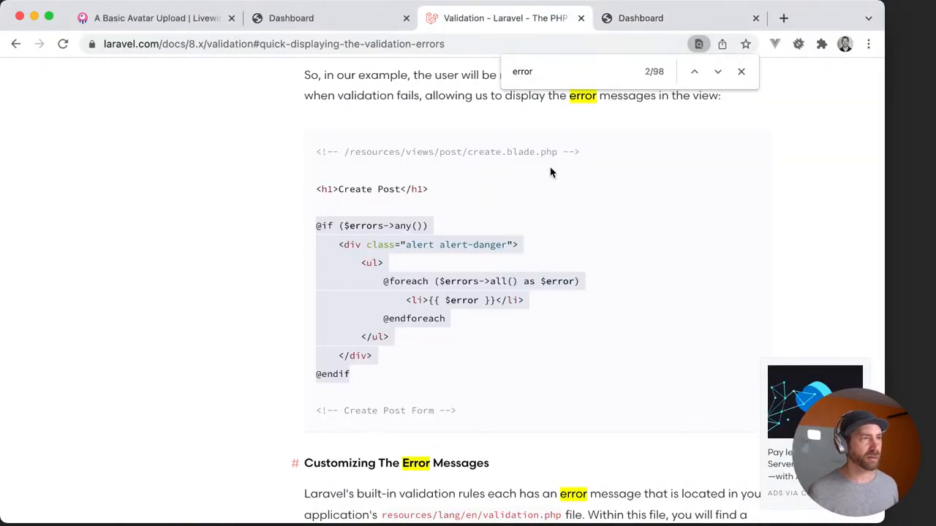
pyautogui.write('image')
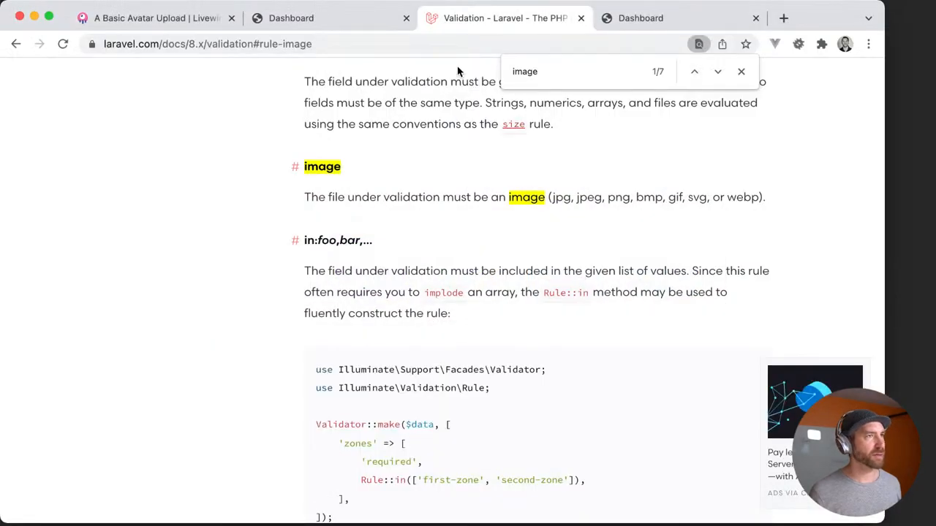
# Step: Choose an image file on the upload page and submit the form again
pyautogui.click(639, 18)
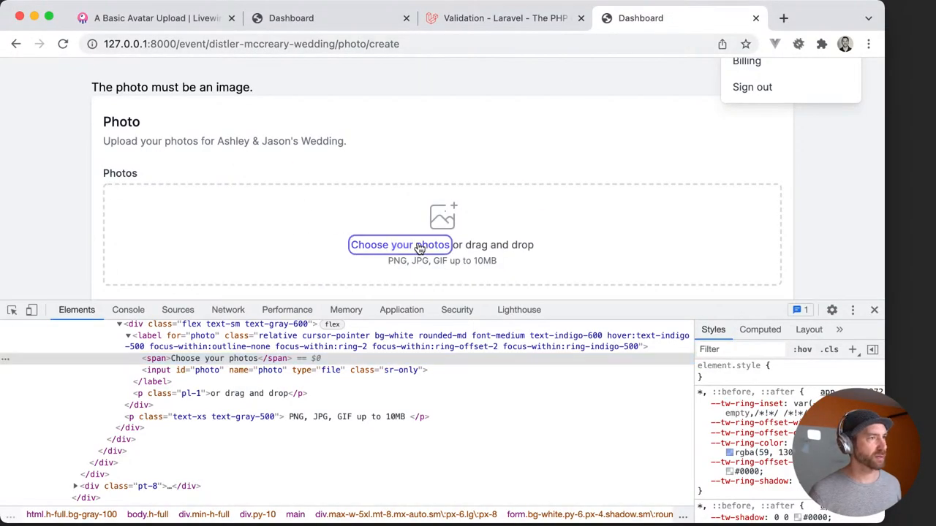
pyautogui.click(400, 245)
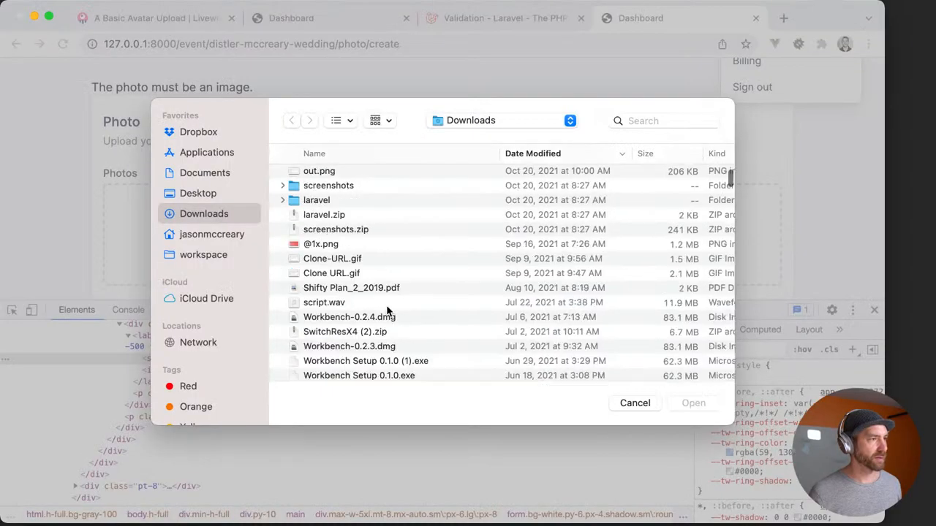
pyautogui.scroll(-3)
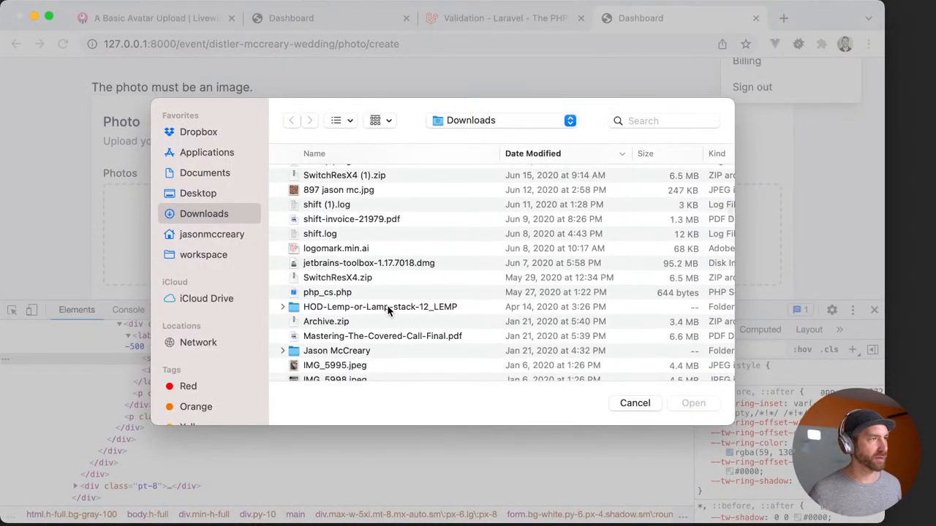
pyautogui.click(634, 402)
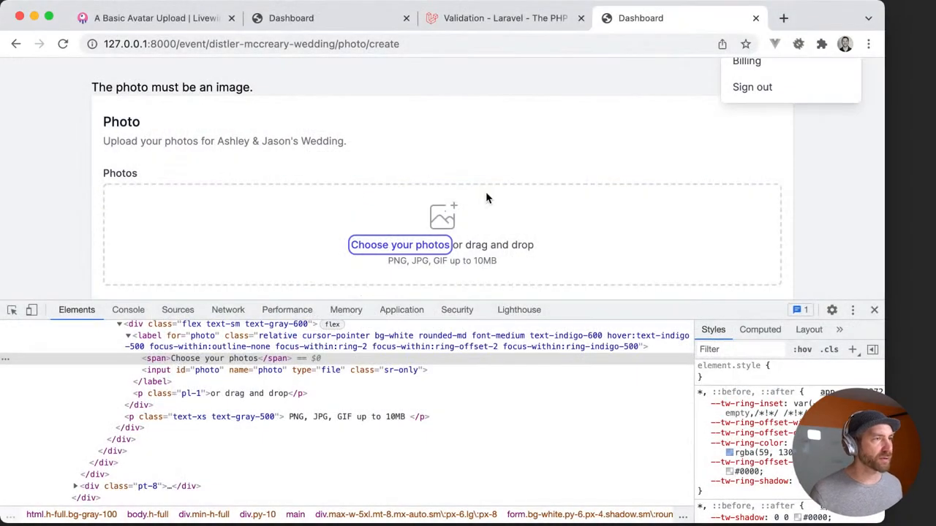
pyautogui.scroll(-3)
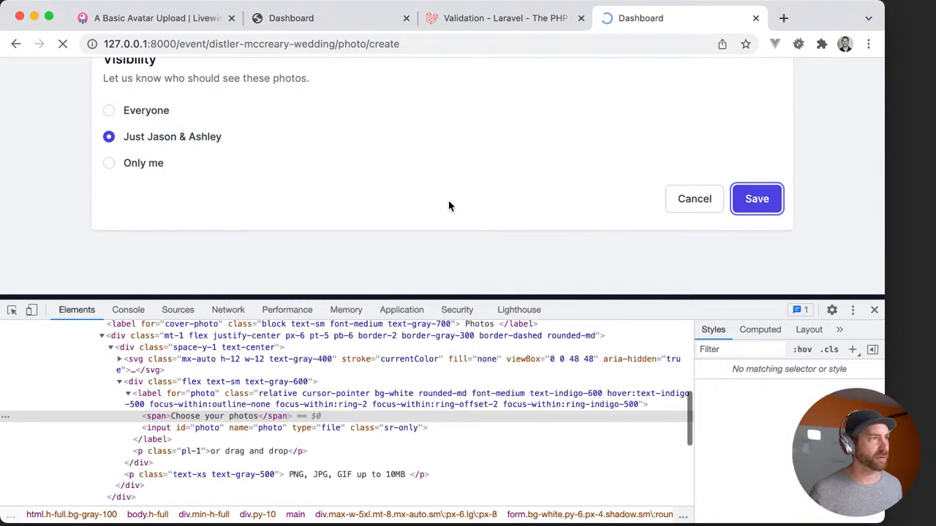
pyautogui.click(757, 198)
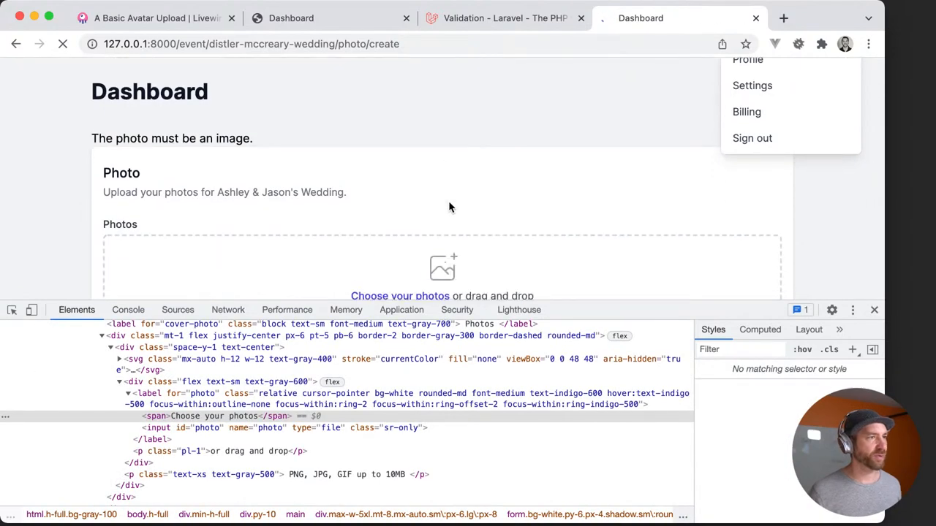
pyautogui.scroll(-3)
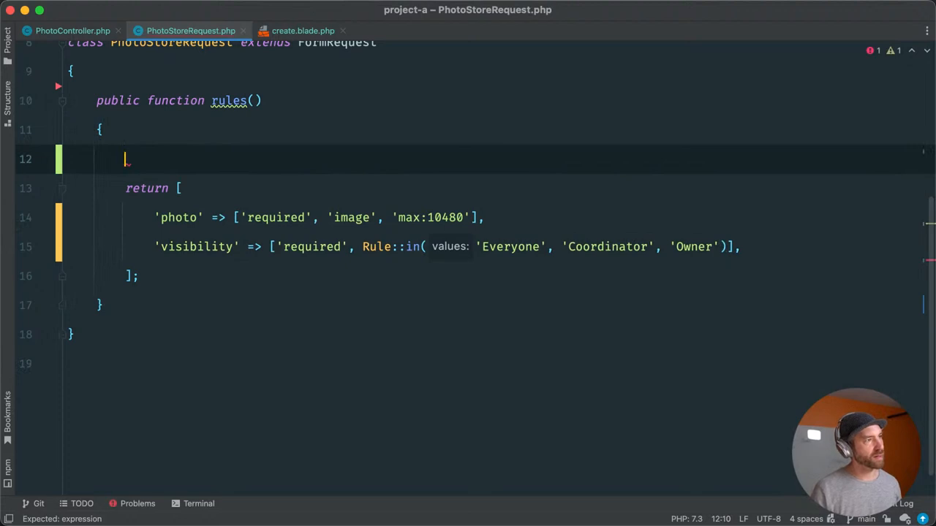
# Step: Start typing dd($this->all()) as the first line of rules(), fixing a typo
pyautogui.write('dd($this->data')
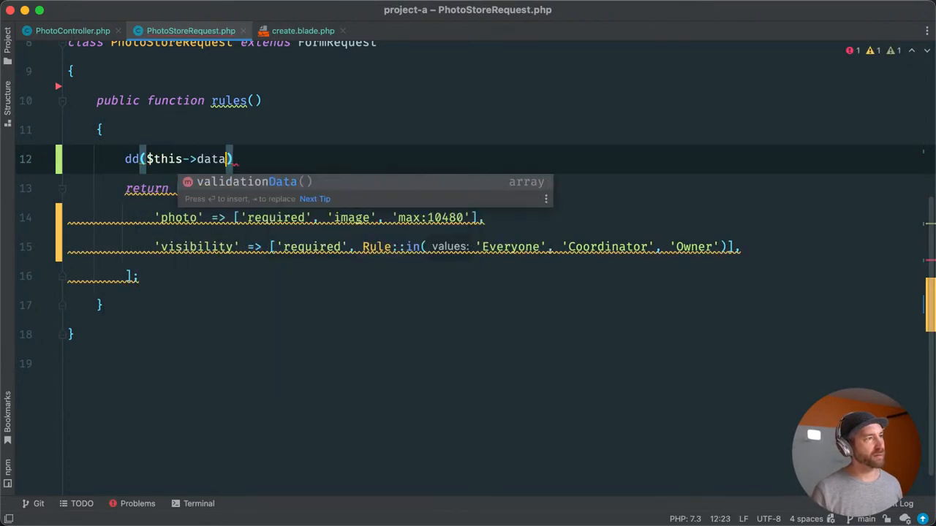
pyautogui.press('backspace')
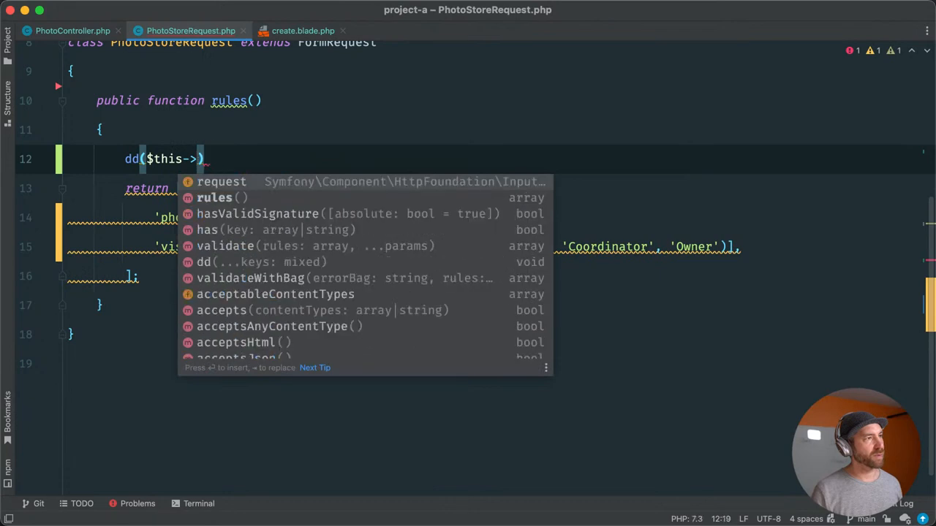
pyautogui.write('a')
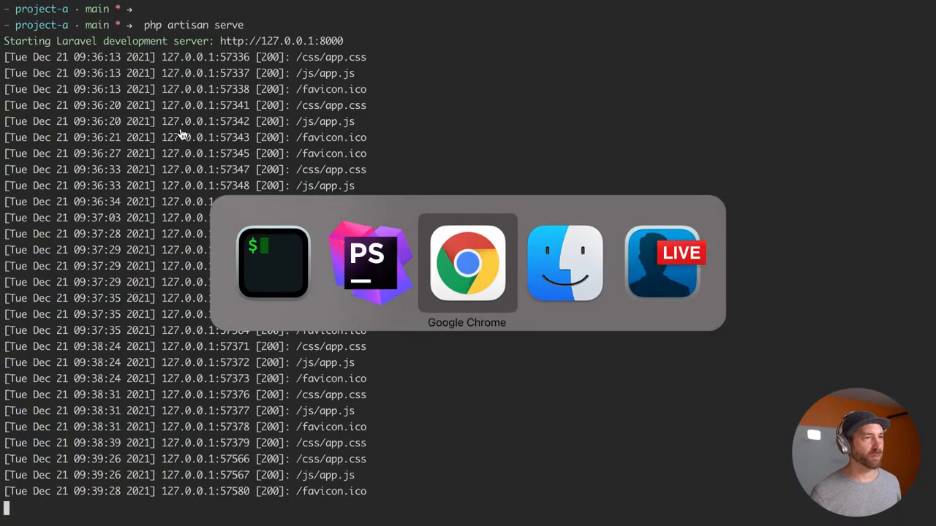
# Step: Pick an image file in Chrome and save the form to see the request dump
pyautogui.click(467, 263)
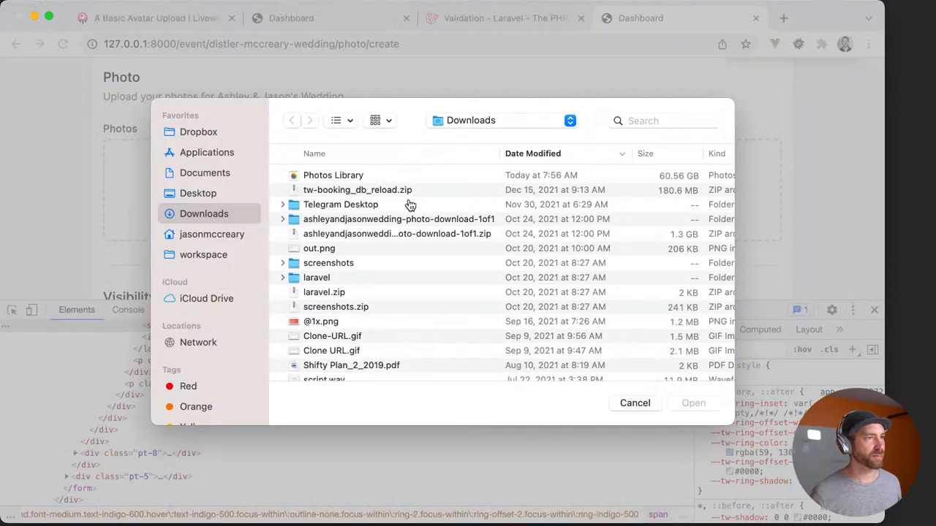
pyautogui.click(635, 403)
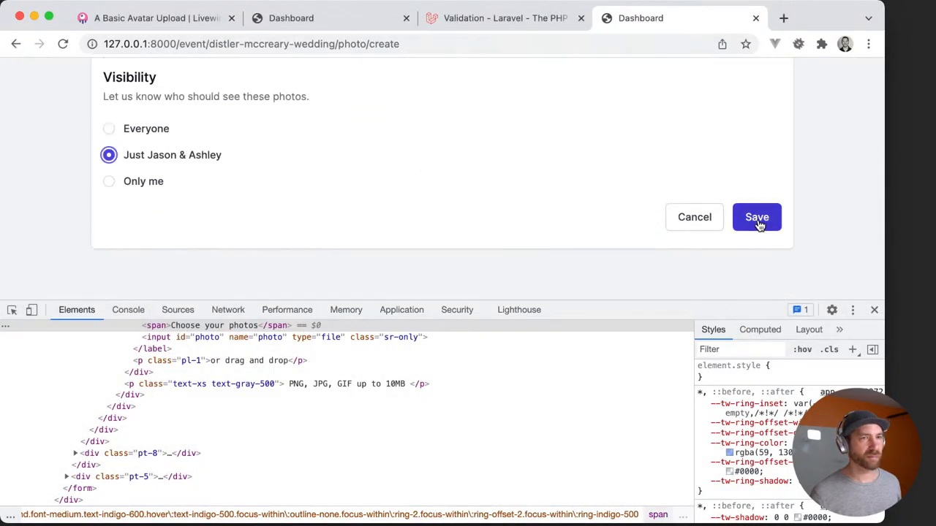
pyautogui.click(757, 217)
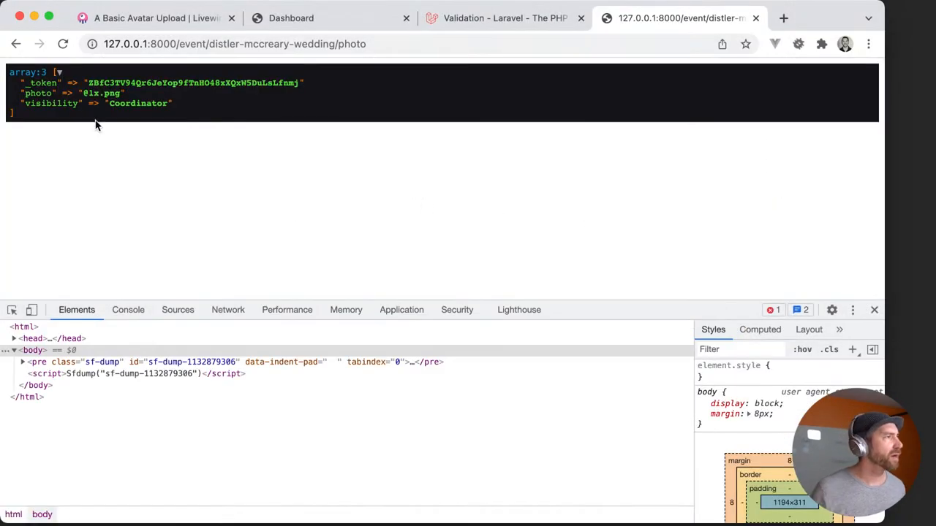
pyautogui.moveTo(135, 117)
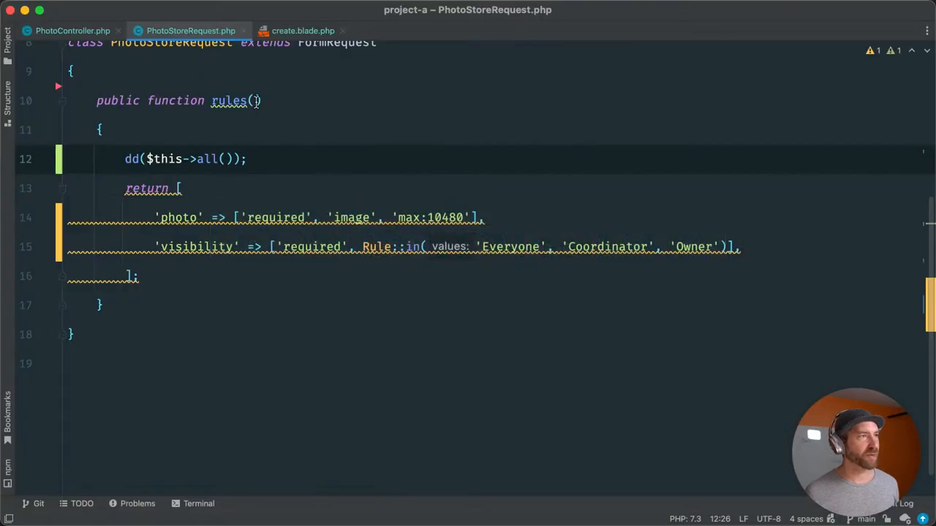
# Step: Scroll through create.blade.php to review the error list and photo form
pyautogui.click(303, 30)
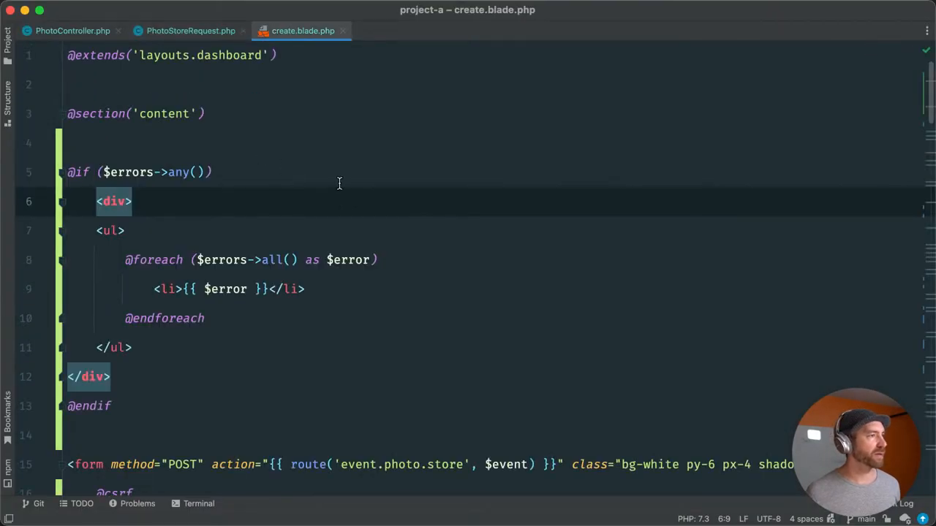
pyautogui.scroll(-3)
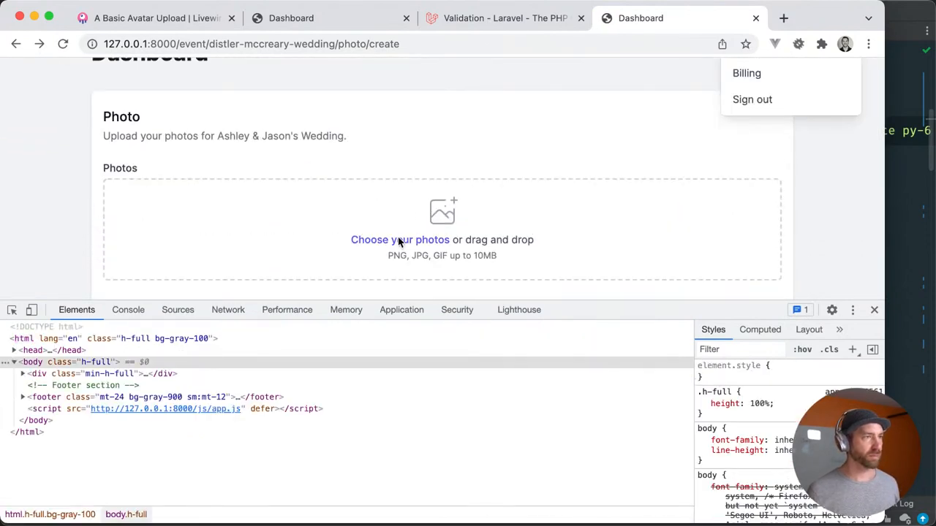
# Step: Choose a photo, set visibility, and submit the upload form
pyautogui.click(399, 240)
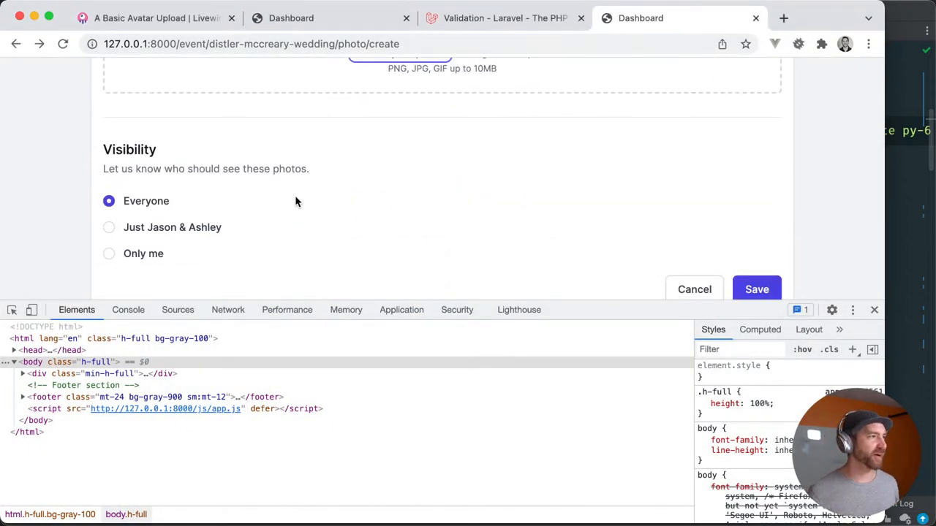
pyautogui.click(108, 227)
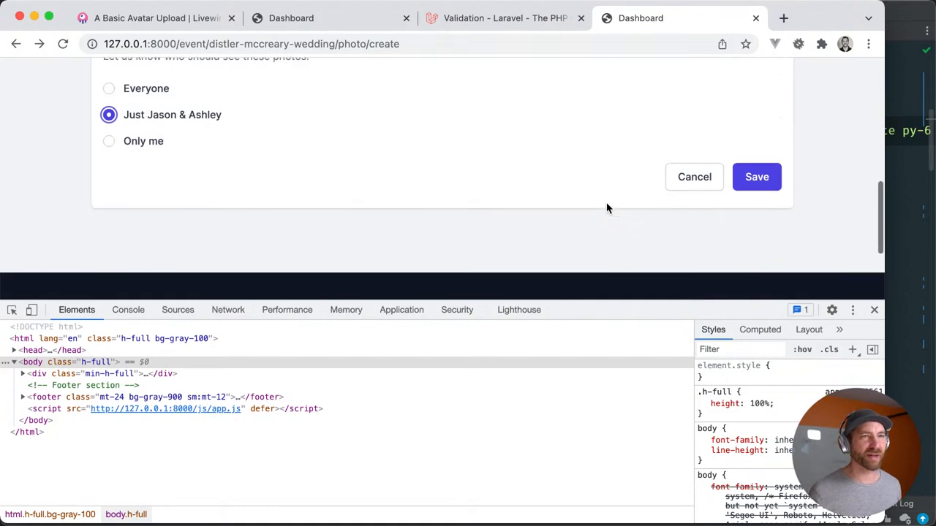
pyautogui.click(756, 177)
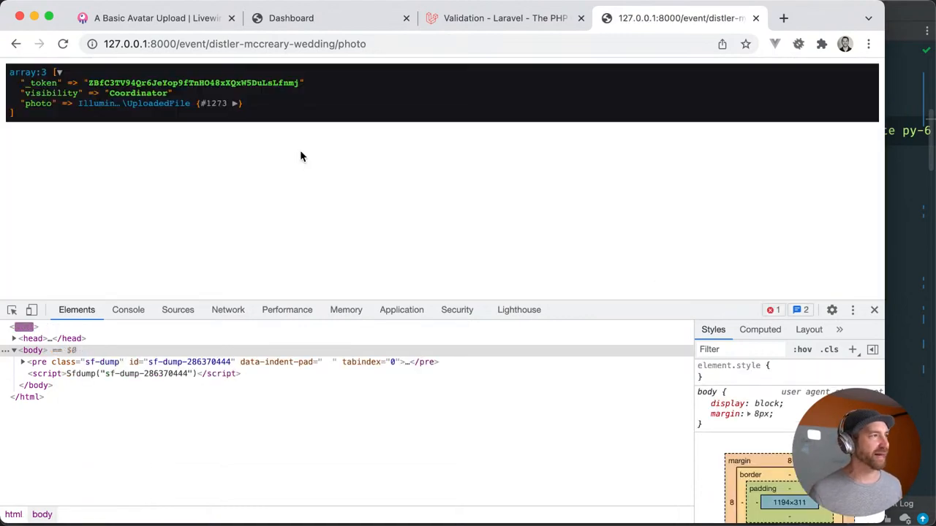
# Step: Expand and collapse the dumped UploadedFile details in the output
pyautogui.moveTo(22, 103); pyautogui.dragTo(255, 103)
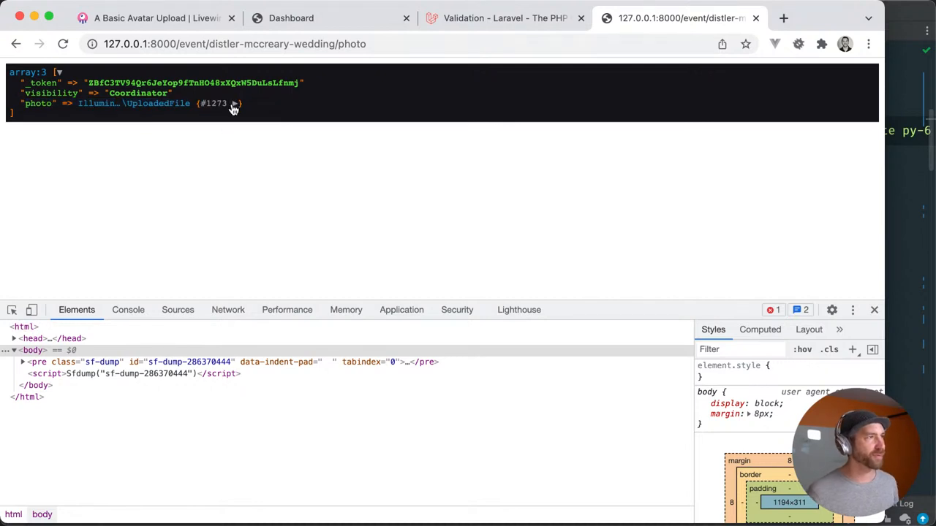
pyautogui.click(234, 103)
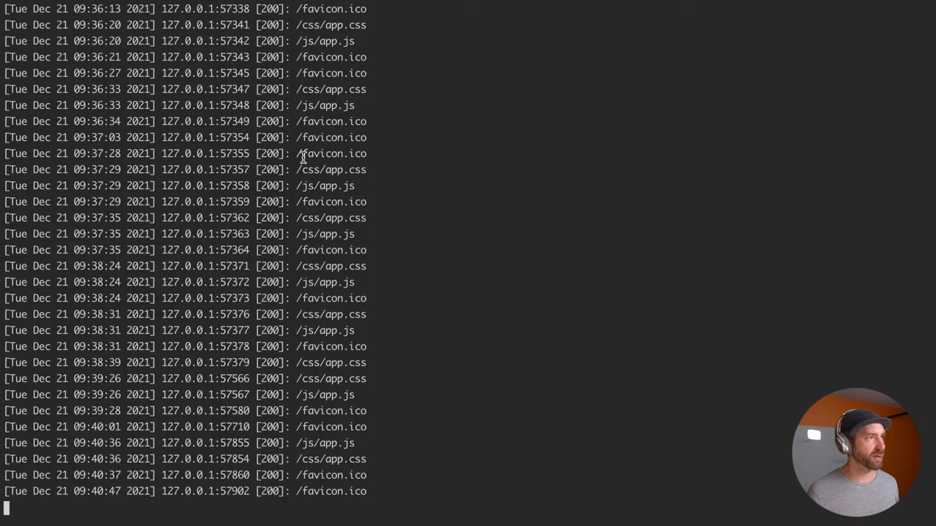
pyautogui.press('cmd+tab')
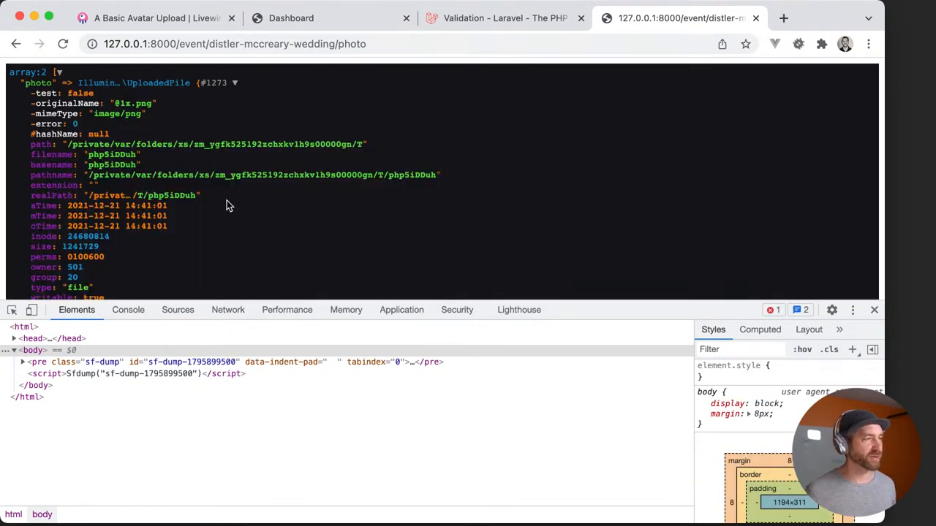
pyautogui.click(235, 82)
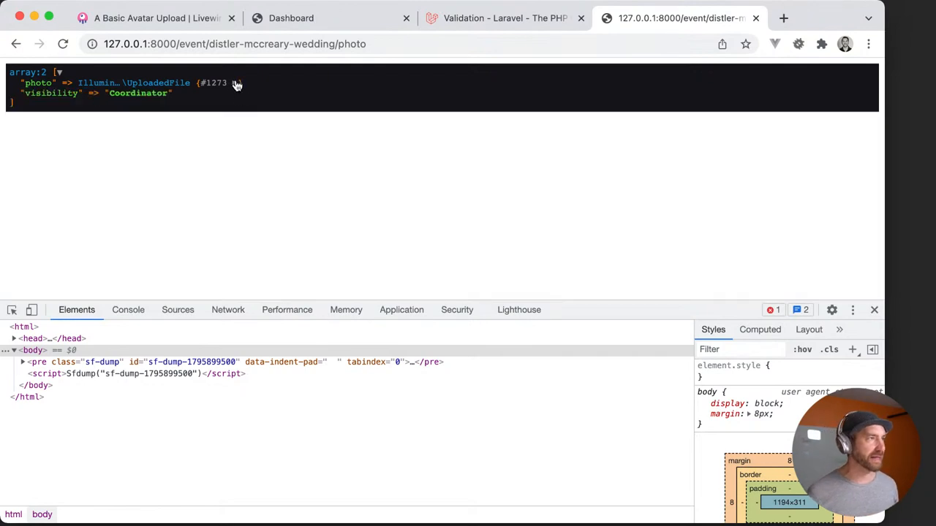
pyautogui.click(235, 82)
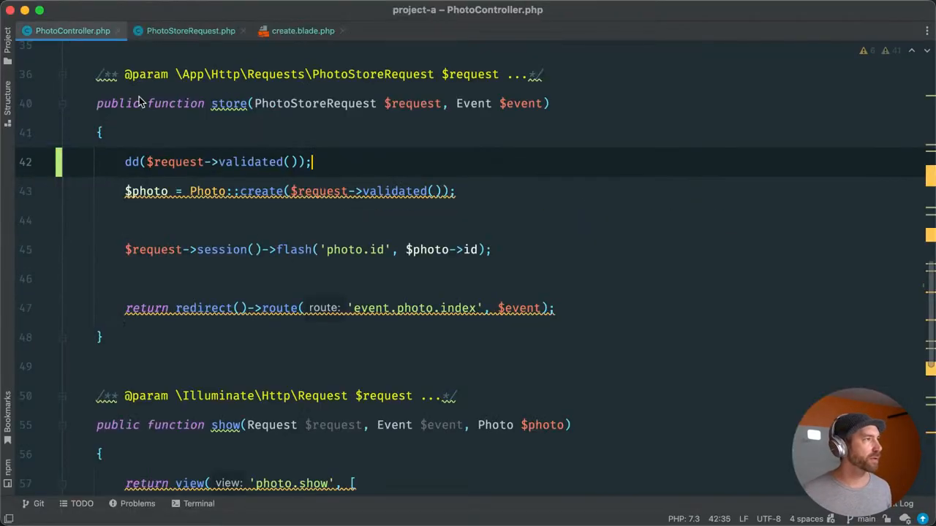
# Step: Start Photo::create's array with 'event_id' => $event->id and 'path' => $uploadedPath
pyautogui.scroll(-3)
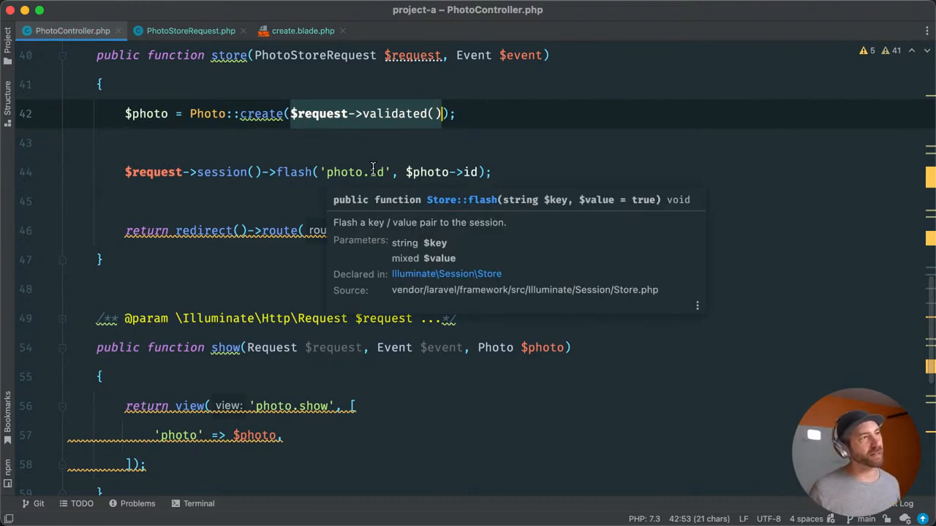
pyautogui.write('[')
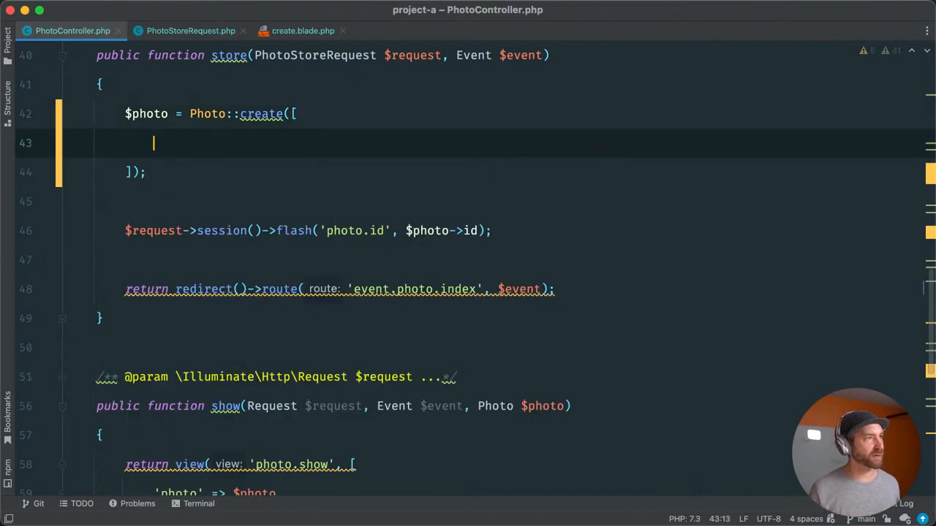
pyautogui.write("'event_'")
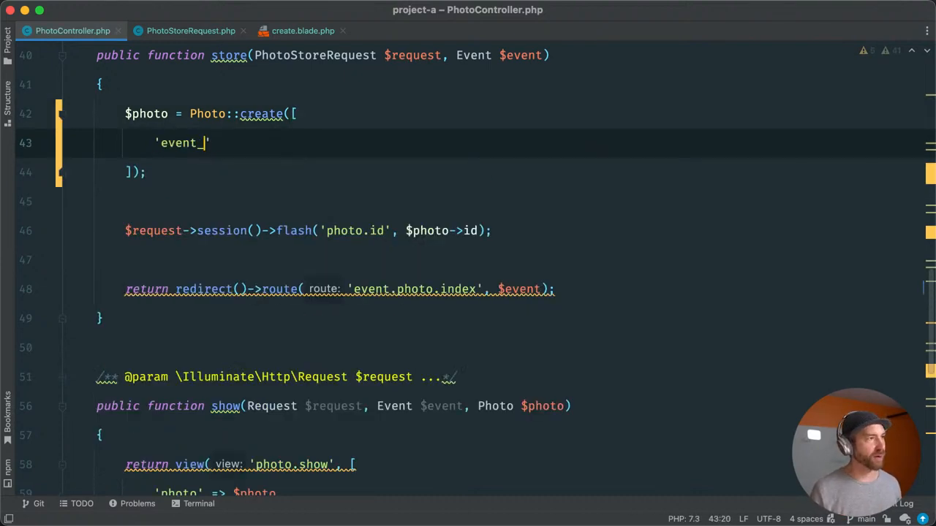
pyautogui.write("id' =>")
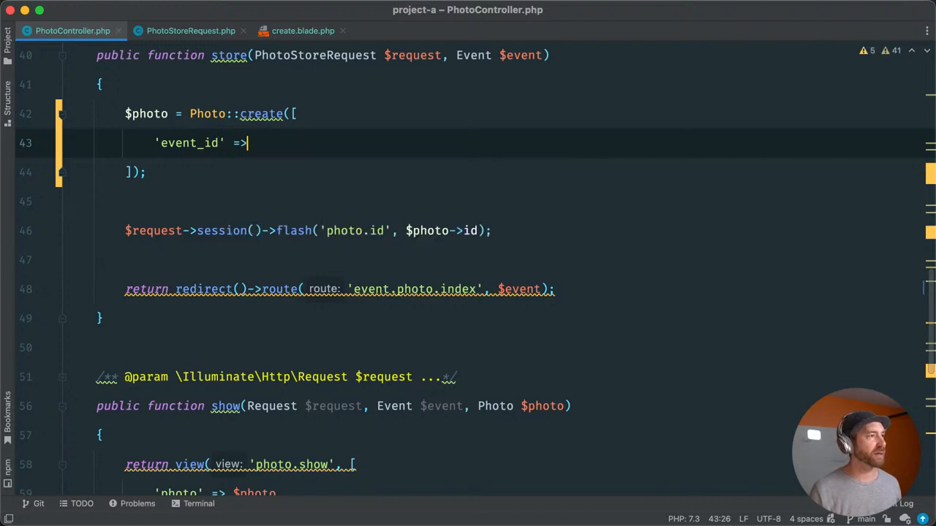
pyautogui.write('$even')
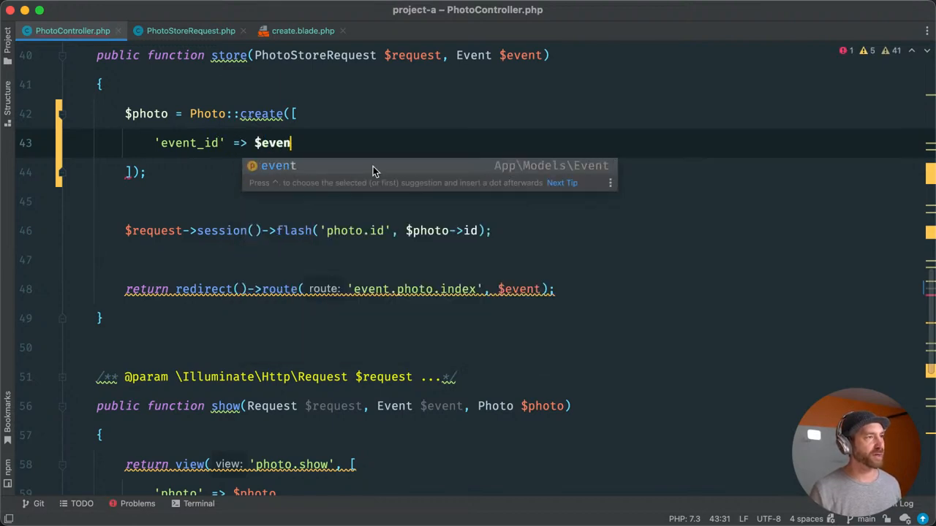
pyautogui.write('->id,')
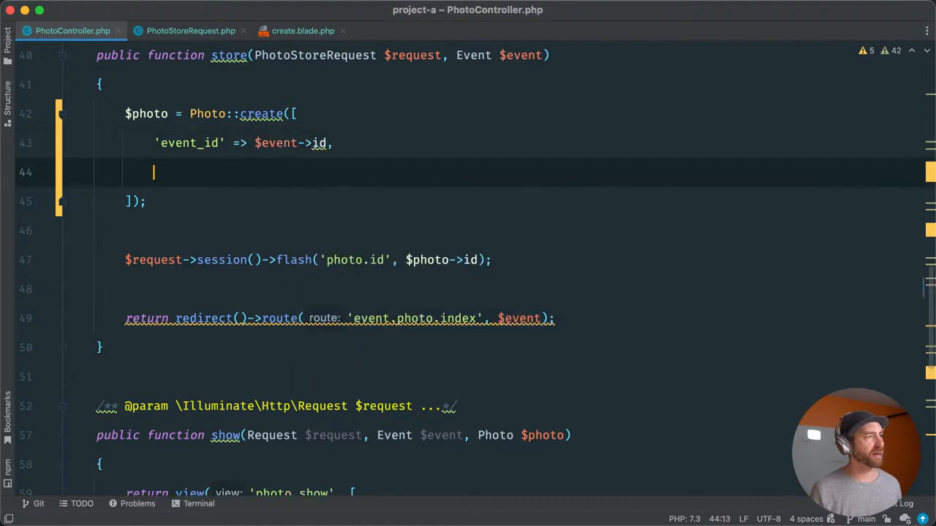
pyautogui.write("''")
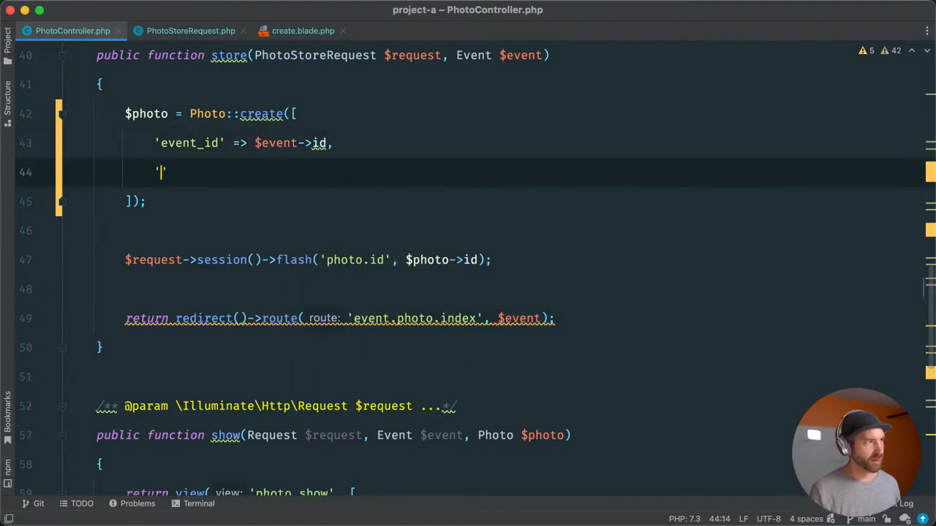
pyautogui.write("path' =>")
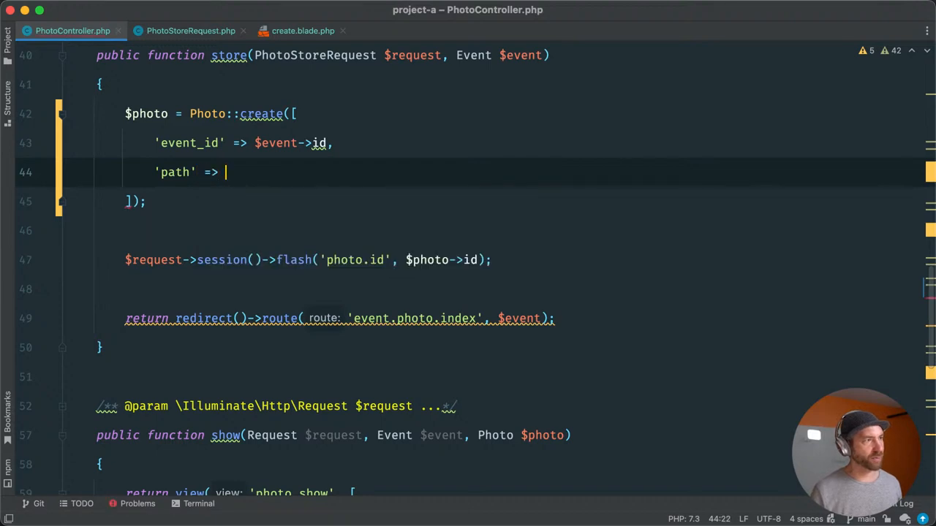
pyautogui.write('$upload')
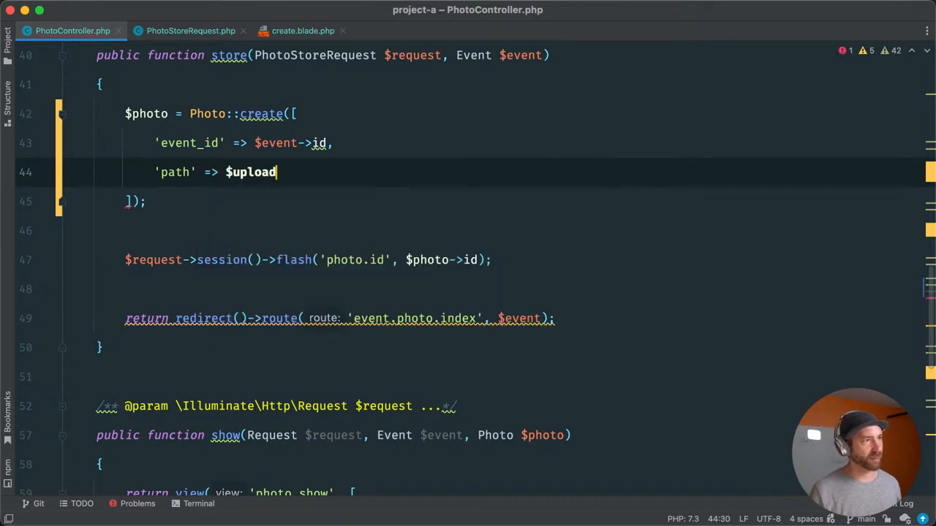
pyautogui.write('edPath,')
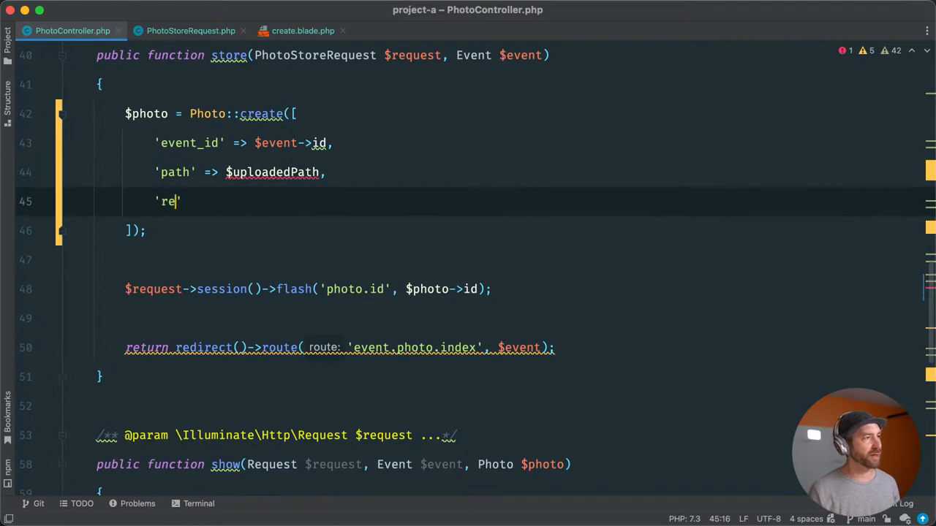
# Step: Add 'reviewed' => false and 'visibility' from the request input
pyautogui.write("viewed'")
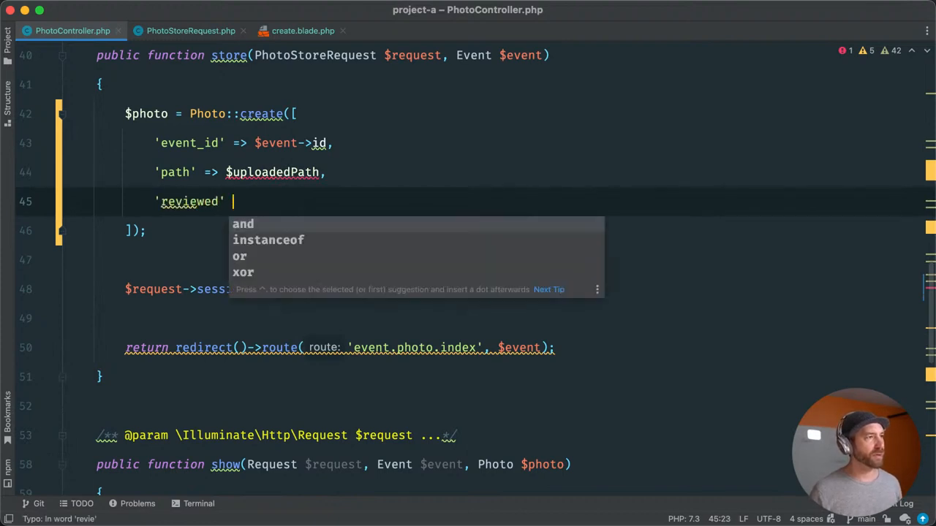
pyautogui.write('=> false,')
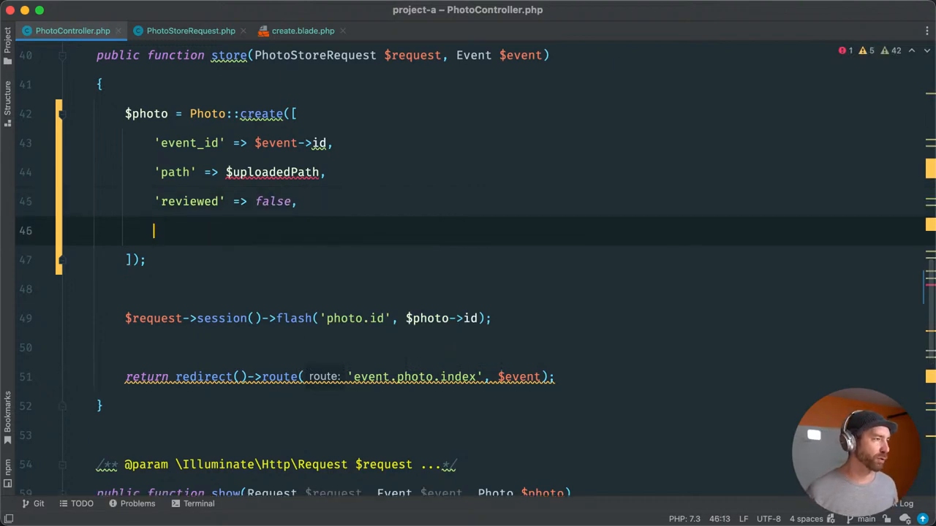
pyautogui.write("'")
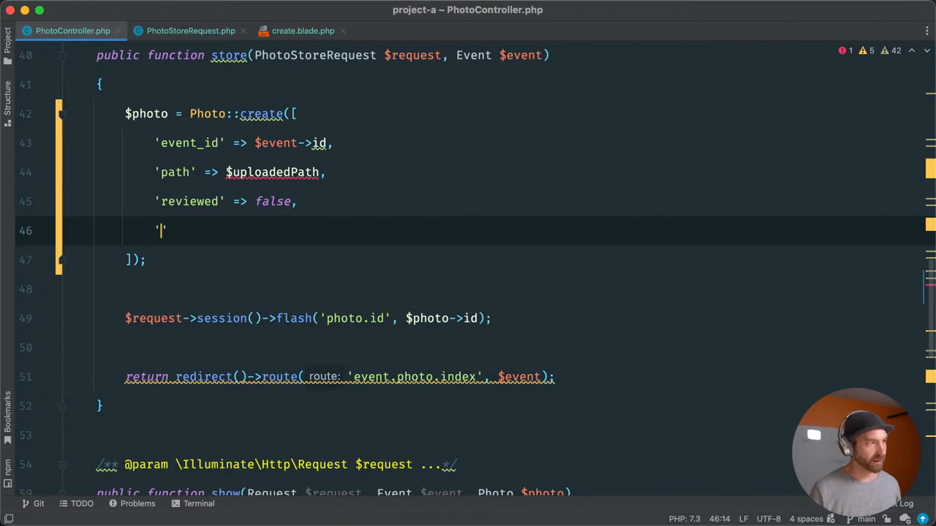
pyautogui.write('visibilit')
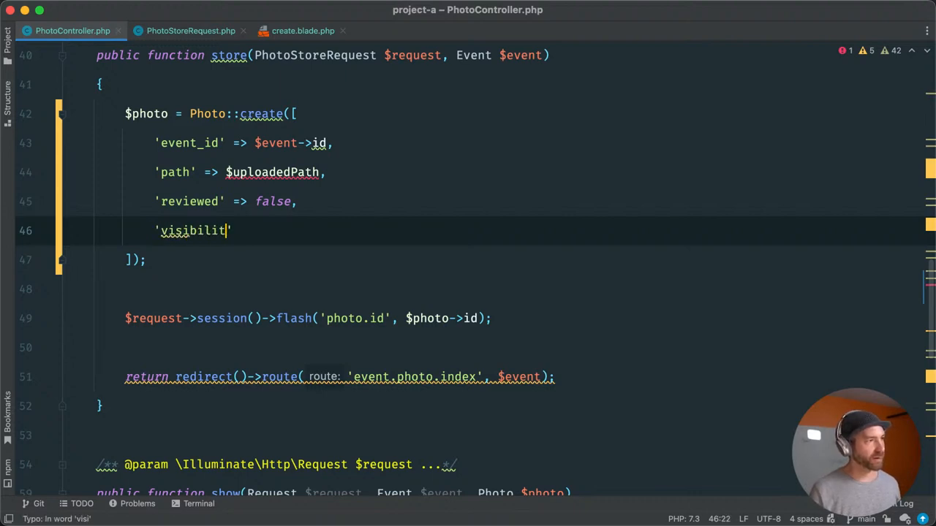
pyautogui.write("y' =>")
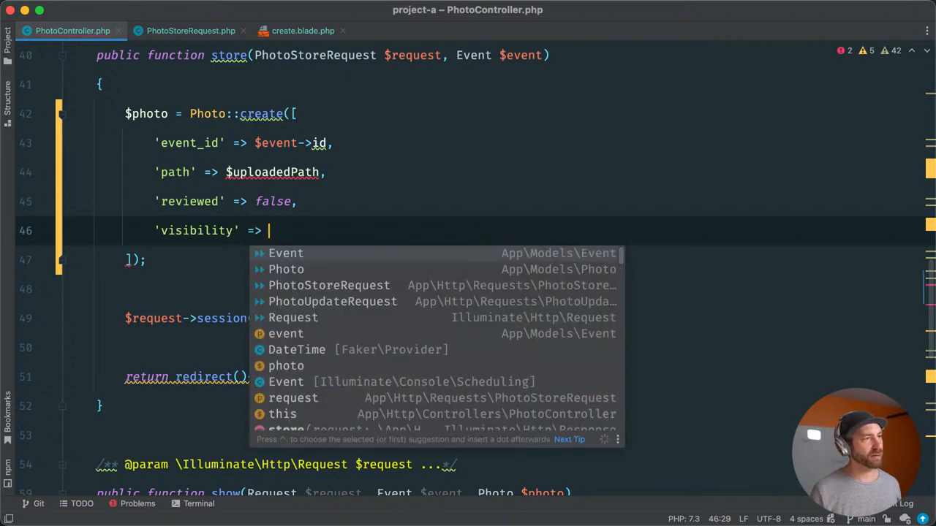
pyautogui.write('$request->')
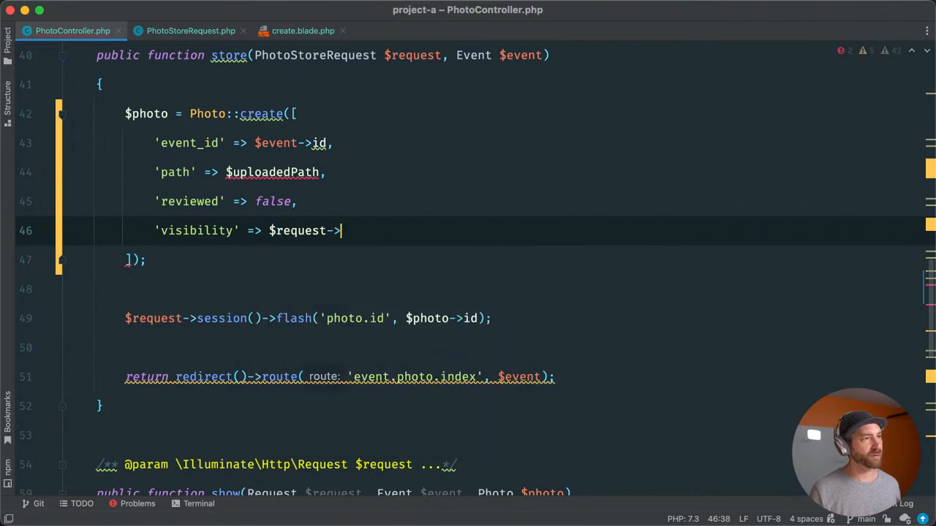
pyautogui.write("input('visibility'),")
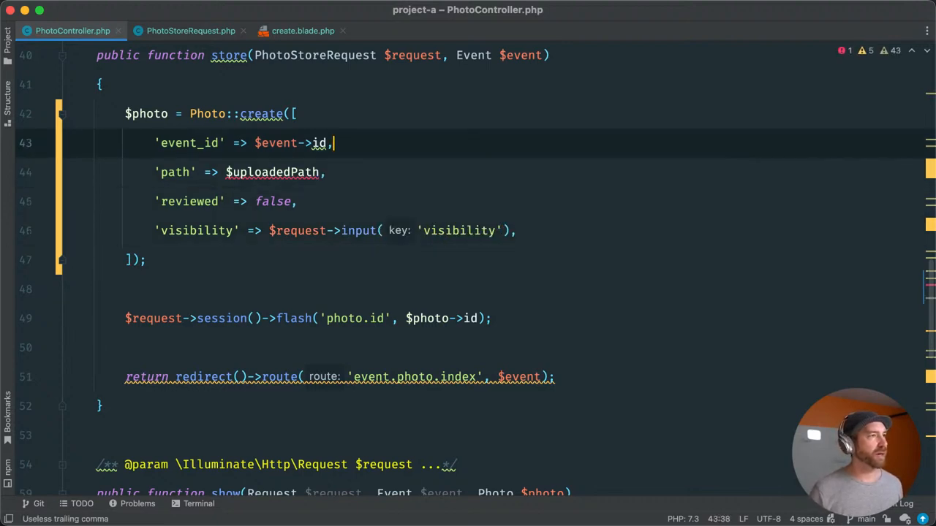
# Step: Add 'attendee_id' => $request->user()->id, then select the undefined $uploadedPath variable
pyautogui.write("'attende'")
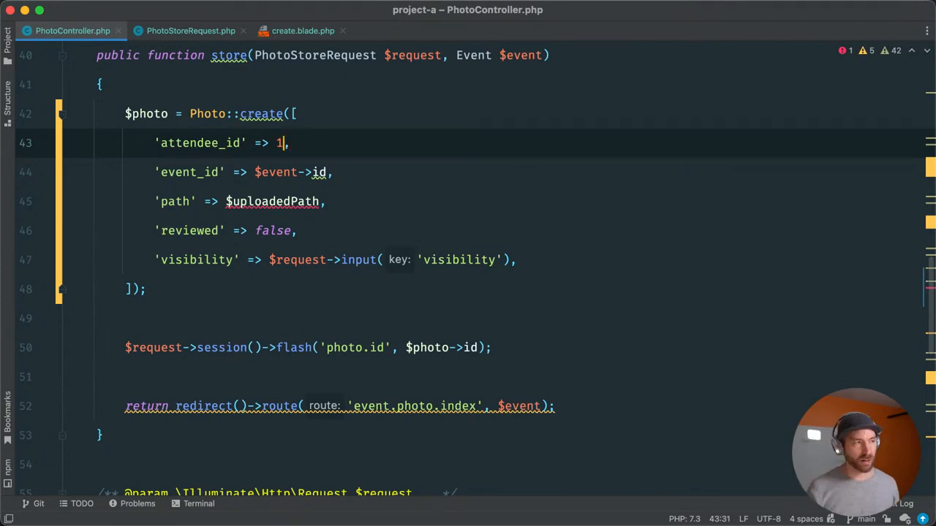
pyautogui.write('$request')
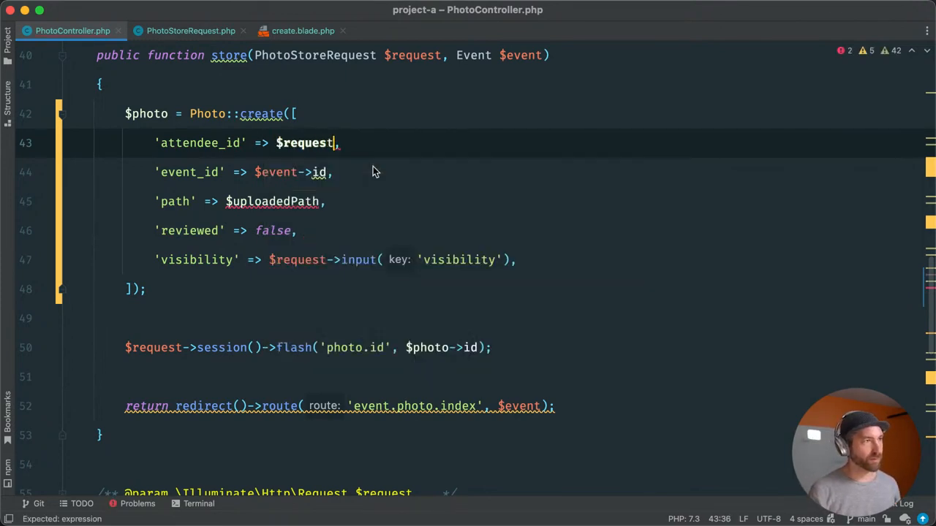
pyautogui.write('->user()->')
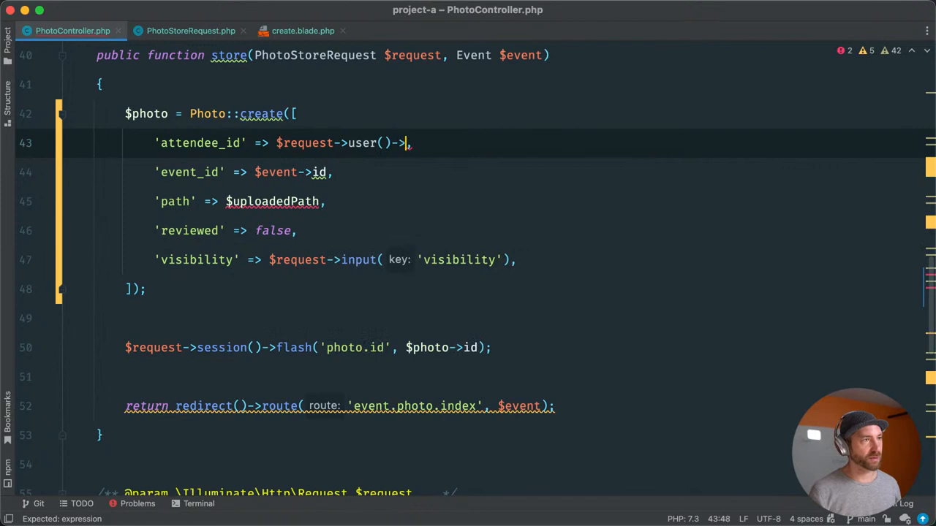
pyautogui.write('id,')
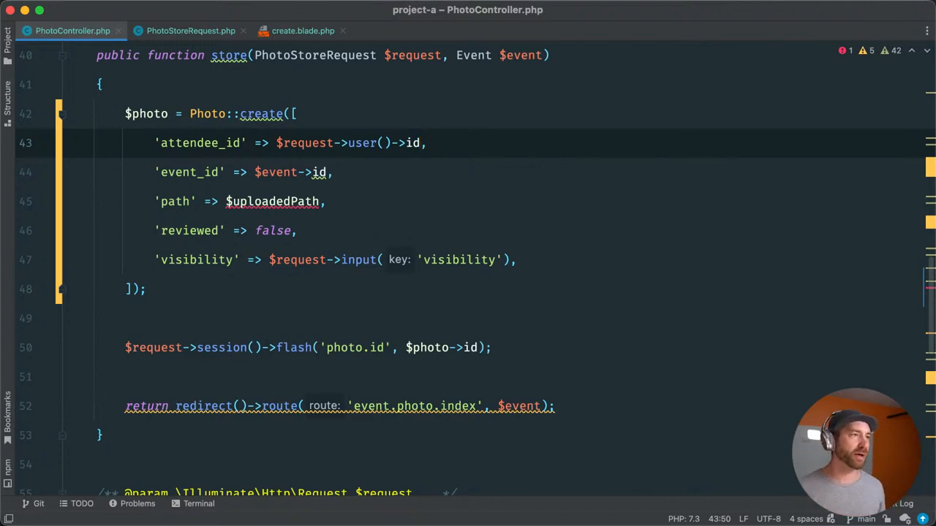
pyautogui.doubleClick(274, 201)
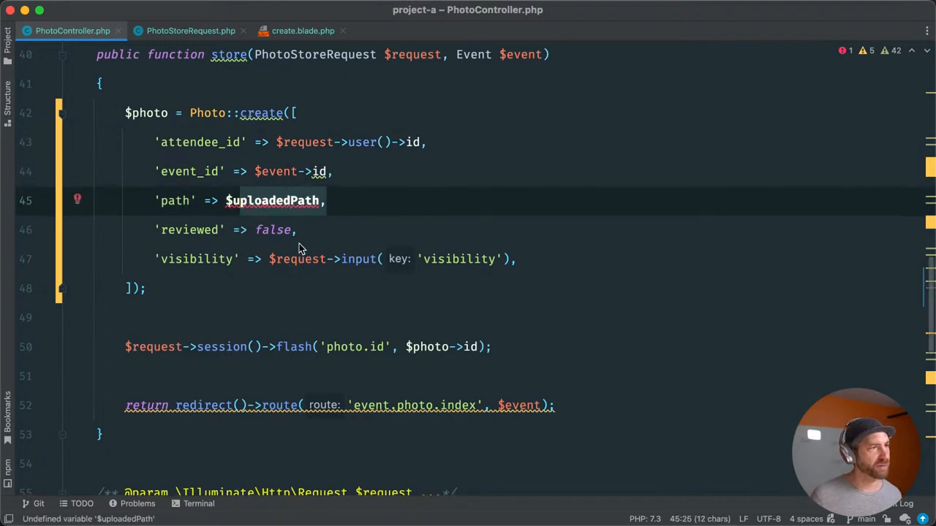
pyautogui.scroll(-3)
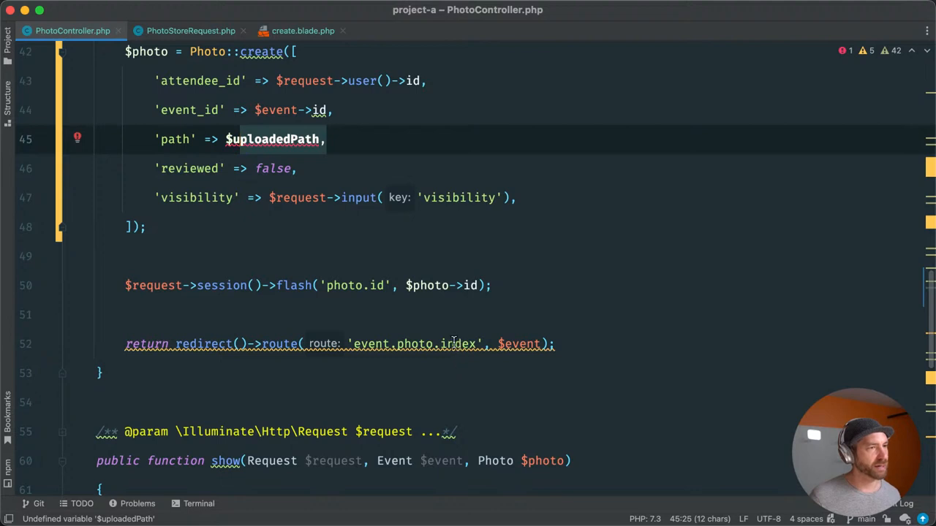
pyautogui.click(456, 314)
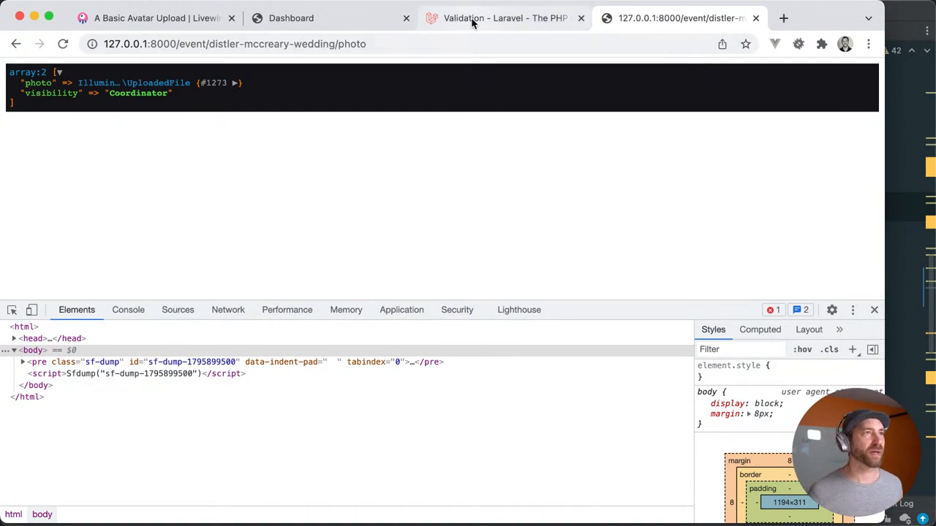
pyautogui.click(505, 18)
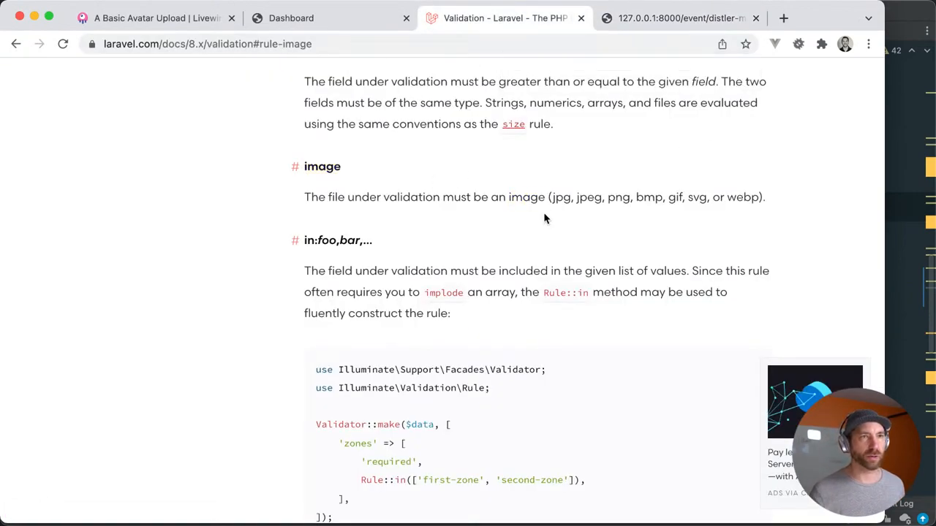
pyautogui.scroll(-3)
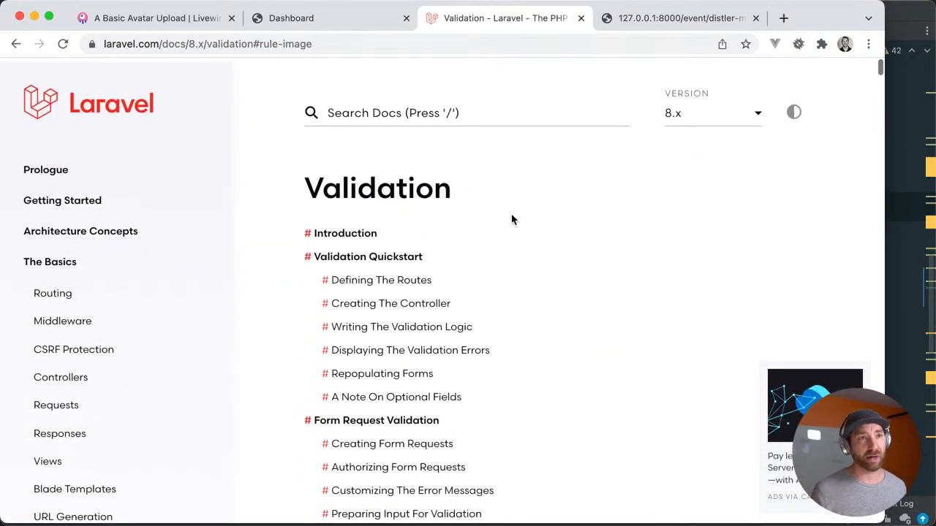
pyautogui.write('storage')
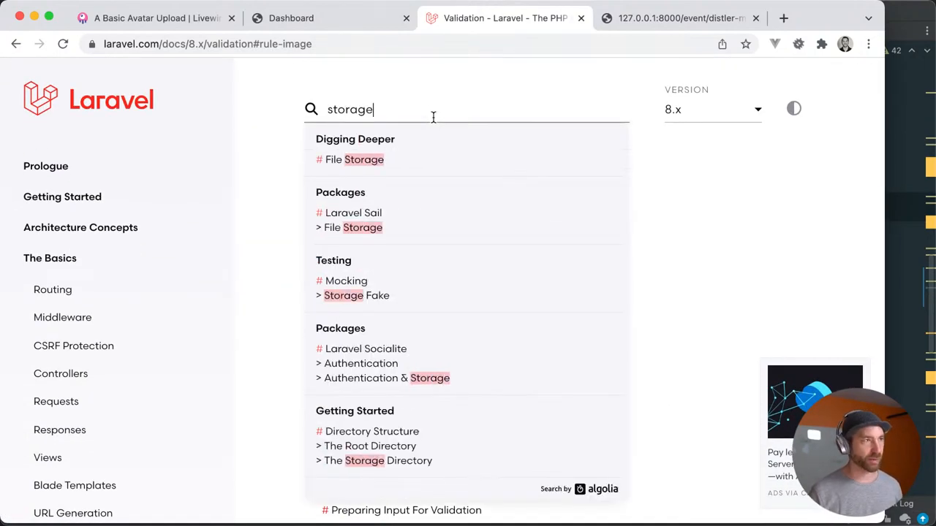
pyautogui.click(363, 160)
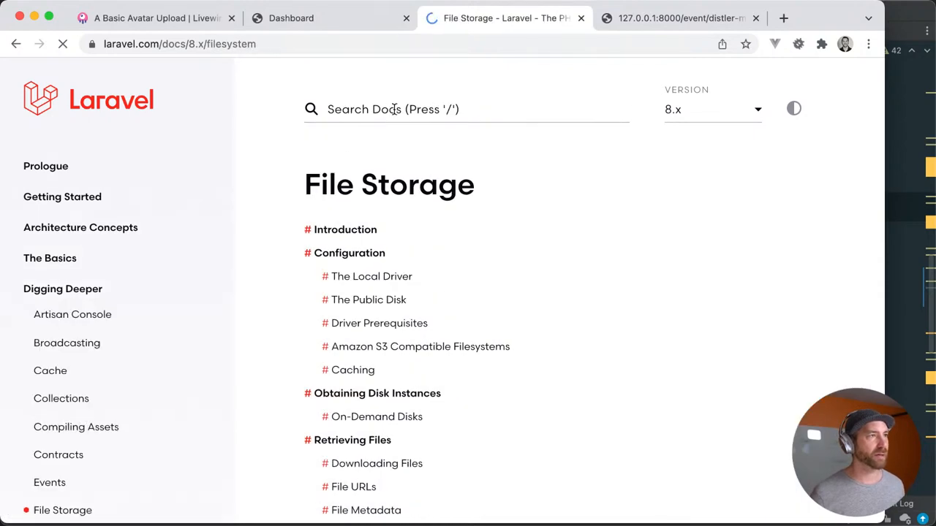
pyautogui.write('uplaod')
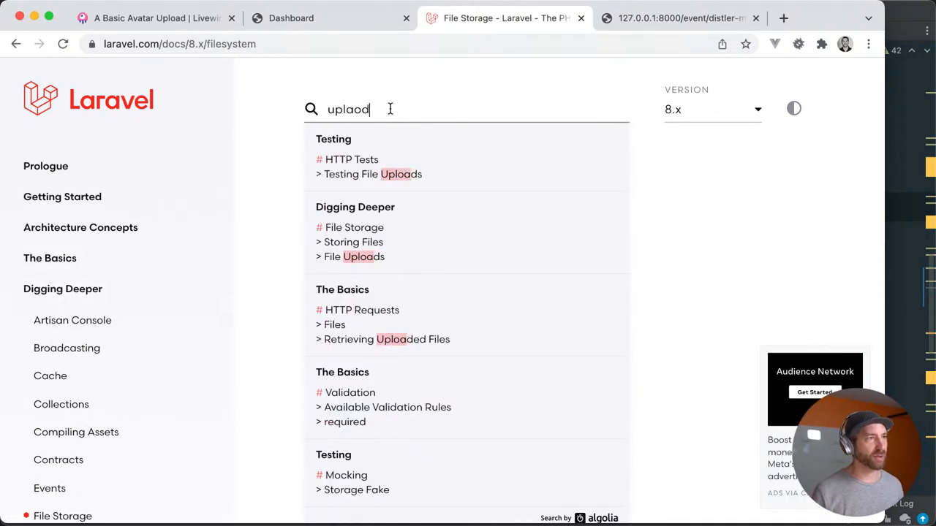
pyautogui.click(359, 256)
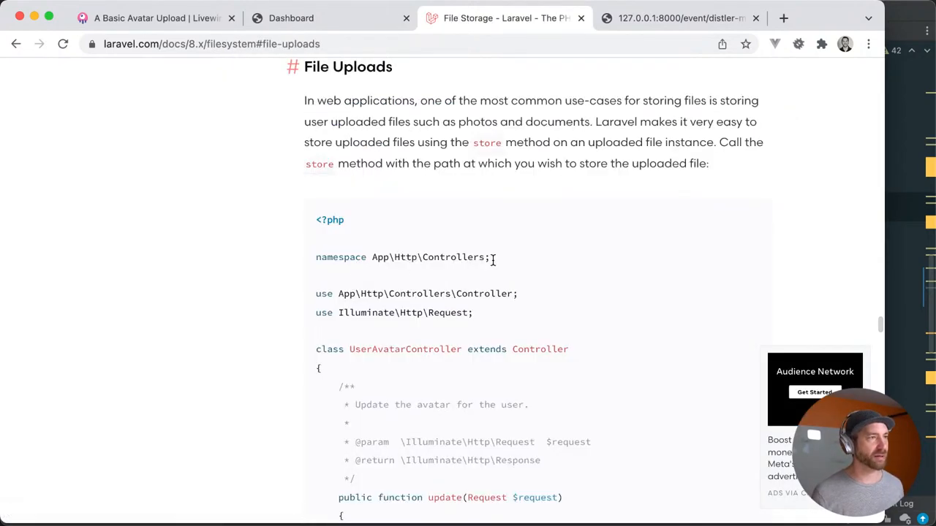
pyautogui.scroll(-3)
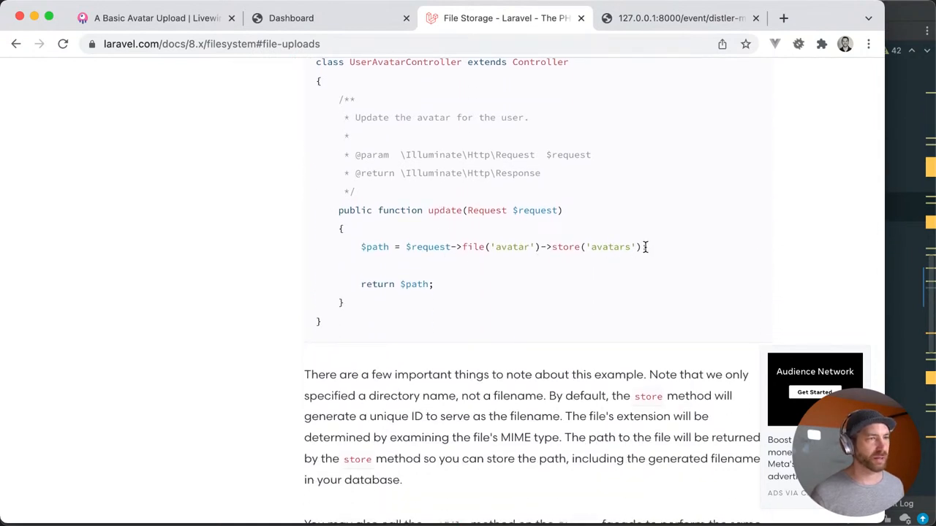
pyautogui.doubleClick(609, 246)
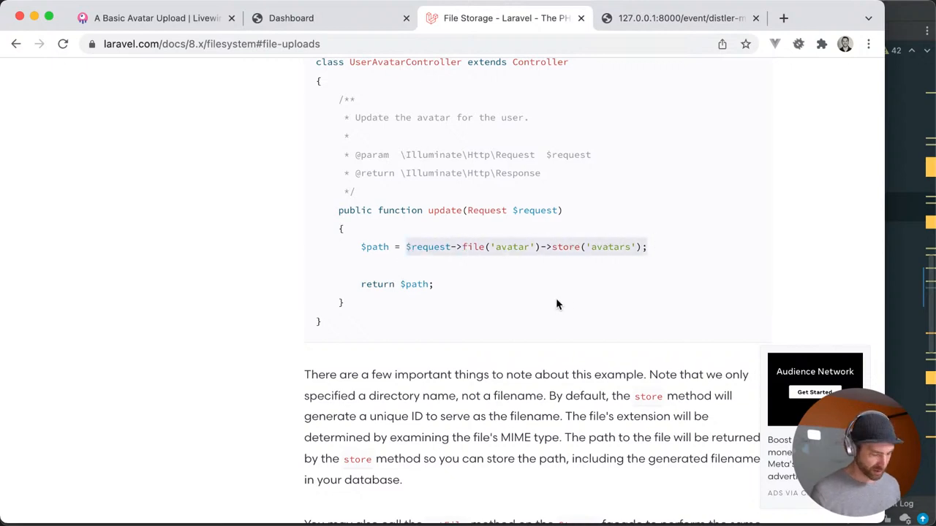
pyautogui.scroll(-3)
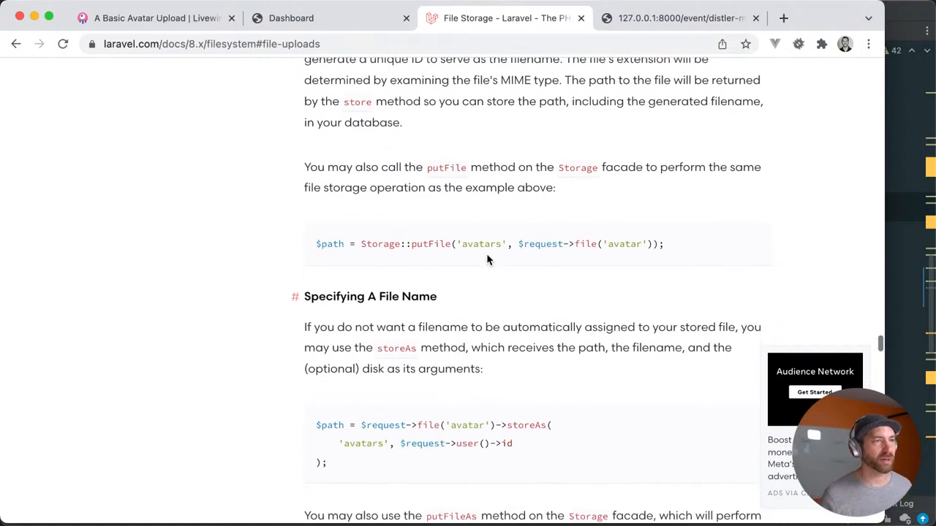
pyautogui.moveTo(433, 175)
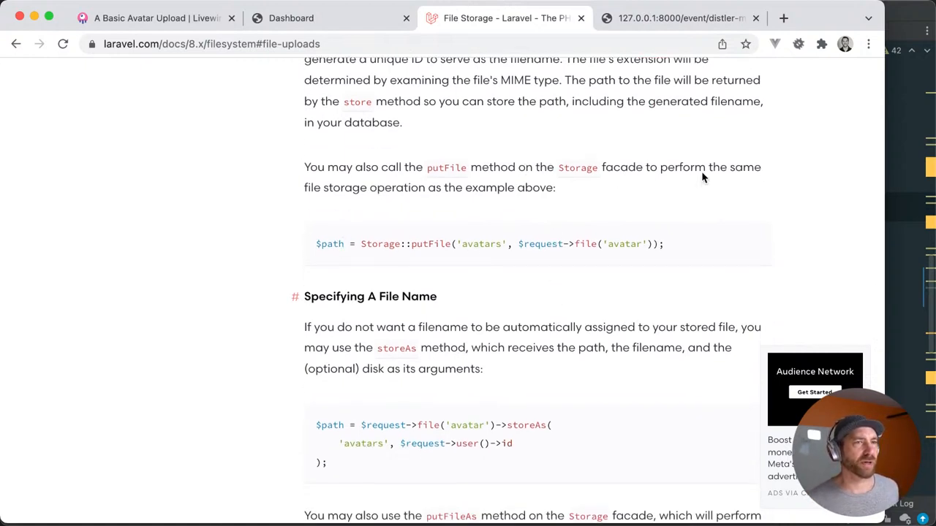
pyautogui.scroll(3)
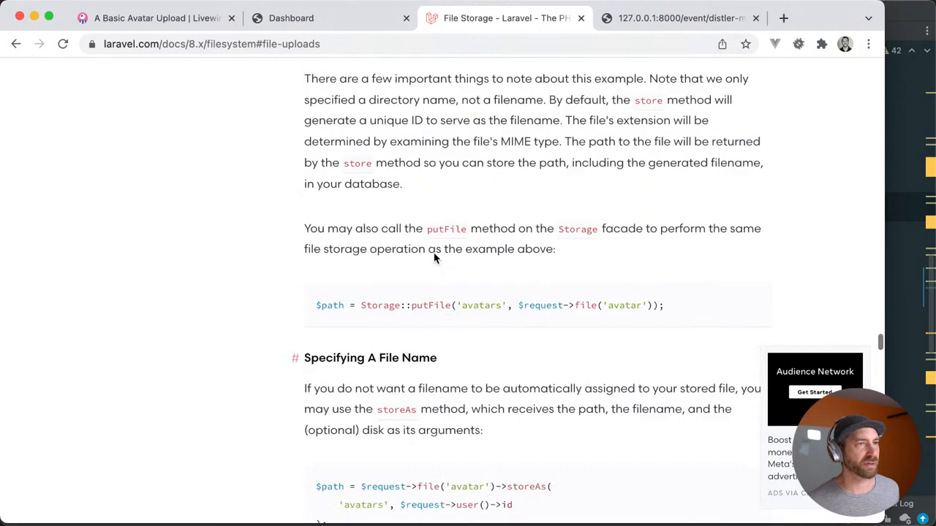
pyautogui.scroll(-3)
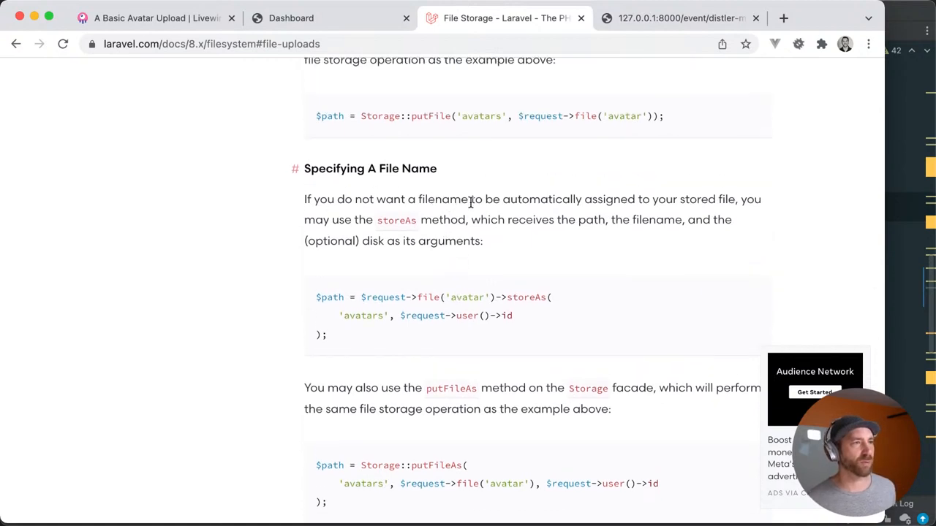
pyautogui.moveTo(331, 220)
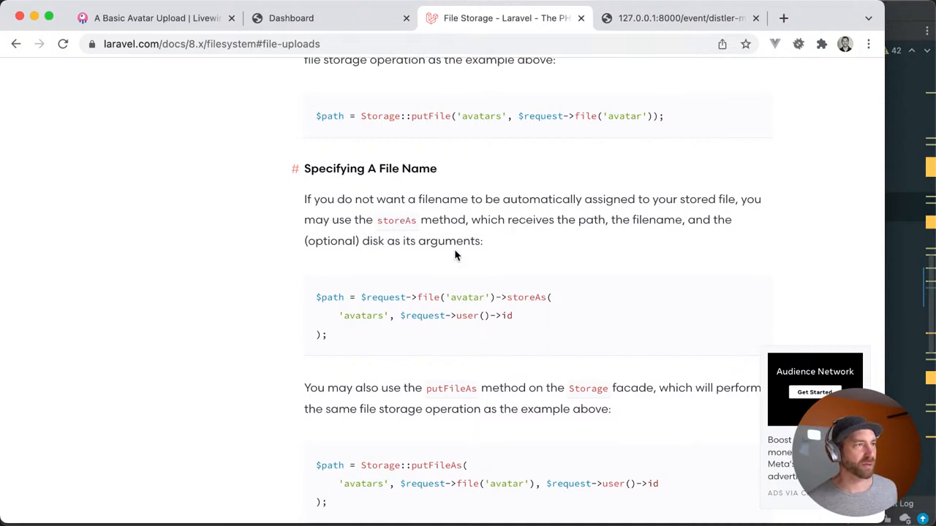
pyautogui.scroll(3)
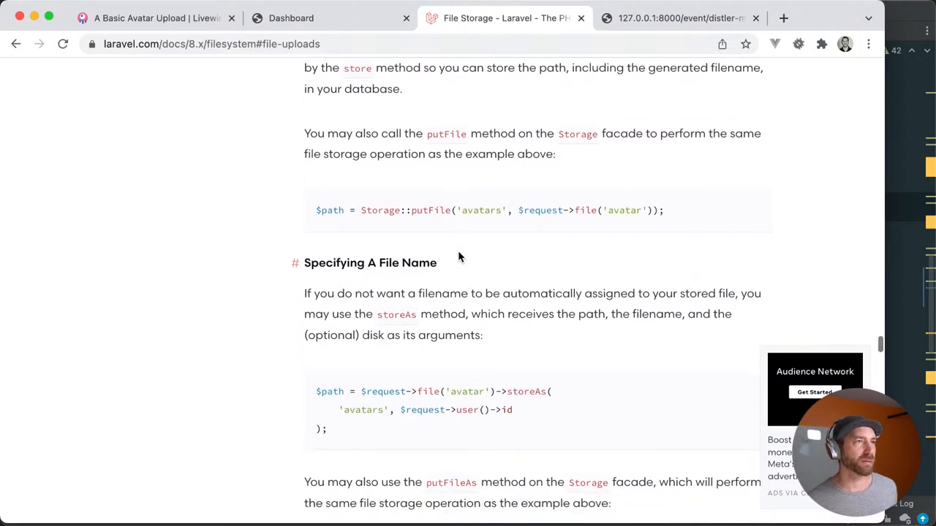
pyautogui.scroll(-3)
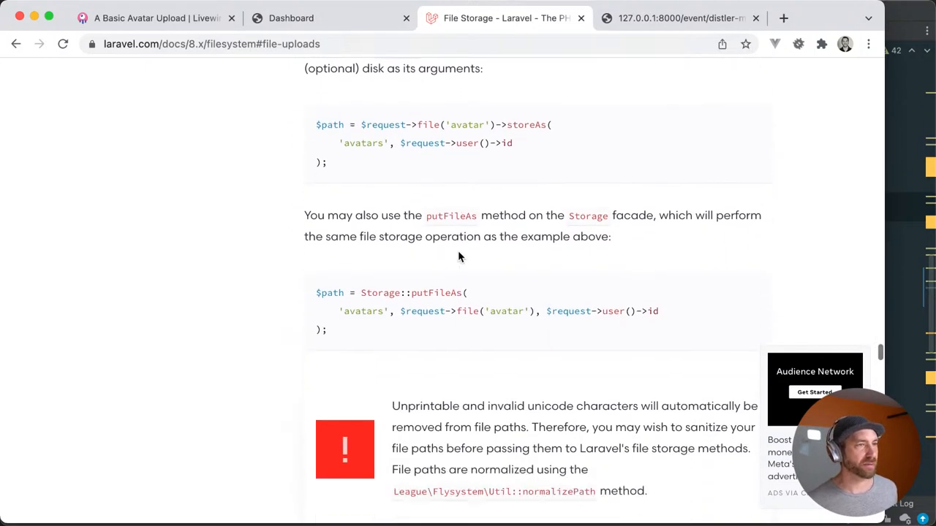
pyautogui.scroll(-3)
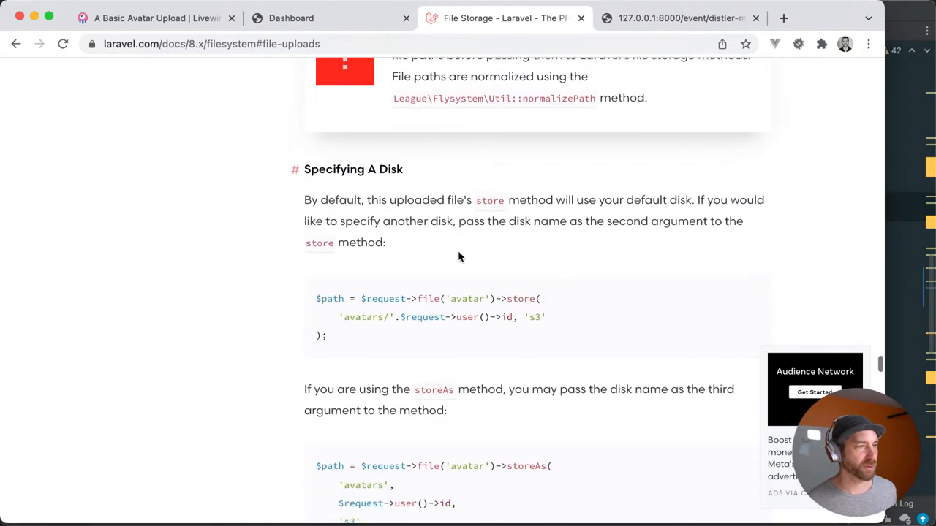
pyautogui.scroll(-3)
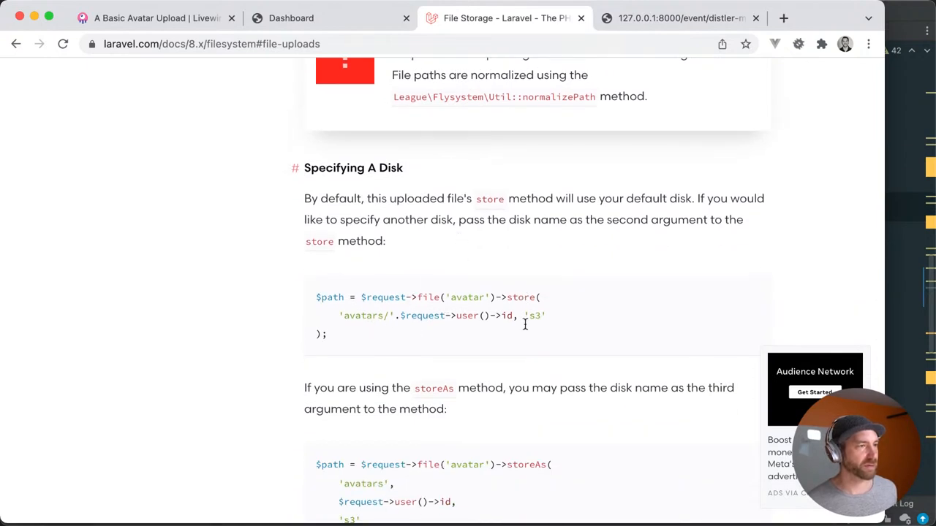
pyautogui.scroll(-3)
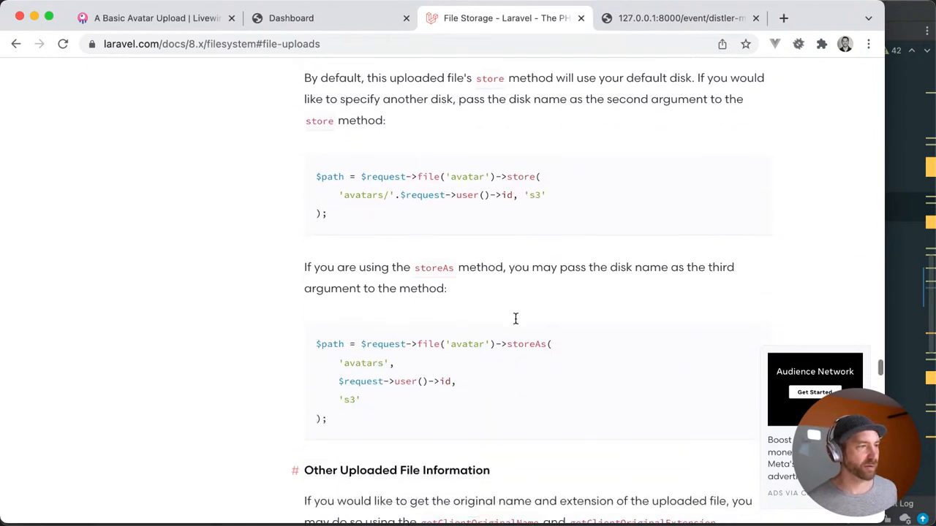
pyautogui.scroll(-3)
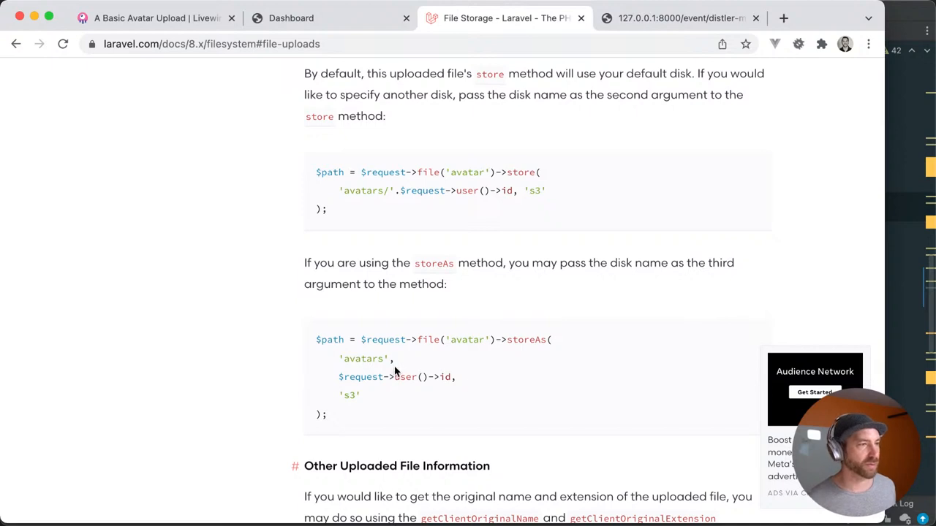
pyautogui.scroll(-3)
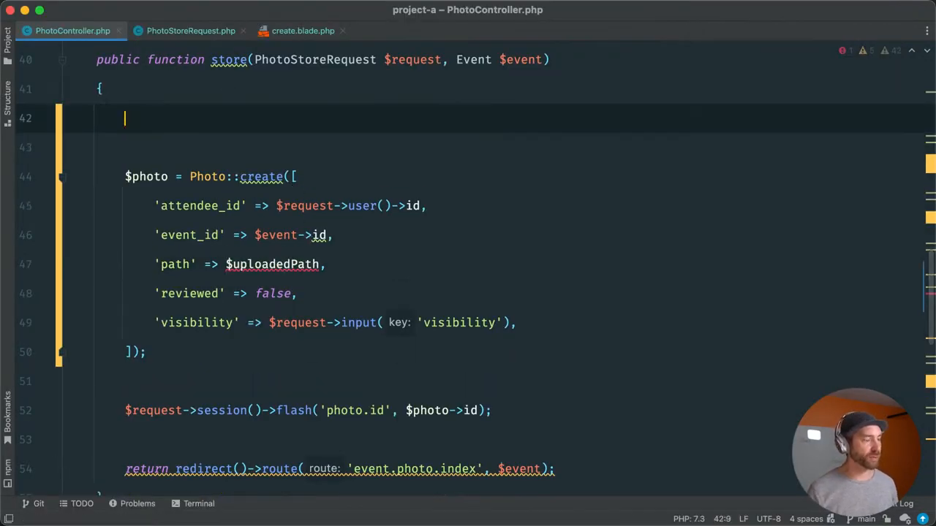
# Step: Paste the upload line into $uploadedPath, changing 'avatar' to 'photo' and 'avatars' to 'photos'
pyautogui.write('$uploadedPath')
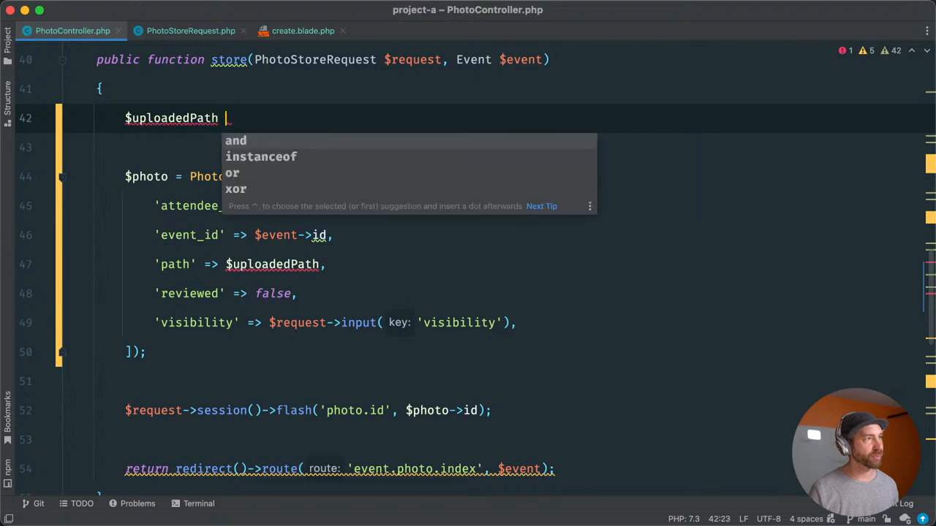
pyautogui.write("= $request->file( key: 'avatar')->store( path: 'avatars');")
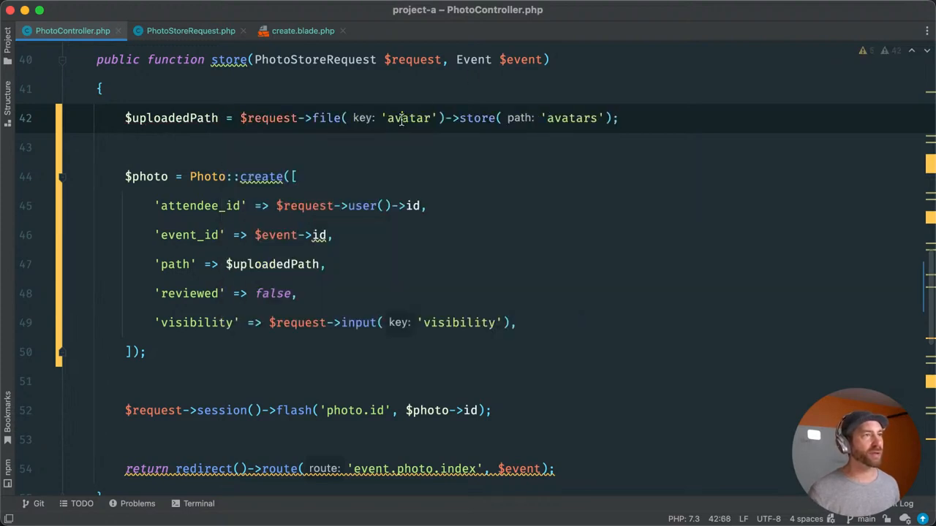
pyautogui.write('photo')
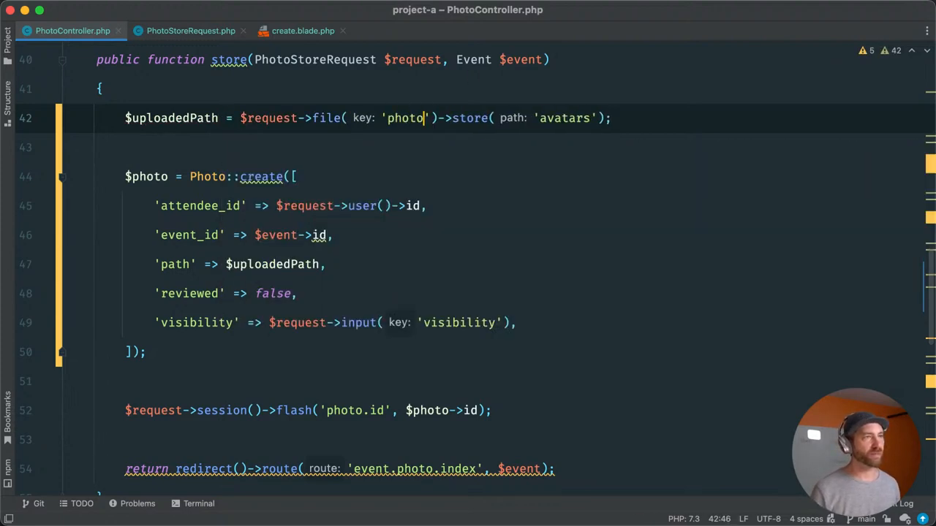
pyautogui.doubleClick(563, 118)
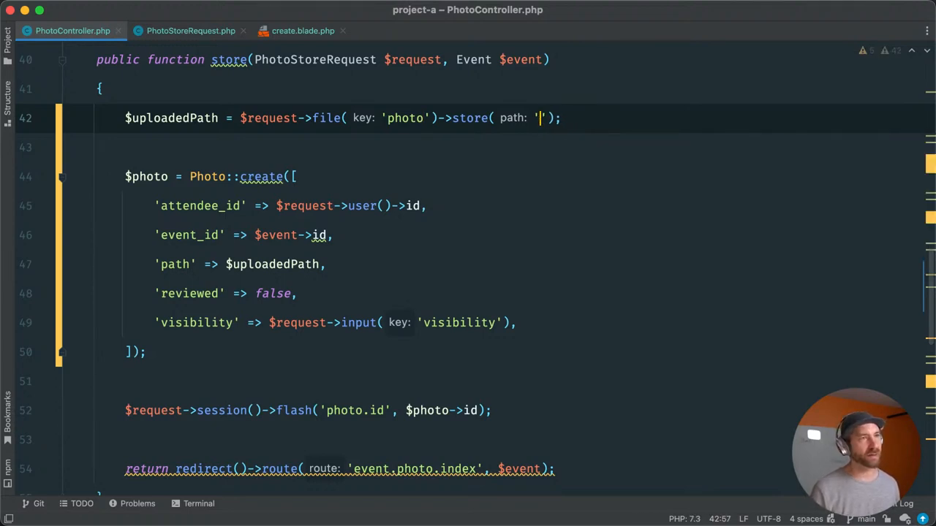
pyautogui.write('photos')
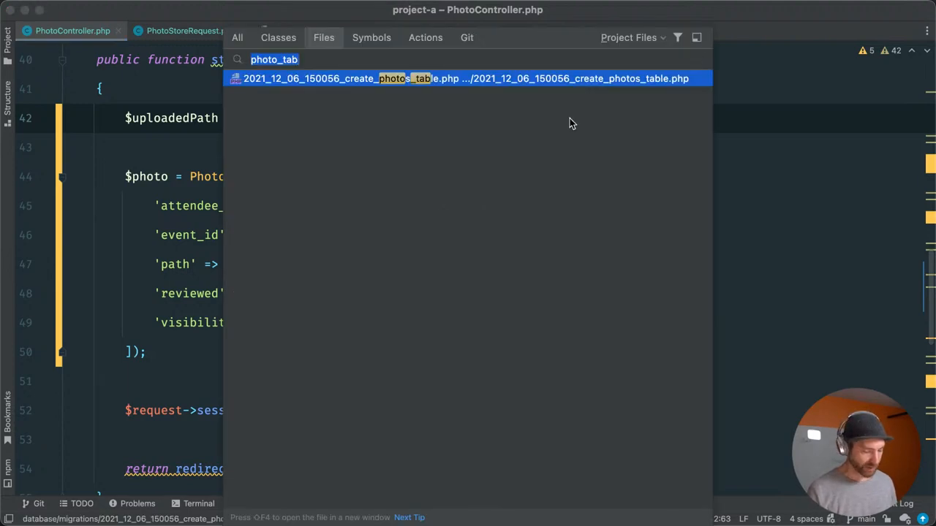
# Step: In filesystems.php, adapt the public disk into a 'photos' disk with photos root and /event/photos url
pyautogui.write('fi')
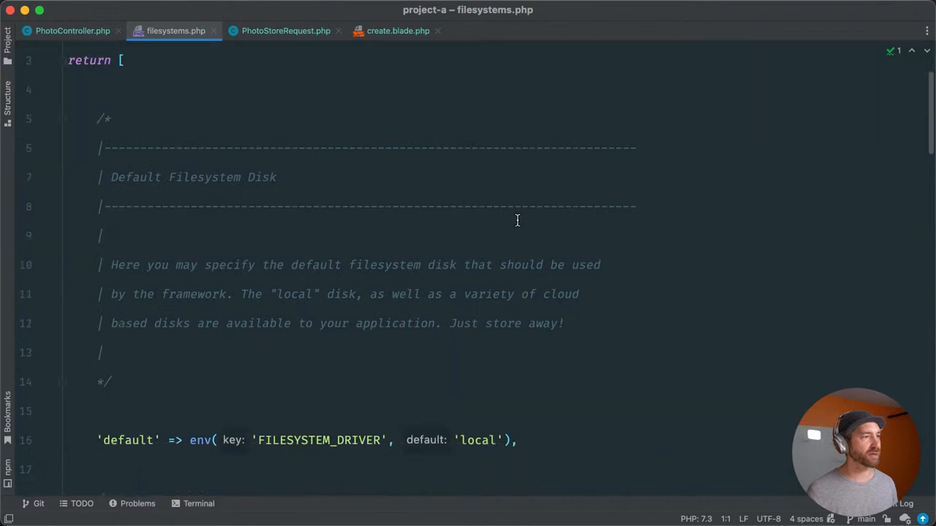
pyautogui.scroll(-3)
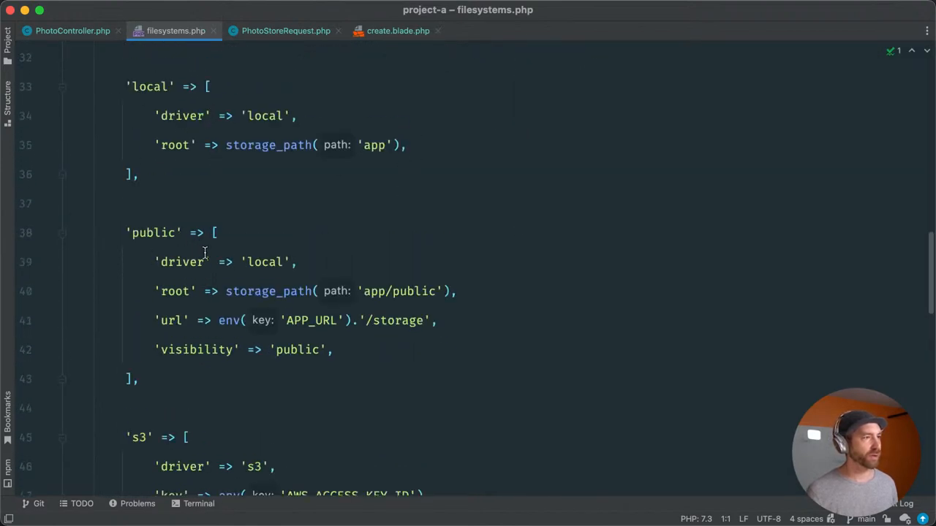
pyautogui.scroll(-3)
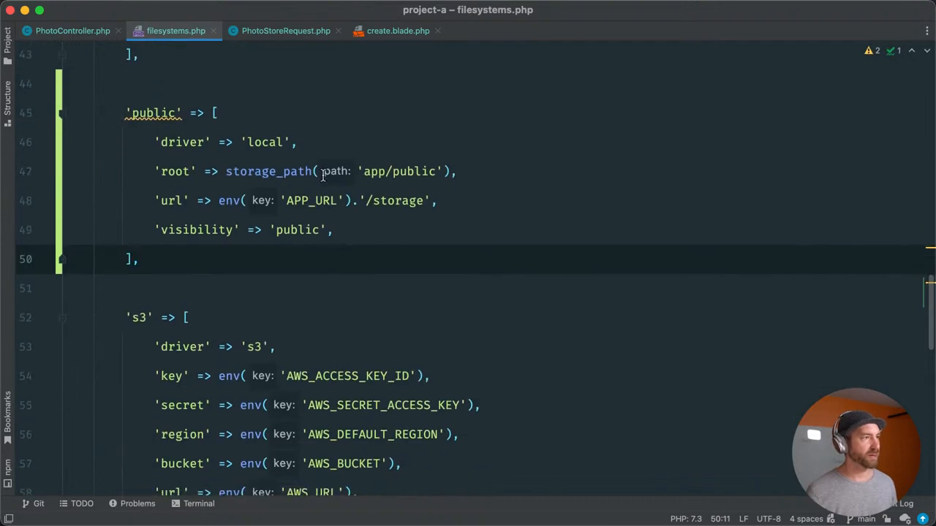
pyautogui.moveTo(392, 203)
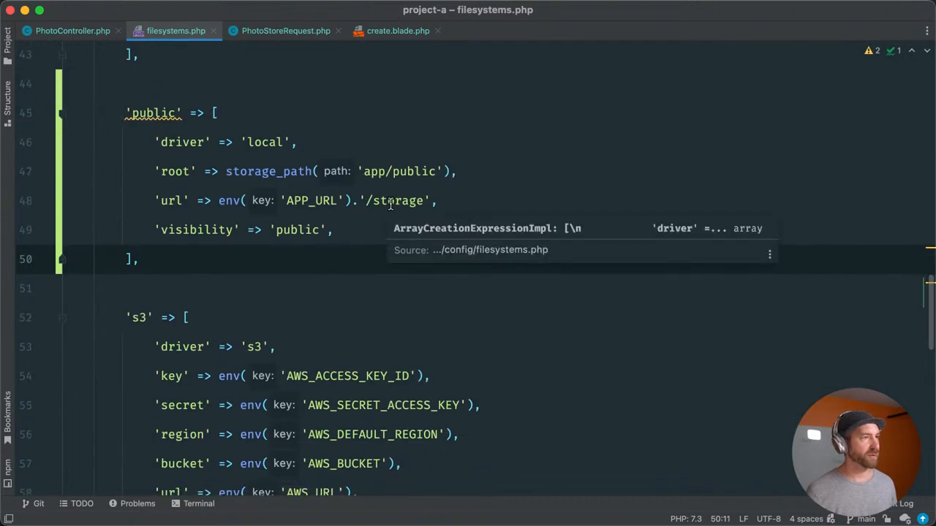
pyautogui.write('photo')
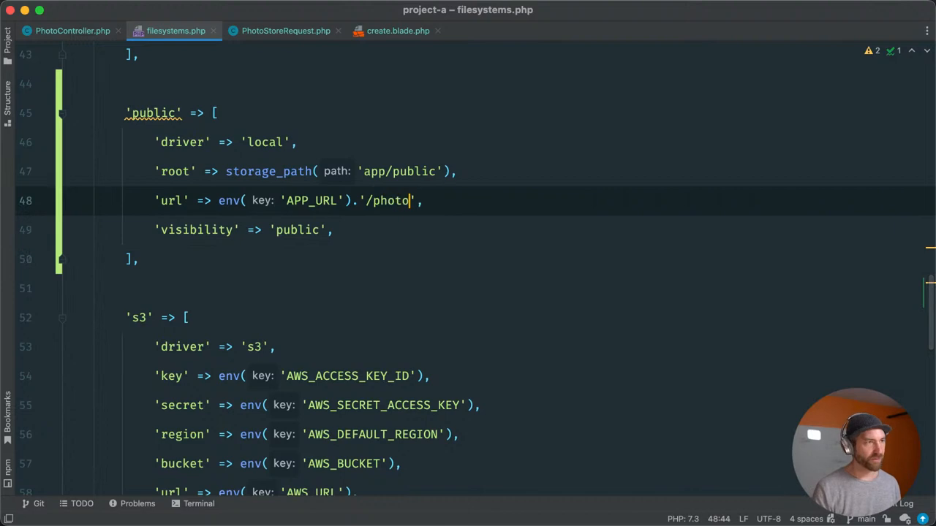
pyautogui.write('s')
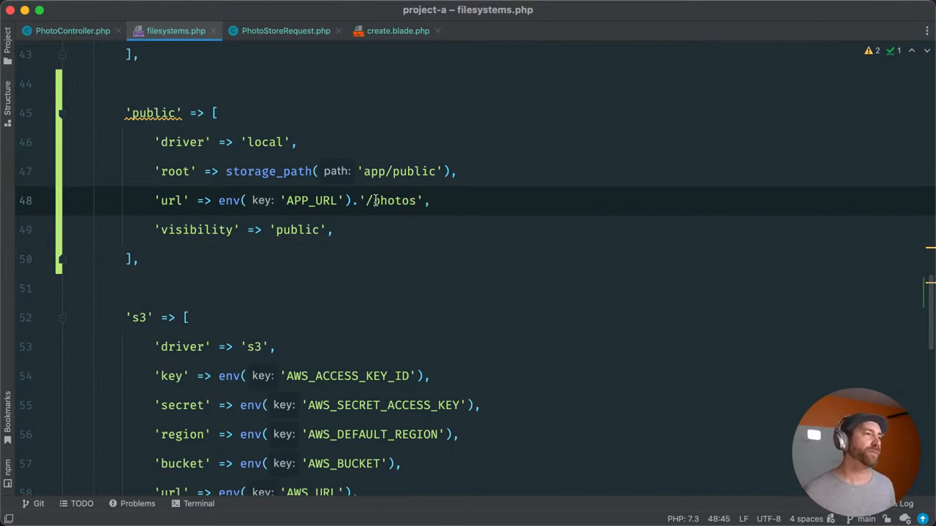
pyautogui.write('event')
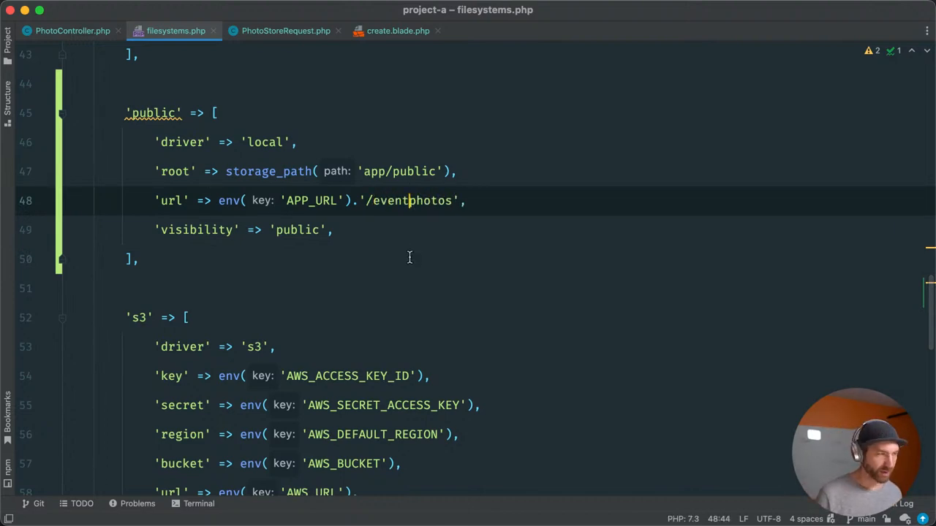
pyautogui.write('/')
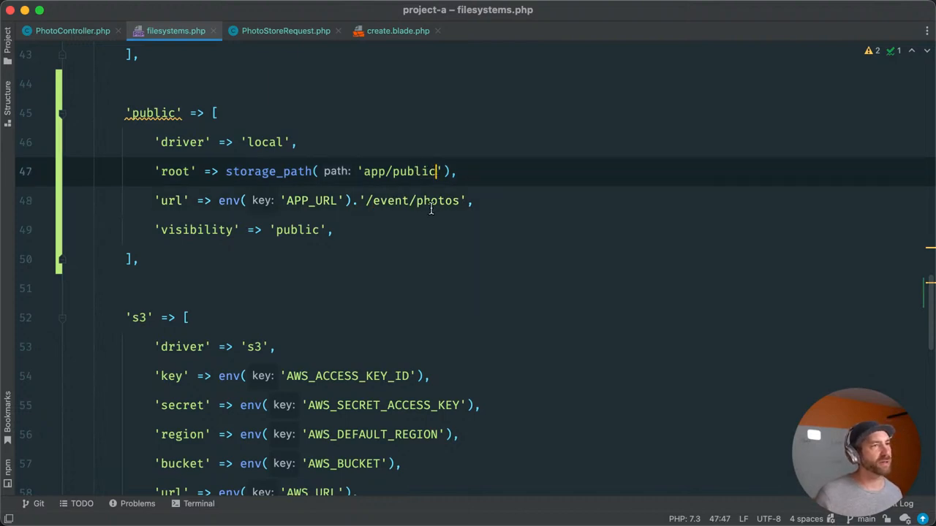
pyautogui.doubleClick(413, 172)
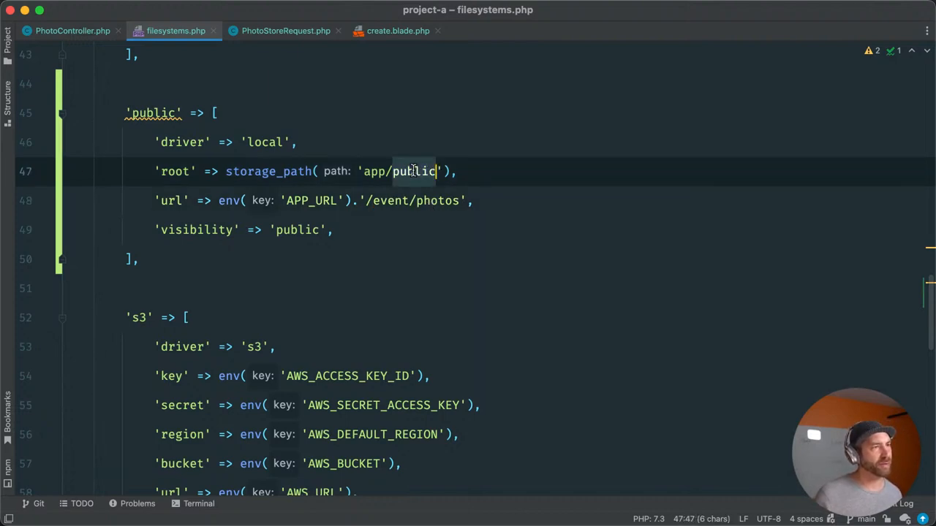
pyautogui.click(416, 171)
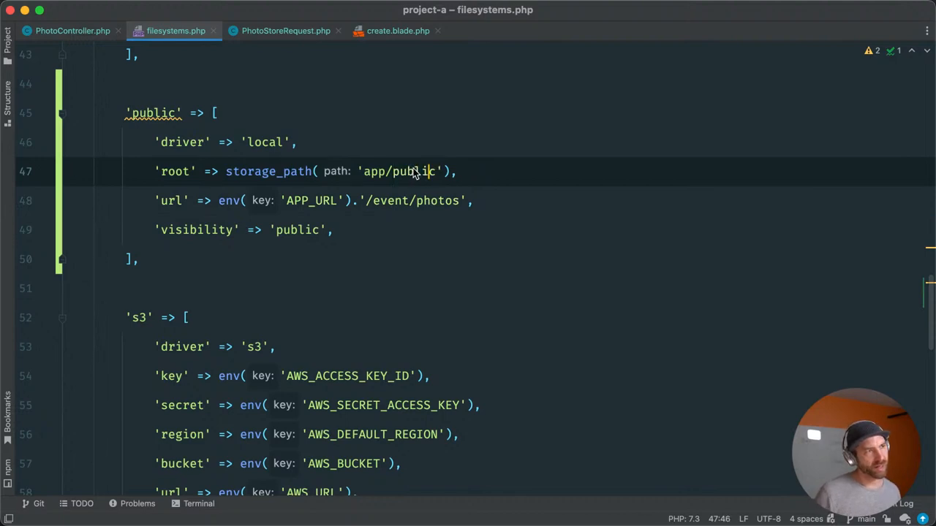
pyautogui.doubleClick(410, 171)
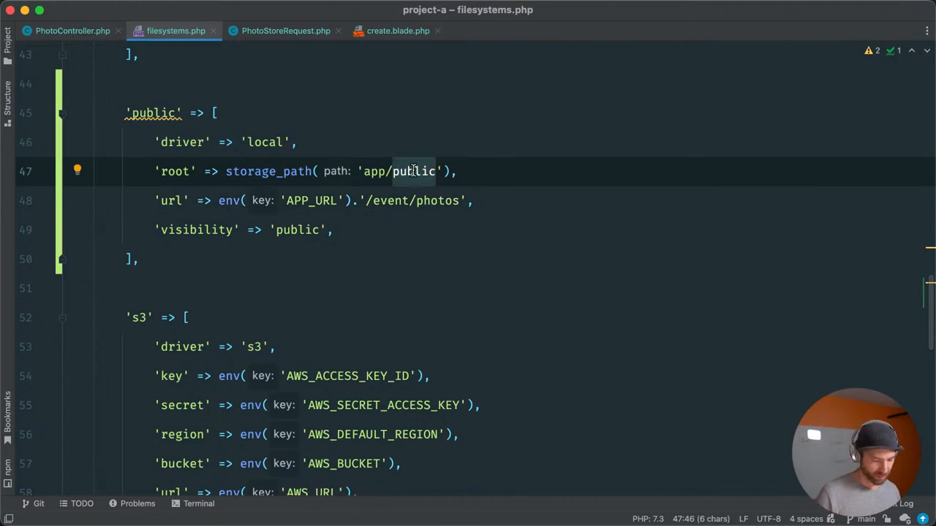
pyautogui.write('photos')
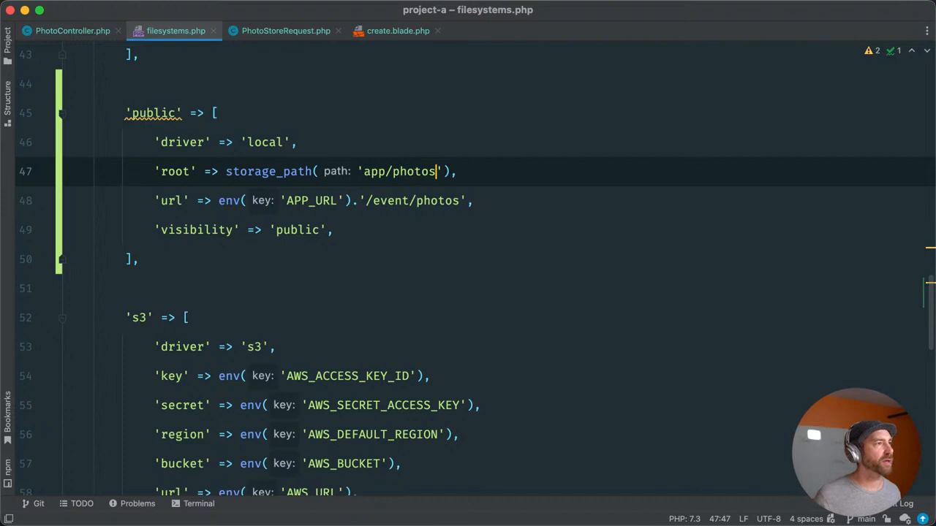
pyautogui.doubleClick(153, 112)
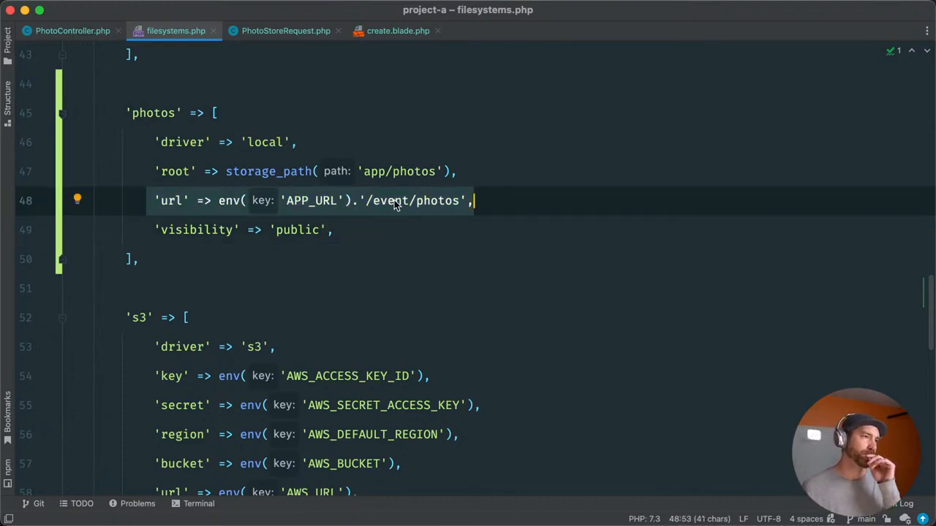
pyautogui.moveTo(395, 200)
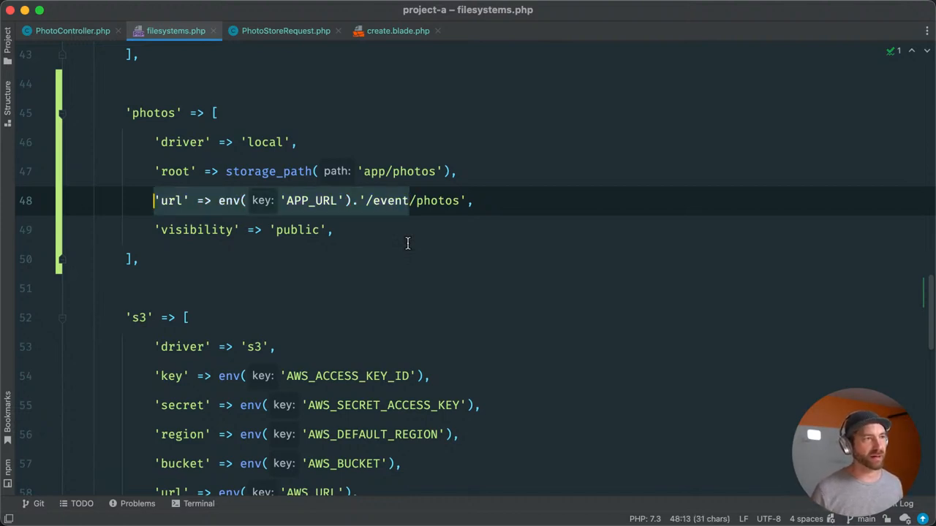
# Step: Try an event-name path in the disk url, then undo it back to '/event/photos'
pyautogui.write('ah/')
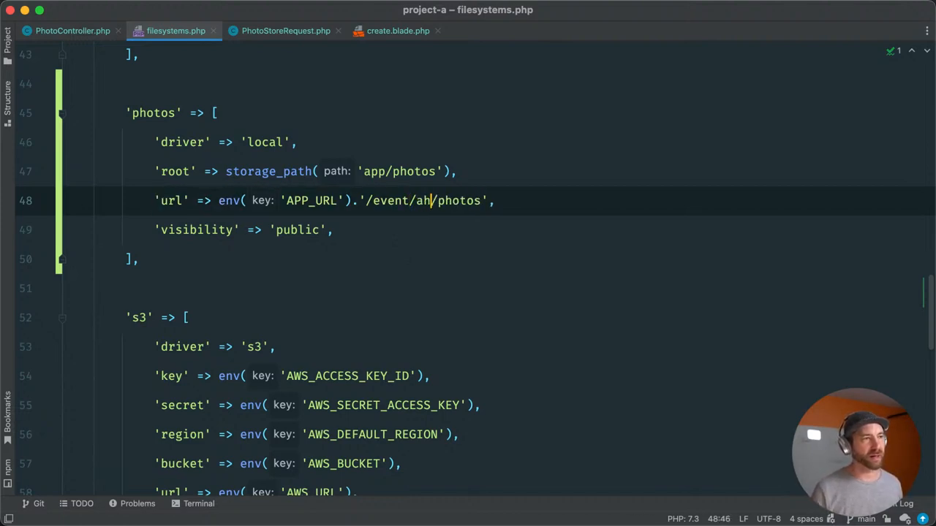
pyautogui.write('shley-')
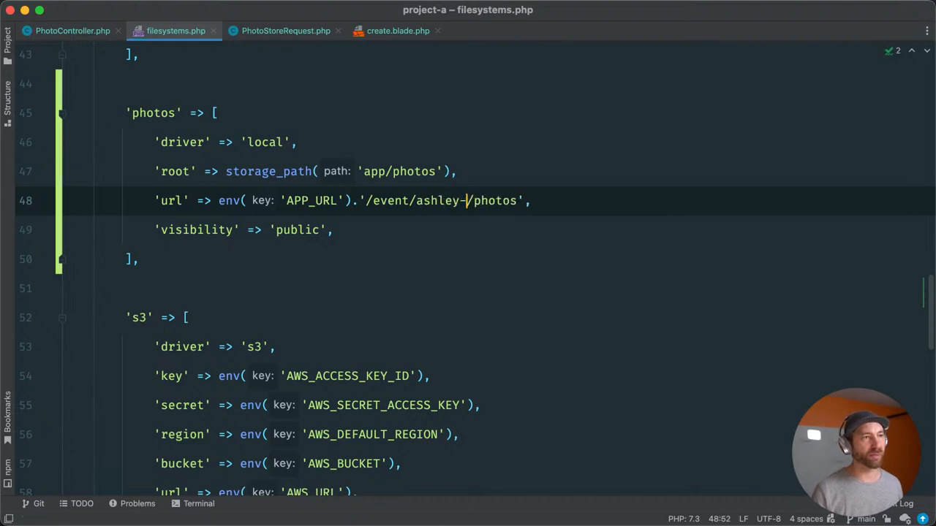
pyautogui.write('jason')
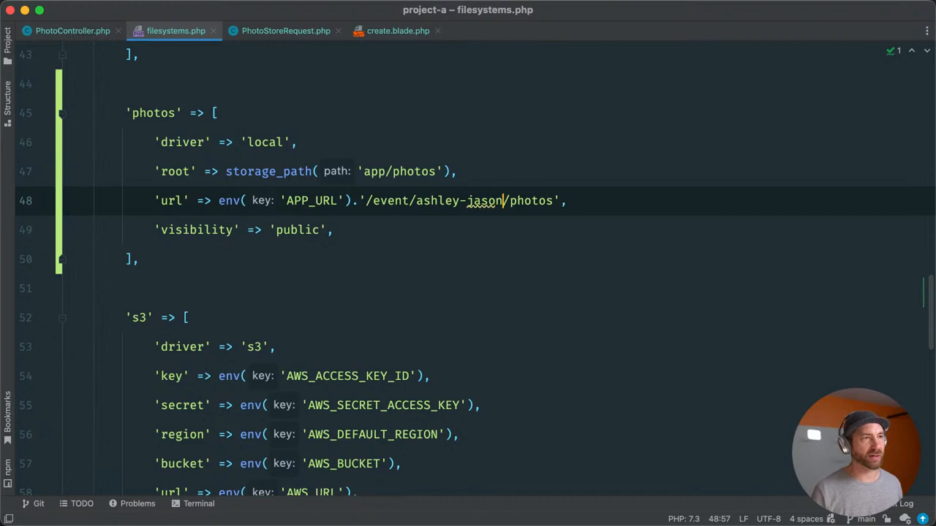
pyautogui.write('-wedding-2021')
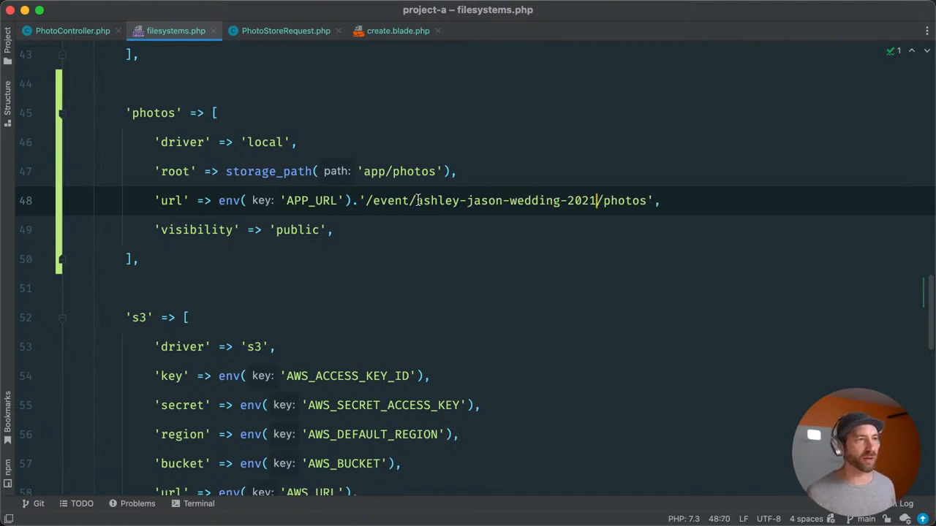
pyautogui.press('Backspace')
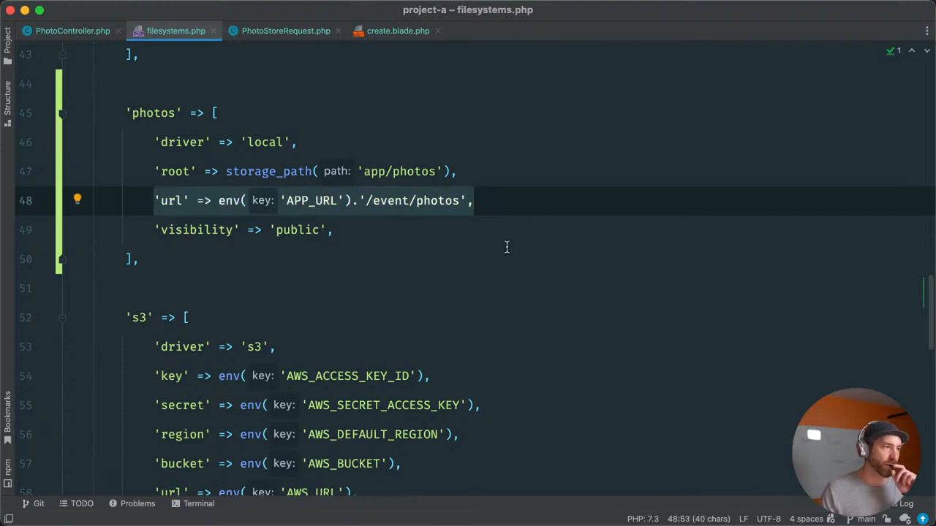
pyautogui.scroll(-3)
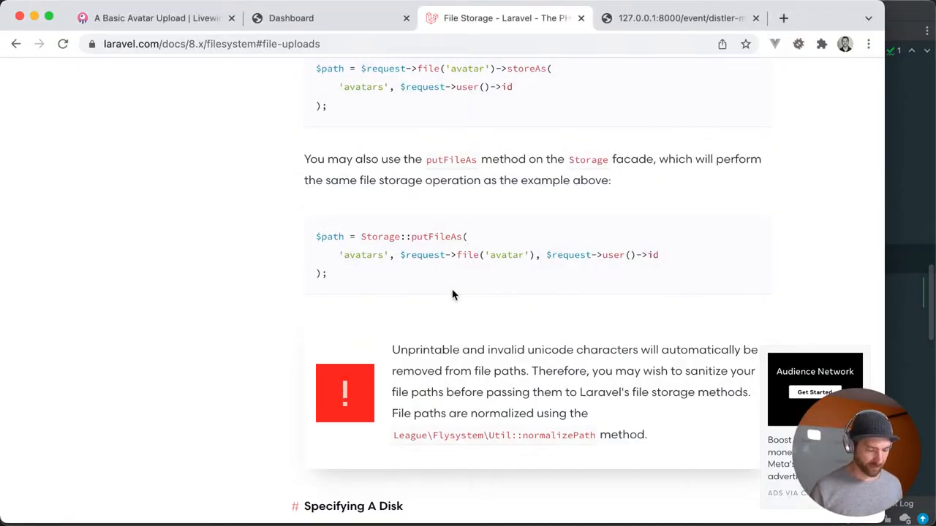
# Step: Search the Laravel docs for 'storage' and open the File Storage page
pyautogui.write('storage')
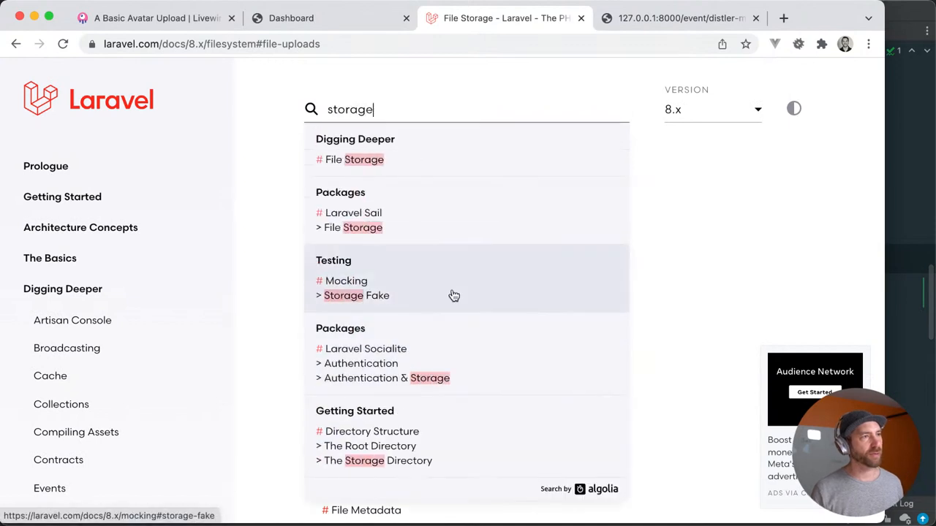
pyautogui.click(363, 160)
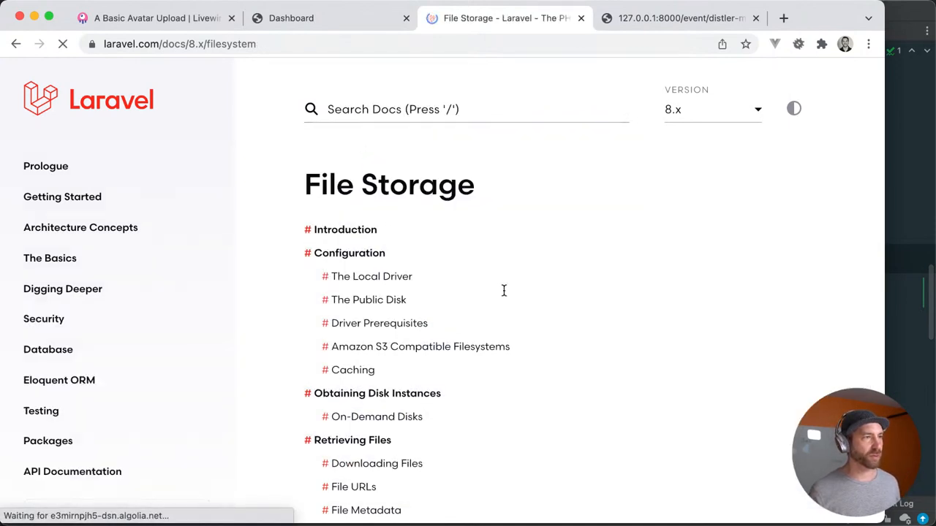
pyautogui.scroll(-3)
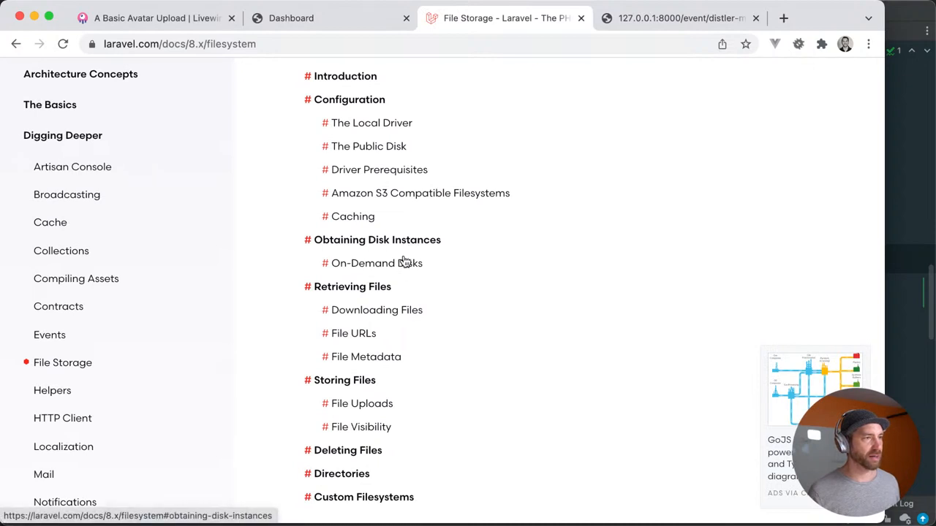
pyautogui.scroll(-3)
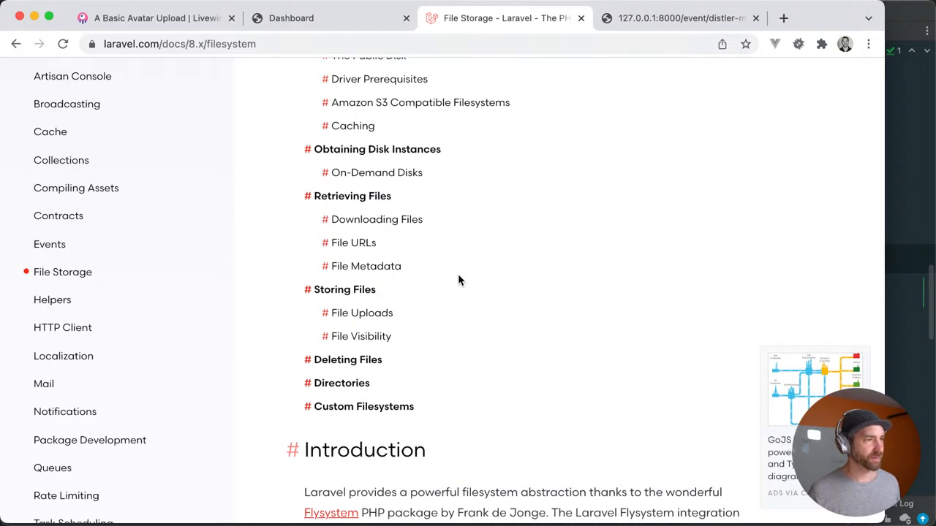
pyautogui.click(364, 406)
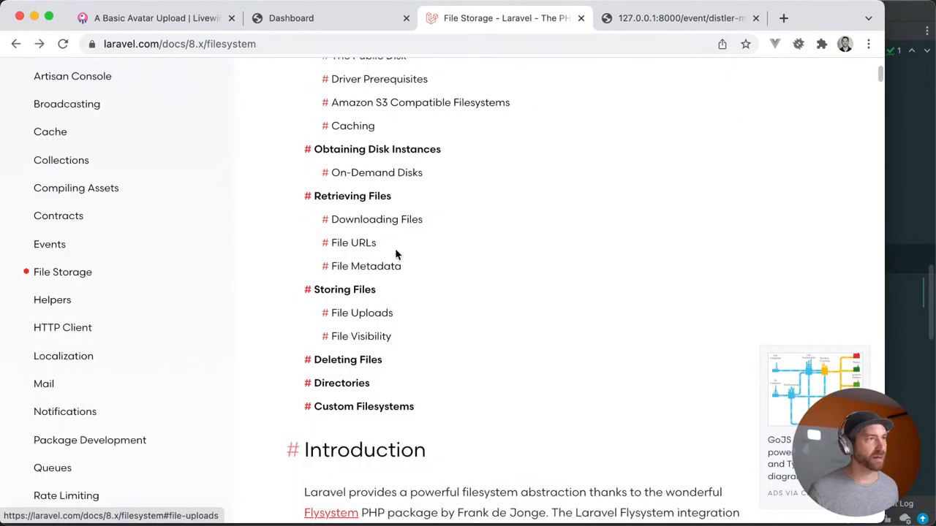
# Step: Jump to On-Demand Disks and browse the disk configuration sections around it
pyautogui.click(376, 173)
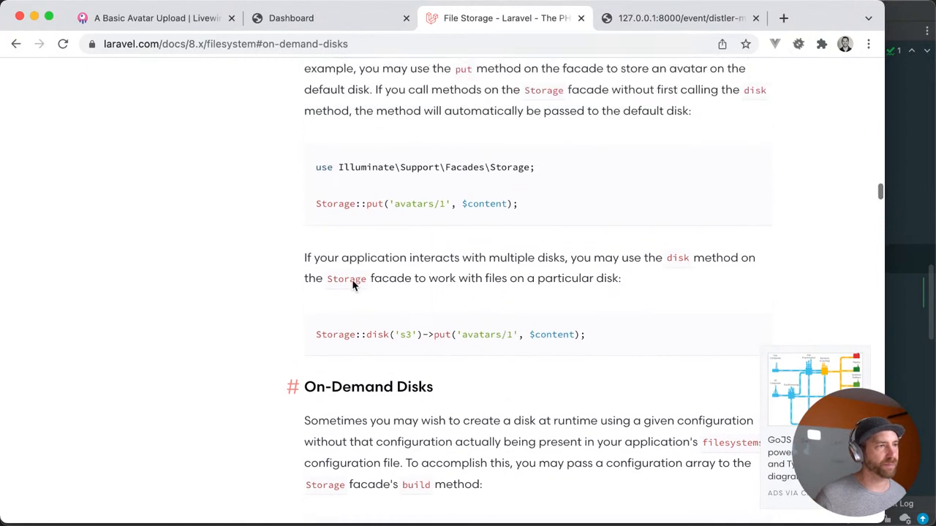
pyautogui.moveTo(681, 265)
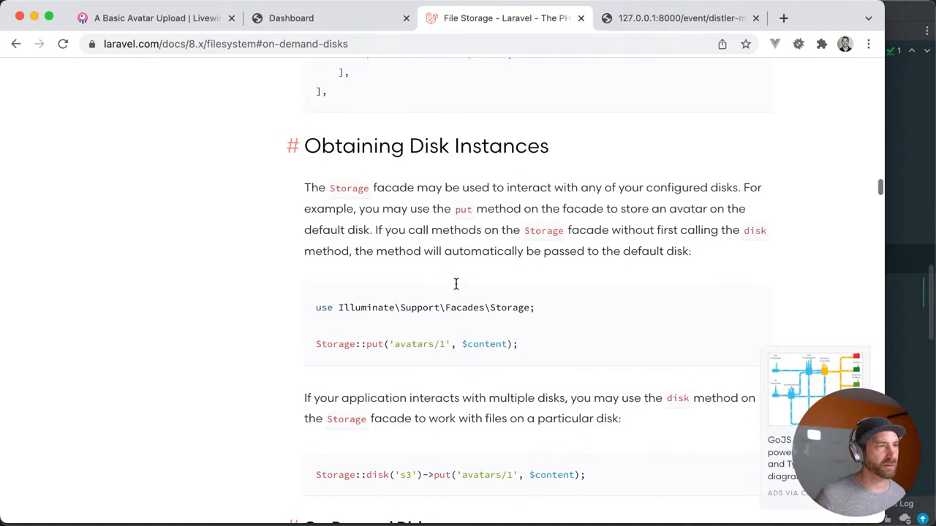
pyautogui.scroll(3)
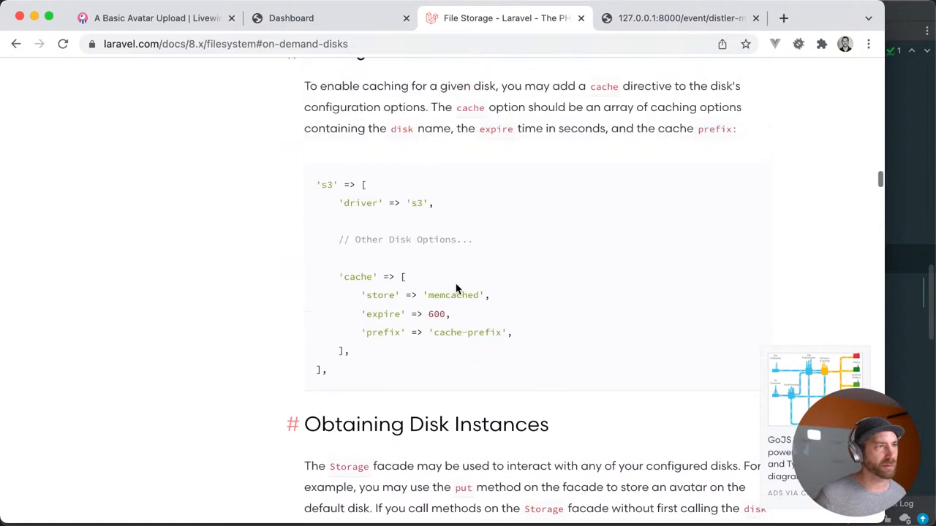
pyautogui.scroll(3)
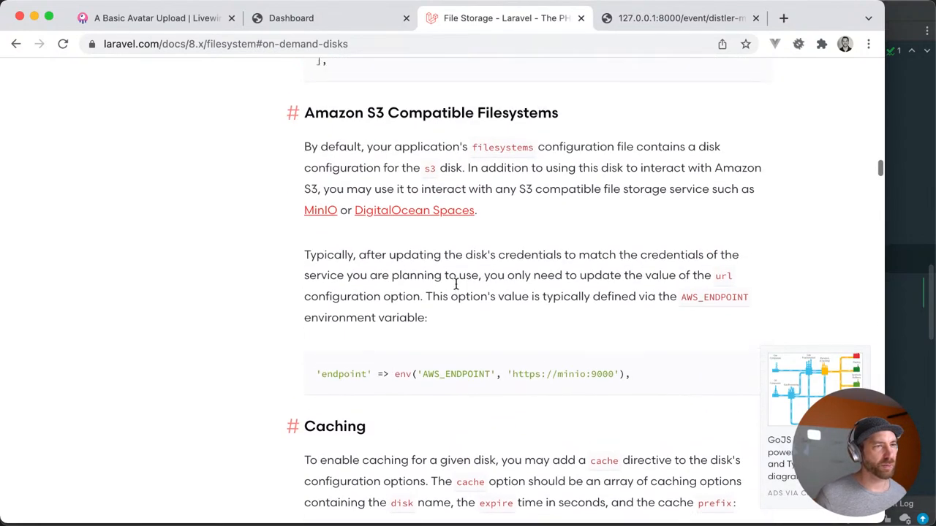
pyautogui.scroll(-3)
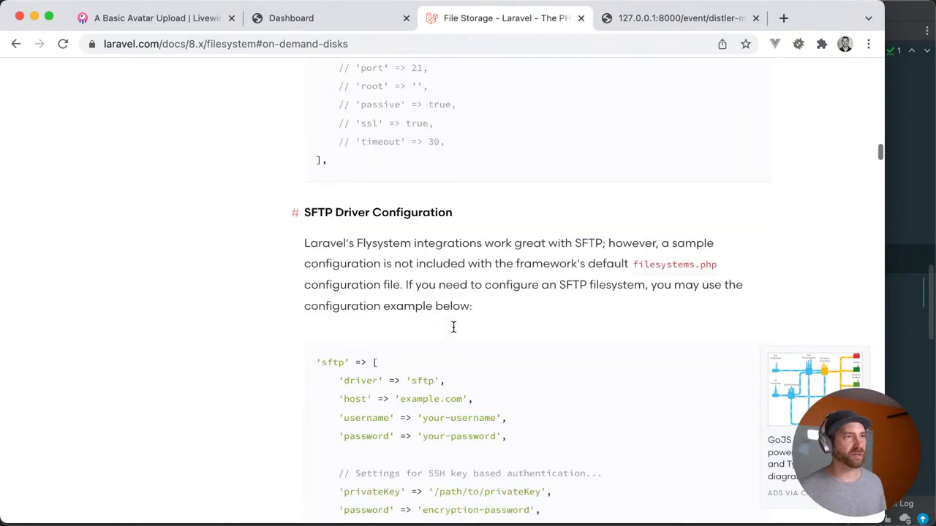
pyautogui.scroll(3)
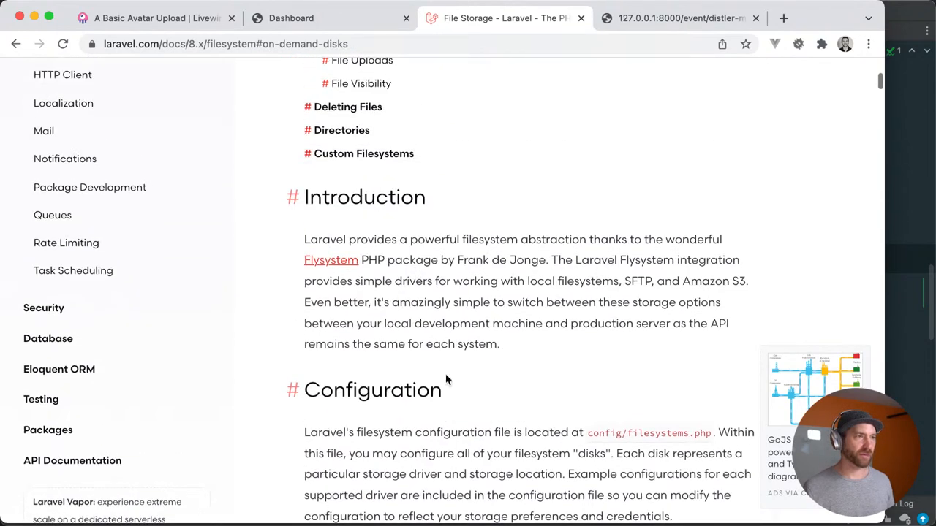
pyautogui.scroll(3)
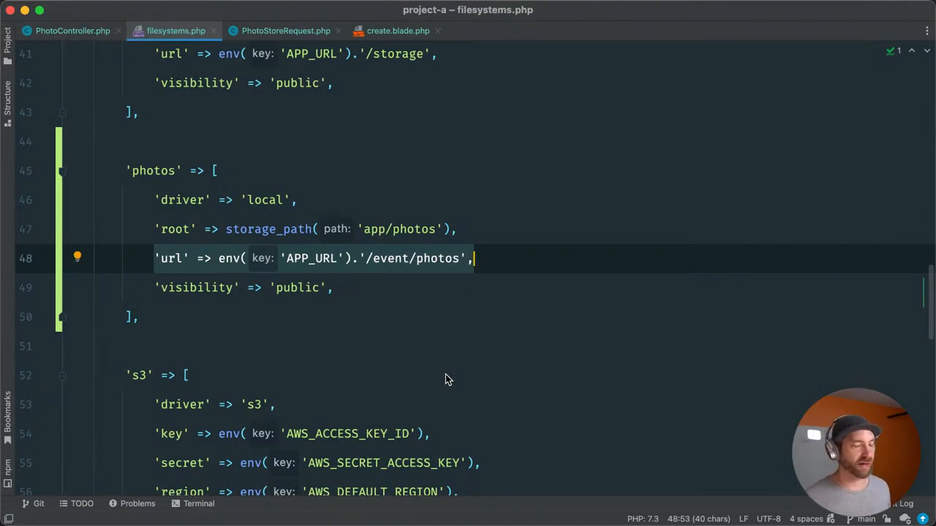
# Step: Select 'photos' in the photos disk url path in filesystems.php
pyautogui.scroll(-3)
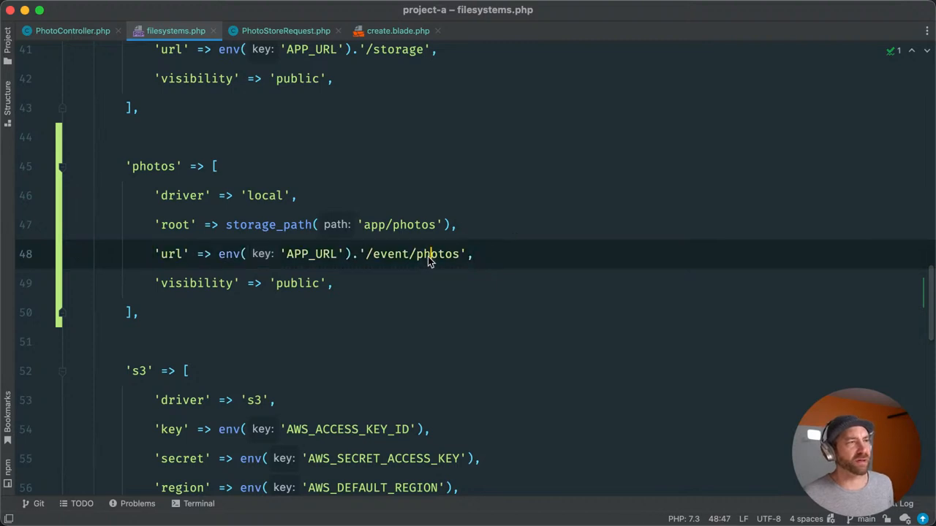
pyautogui.doubleClick(436, 253)
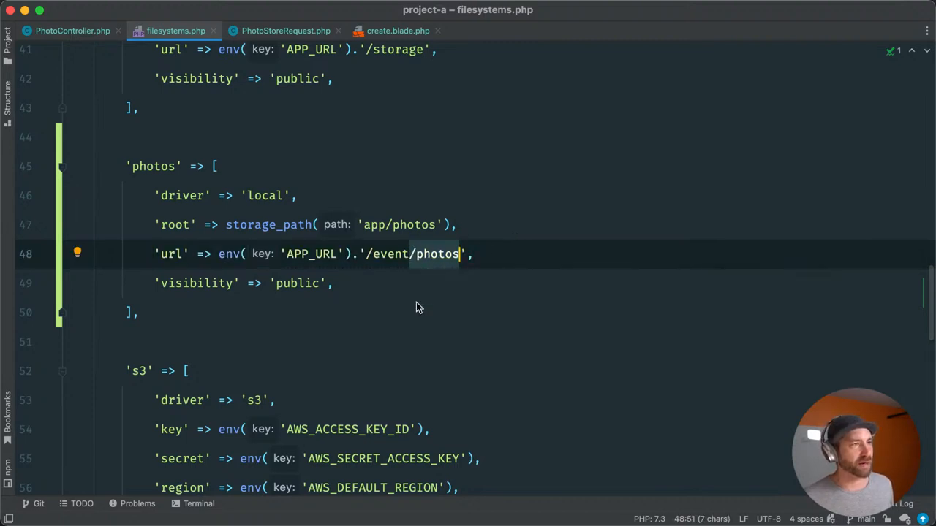
pyautogui.moveTo(420, 334)
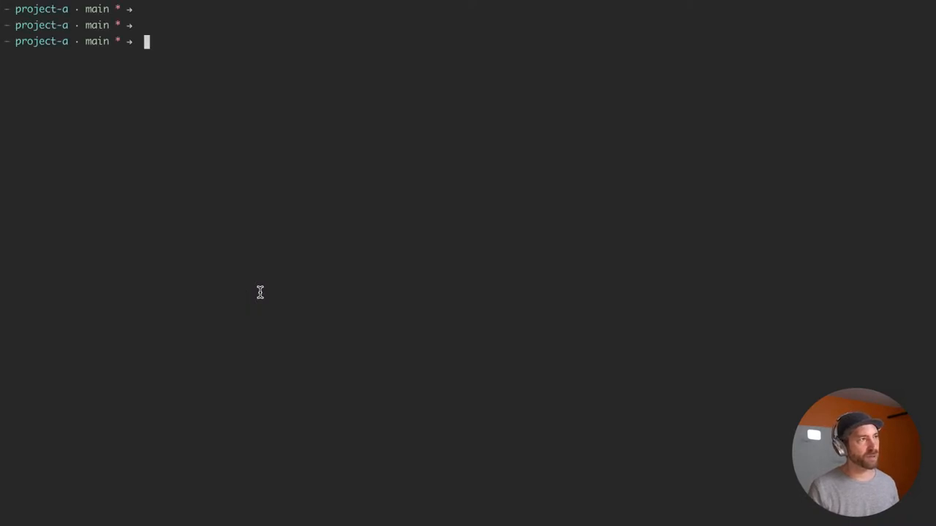
# Step: Run php artisan storage:link to create the public/storage symlink
pyautogui.write('php artisan dis:l')
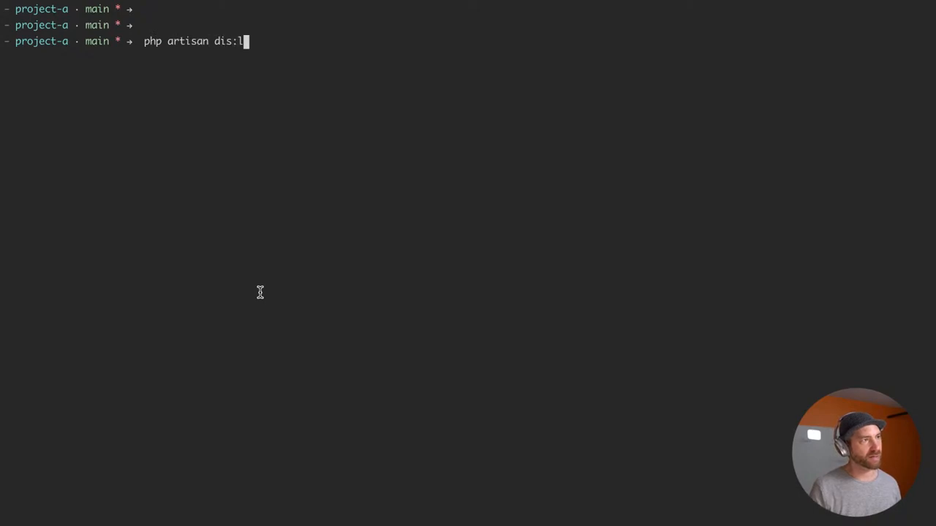
pyautogui.write('storage:')
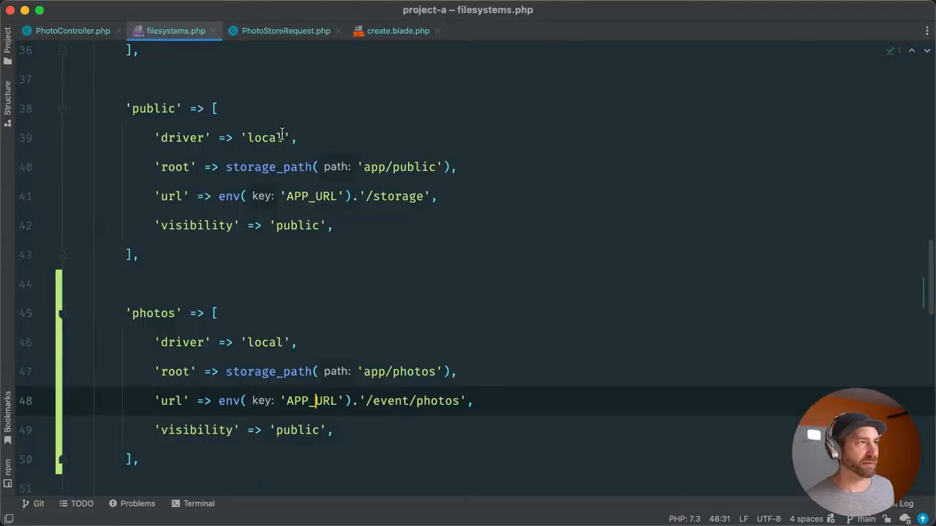
pyautogui.scroll(-3)
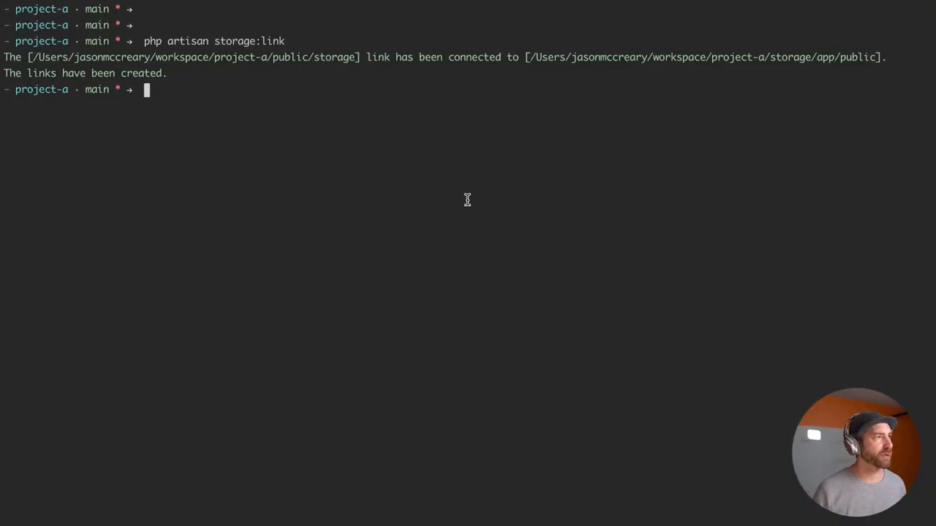
pyautogui.write('php artisan')
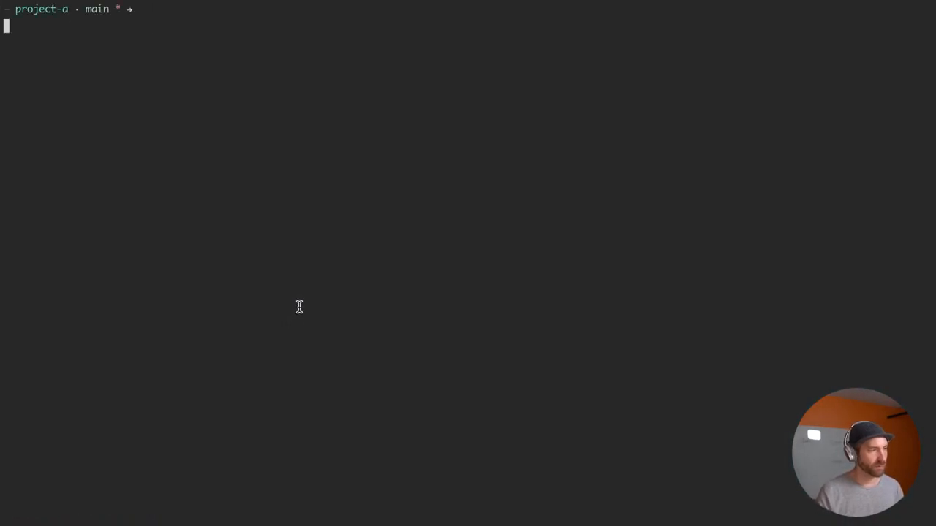
# Step: Create the storage/app/photos folder with mkdir, then begin another php artisan command
pyautogui.write('mkdir')
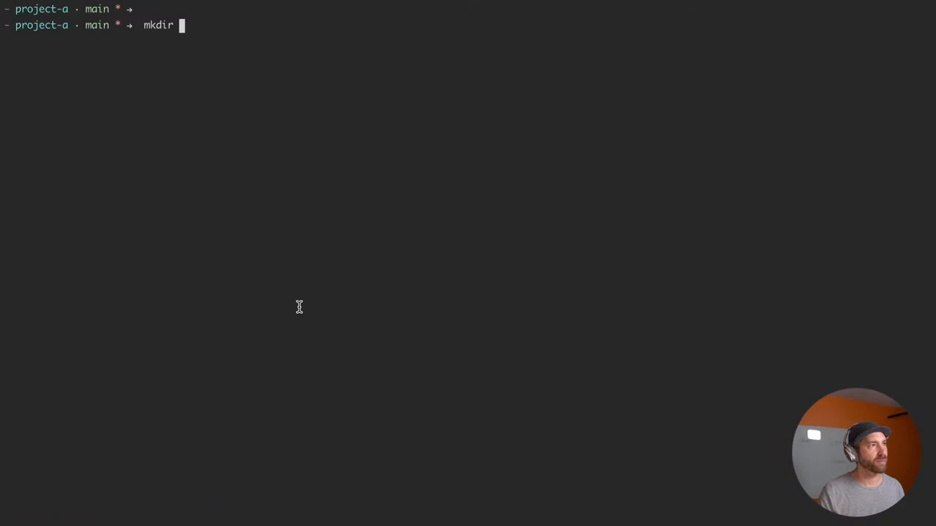
pyautogui.write('storage/app/')
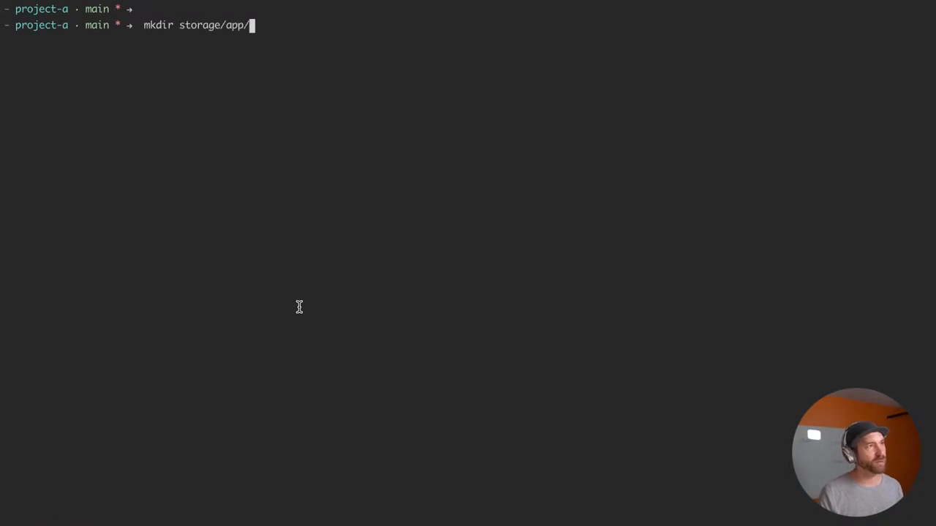
pyautogui.write('photos')
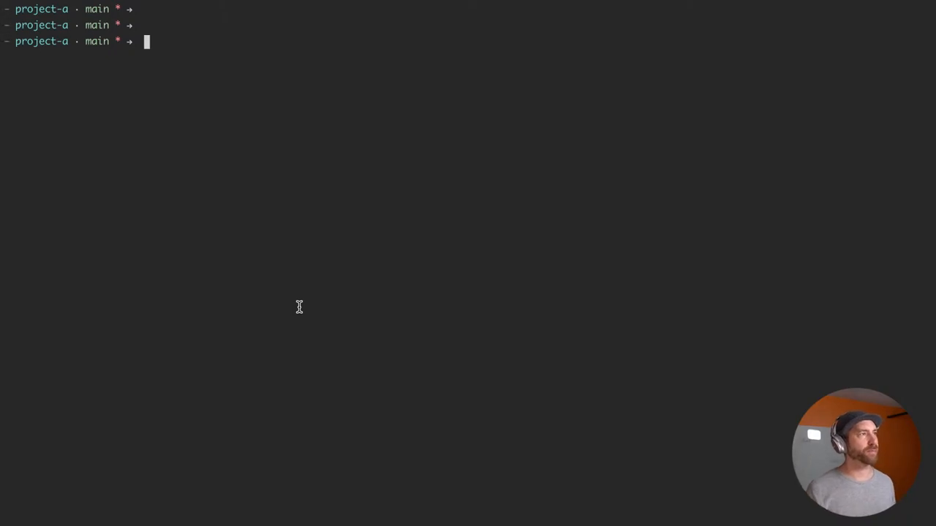
pyautogui.write('php artisan s')
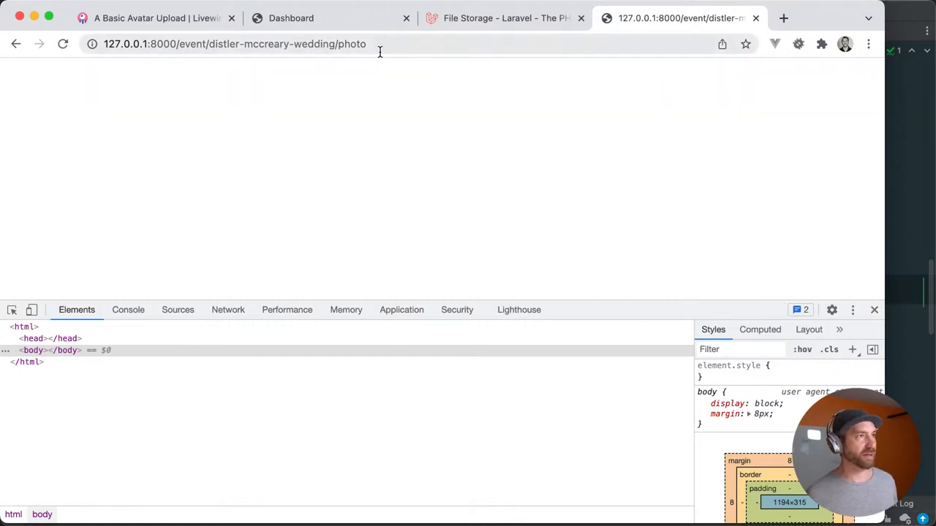
pyautogui.moveTo(183, 164)
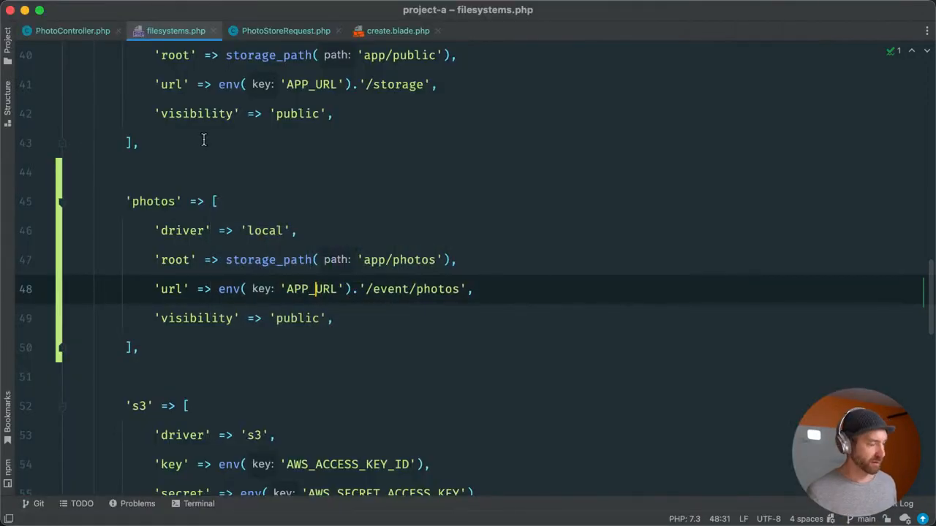
# Step: Preview the uploaded PNG in storage/app/photos, glance at the server, then expand resources/views
pyautogui.click(8, 40)
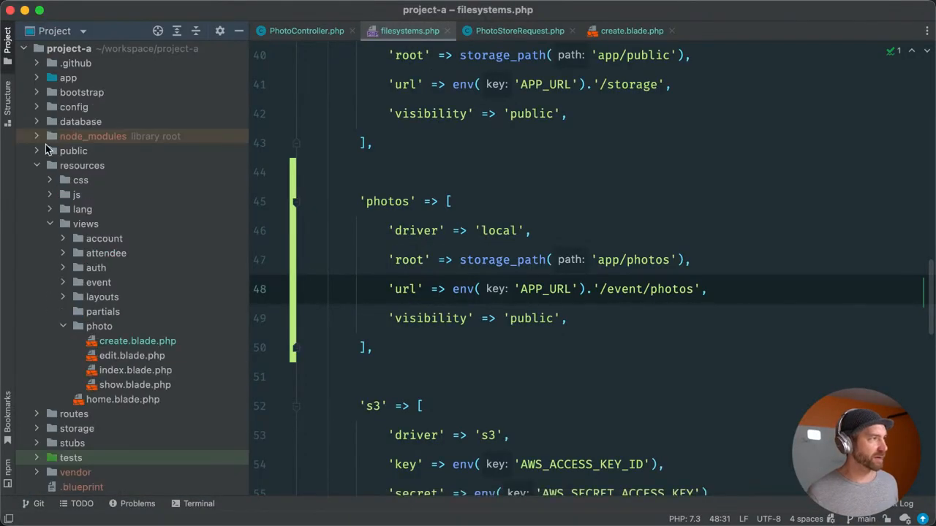
pyautogui.click(37, 165)
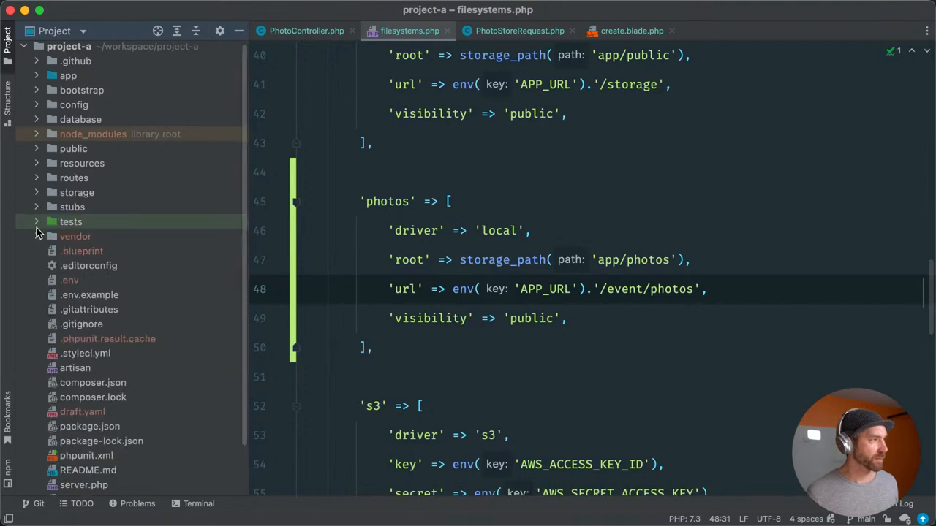
pyautogui.click(36, 192)
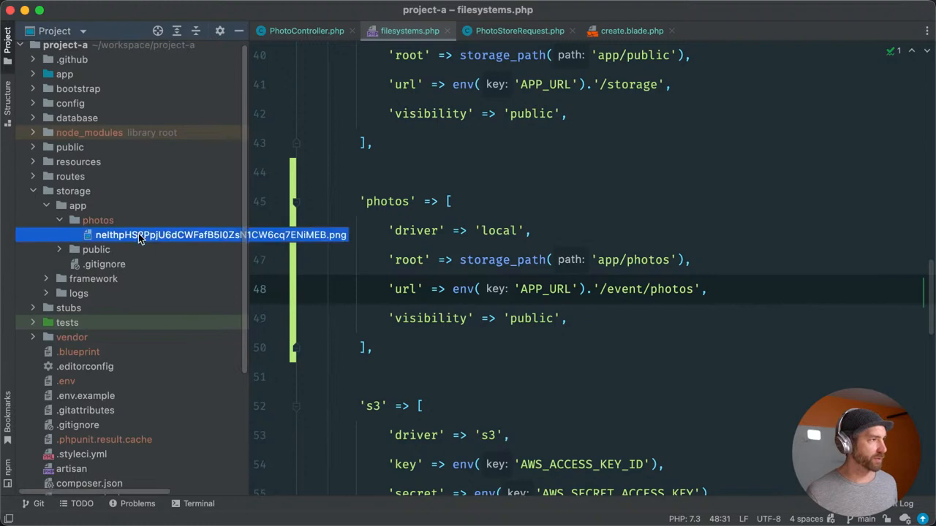
pyautogui.doubleClick(219, 235)
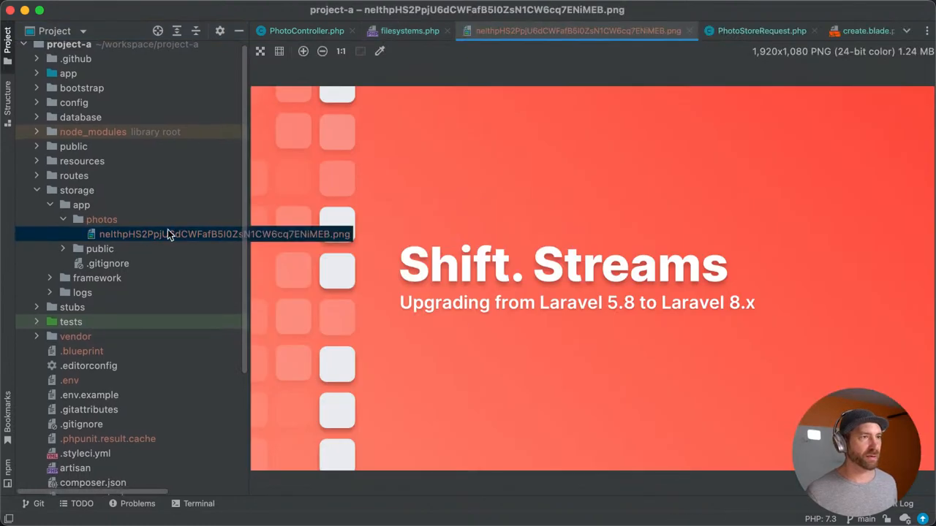
pyautogui.click(409, 31)
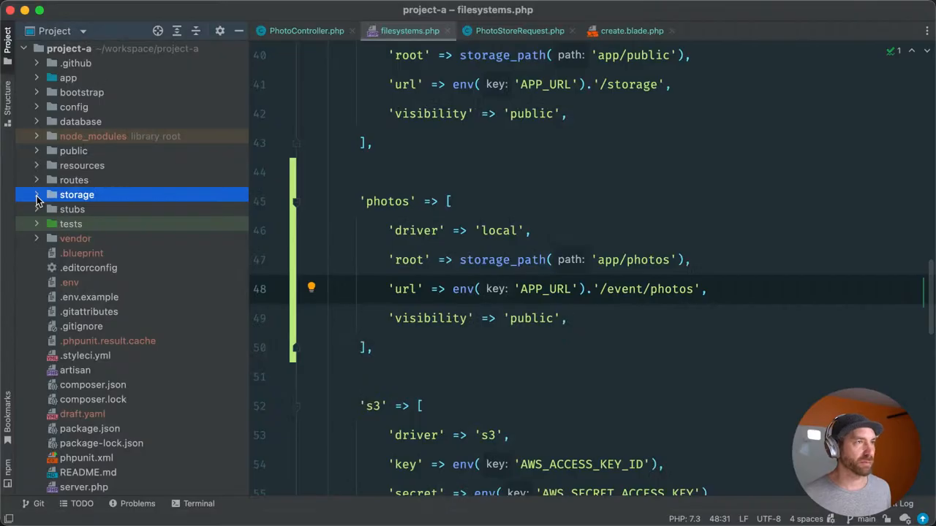
pyautogui.press('cmd+tab')
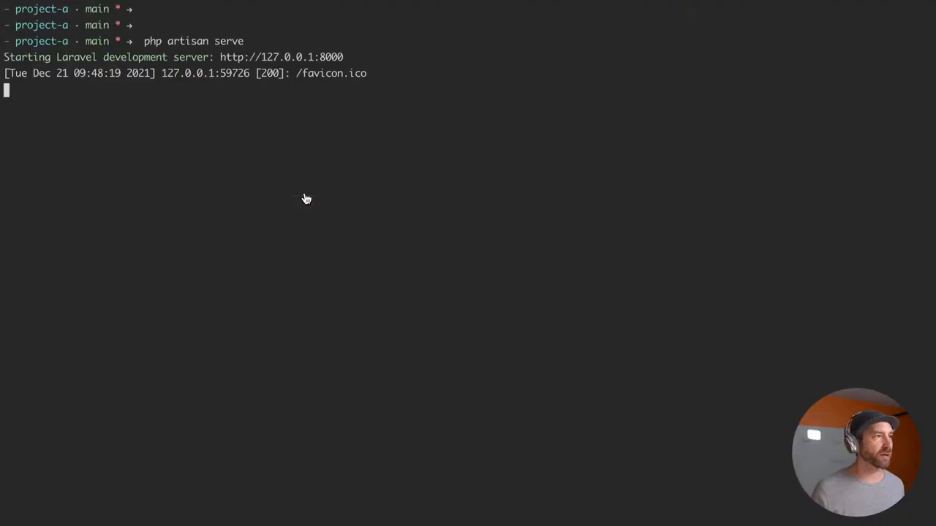
pyautogui.moveTo(175, 190)
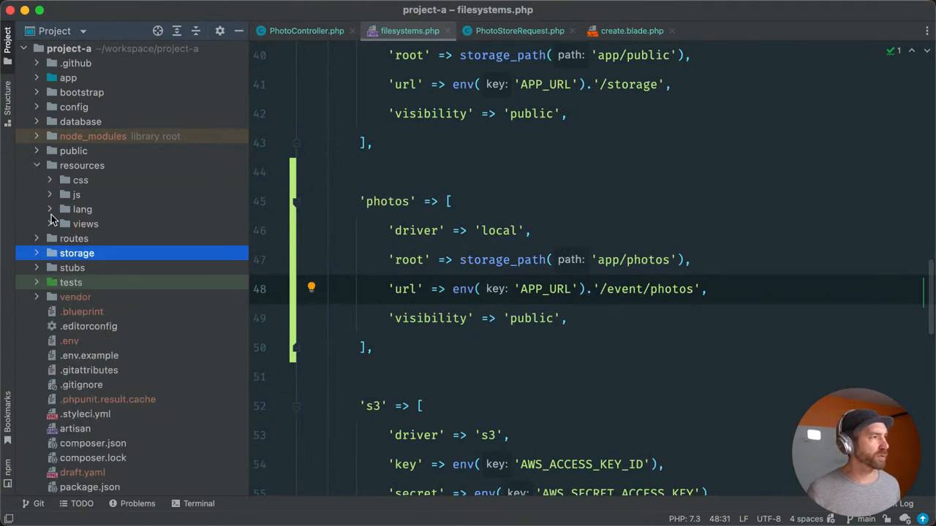
pyautogui.click(50, 224)
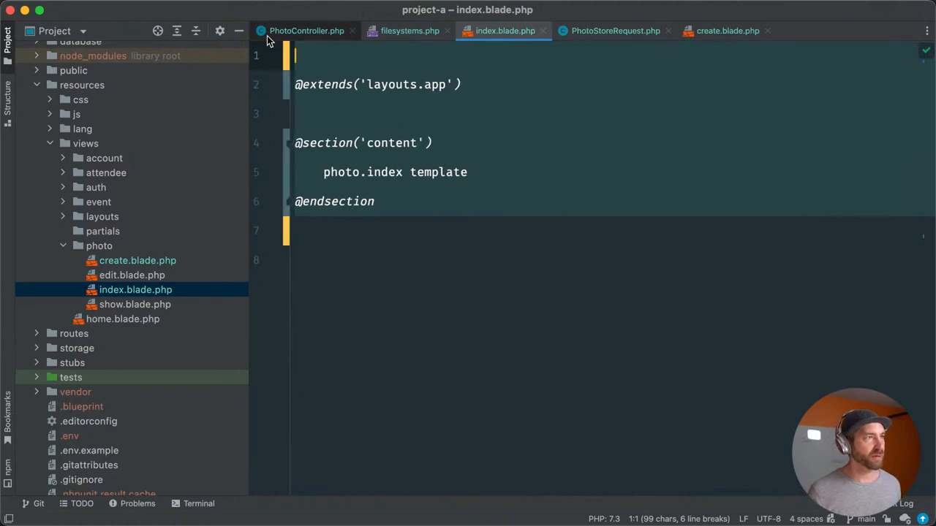
# Step: Switch the view to layouts.dashboard, checking PhotoController and filesystems.php along the way
pyautogui.write('dashboard')
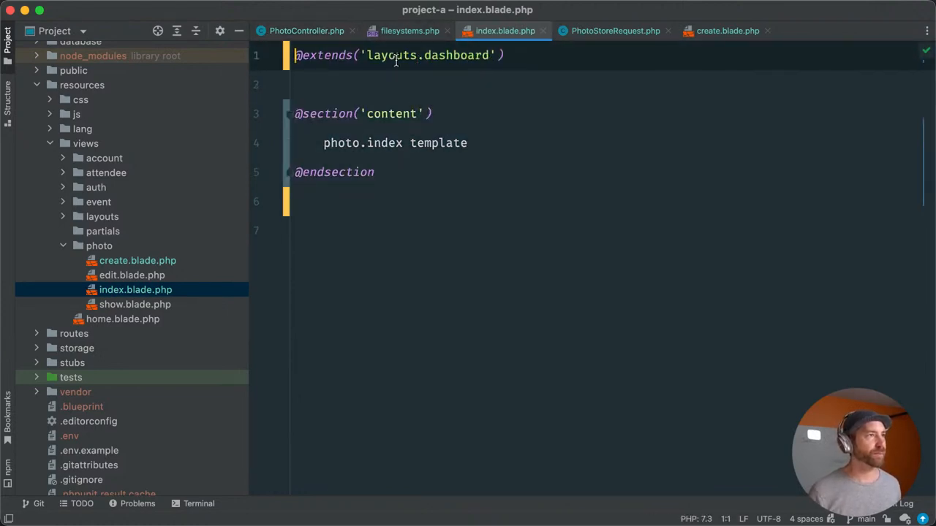
pyautogui.click(324, 143)
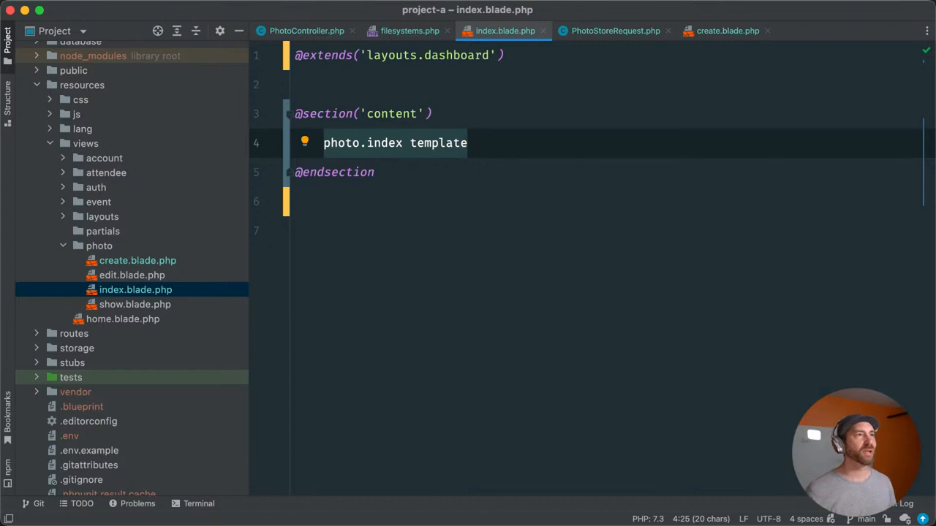
pyautogui.click(307, 31)
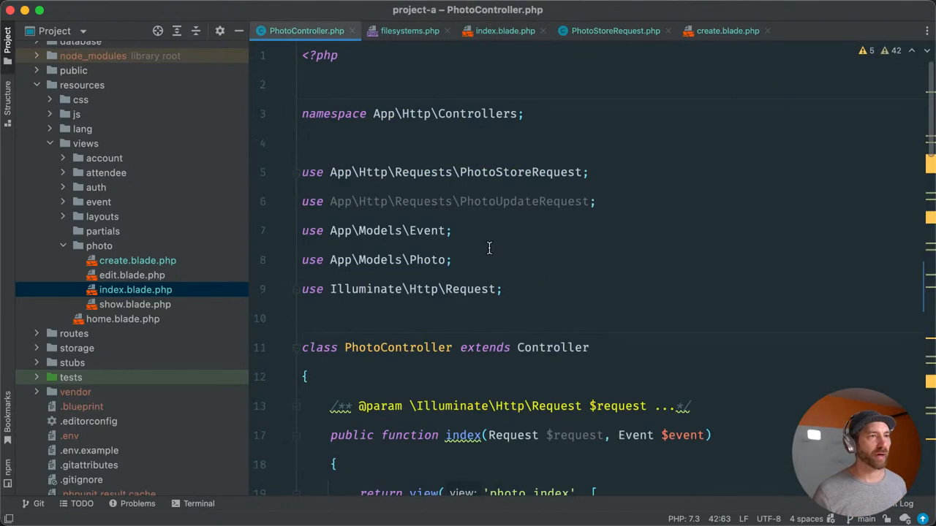
pyautogui.scroll(-3)
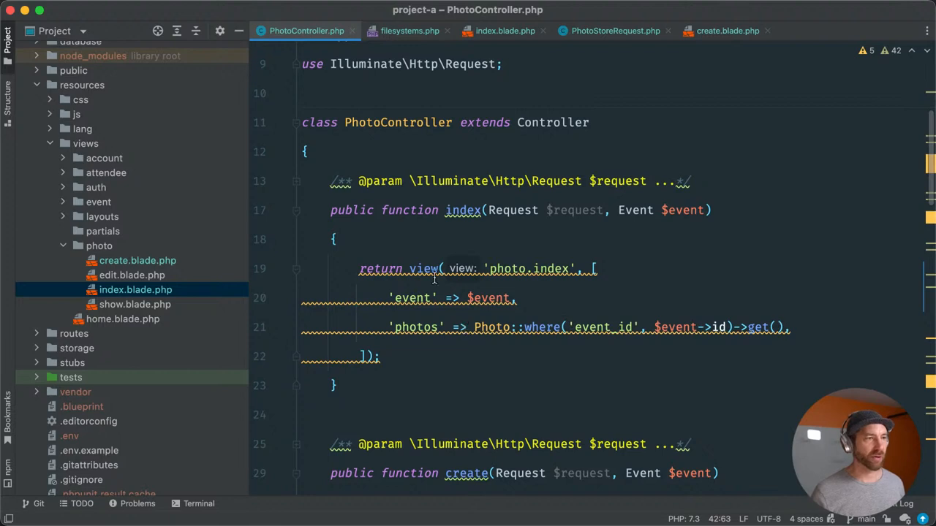
pyautogui.click(409, 31)
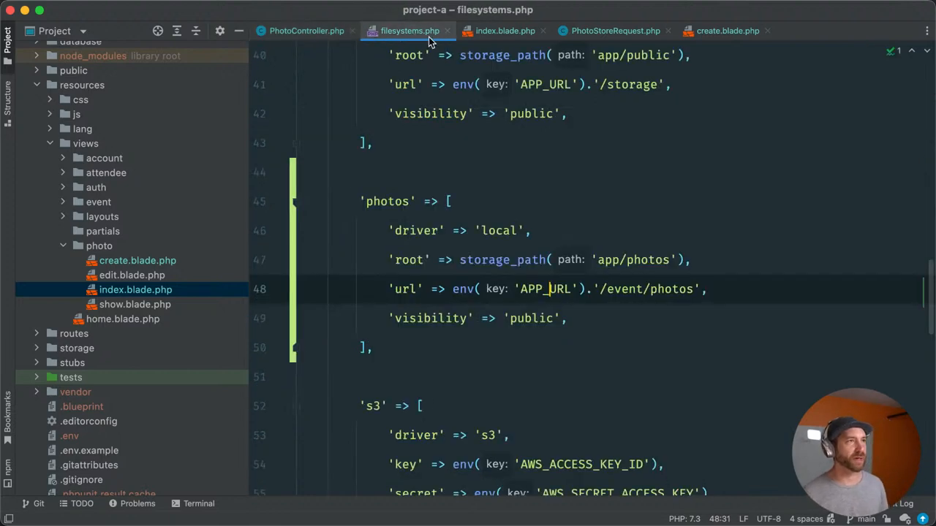
pyautogui.click(504, 31)
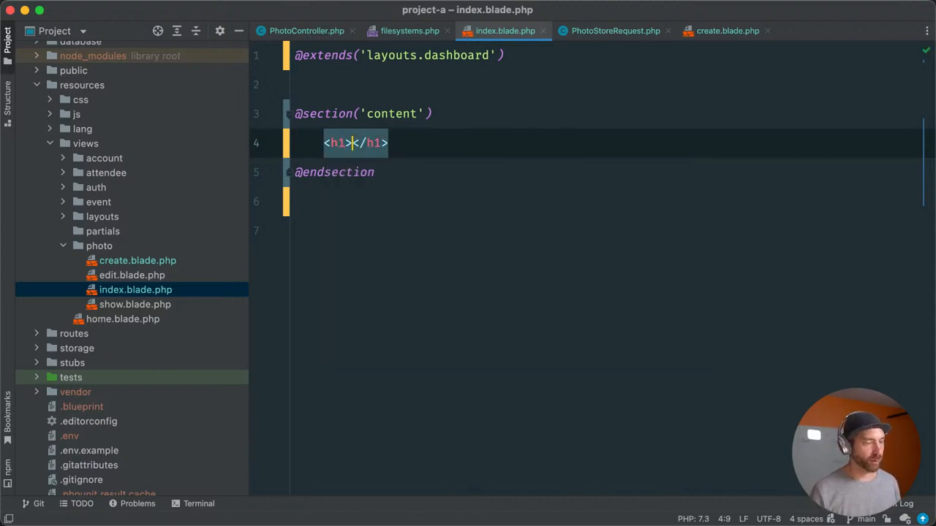
# Step: Replace the placeholder with a {{ $event->name }} heading
pyautogui.write('{{  }}')
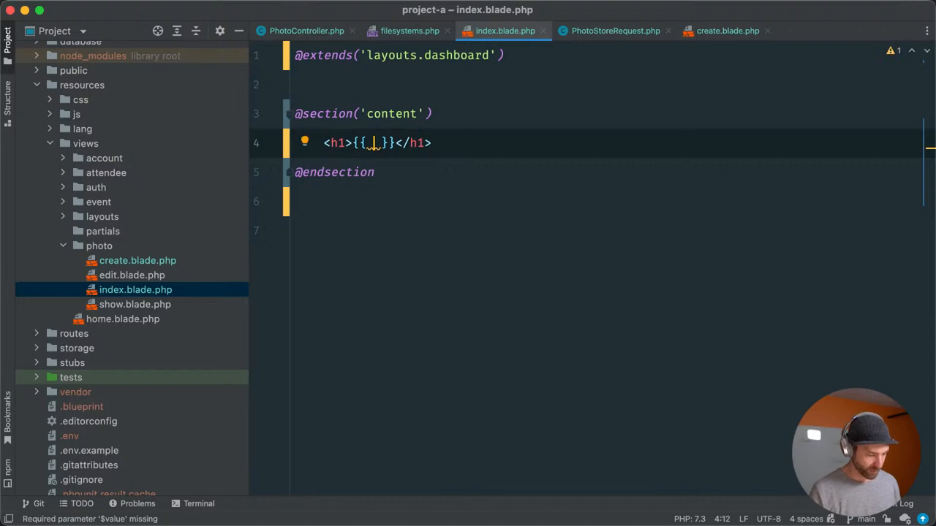
pyautogui.write('$event-')
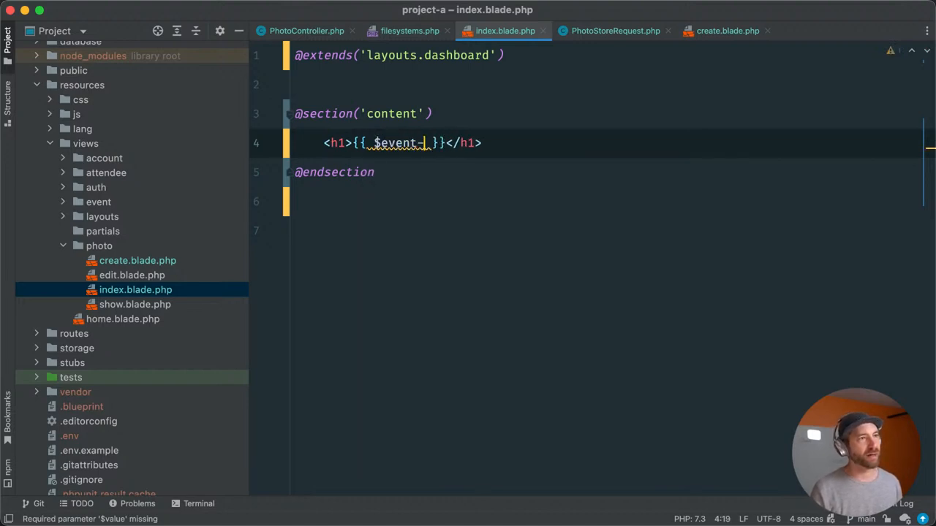
pyautogui.write('>name')
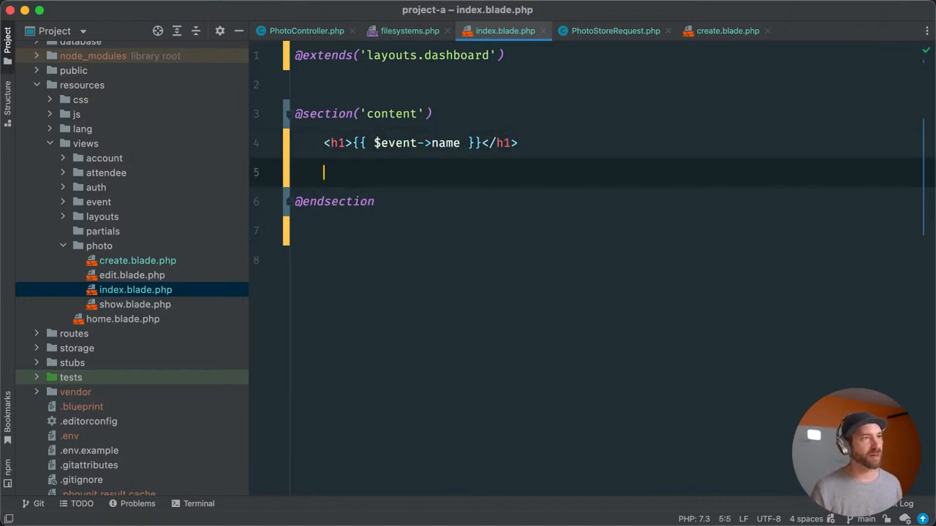
pyautogui.write('@')
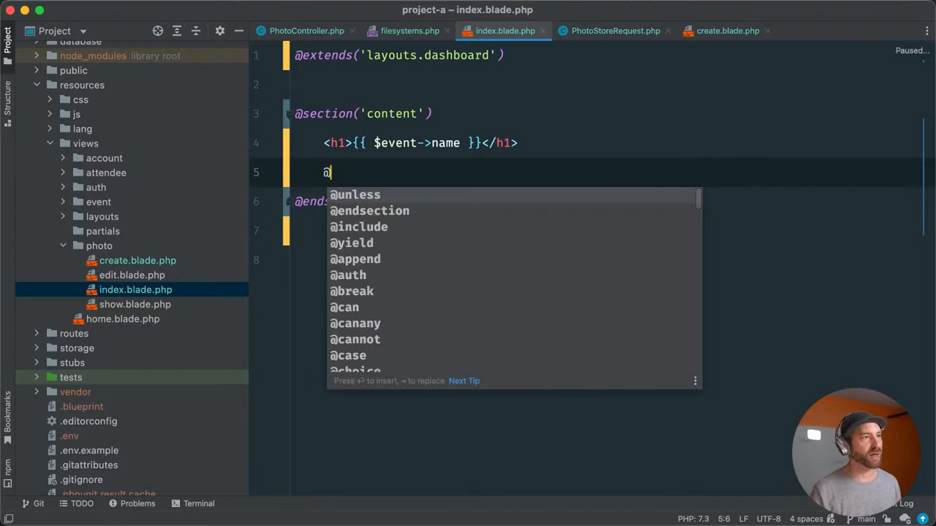
pyautogui.write('foreach(')
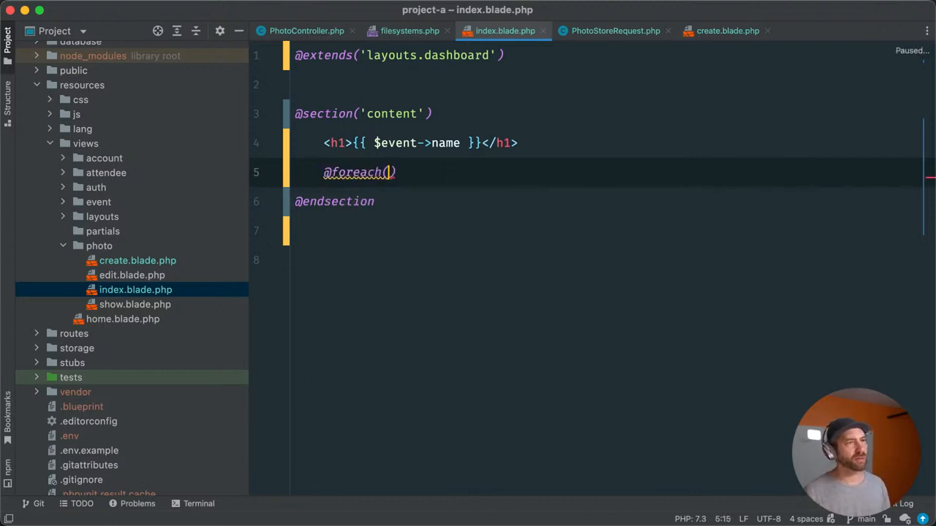
pyautogui.write('$photos as $pho')
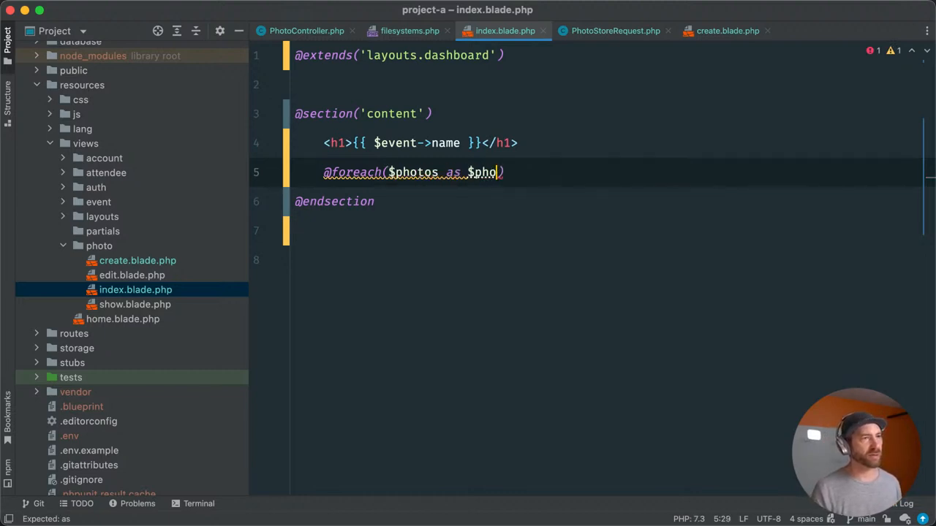
pyautogui.write('to)')
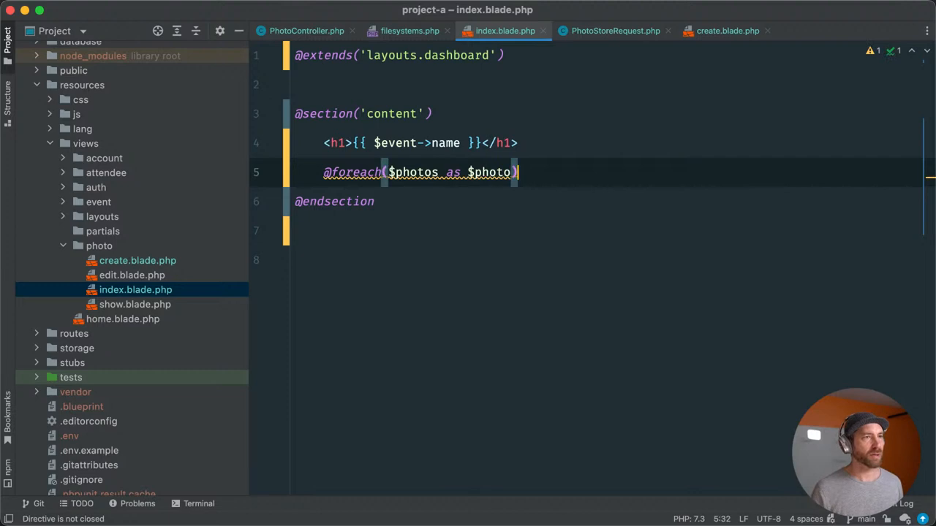
pyautogui.write('@')
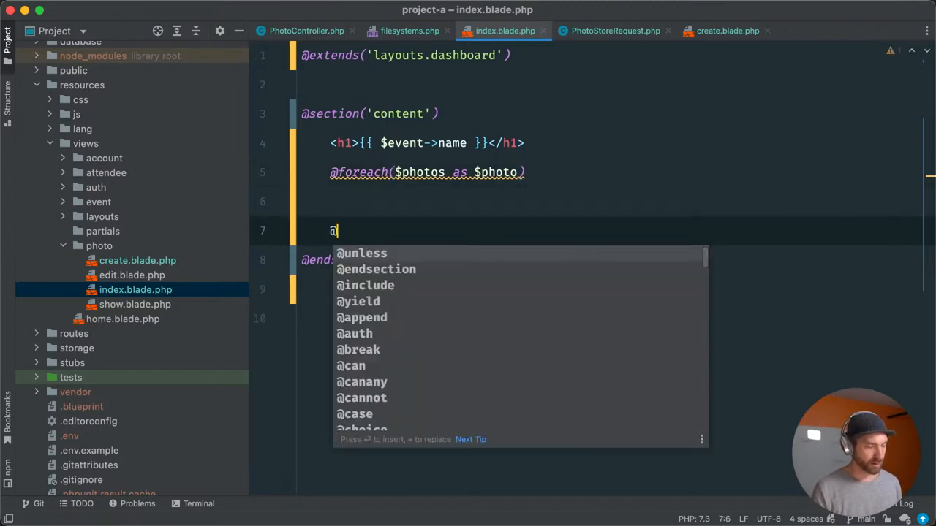
pyautogui.write('endfor')
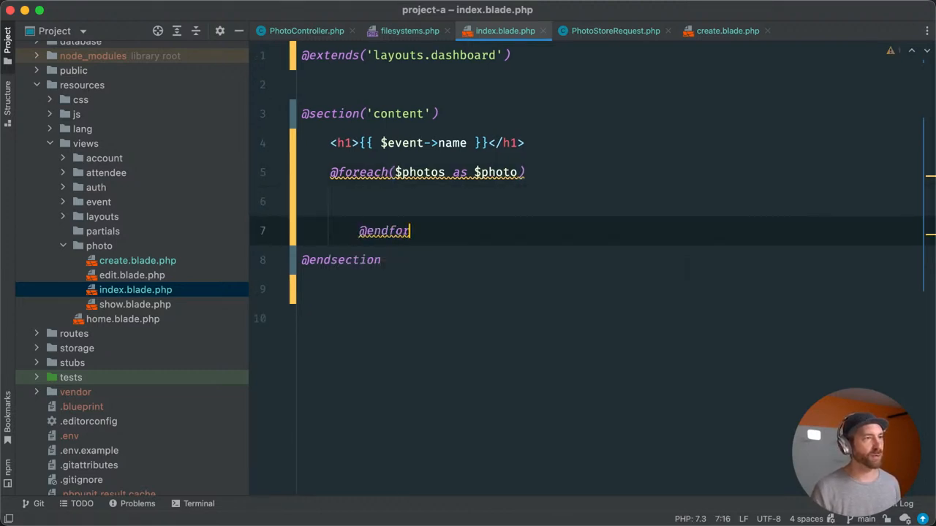
pyautogui.write('each')
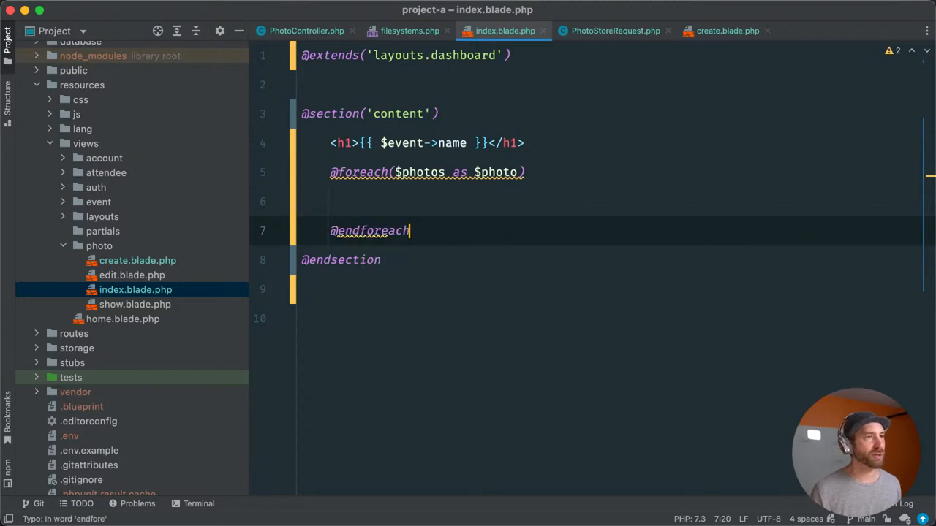
pyautogui.click(306, 31)
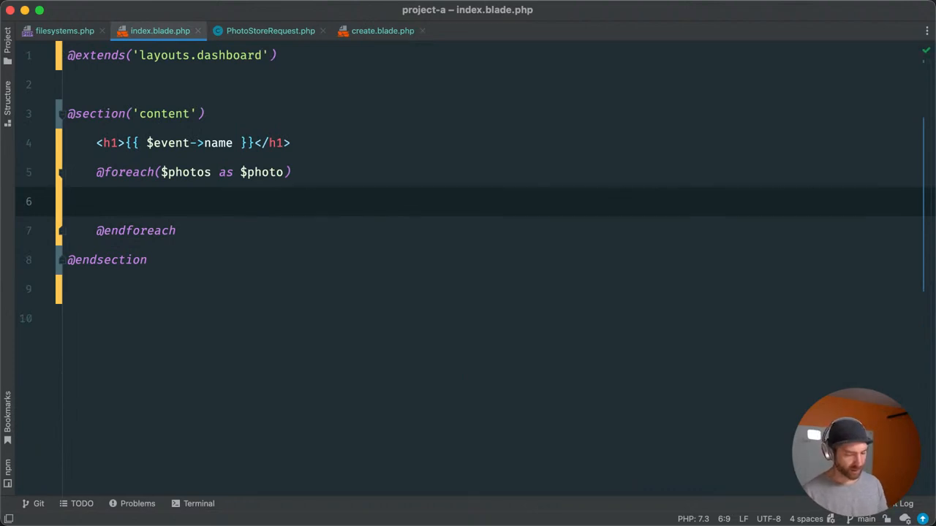
# Step: Start the photo anchor with an href using $photo->url($photo->path)
pyautogui.write('<a')
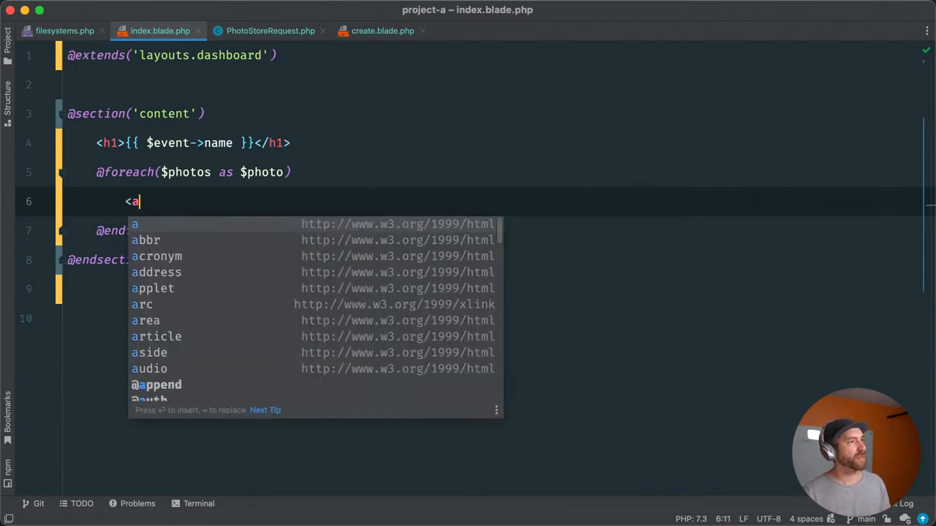
pyautogui.write('href')
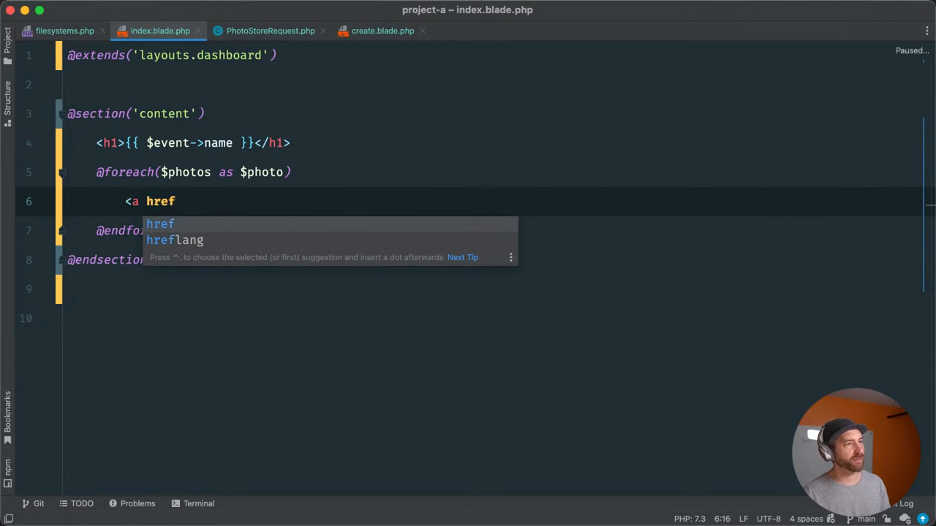
pyautogui.write('="$ph')
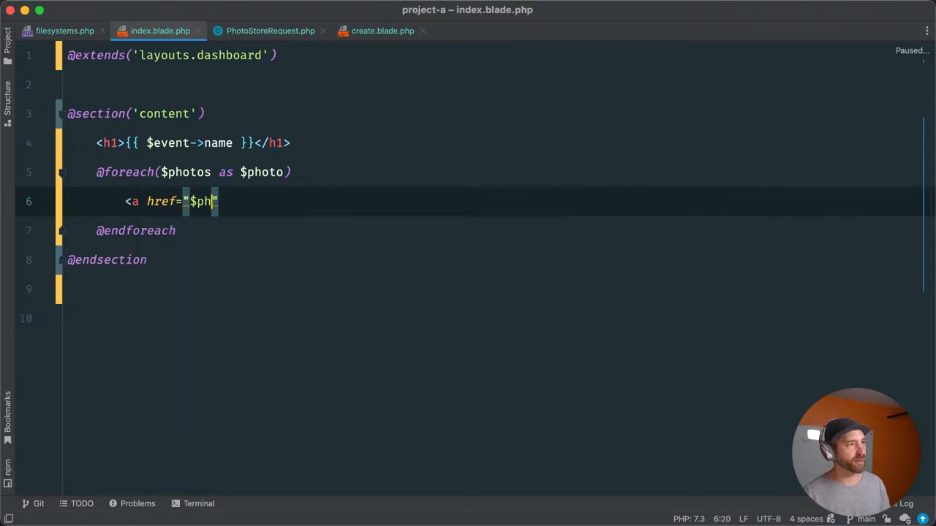
pyautogui.write('oto->')
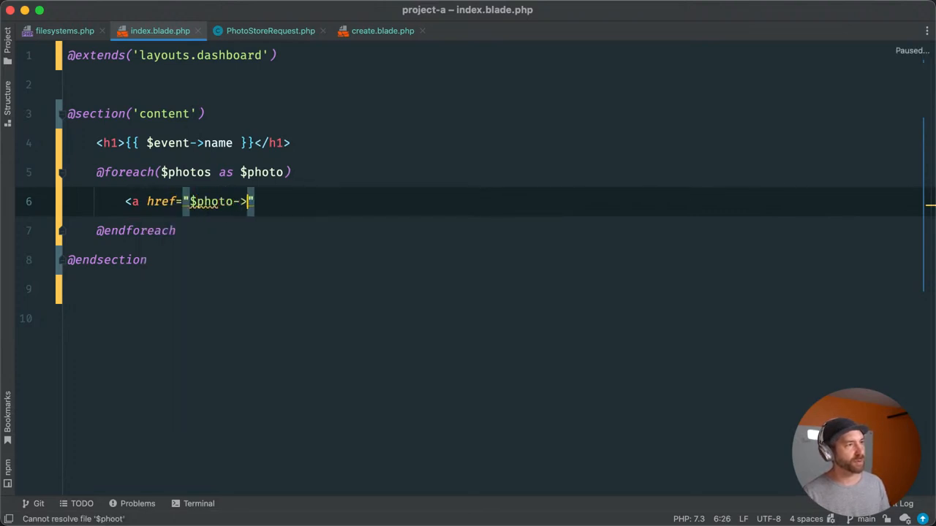
pyautogui.write('url()')
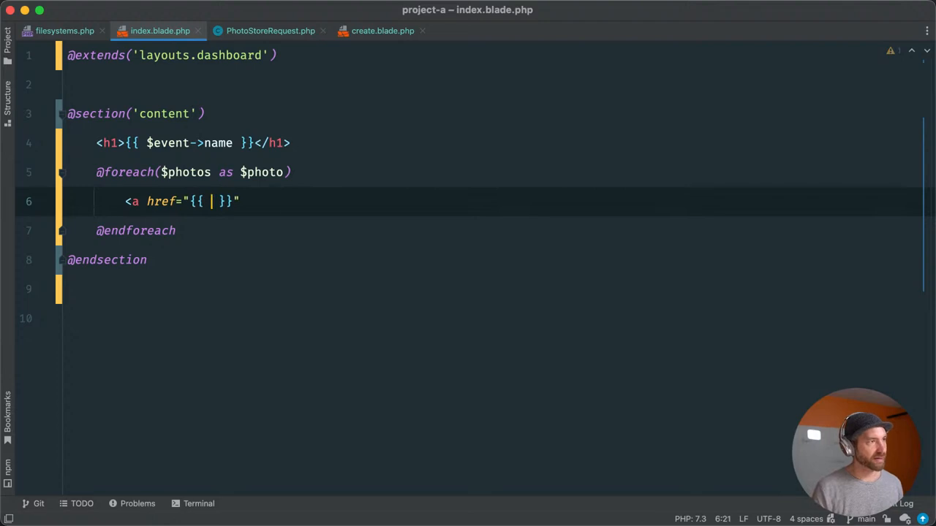
pyautogui.write('$')
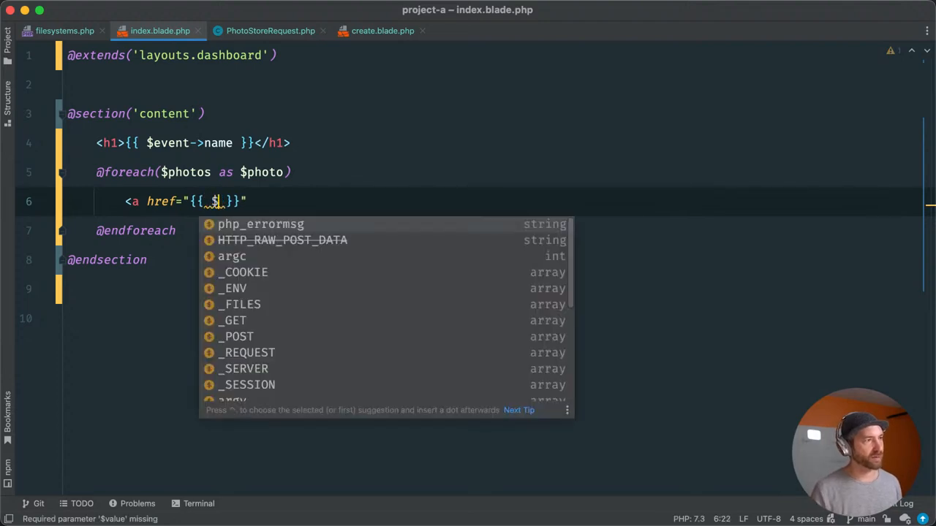
pyautogui.write('p')
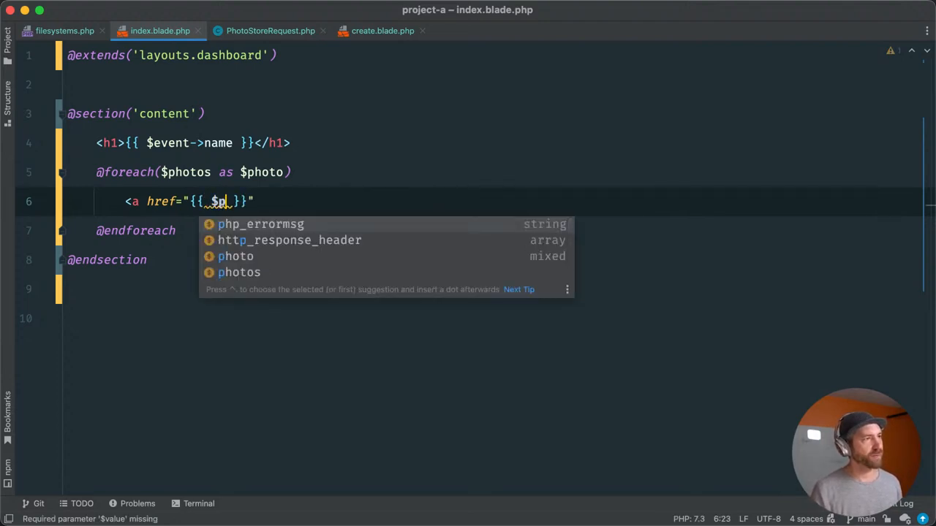
pyautogui.write('h')
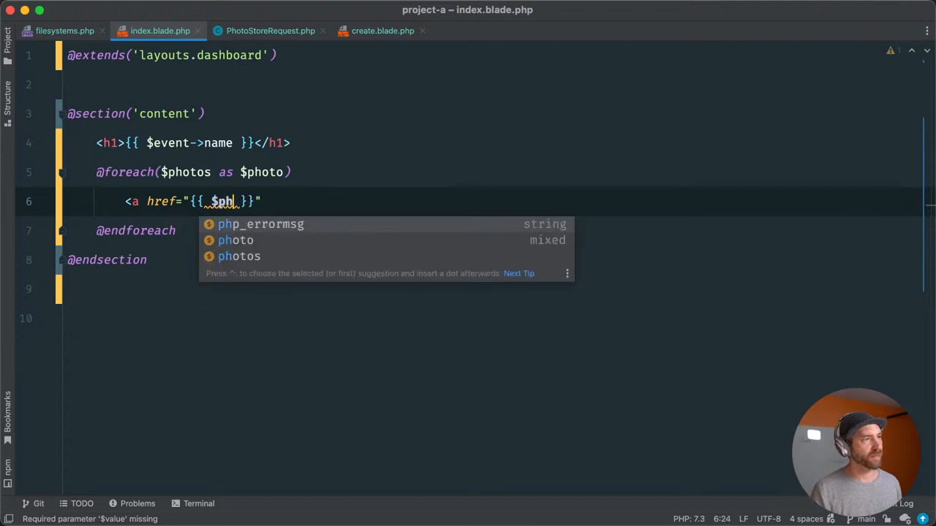
pyautogui.write('oto')
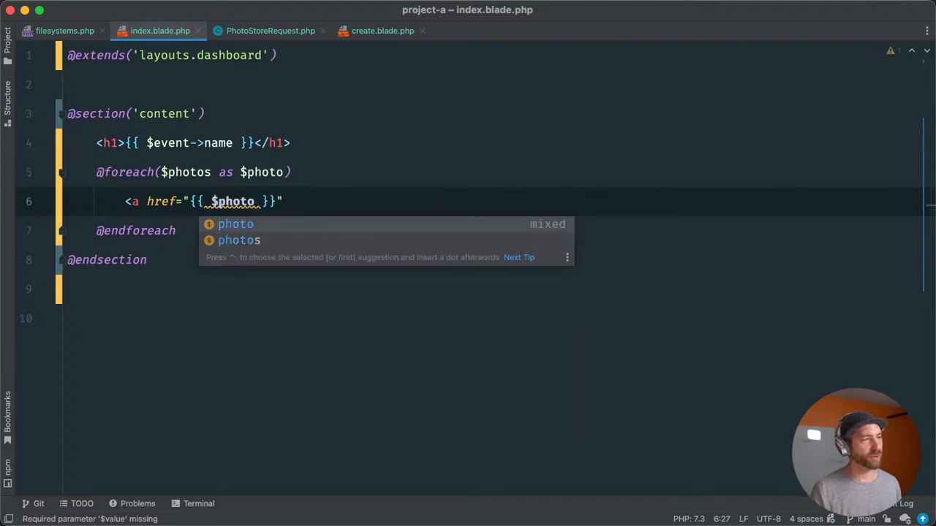
pyautogui.write('->url()')
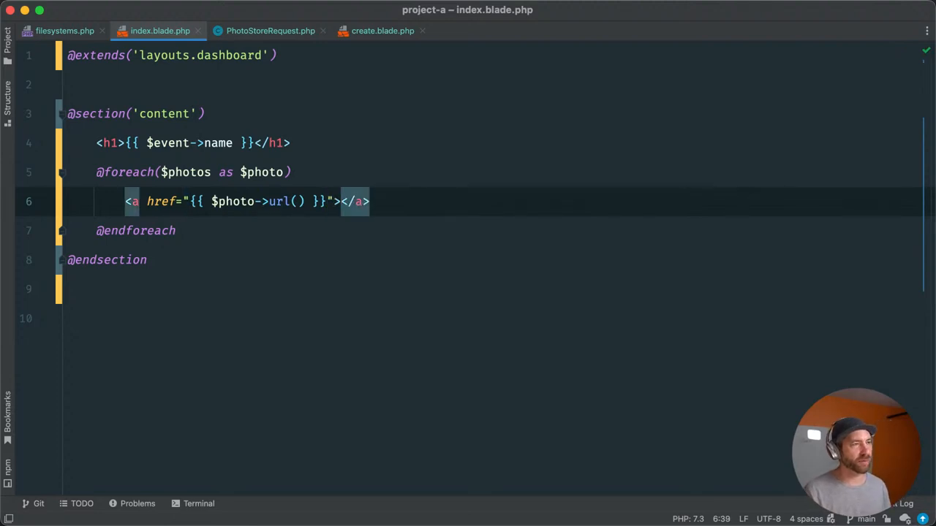
pyautogui.write('$phooto->p')
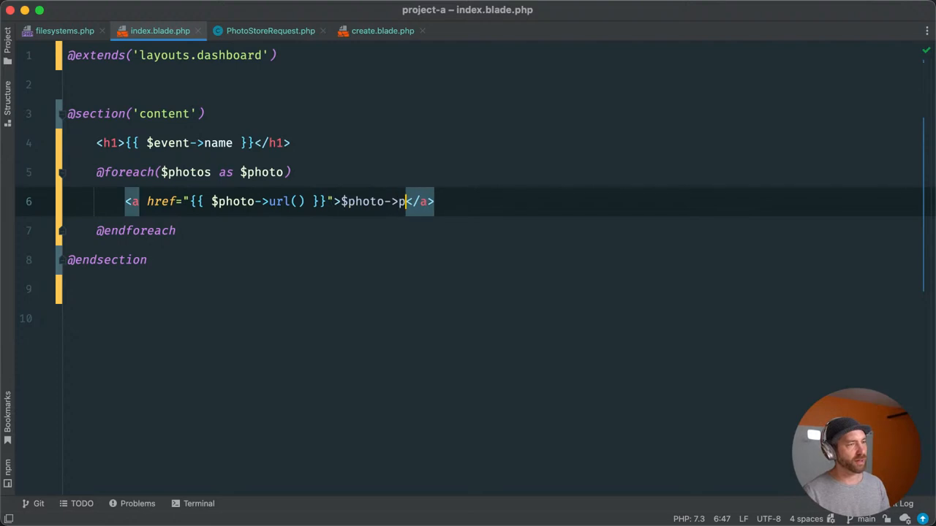
pyautogui.write('ath')
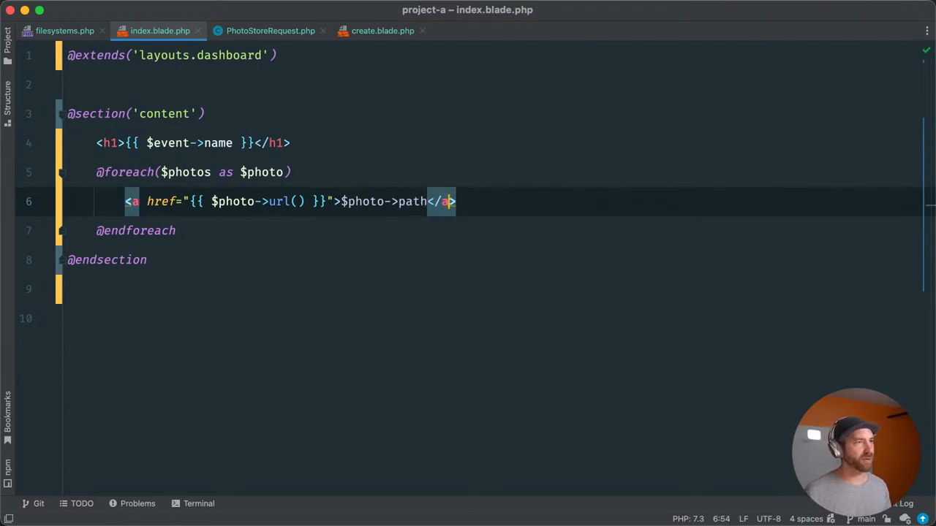
pyautogui.write('}}')
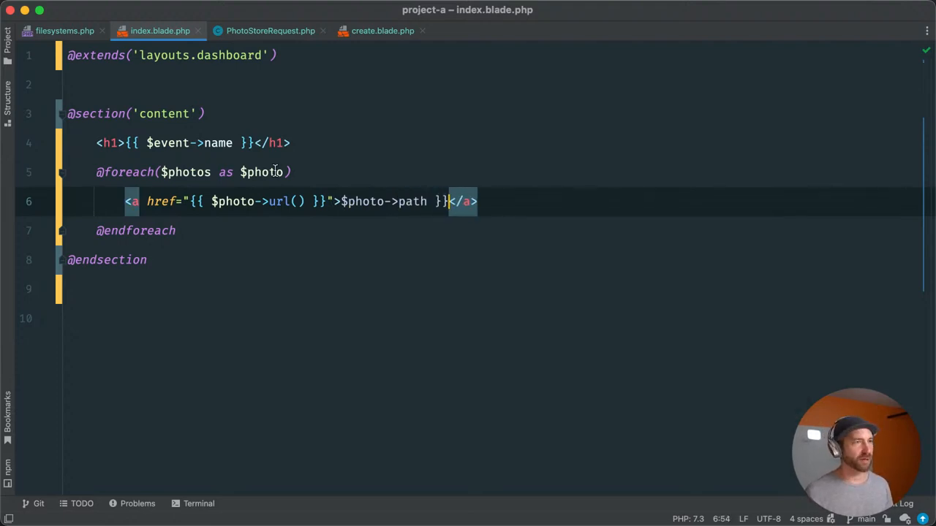
# Step: Rewrite the href as Storage::disk('photos')->url($photo->path), labelled with the photo path
pyautogui.write('{{  }}')
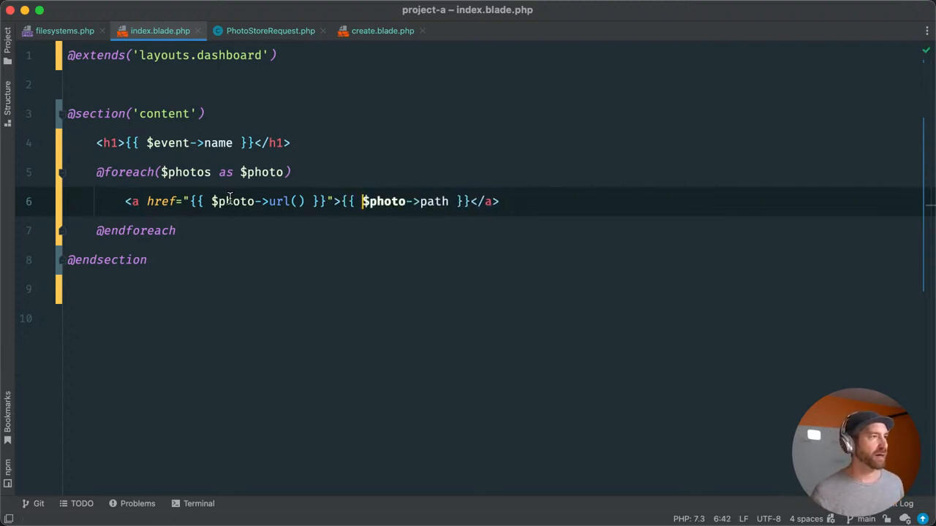
pyautogui.write('Storage::')
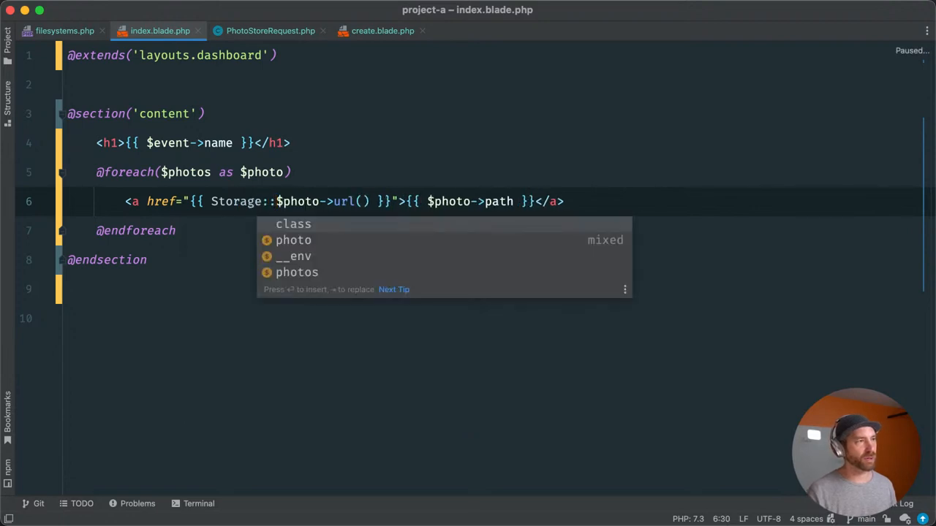
pyautogui.write('disk(;')
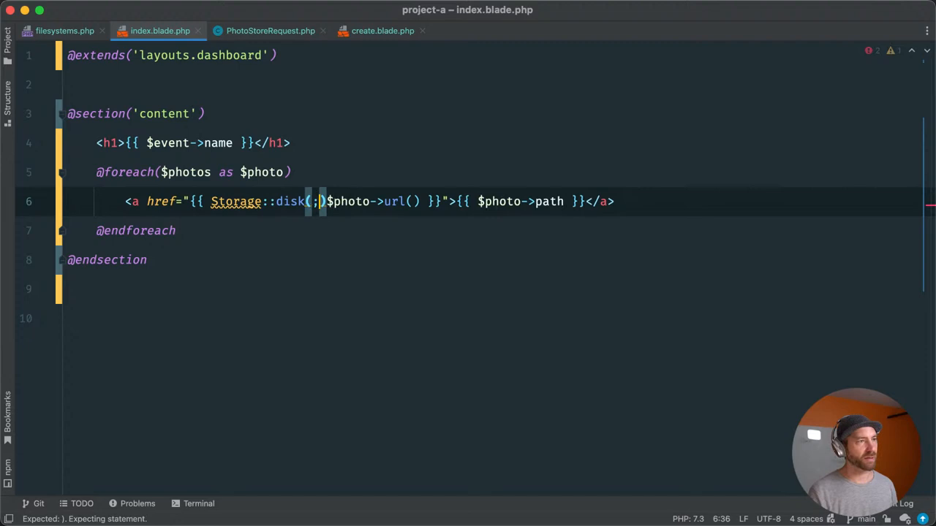
pyautogui.write("'photos")
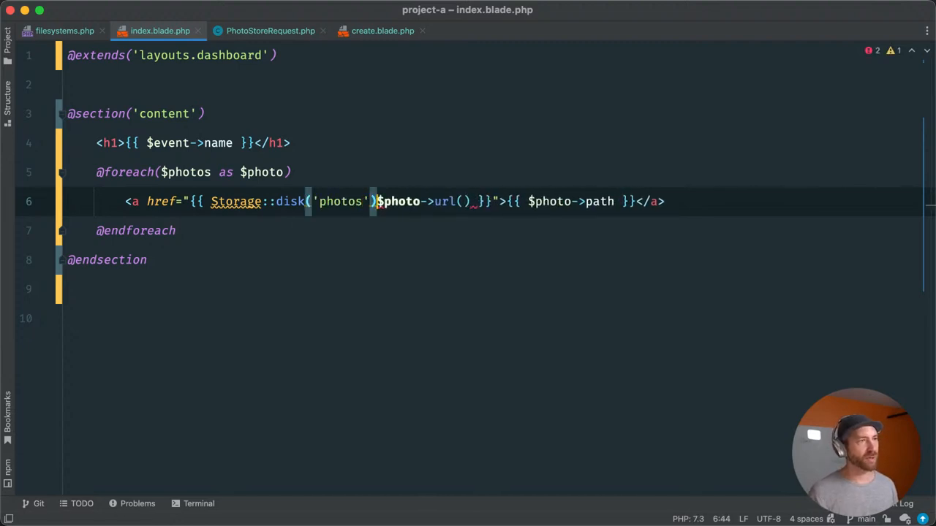
pyautogui.write('->get')
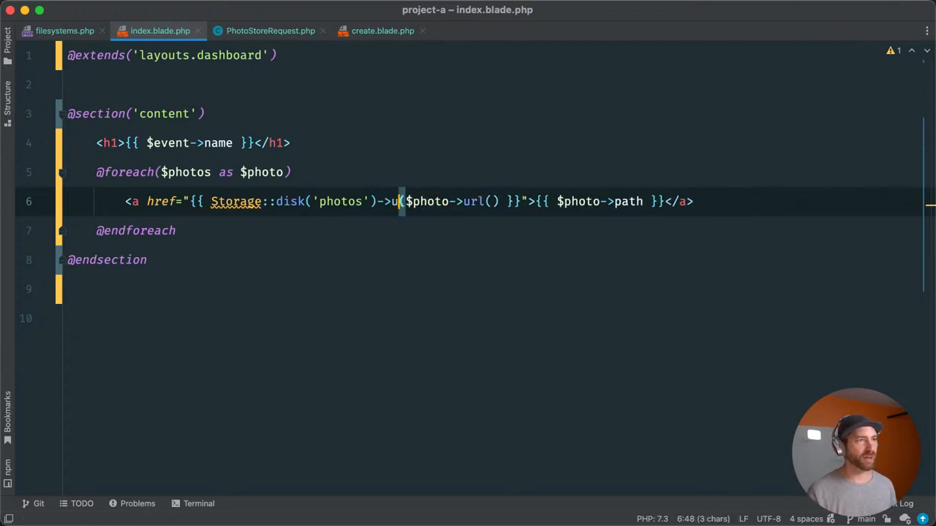
pyautogui.write('rl(')
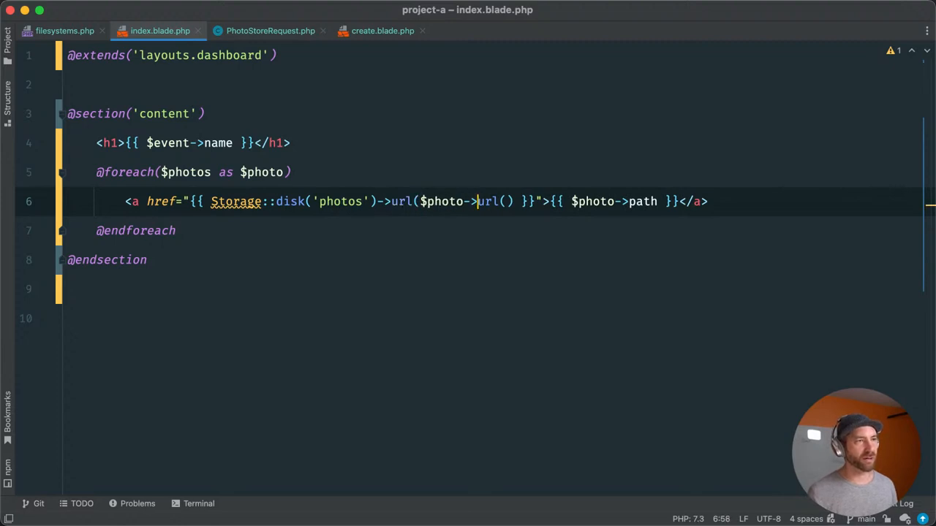
pyautogui.write('path')
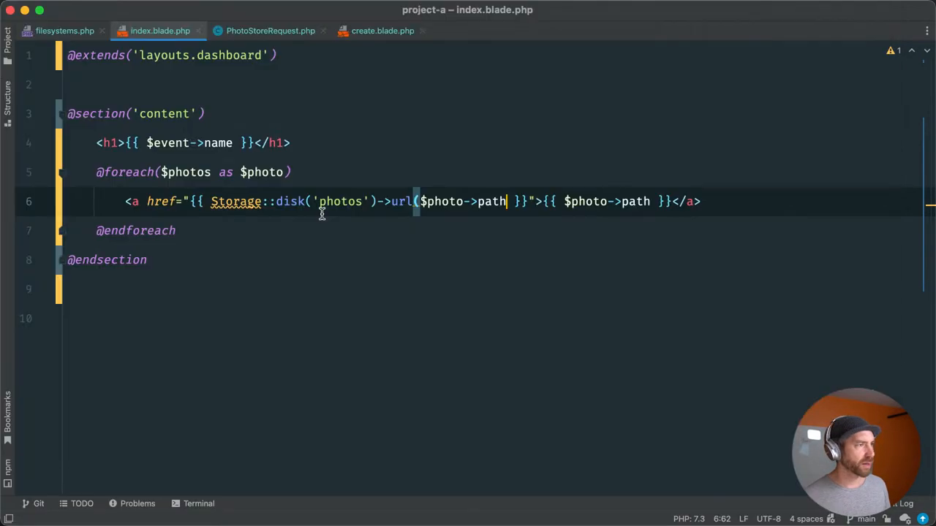
pyautogui.moveTo(631, 213)
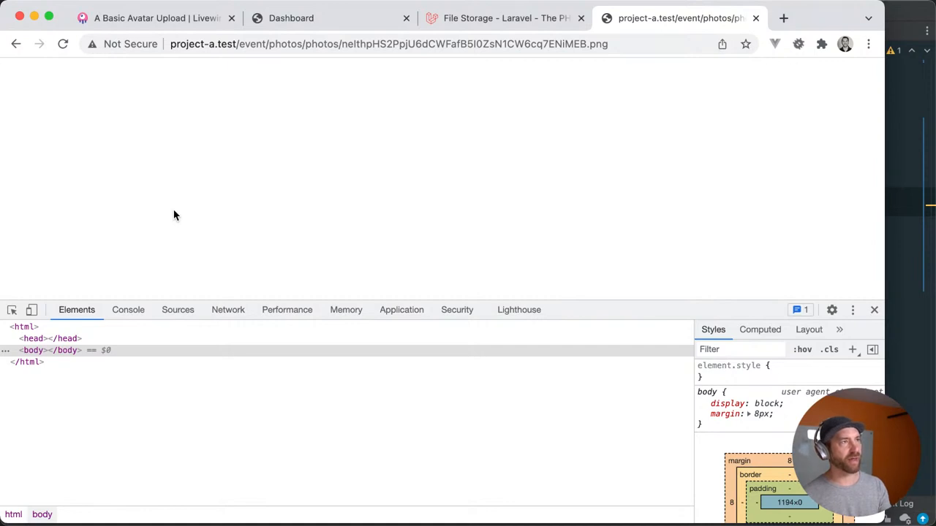
# Step: Follow a photo link in Chrome to the blank /event/photos/photos/… PNG page, then back to PhpStorm
pyautogui.doubleClick(318, 44)
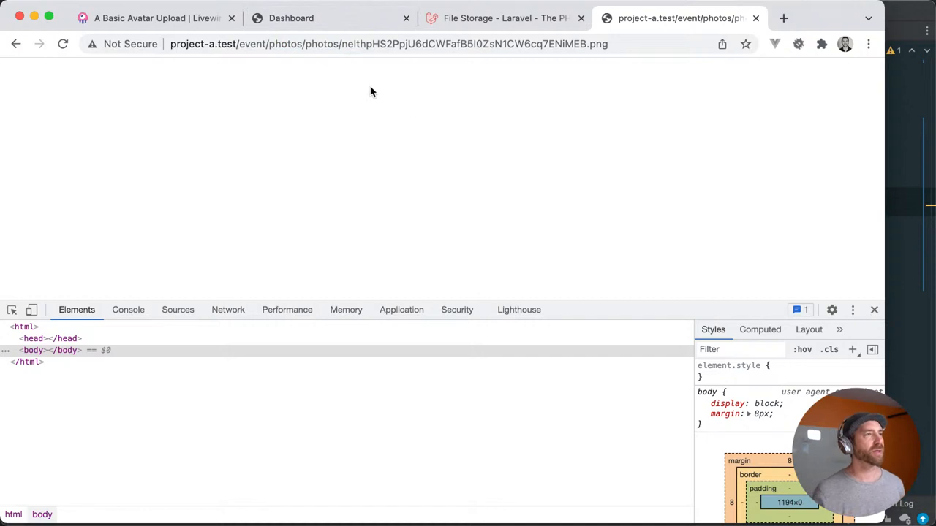
pyautogui.doubleClick(320, 43)
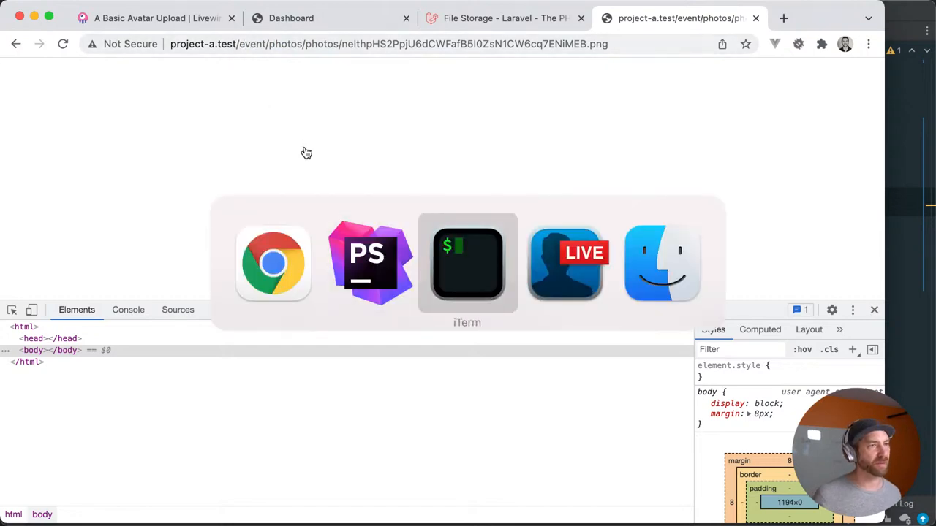
pyautogui.click(370, 264)
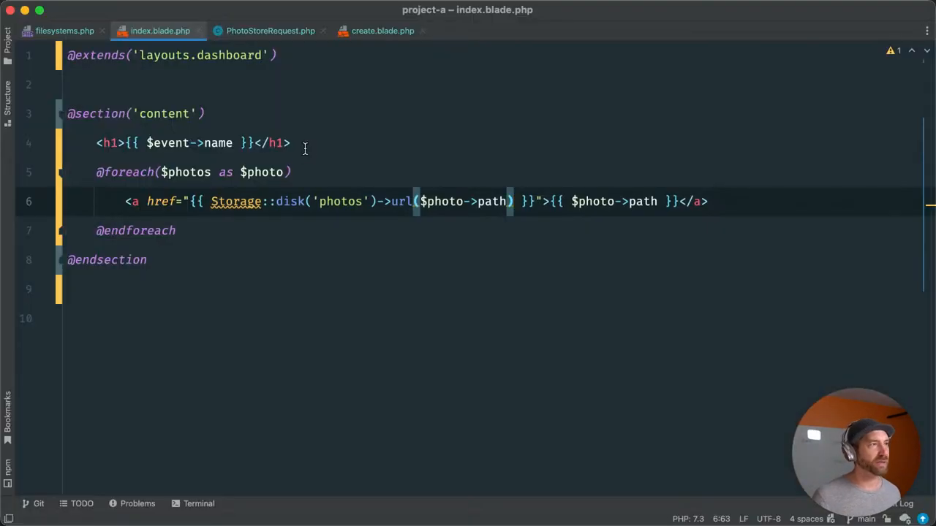
# Step: Collapse resources and expand the public folder in the Project tree, right-clicking an entry there
pyautogui.click(8, 33)
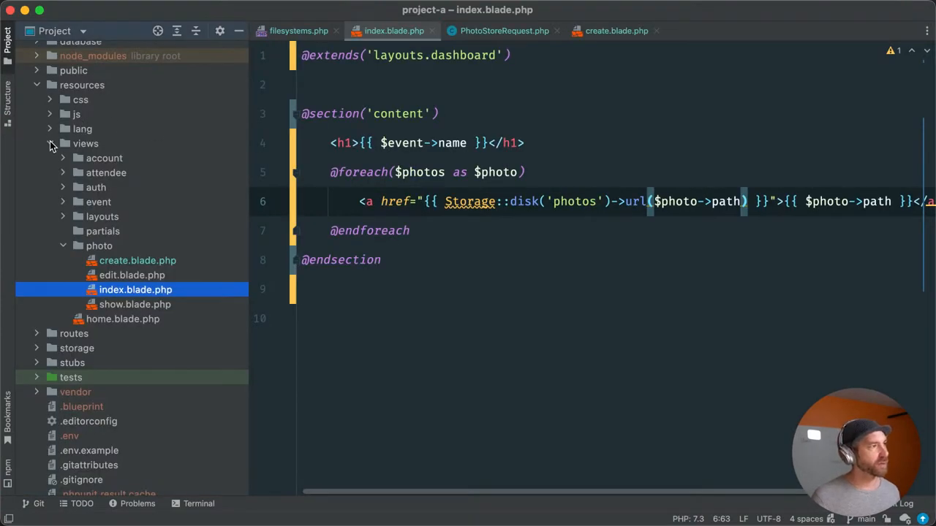
pyautogui.click(50, 143)
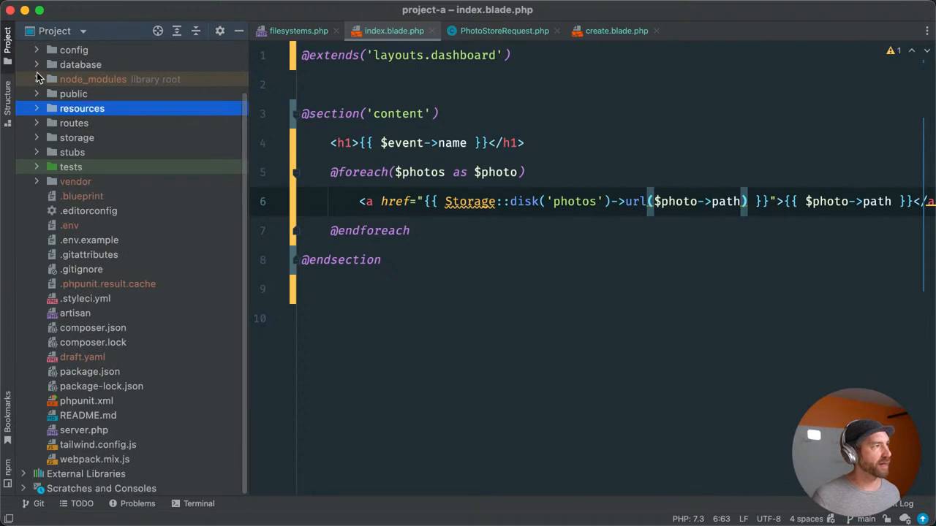
pyautogui.click(73, 94)
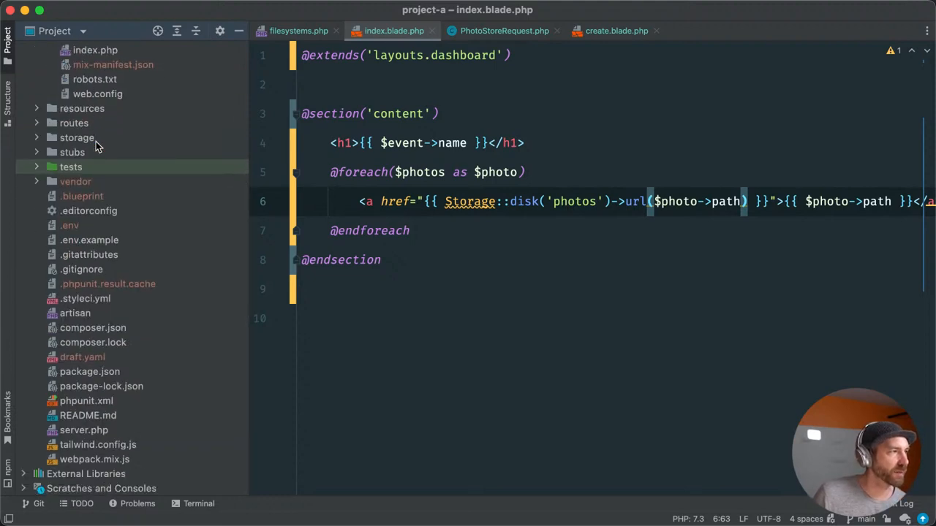
pyautogui.rightClick(76, 194)
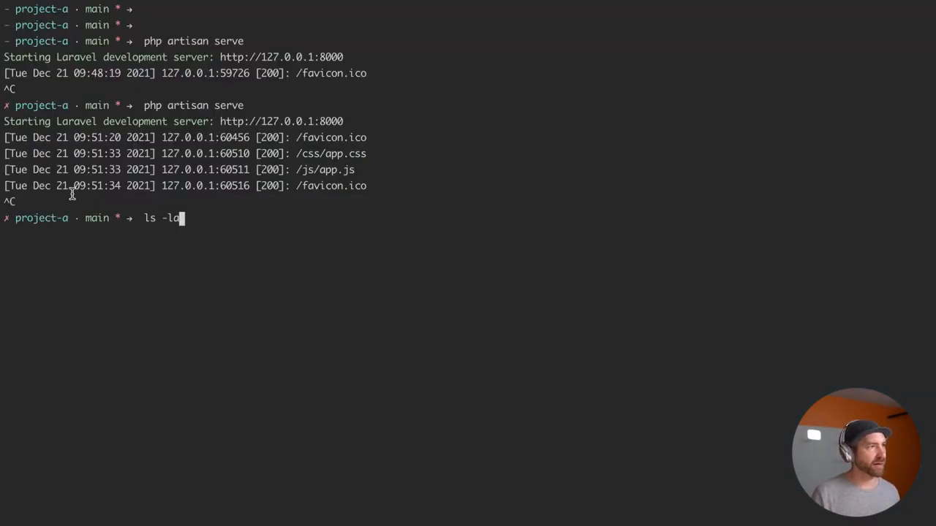
# Step: List public/ with ls -la to confirm the storage symlink, then start php artisan storage:link
pyautogui.write('public/')
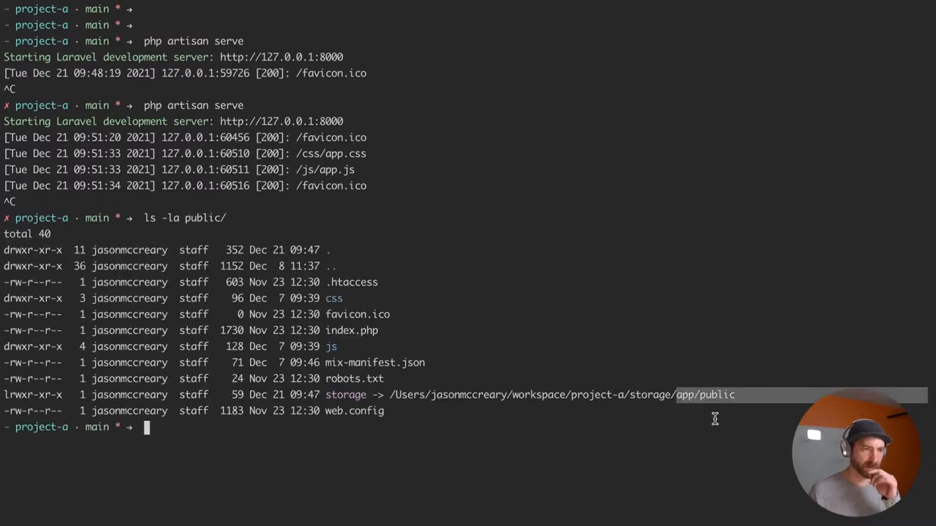
pyautogui.moveTo(327, 394)
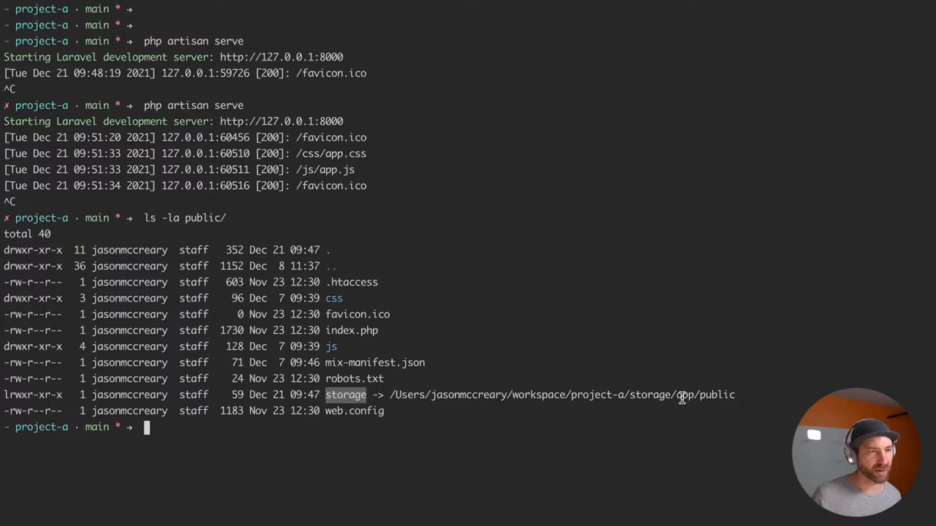
pyautogui.moveTo(723, 394)
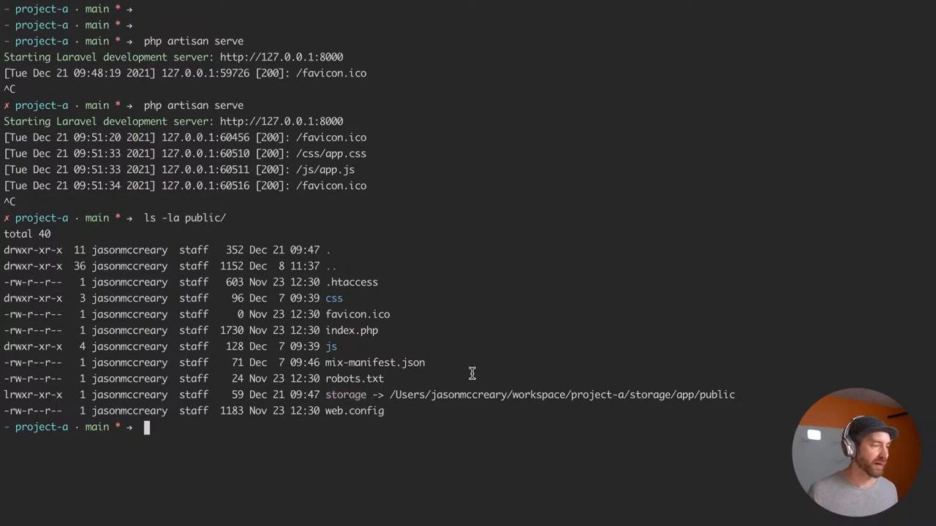
pyautogui.write('php')
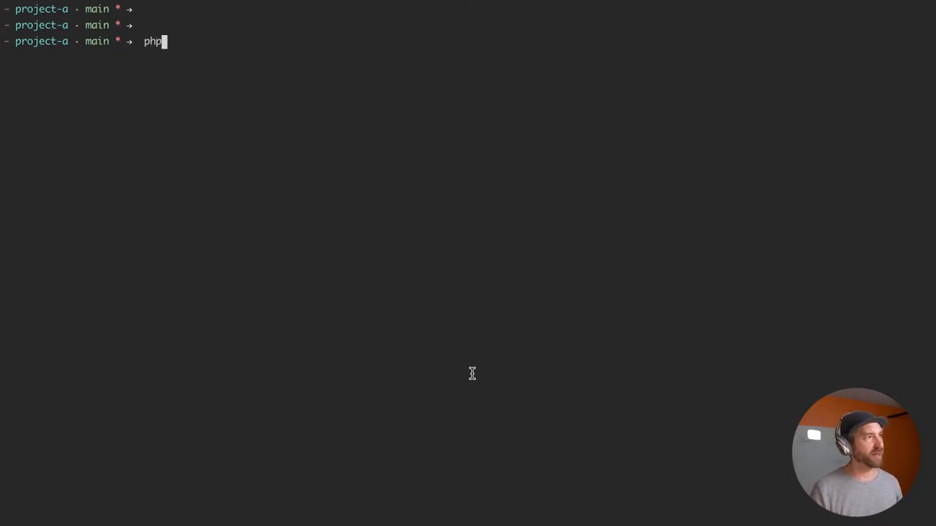
pyautogui.write('artisan stora')
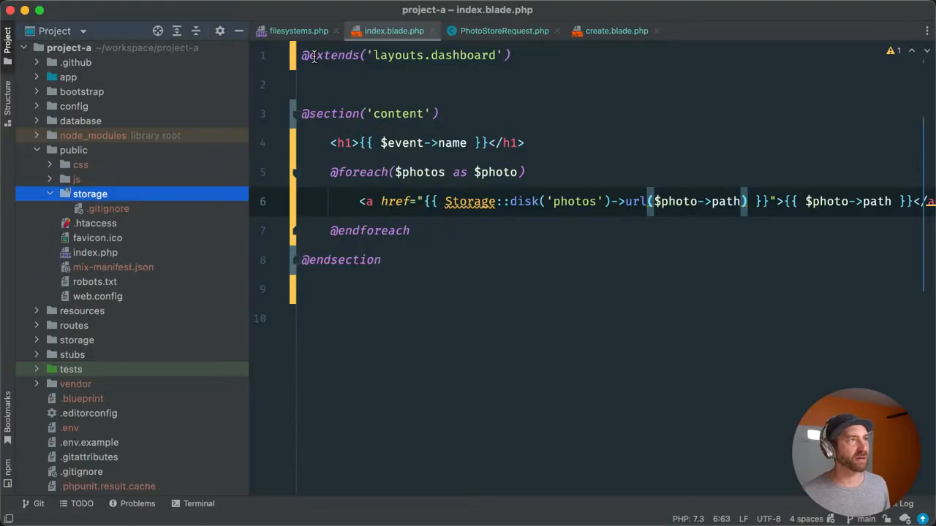
# Step: Review the public and photos disk arrays in filesystems.php
pyautogui.click(298, 31)
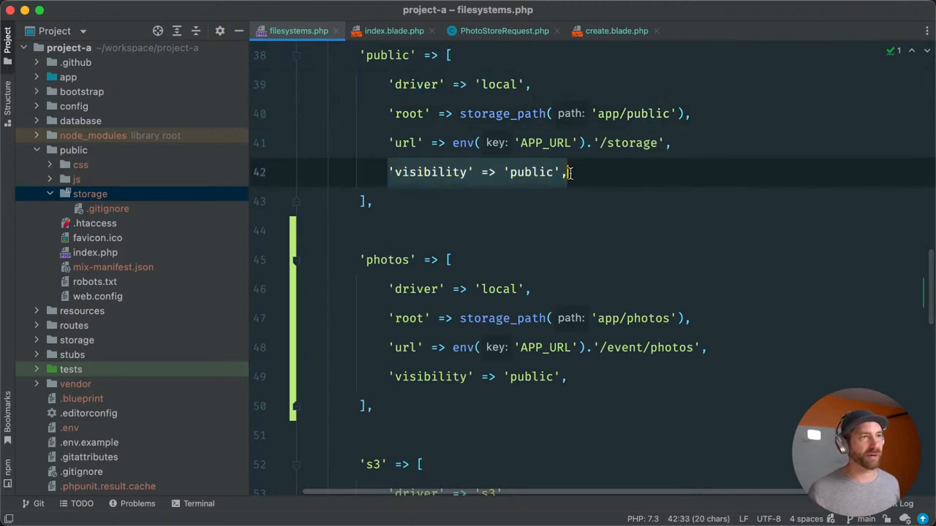
pyautogui.scroll(-3)
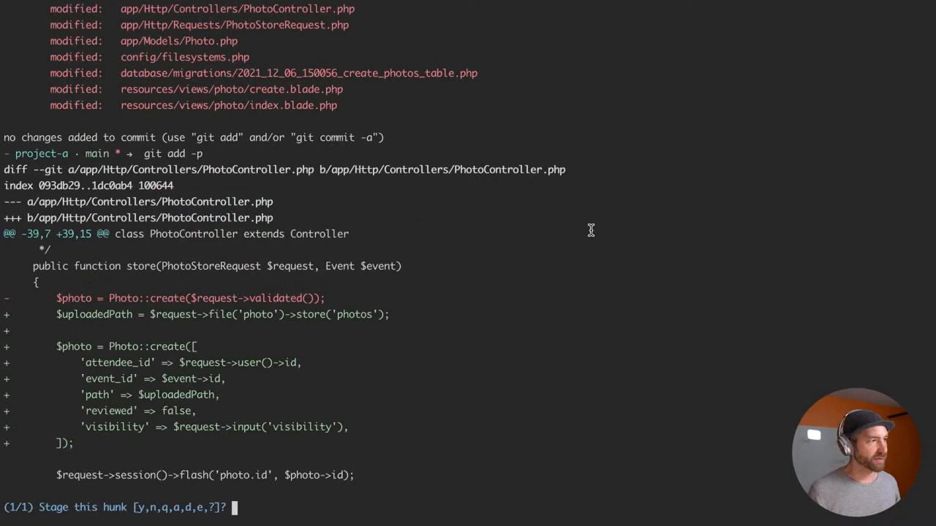
# Step: Stage the six remaining hunks with y, including the photo index template, and start the commit
pyautogui.write('y,n,q,a,d,s,e,?]? y')
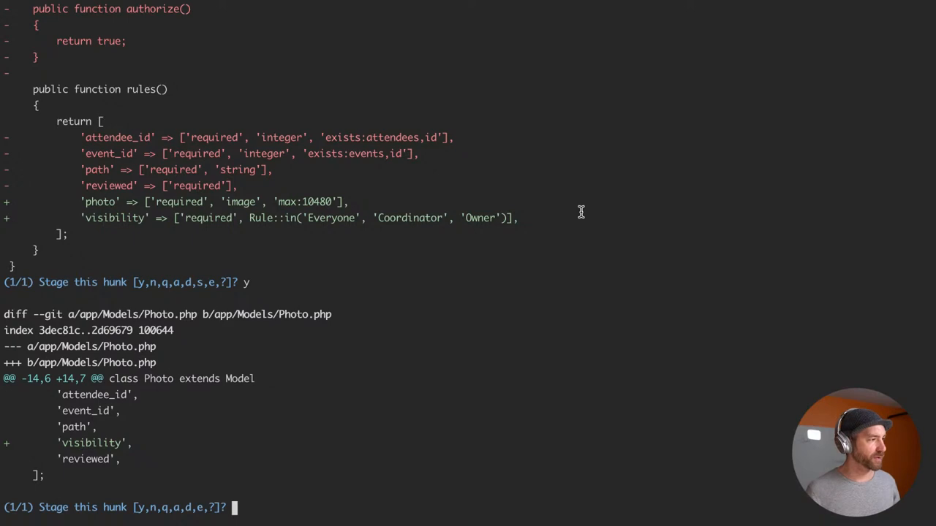
pyautogui.moveTo(329, 359)
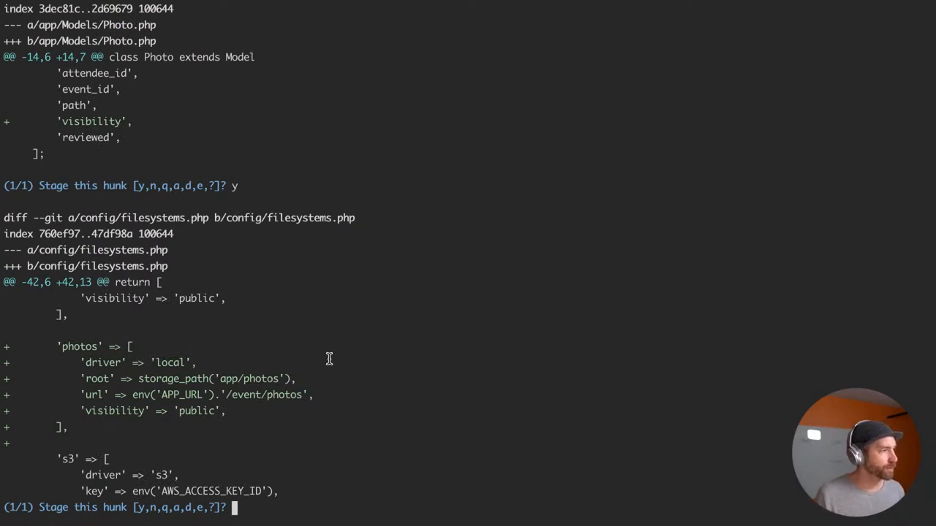
pyautogui.write('y')
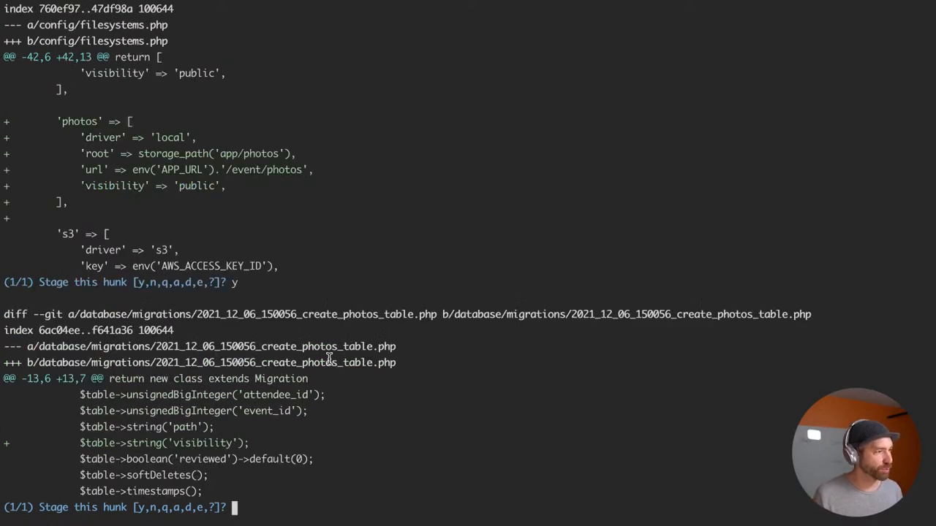
pyautogui.write('y')
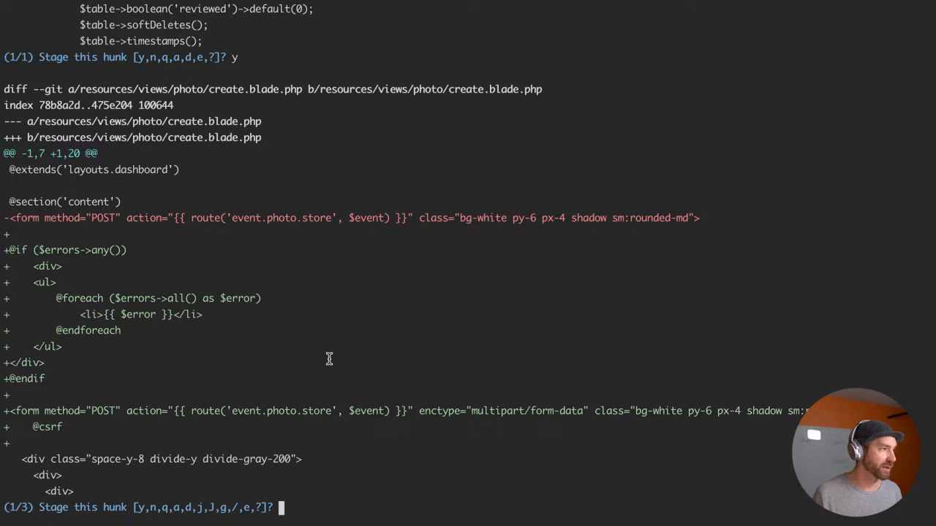
pyautogui.write('y')
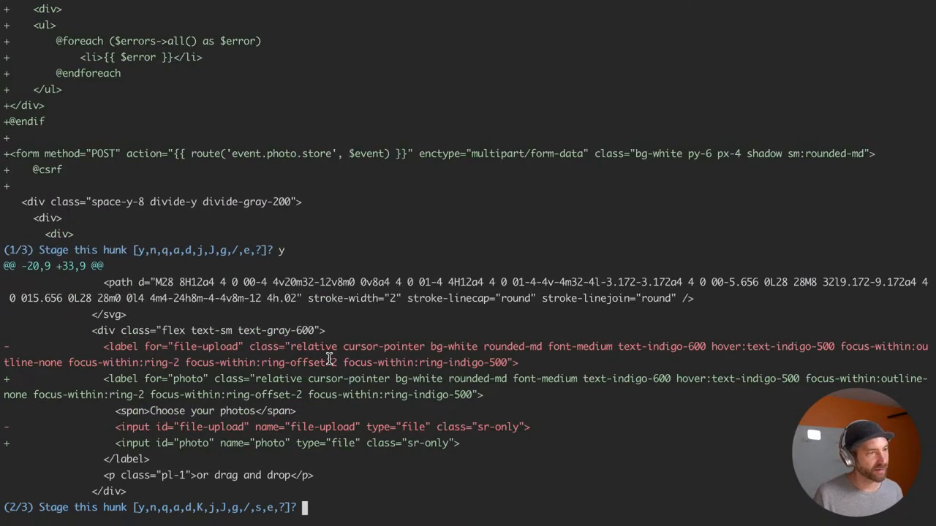
pyautogui.write('y')
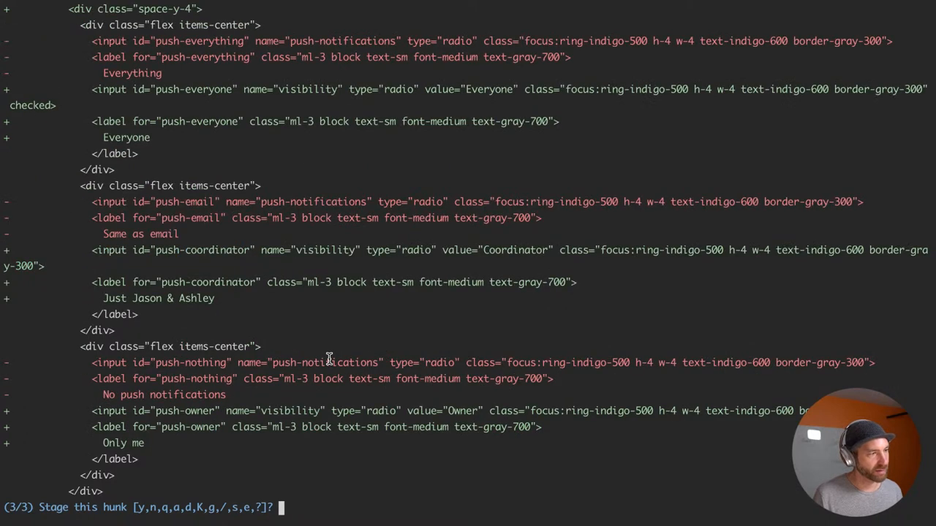
pyautogui.write('y,n,q,a,d,s,e,?]? y')
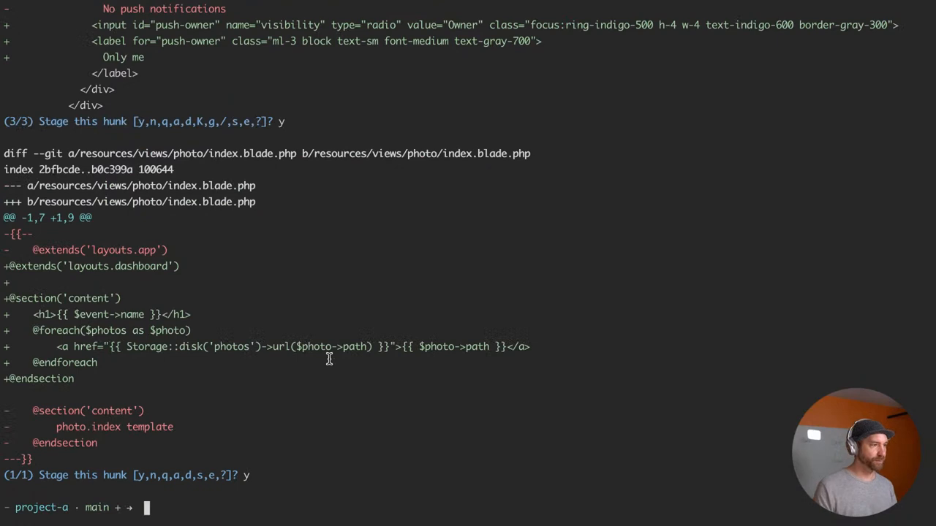
pyautogui.write('git c')
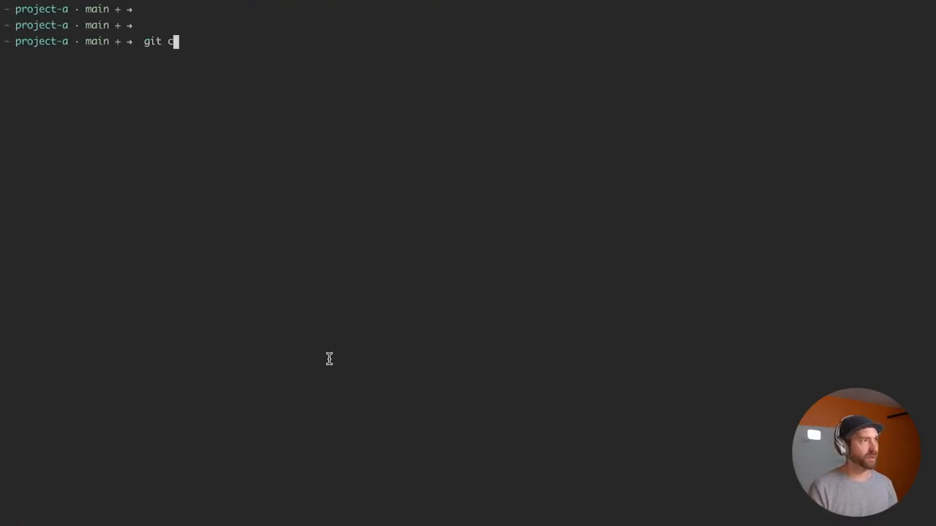
# Step: Enter the commit command with the message 'Basic photo upload'
pyautogui.write("ommit -m '")
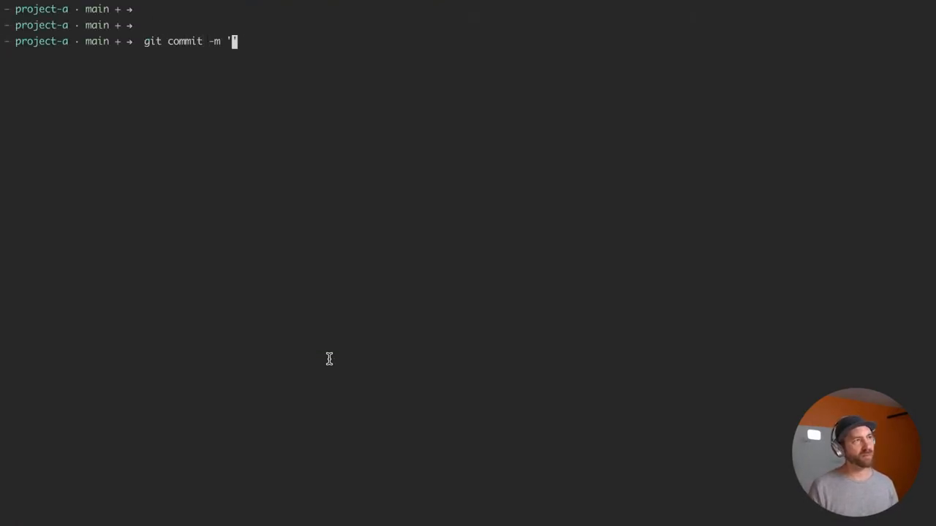
pyautogui.write('A')
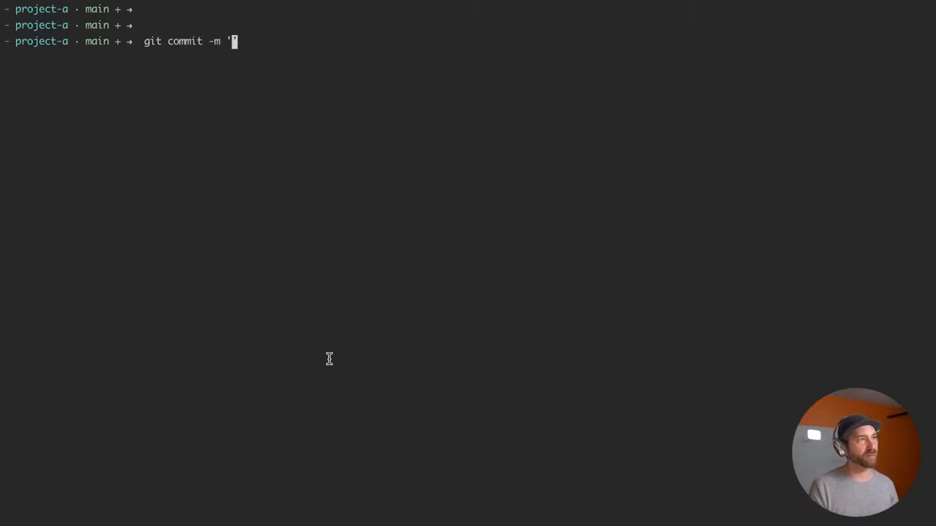
pyautogui.write('Basic')
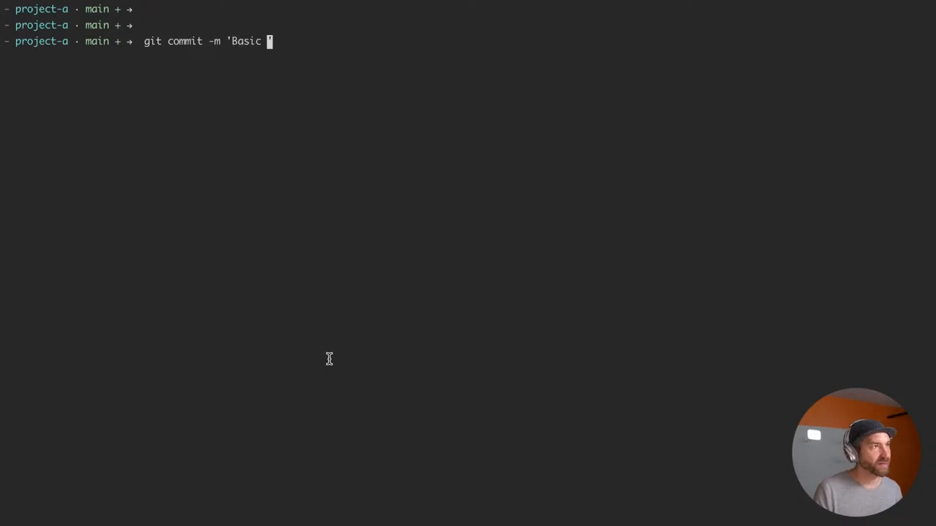
pyautogui.write('photo upload')
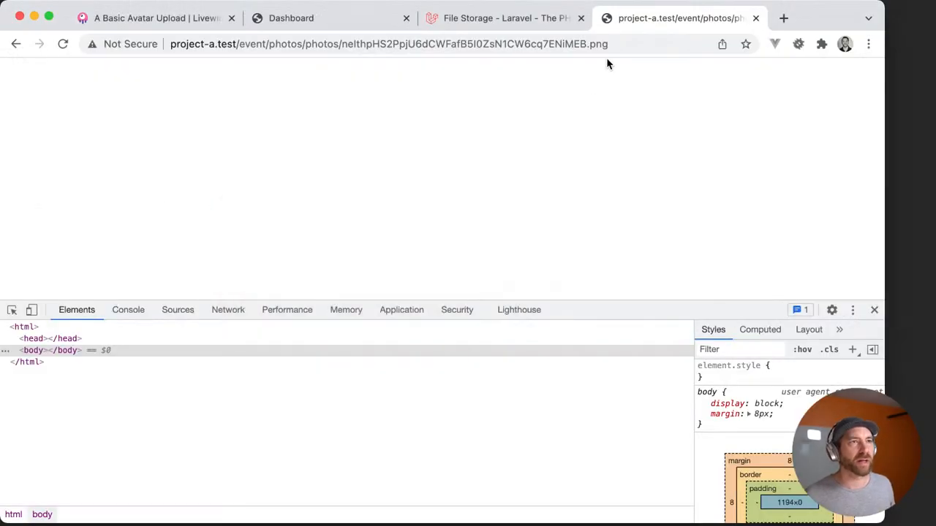
# Step: Switch to the Livewire Quickstart docs and read its install, component and counter examples
pyautogui.click(154, 18)
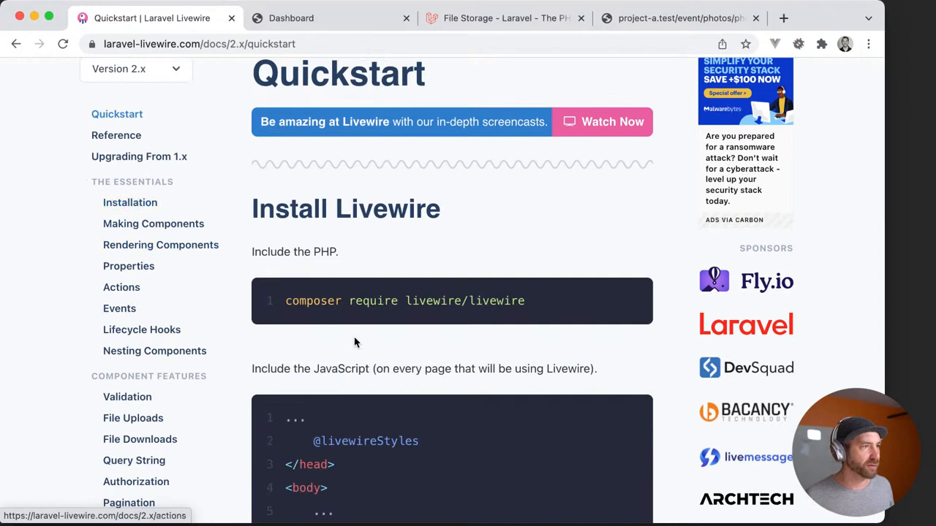
pyautogui.scroll(-3)
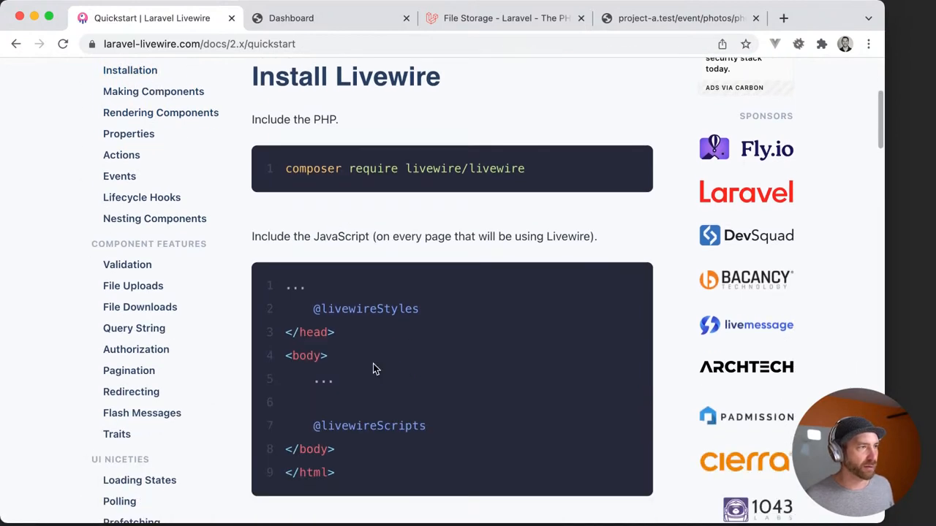
pyautogui.moveTo(357, 236)
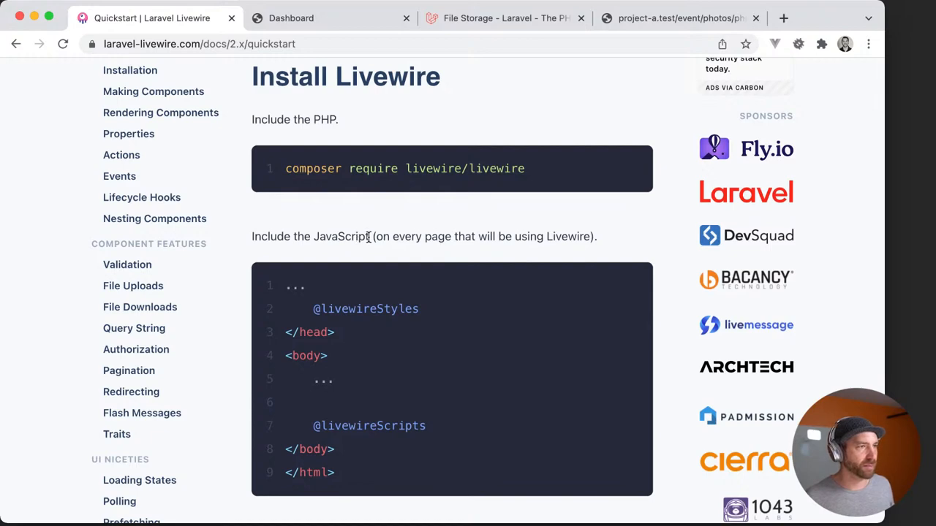
pyautogui.scroll(-3)
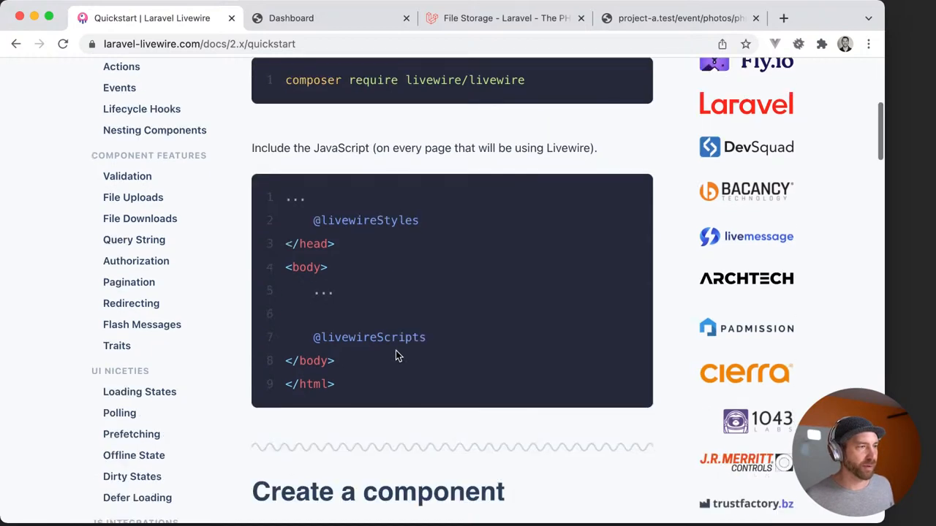
pyautogui.scroll(-3)
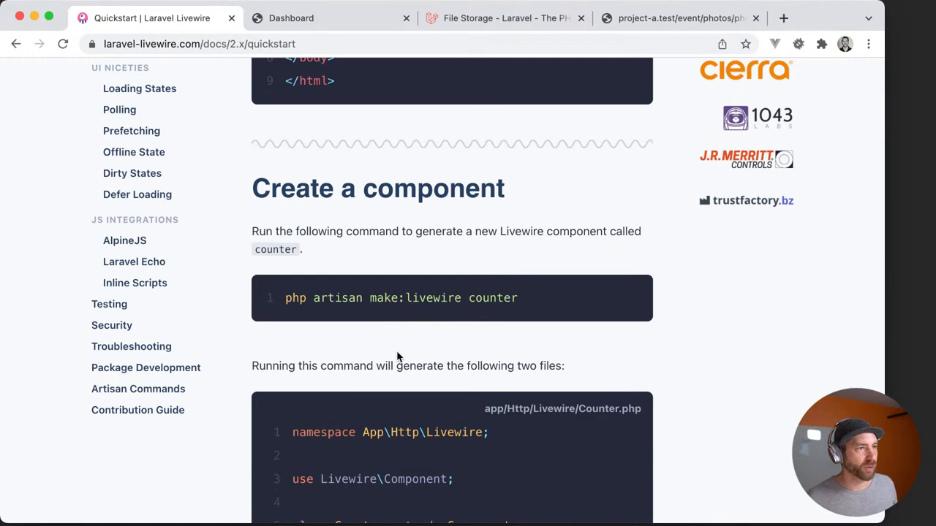
pyautogui.scroll(-3)
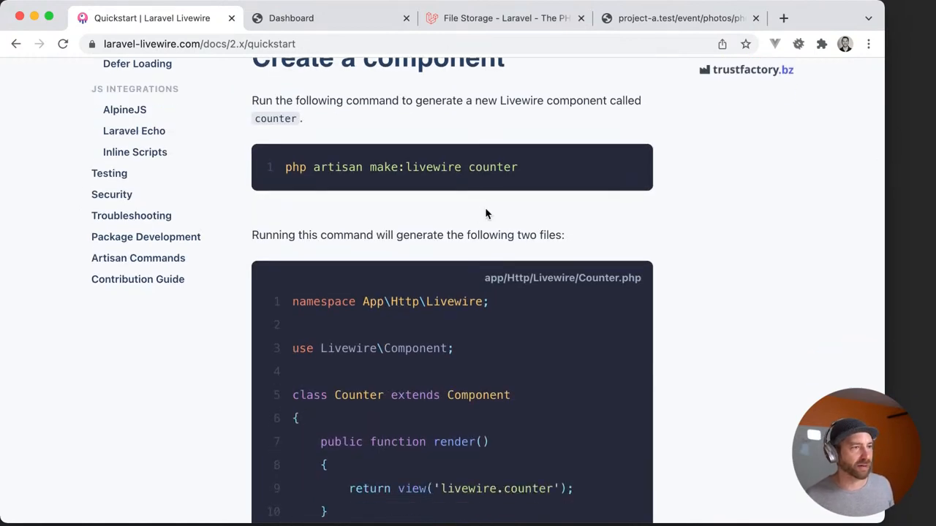
pyautogui.scroll(-3)
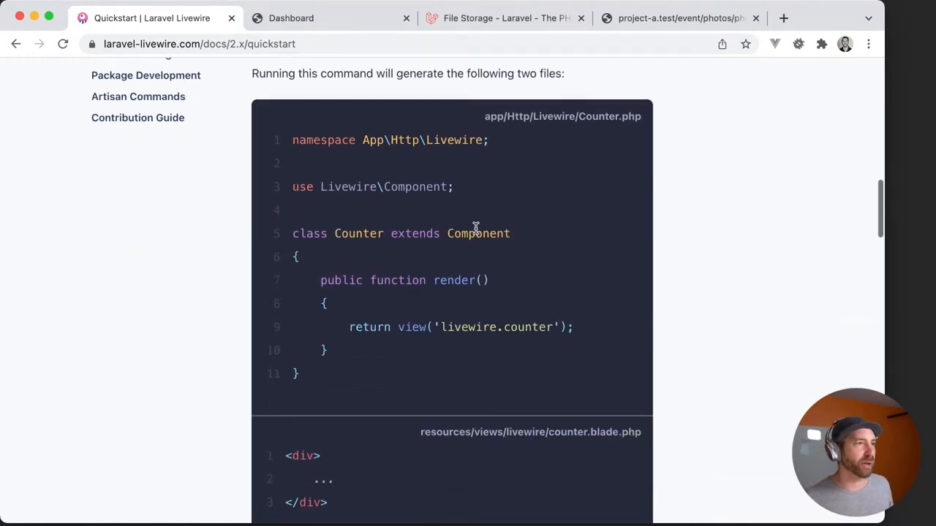
pyautogui.scroll(-3)
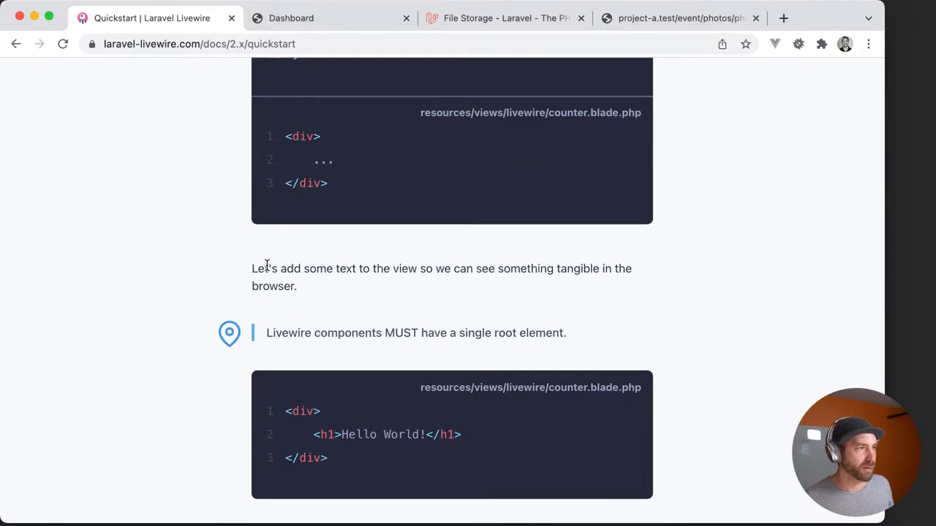
pyautogui.moveTo(516, 272)
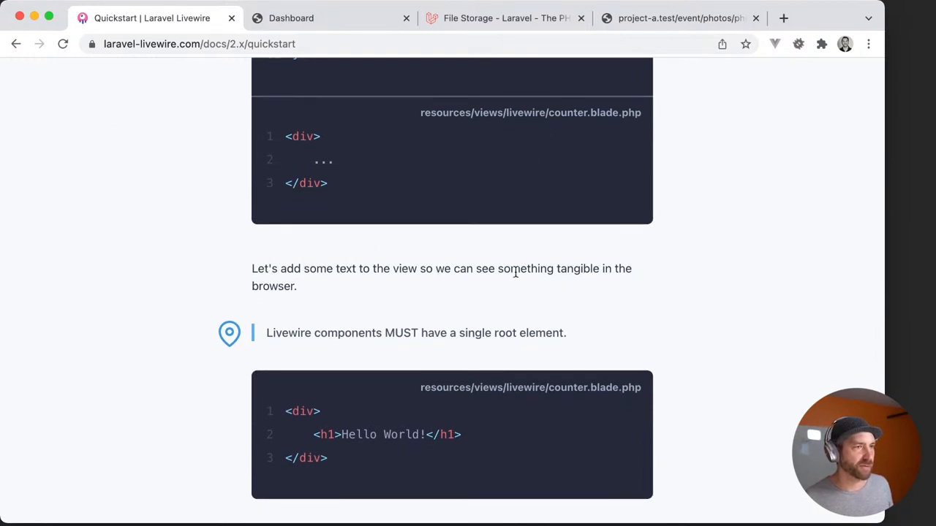
pyautogui.scroll(-3)
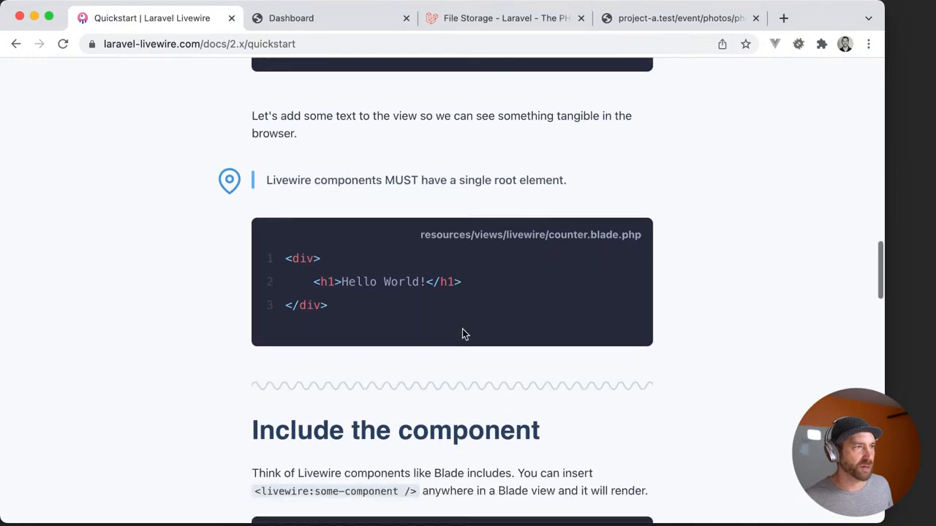
pyautogui.scroll(-3)
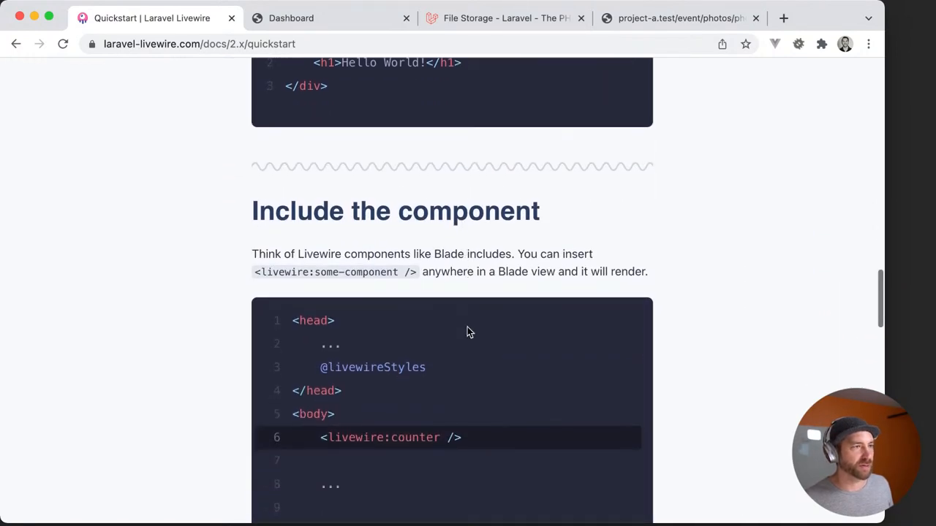
pyautogui.scroll(-3)
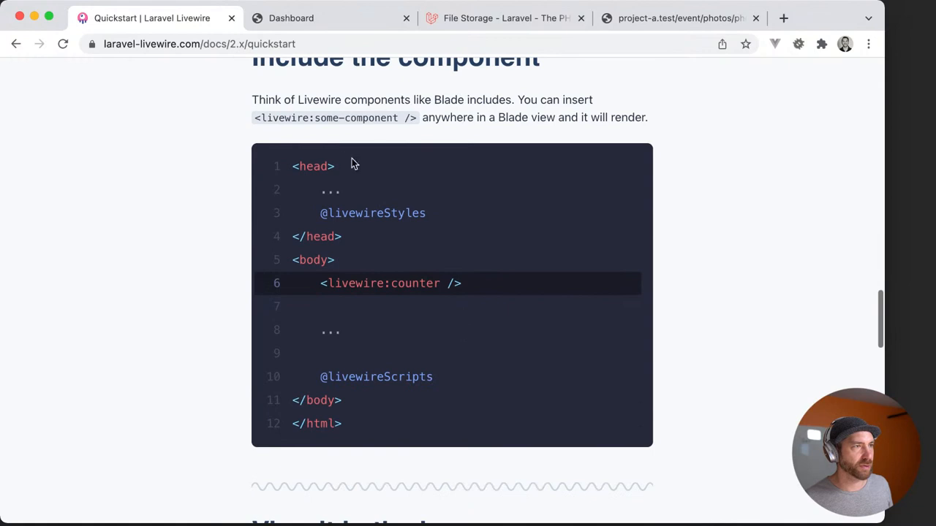
pyautogui.scroll(-3)
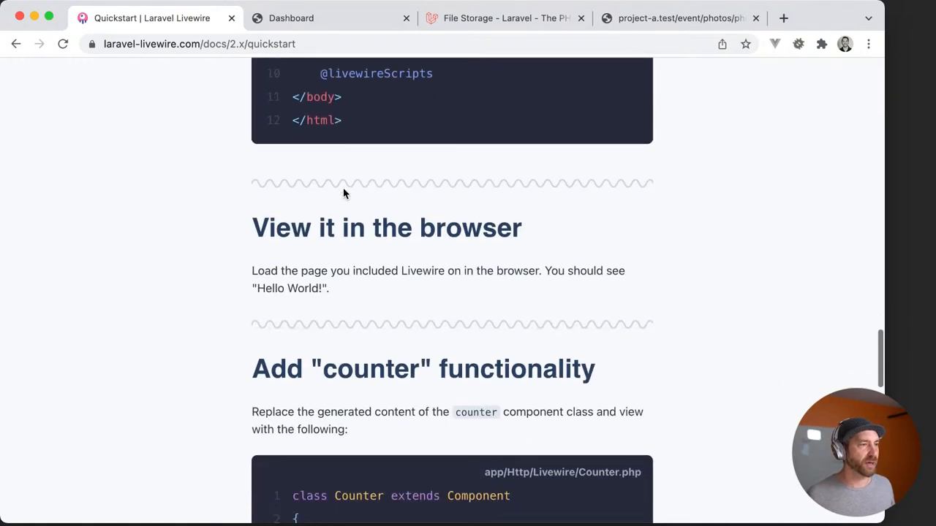
pyautogui.scroll(3)
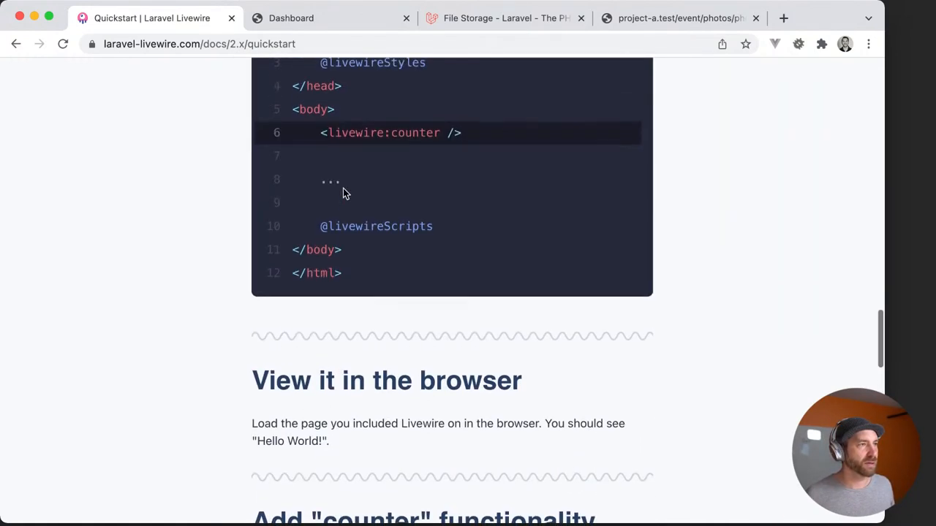
pyautogui.scroll(-3)
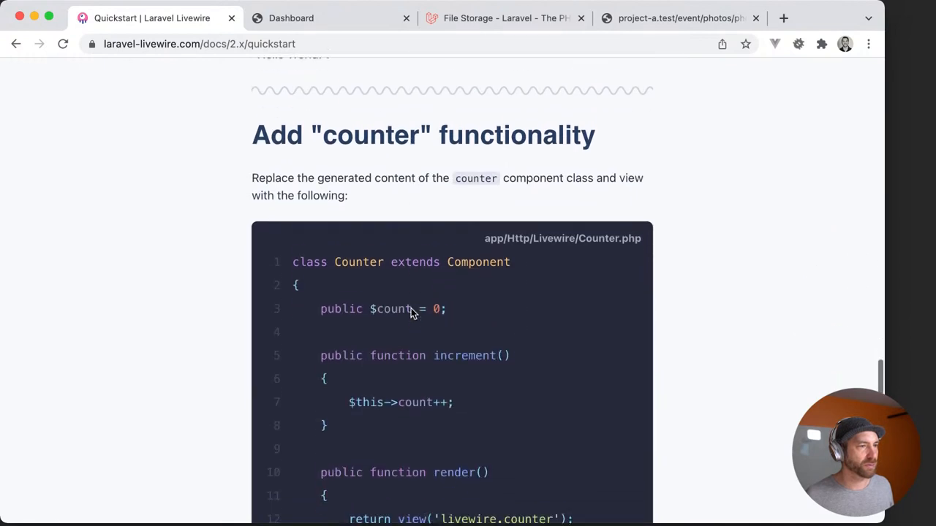
pyautogui.scroll(-3)
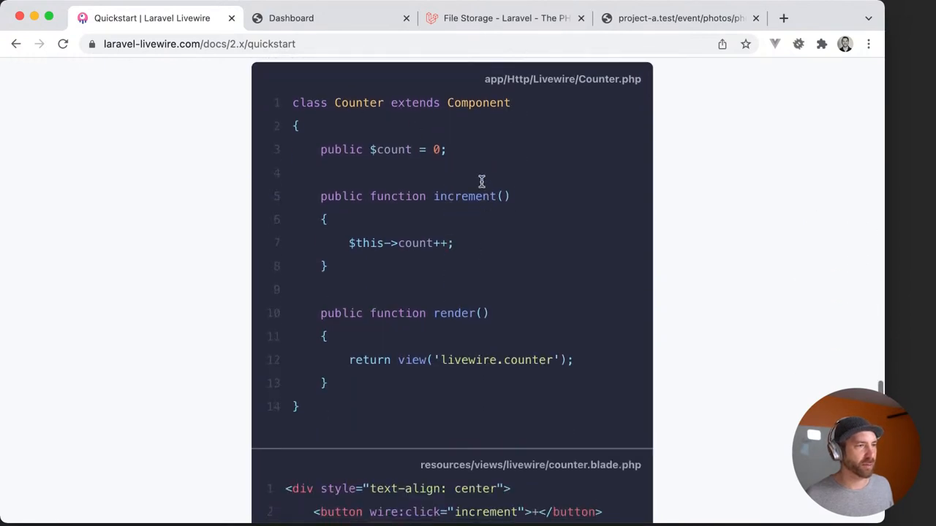
pyautogui.scroll(-3)
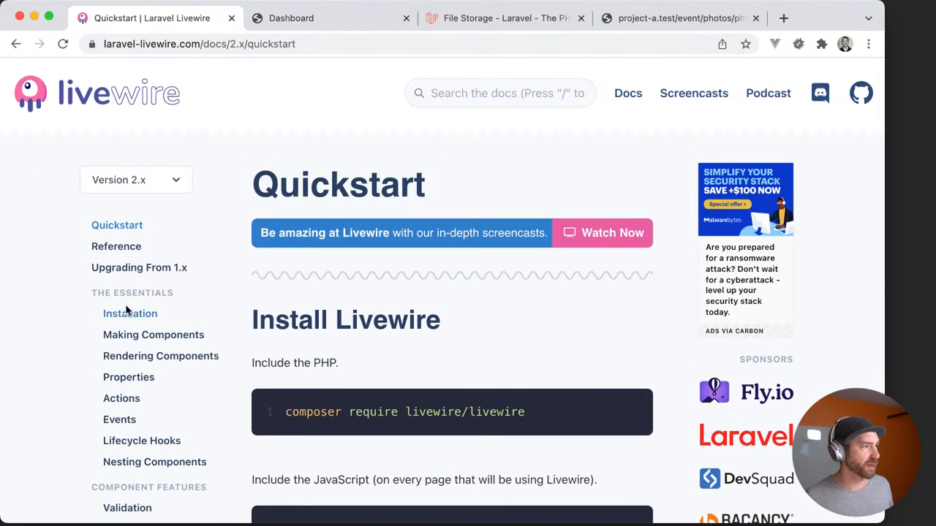
# Step: Open the Livewire Installation guide and scroll through its install, assets and base URL sections
pyautogui.click(130, 313)
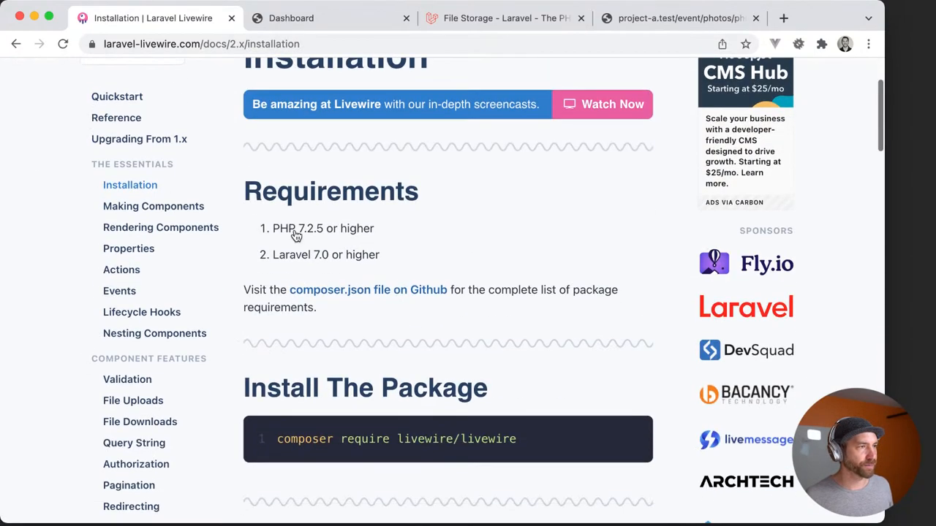
pyautogui.scroll(-3)
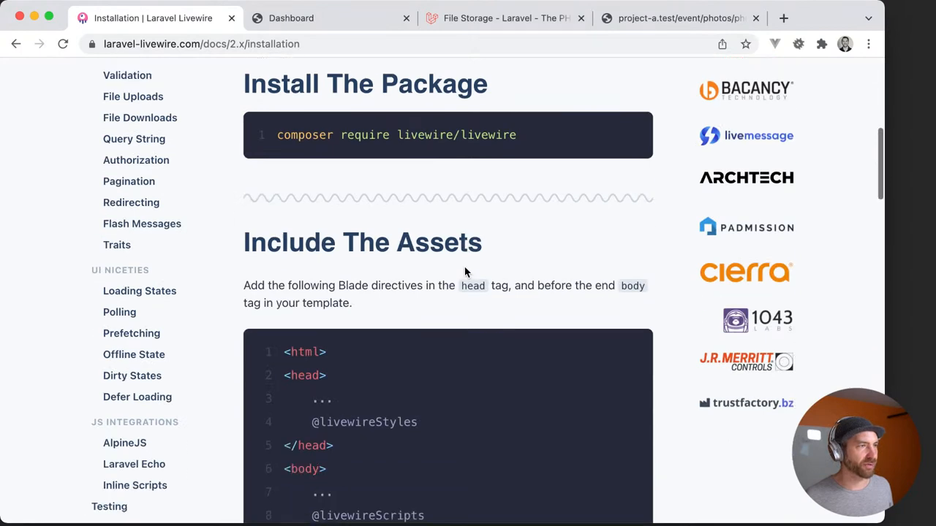
pyautogui.scroll(-3)
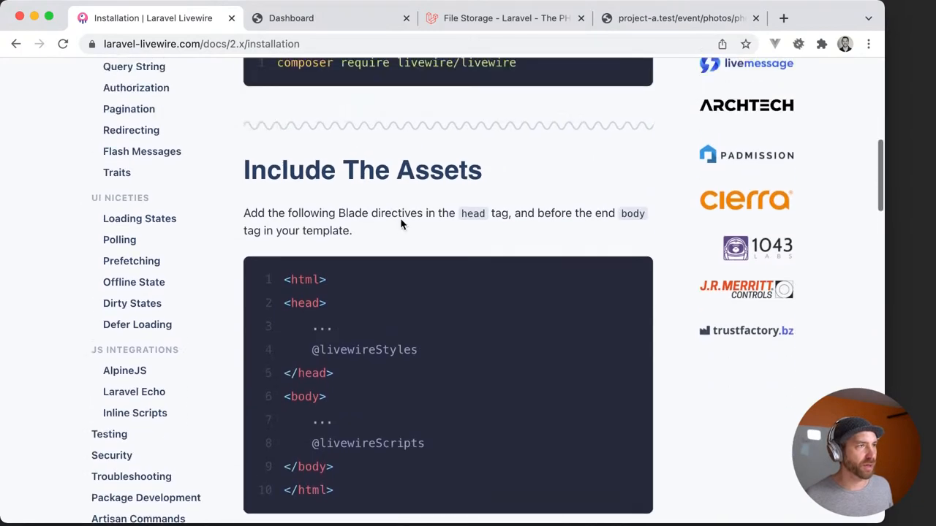
pyautogui.scroll(-3)
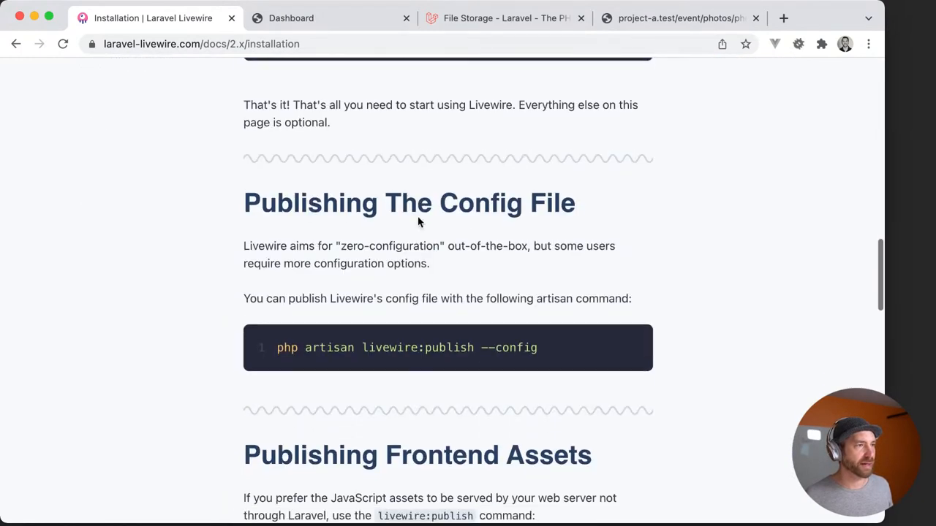
pyautogui.scroll(-3)
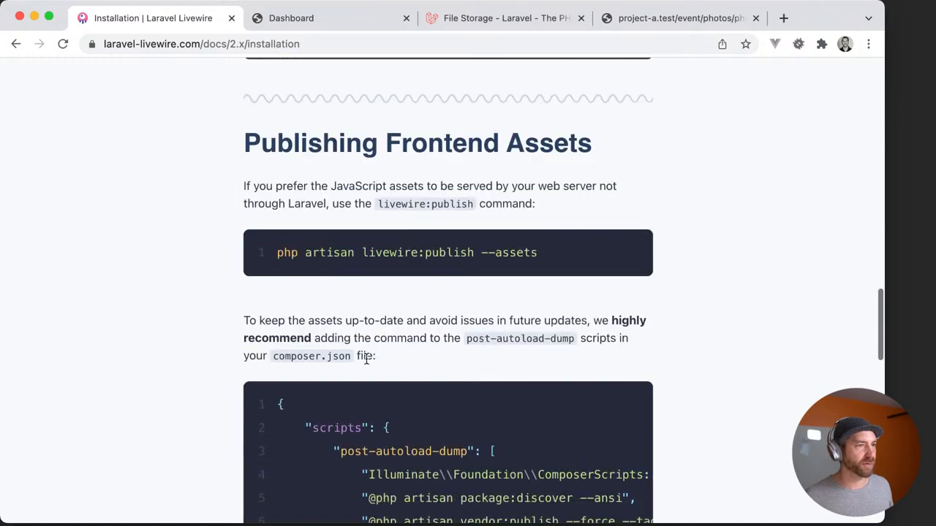
pyautogui.scroll(-3)
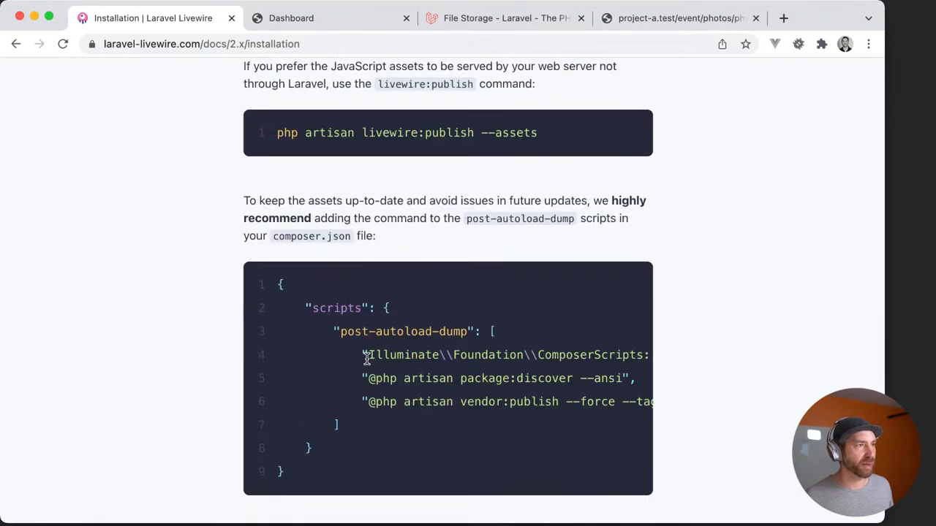
pyautogui.scroll(-3)
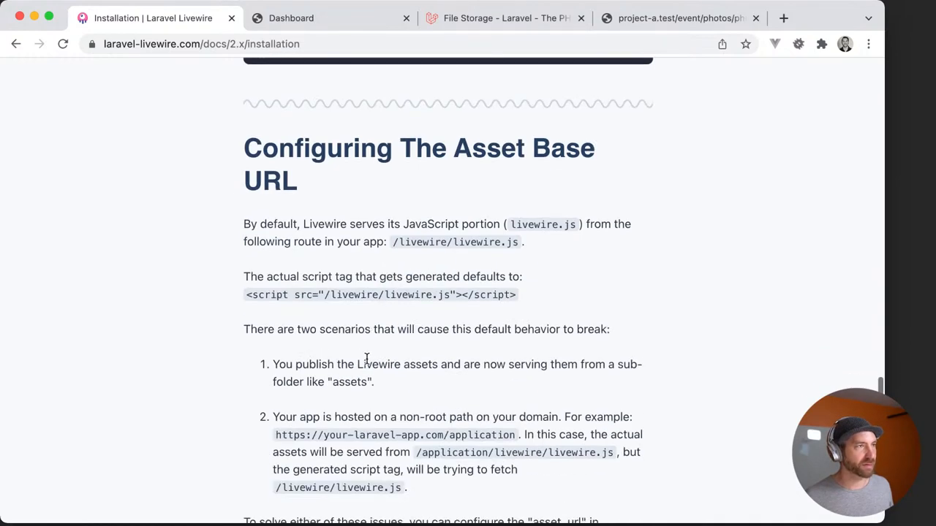
pyautogui.scroll(-3)
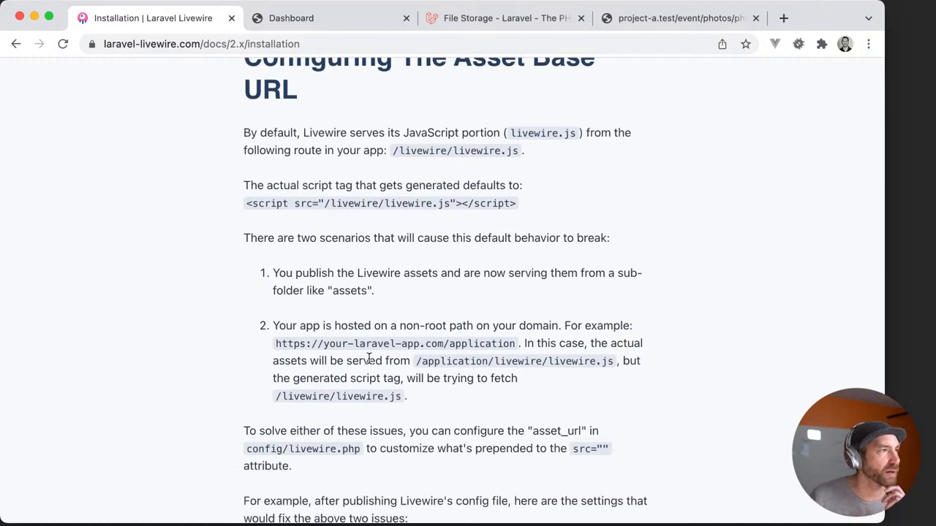
pyautogui.scroll(-3)
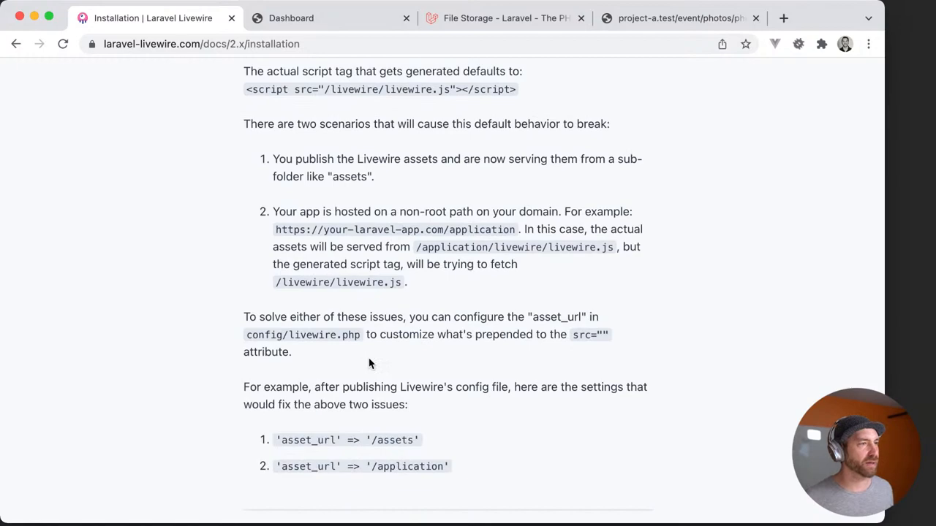
pyautogui.scroll(-3)
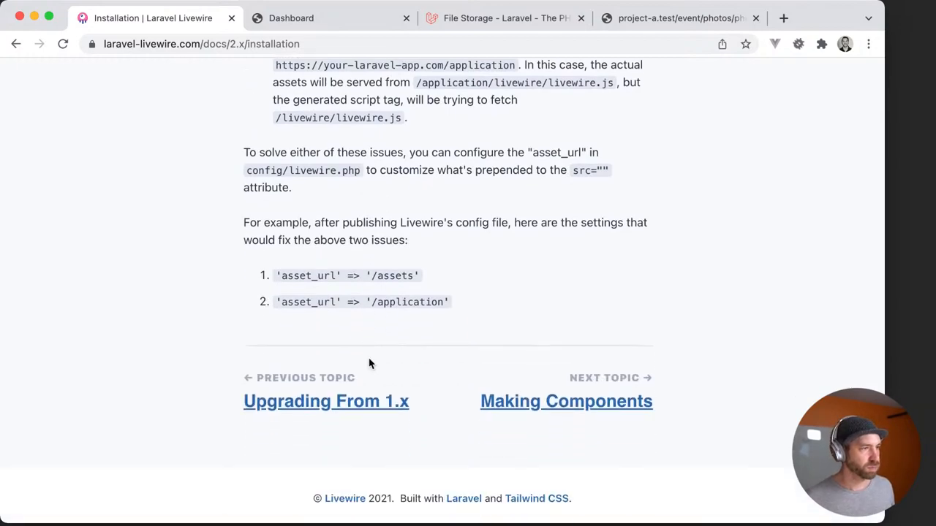
pyautogui.scroll(3)
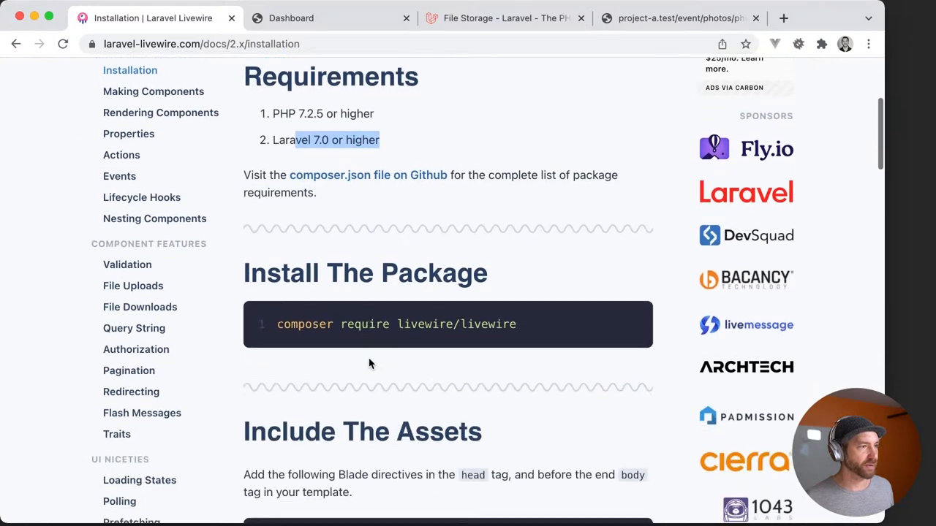
pyautogui.scroll(-3)
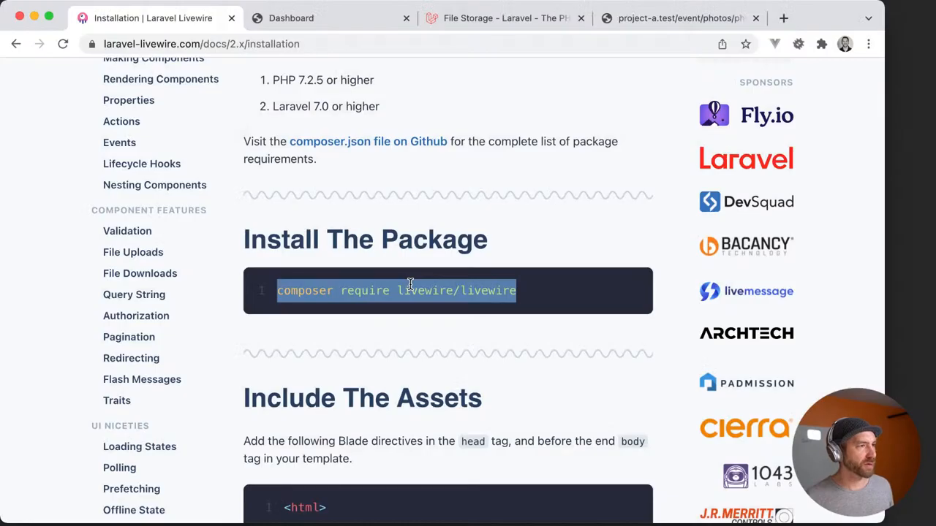
pyautogui.scroll(-3)
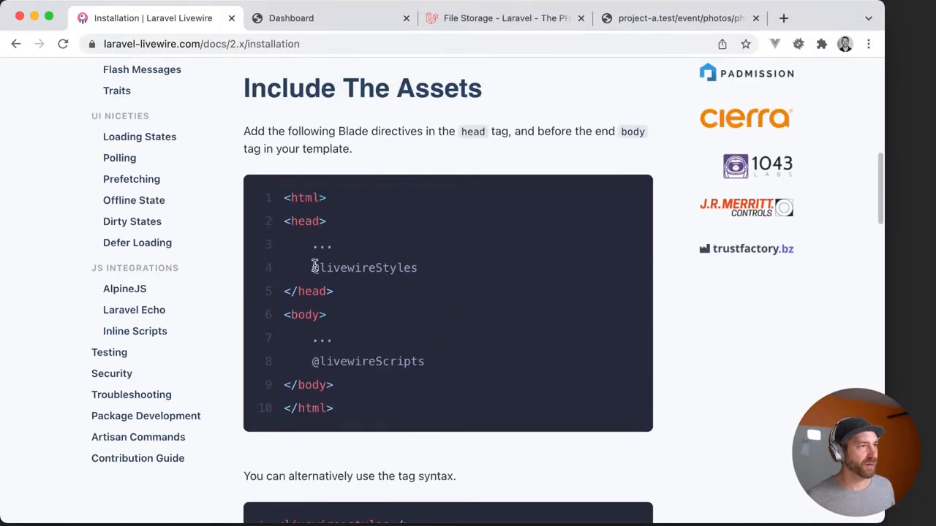
pyautogui.press('cmd+tab')
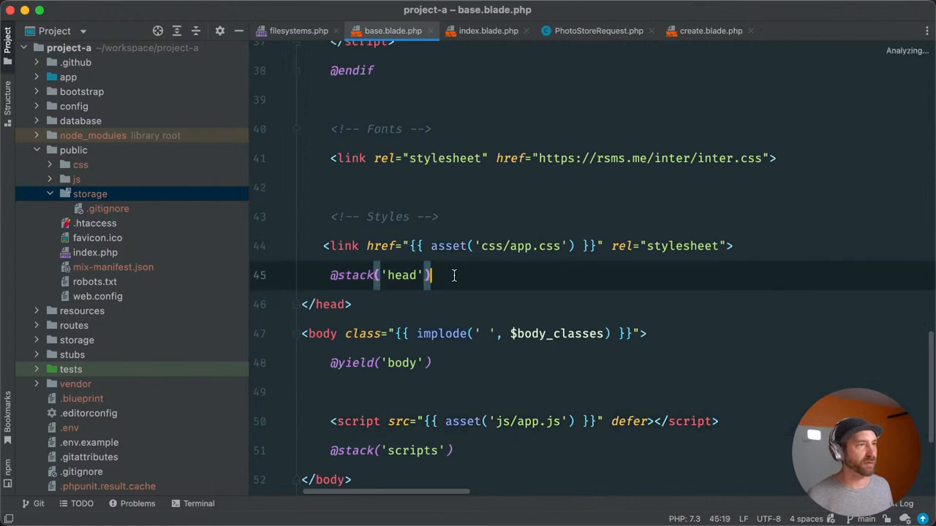
pyautogui.press('enter')
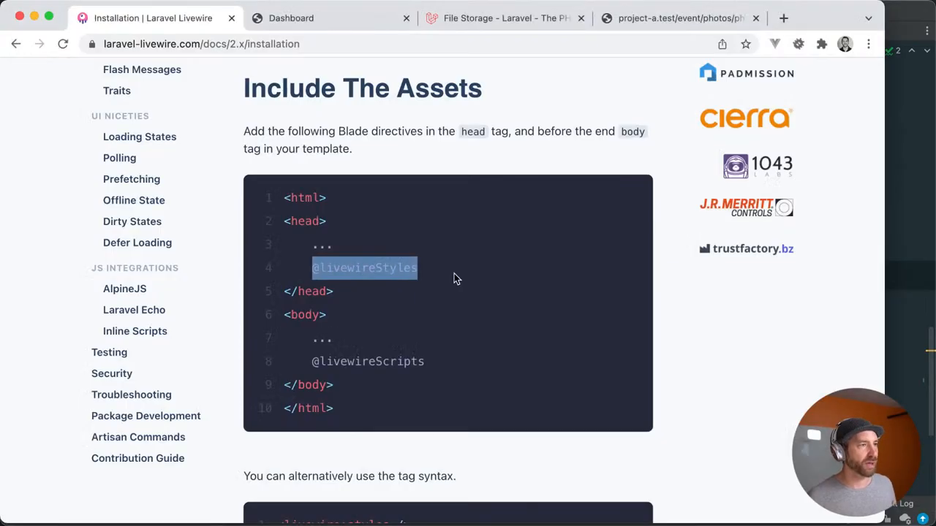
pyautogui.doubleClick(367, 361)
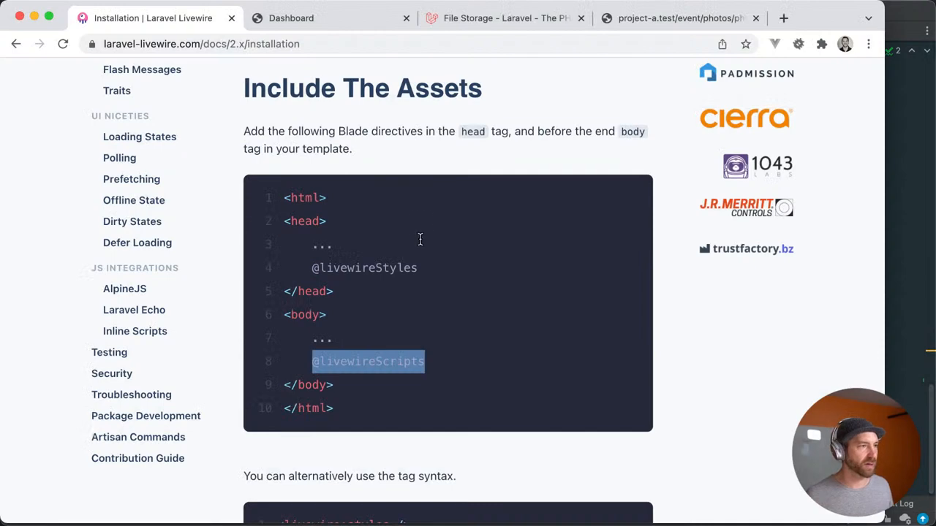
pyautogui.scroll(-3)
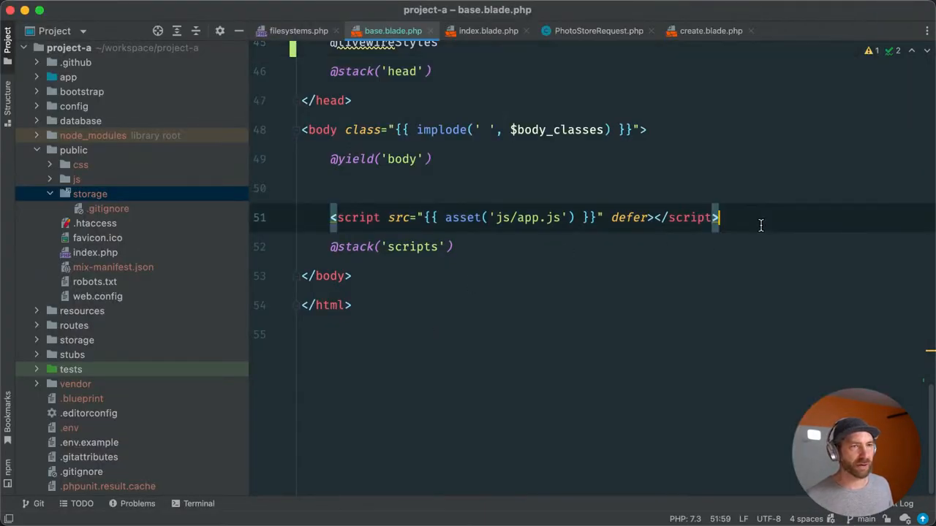
pyautogui.write('@livewireScripts')
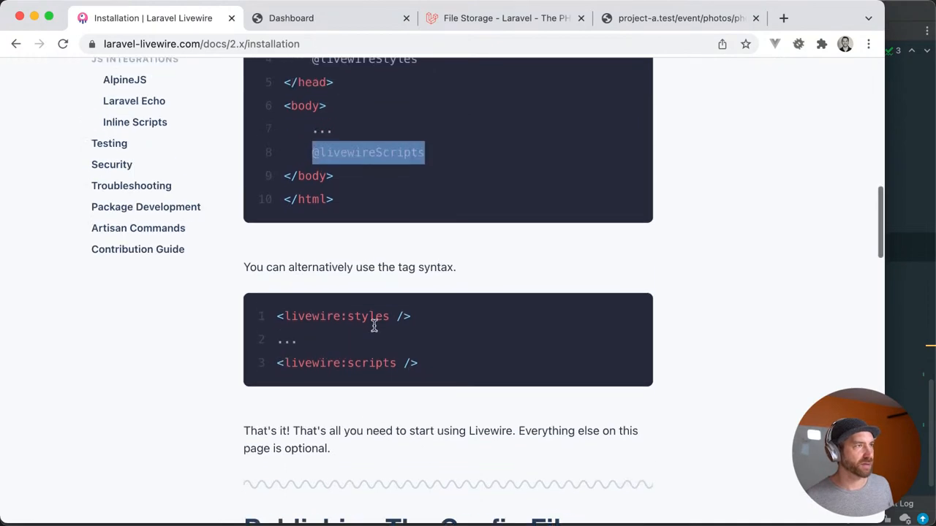
pyautogui.scroll(-3)
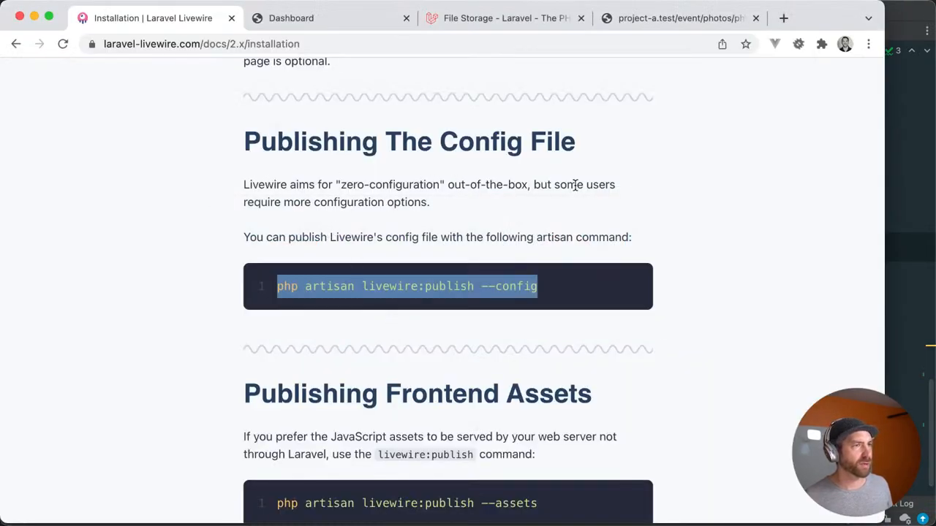
pyautogui.moveTo(269, 237)
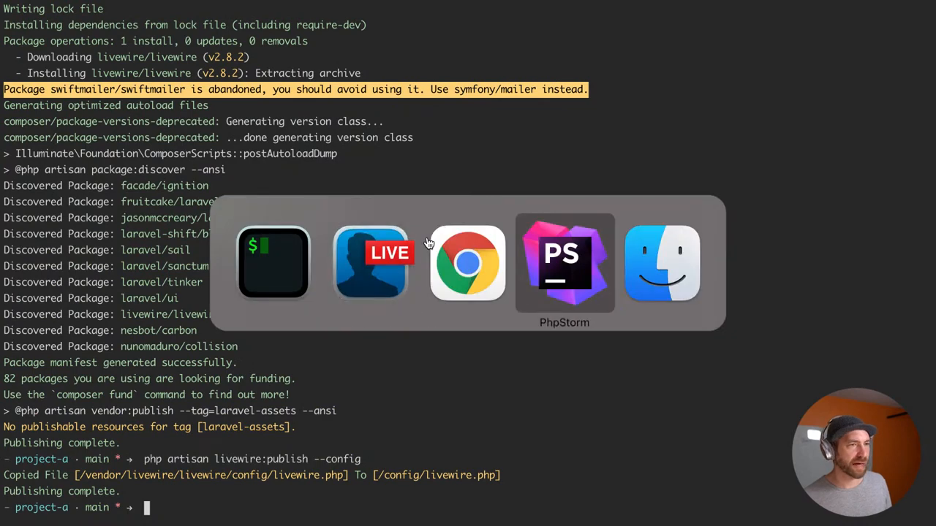
# Step: Open the newly published config/livewire.php in PhpStorm and skim its settings
pyautogui.click(564, 262)
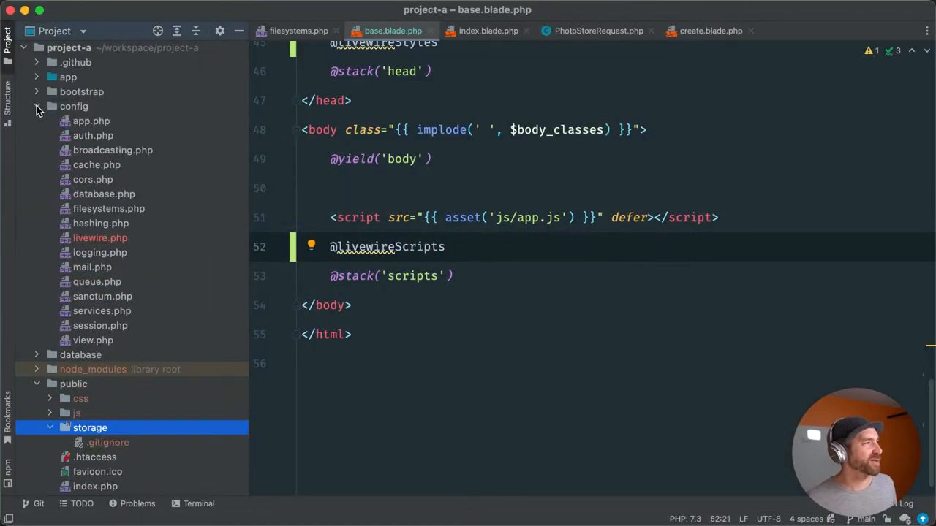
pyautogui.click(101, 237)
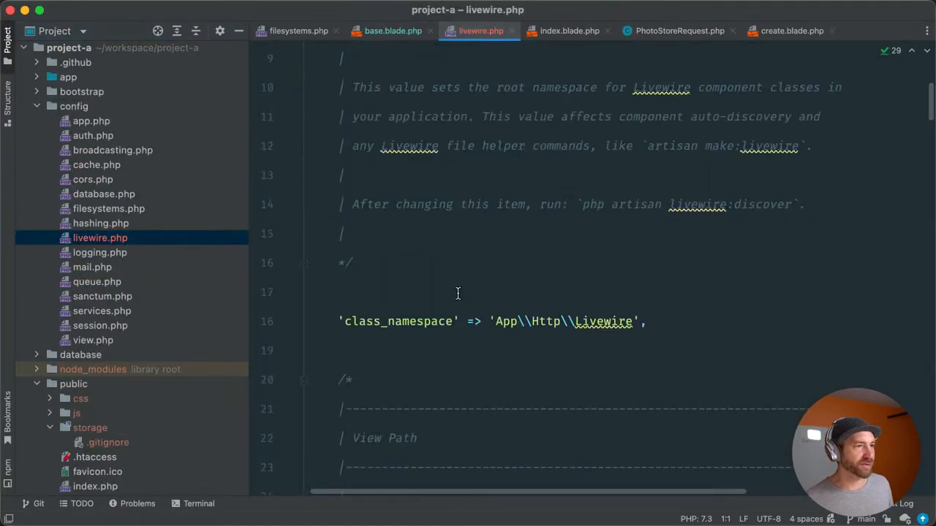
pyautogui.scroll(-3)
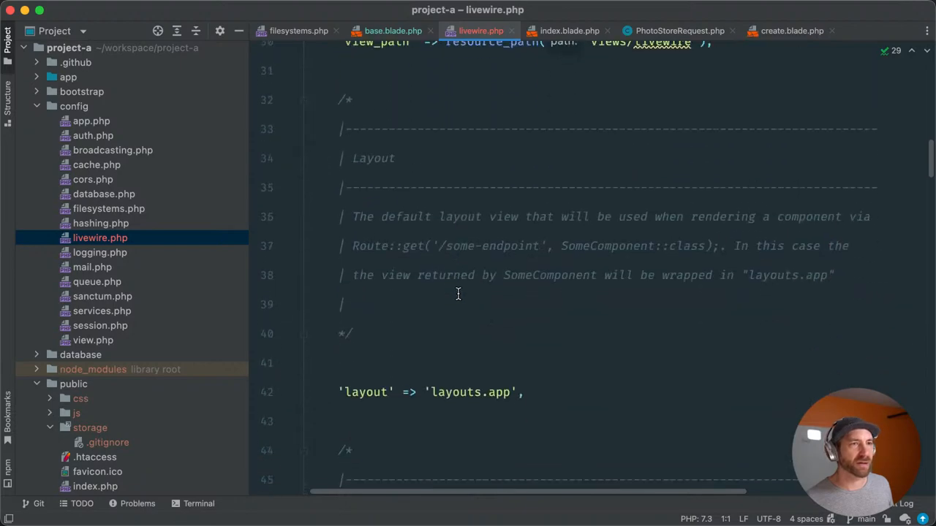
pyautogui.scroll(-3)
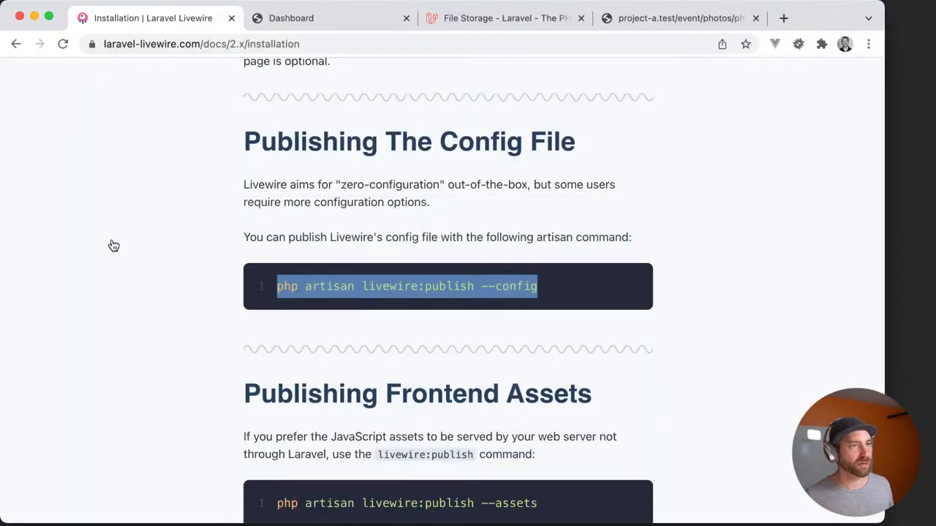
# Step: Read Publishing Frontend Assets, highlighting the livewire:publish note, down to the asset base URL section
pyautogui.scroll(-3)
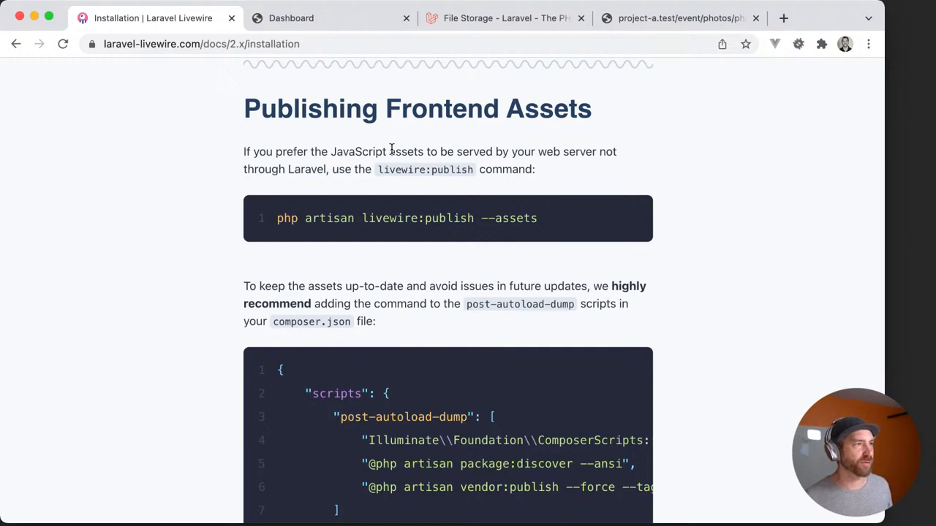
pyautogui.moveTo(575, 152)
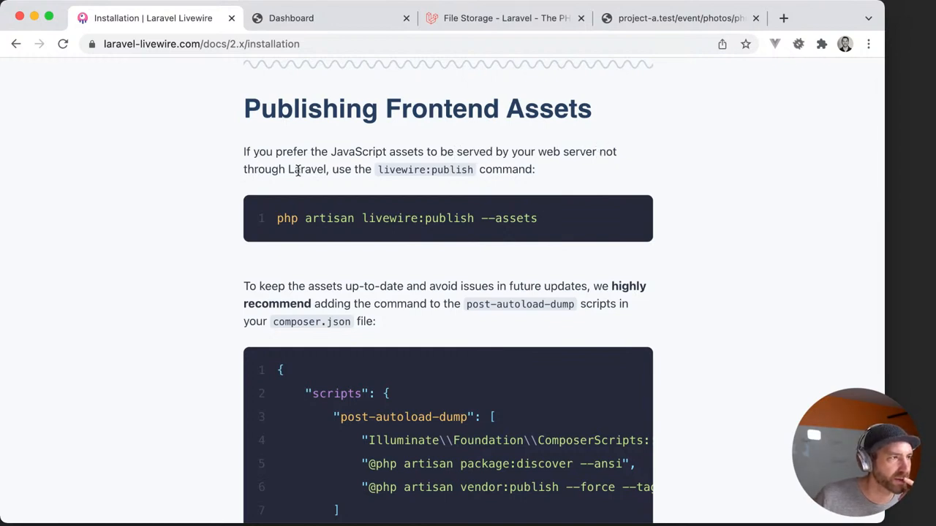
pyautogui.scroll(-3)
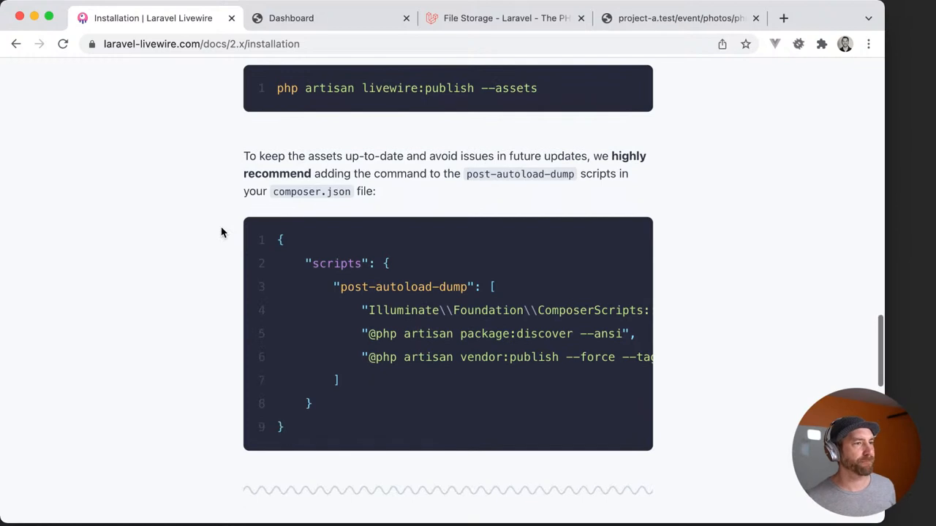
pyautogui.hscroll(3)
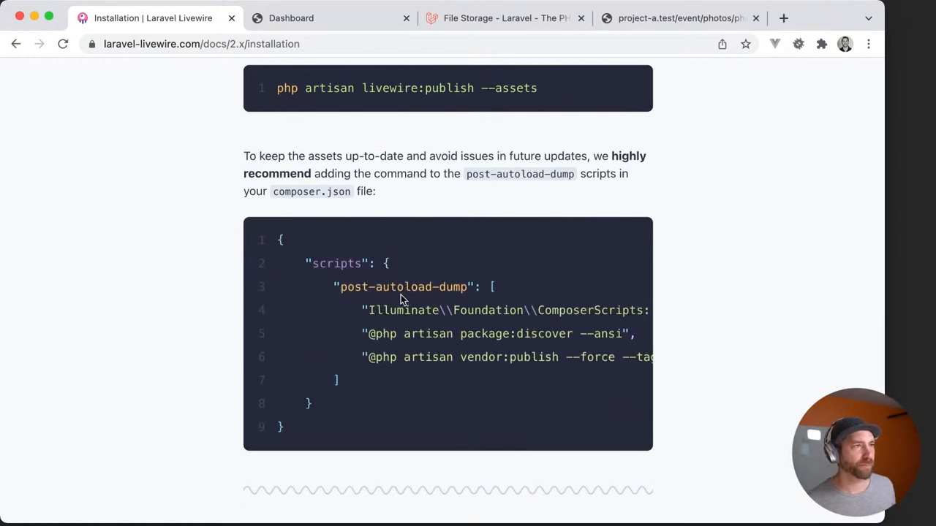
pyautogui.moveTo(405, 166)
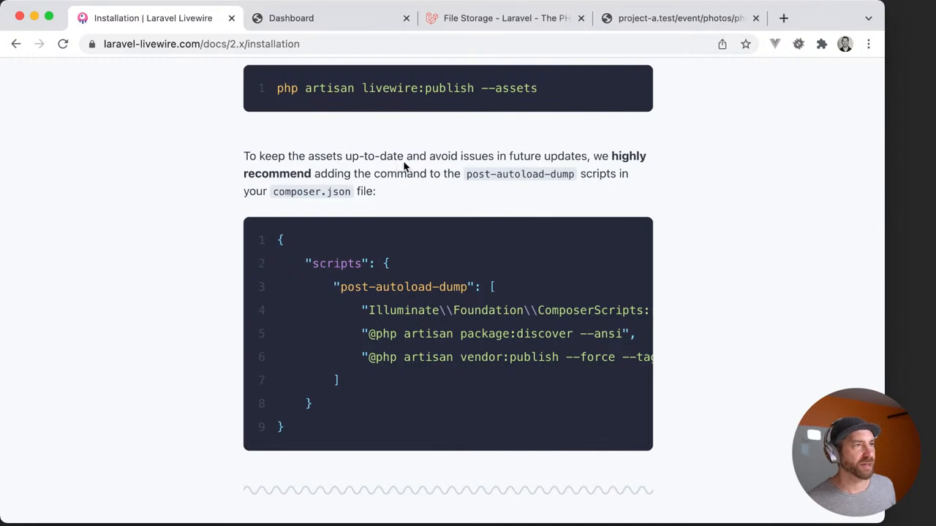
pyautogui.moveTo(497, 176)
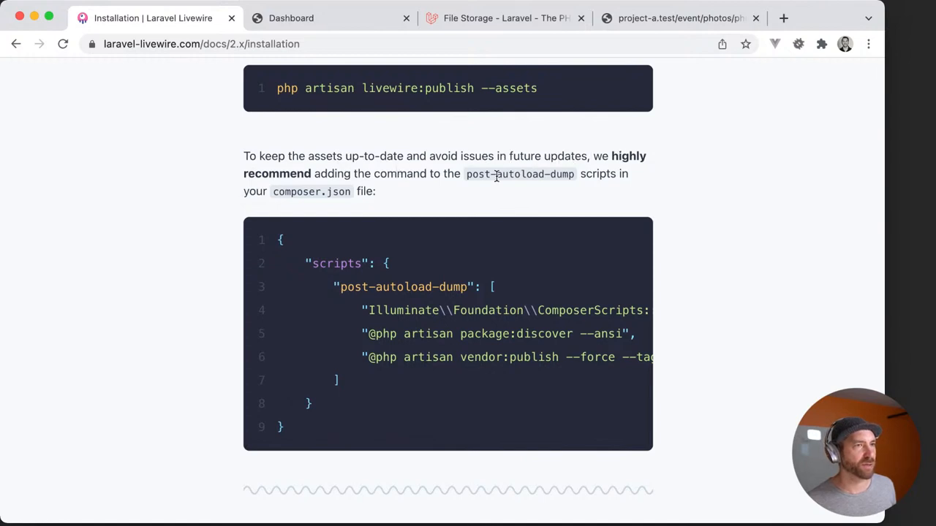
pyautogui.moveTo(546, 182)
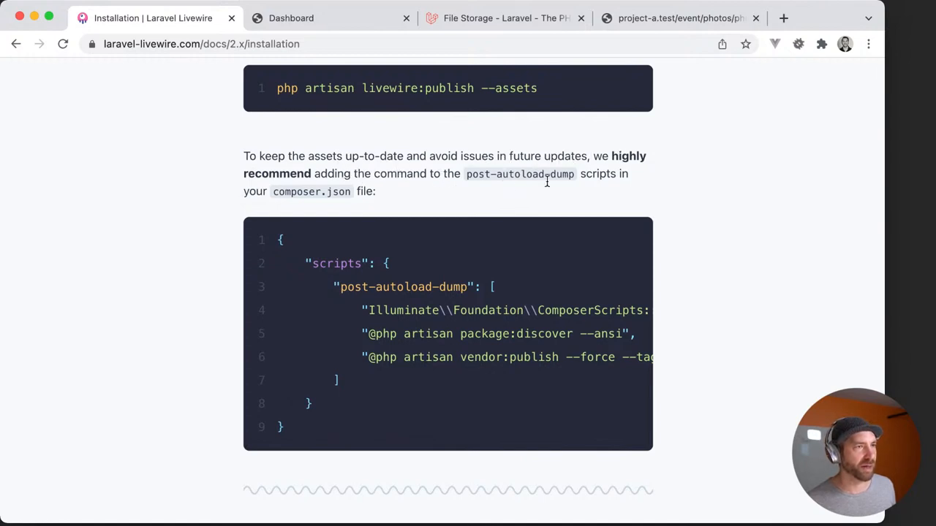
pyautogui.scroll(3)
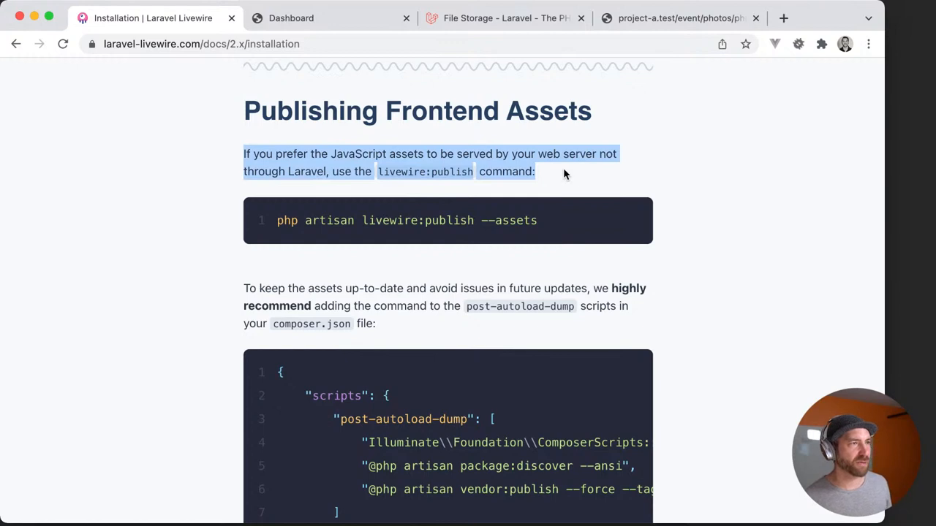
pyautogui.click(439, 185)
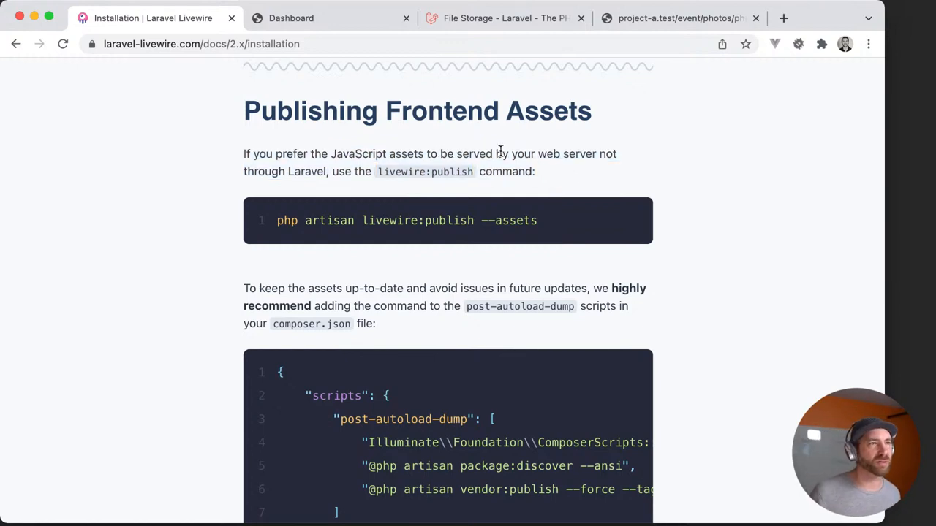
pyautogui.moveTo(283, 171)
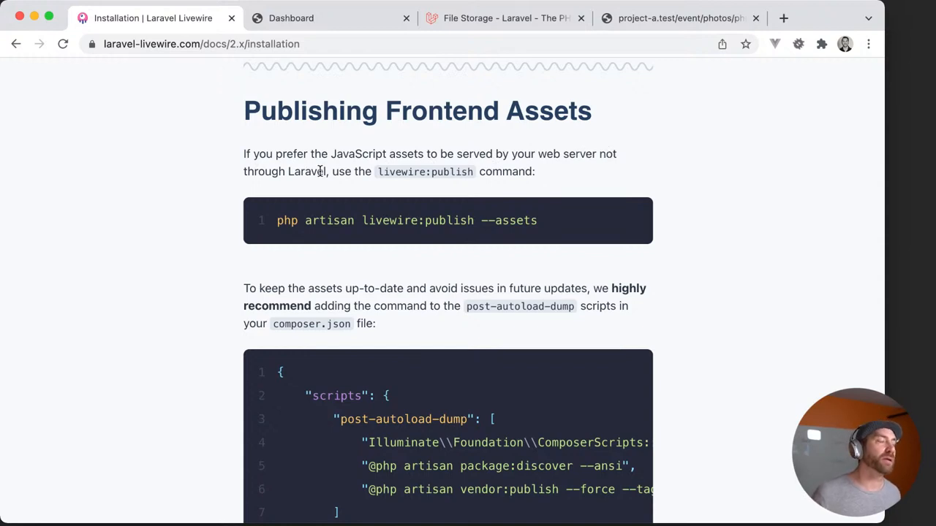
pyautogui.scroll(-3)
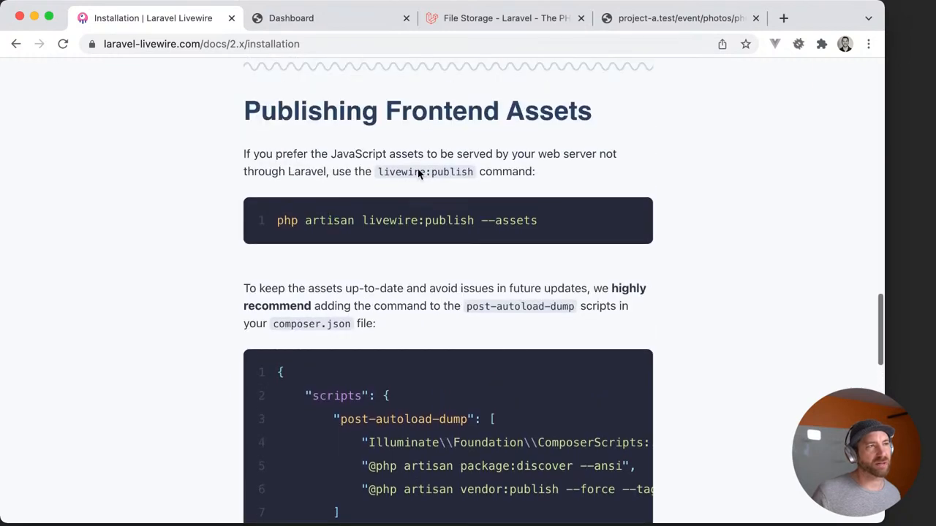
pyautogui.moveTo(332, 171); pyautogui.dragTo(536, 171)
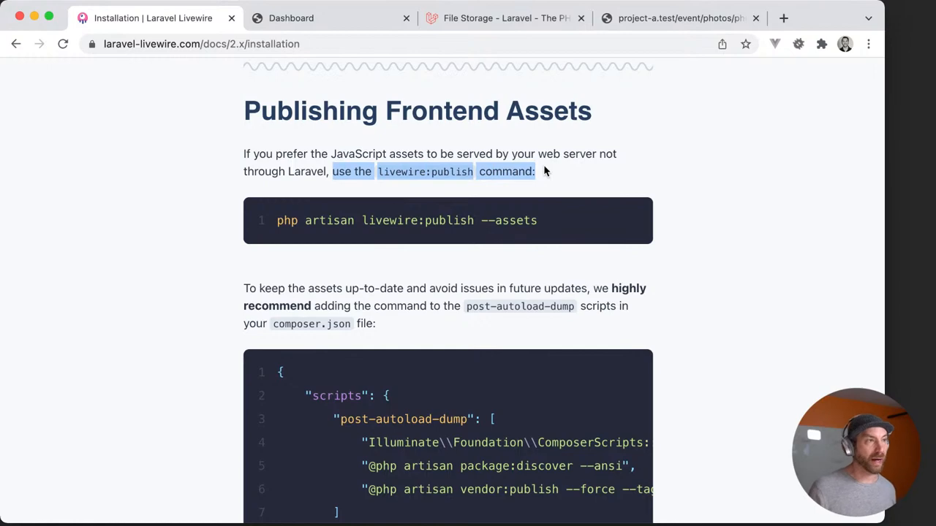
pyautogui.scroll(-3)
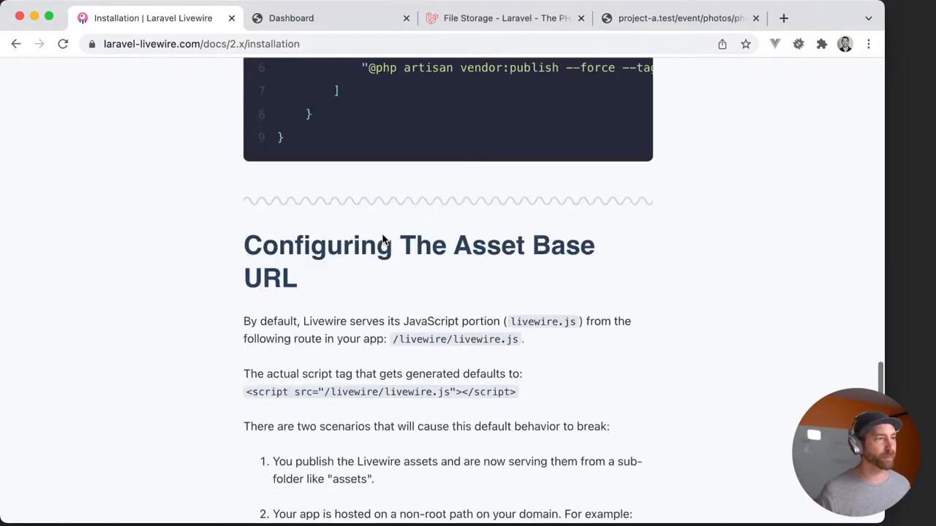
# Step: Read the asset base URL section and continue to the Making Components page
pyautogui.scroll(-3)
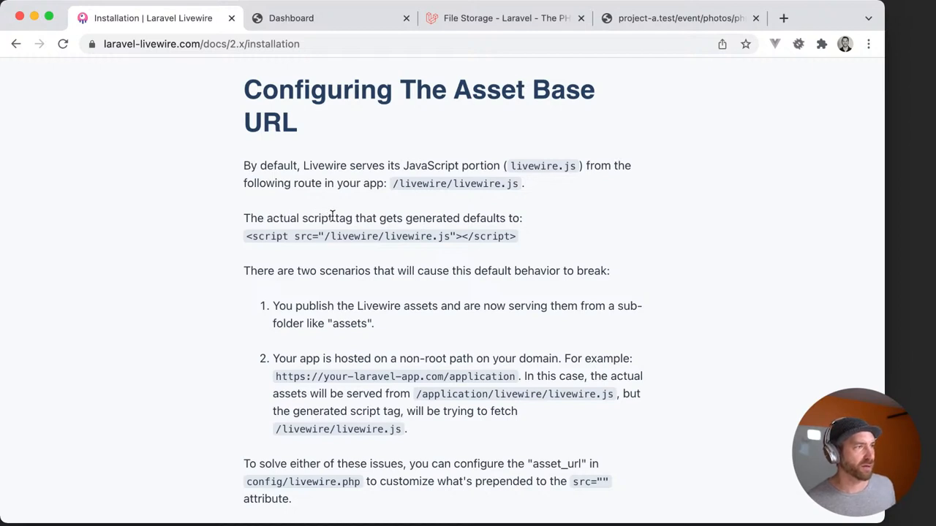
pyautogui.scroll(-3)
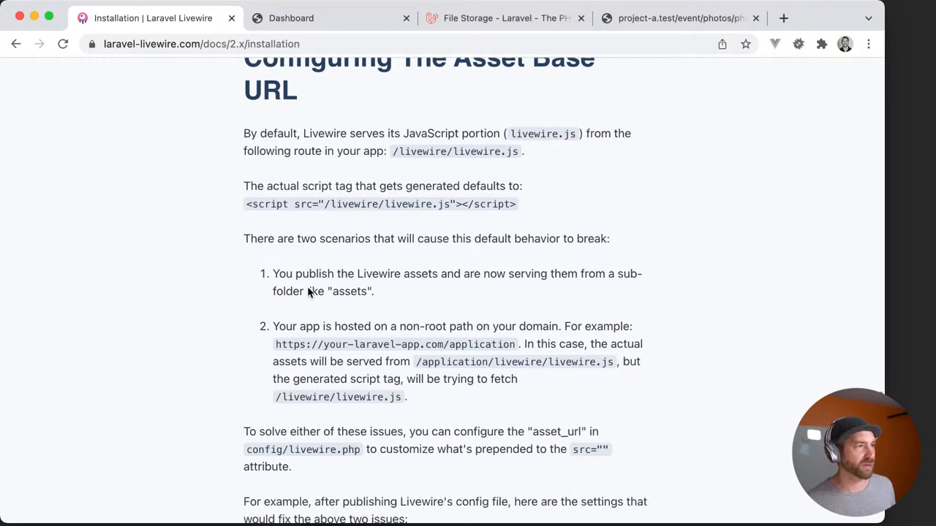
pyautogui.scroll(-3)
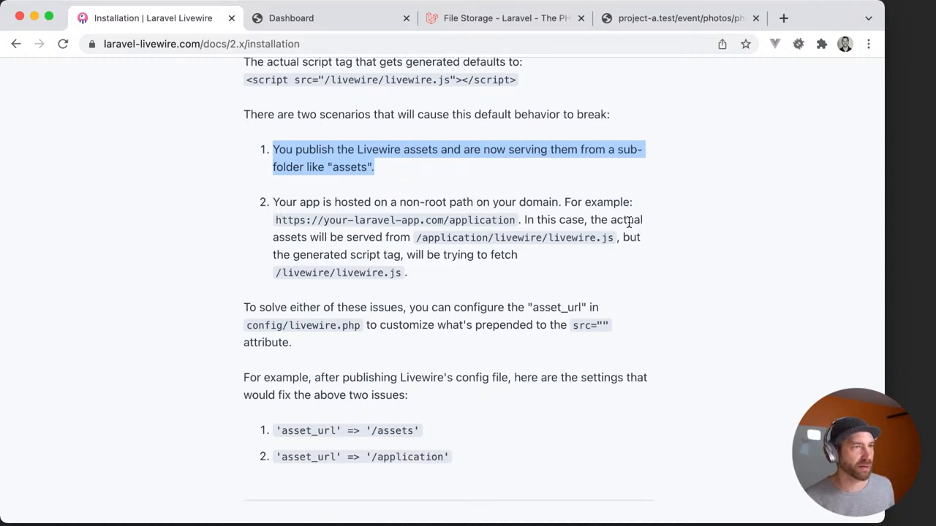
pyautogui.scroll(-3)
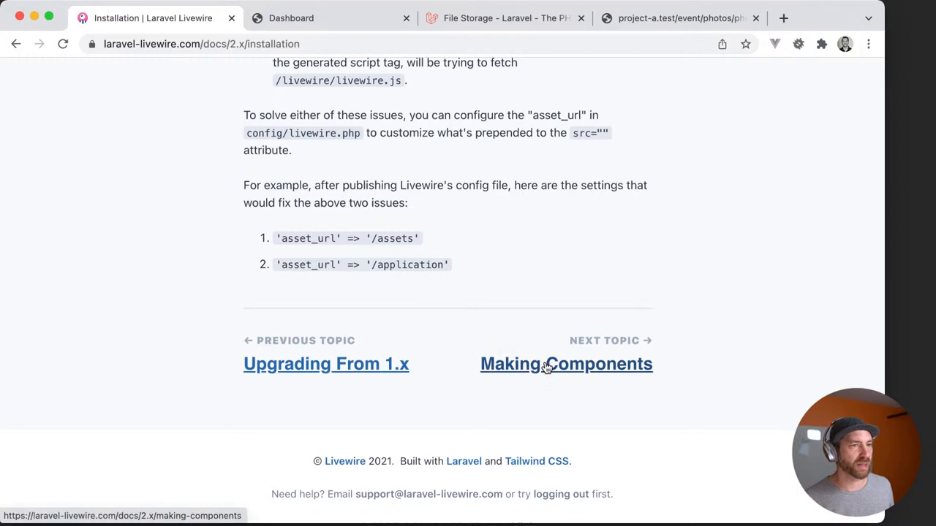
pyautogui.click(566, 364)
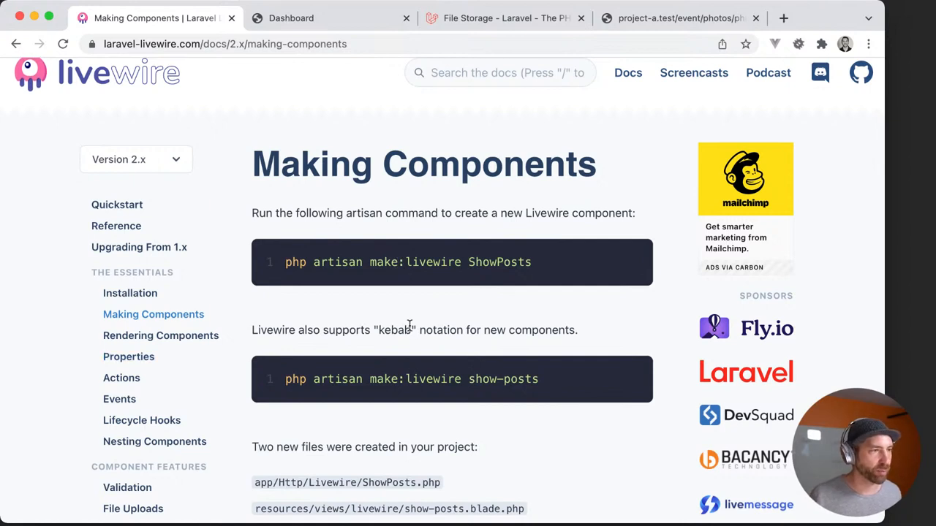
# Step: Start the local development server with php artisan serve in Terminal
pyautogui.press('Cmd+Tab')
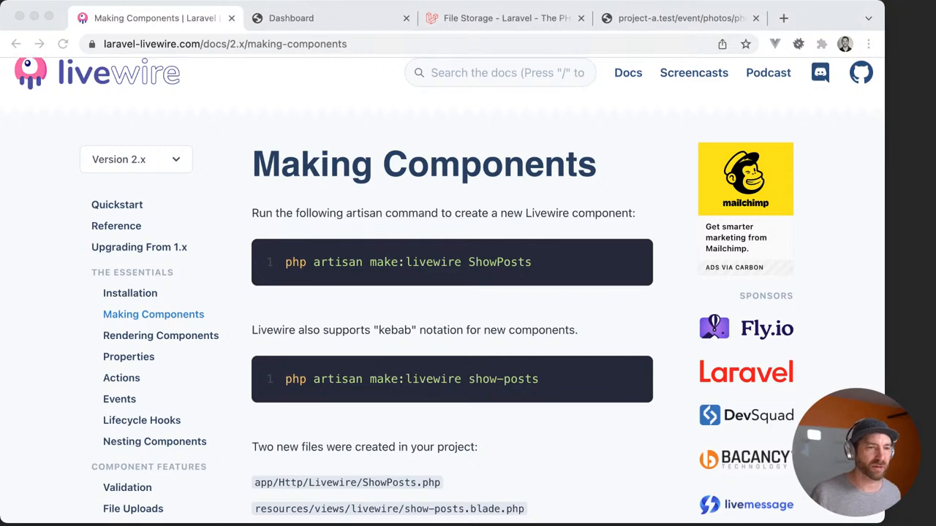
pyautogui.scroll(-3)
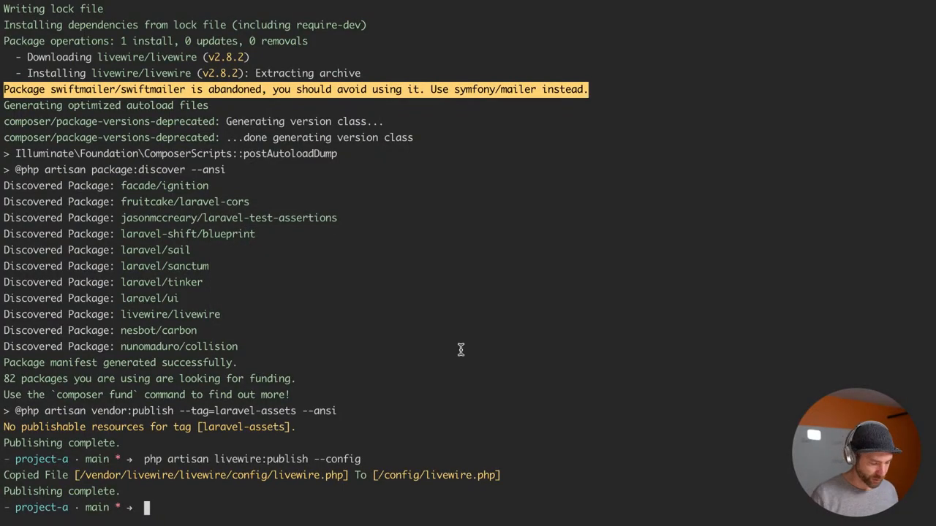
pyautogui.write('php artisan serve')
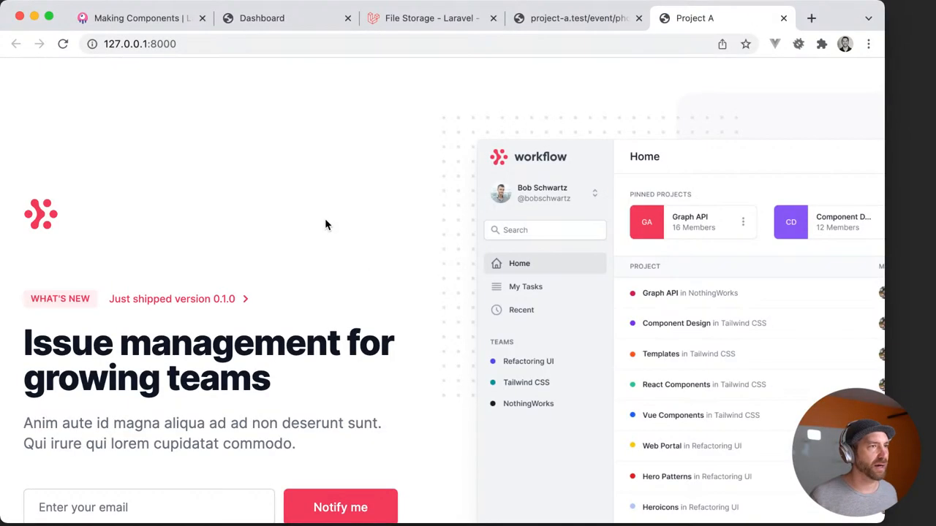
pyautogui.moveTo(291, 262)
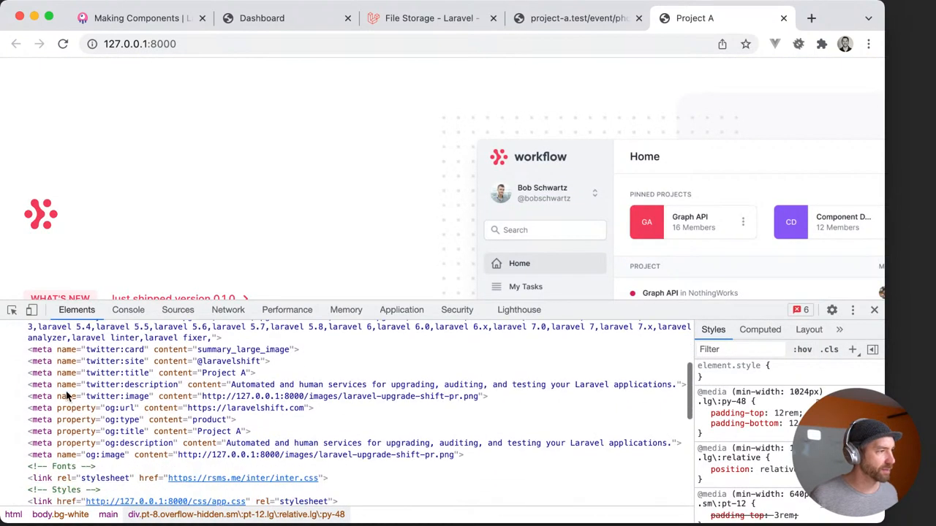
# Step: Inspect the inline Livewire styles in Project A's page head, then return to the project-a.test photo tab
pyautogui.scroll(-3)
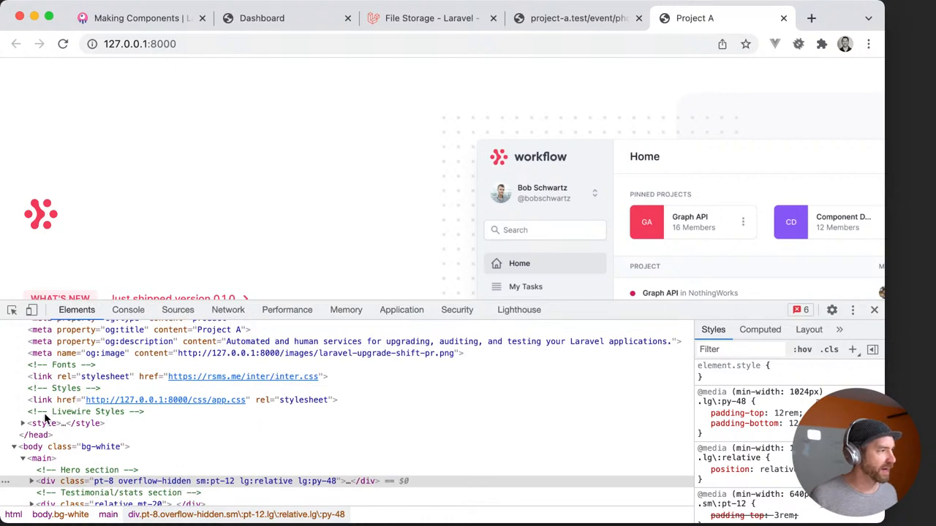
pyautogui.scroll(-3)
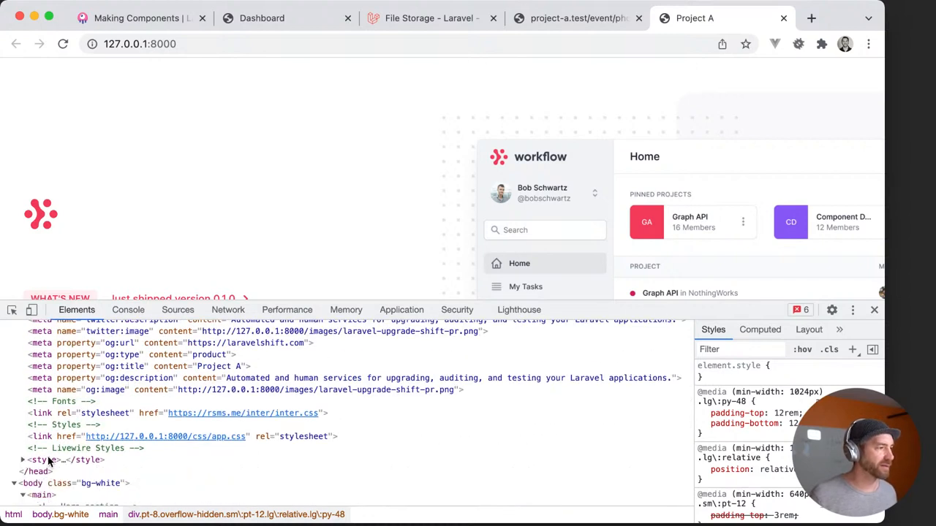
pyautogui.moveTo(57, 459)
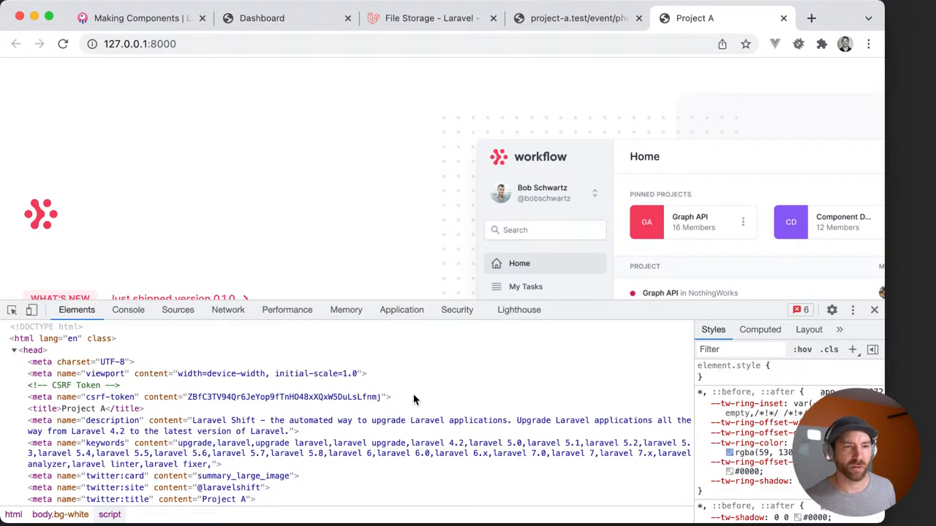
pyautogui.moveTo(255, 226)
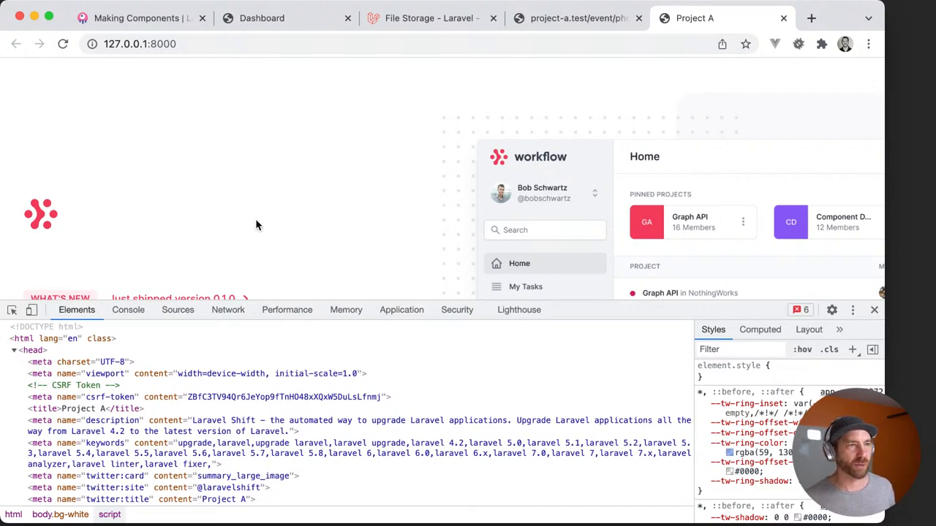
pyautogui.scroll(-3)
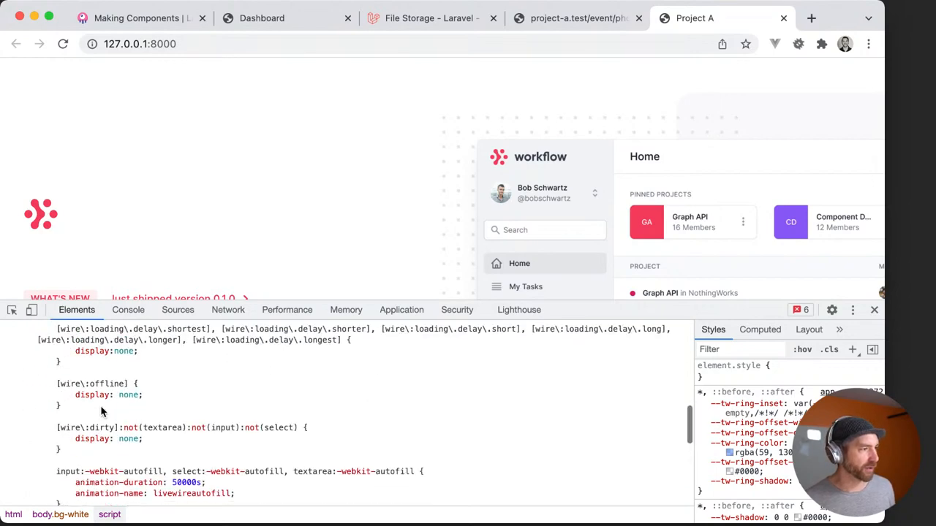
pyautogui.scroll(-3)
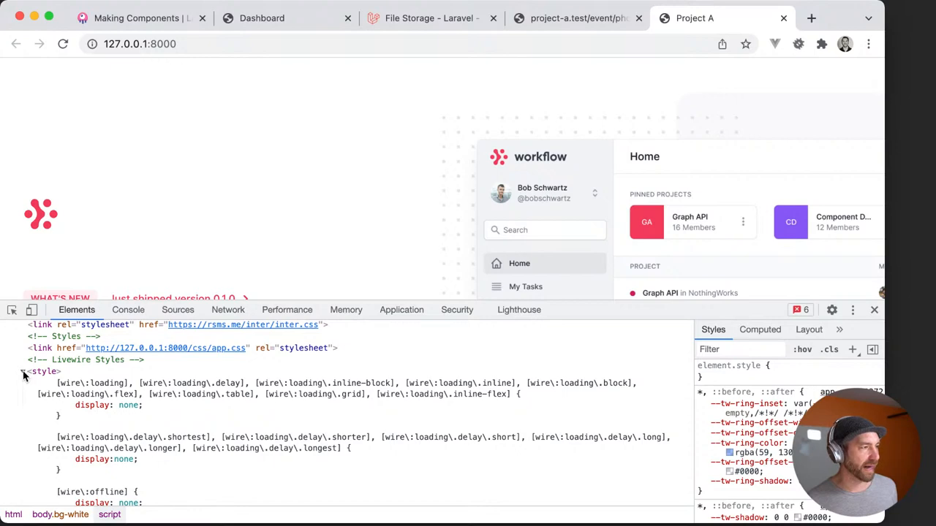
pyautogui.click(22, 371)
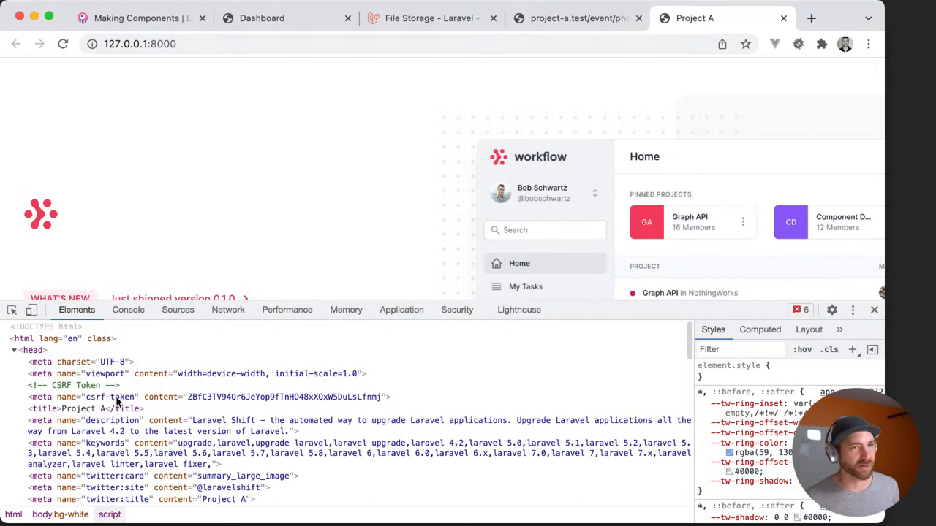
pyautogui.moveTo(847, 181)
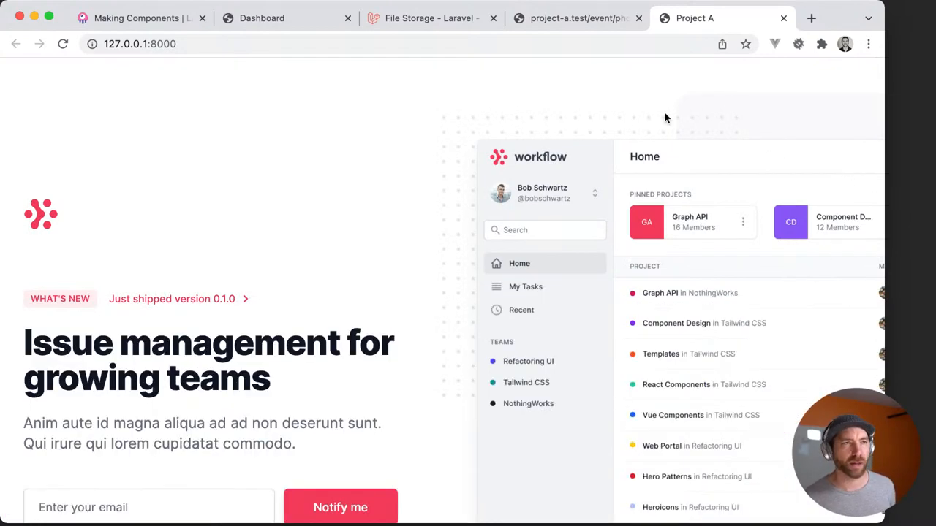
pyautogui.moveTo(269, 188)
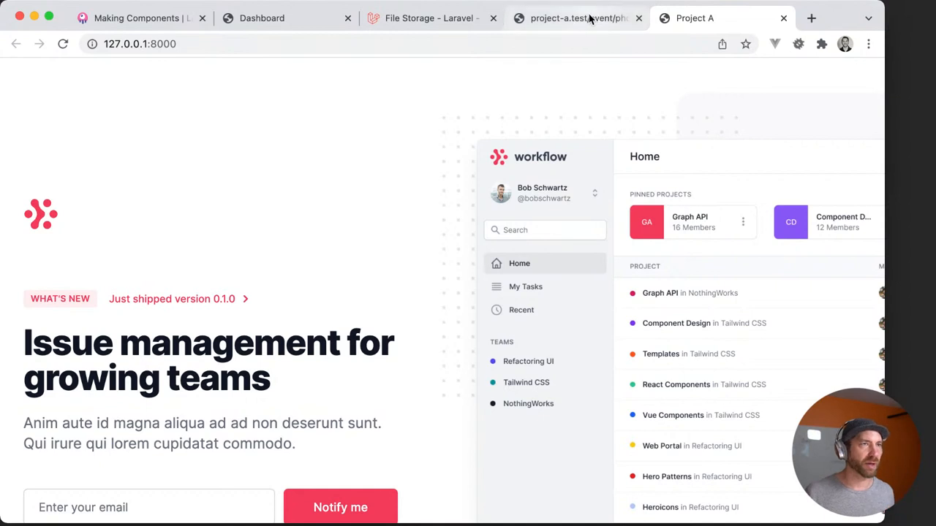
pyautogui.click(577, 17)
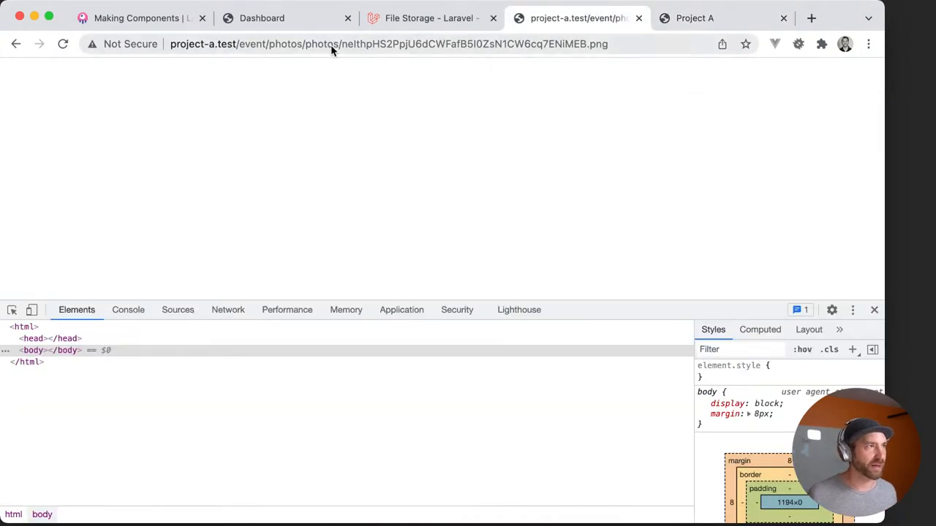
pyautogui.click(388, 43)
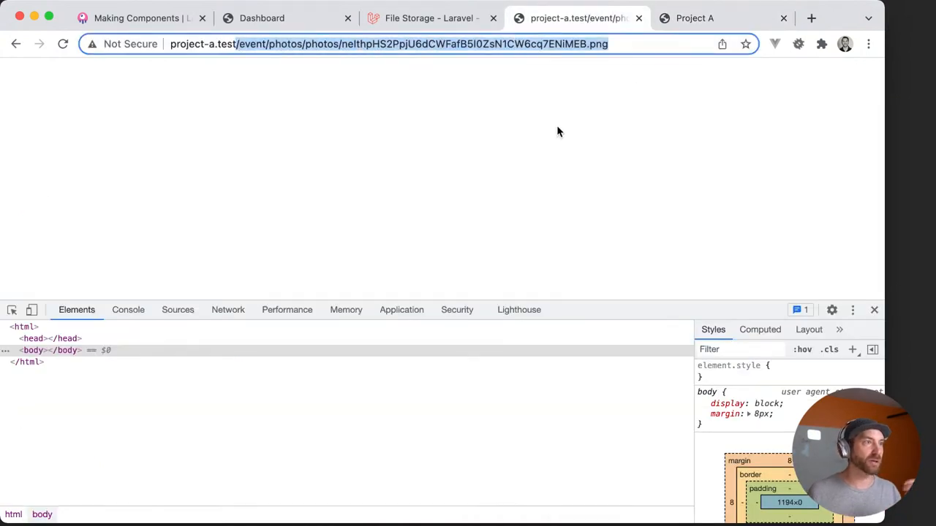